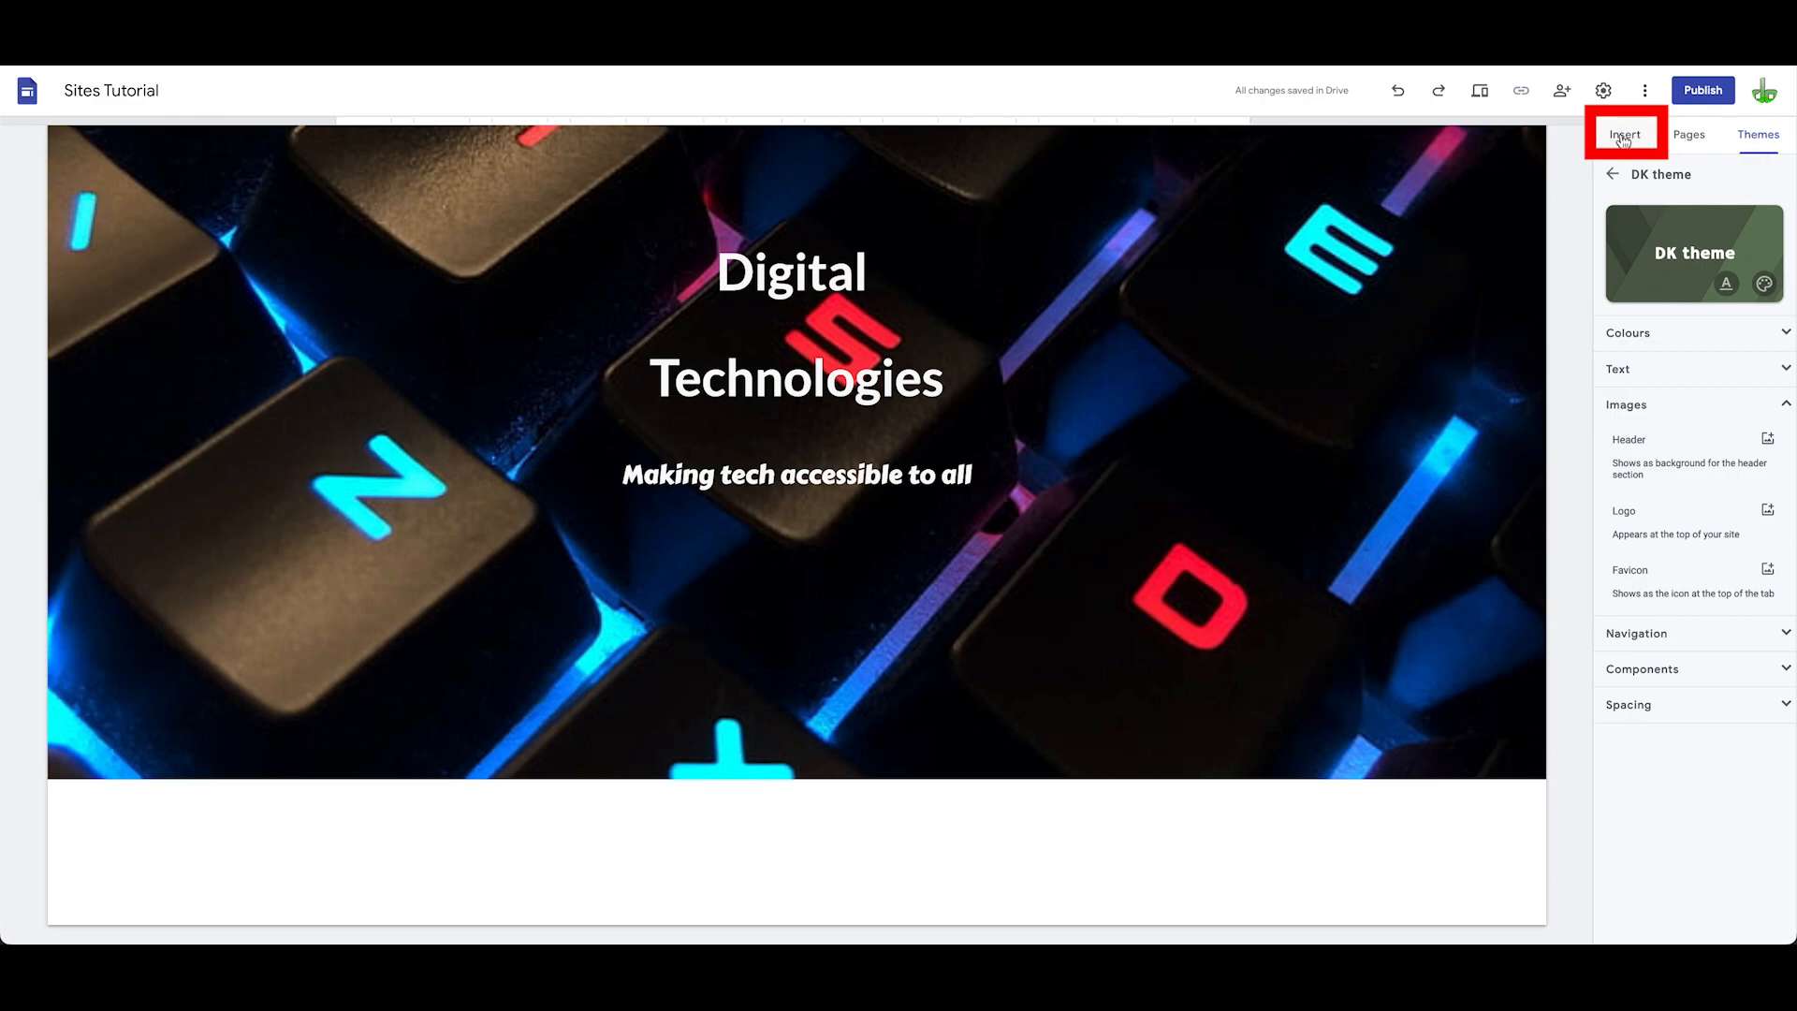
# Step: Change the header type from the full cover to the Banner layout
pyautogui.click(1624, 133)
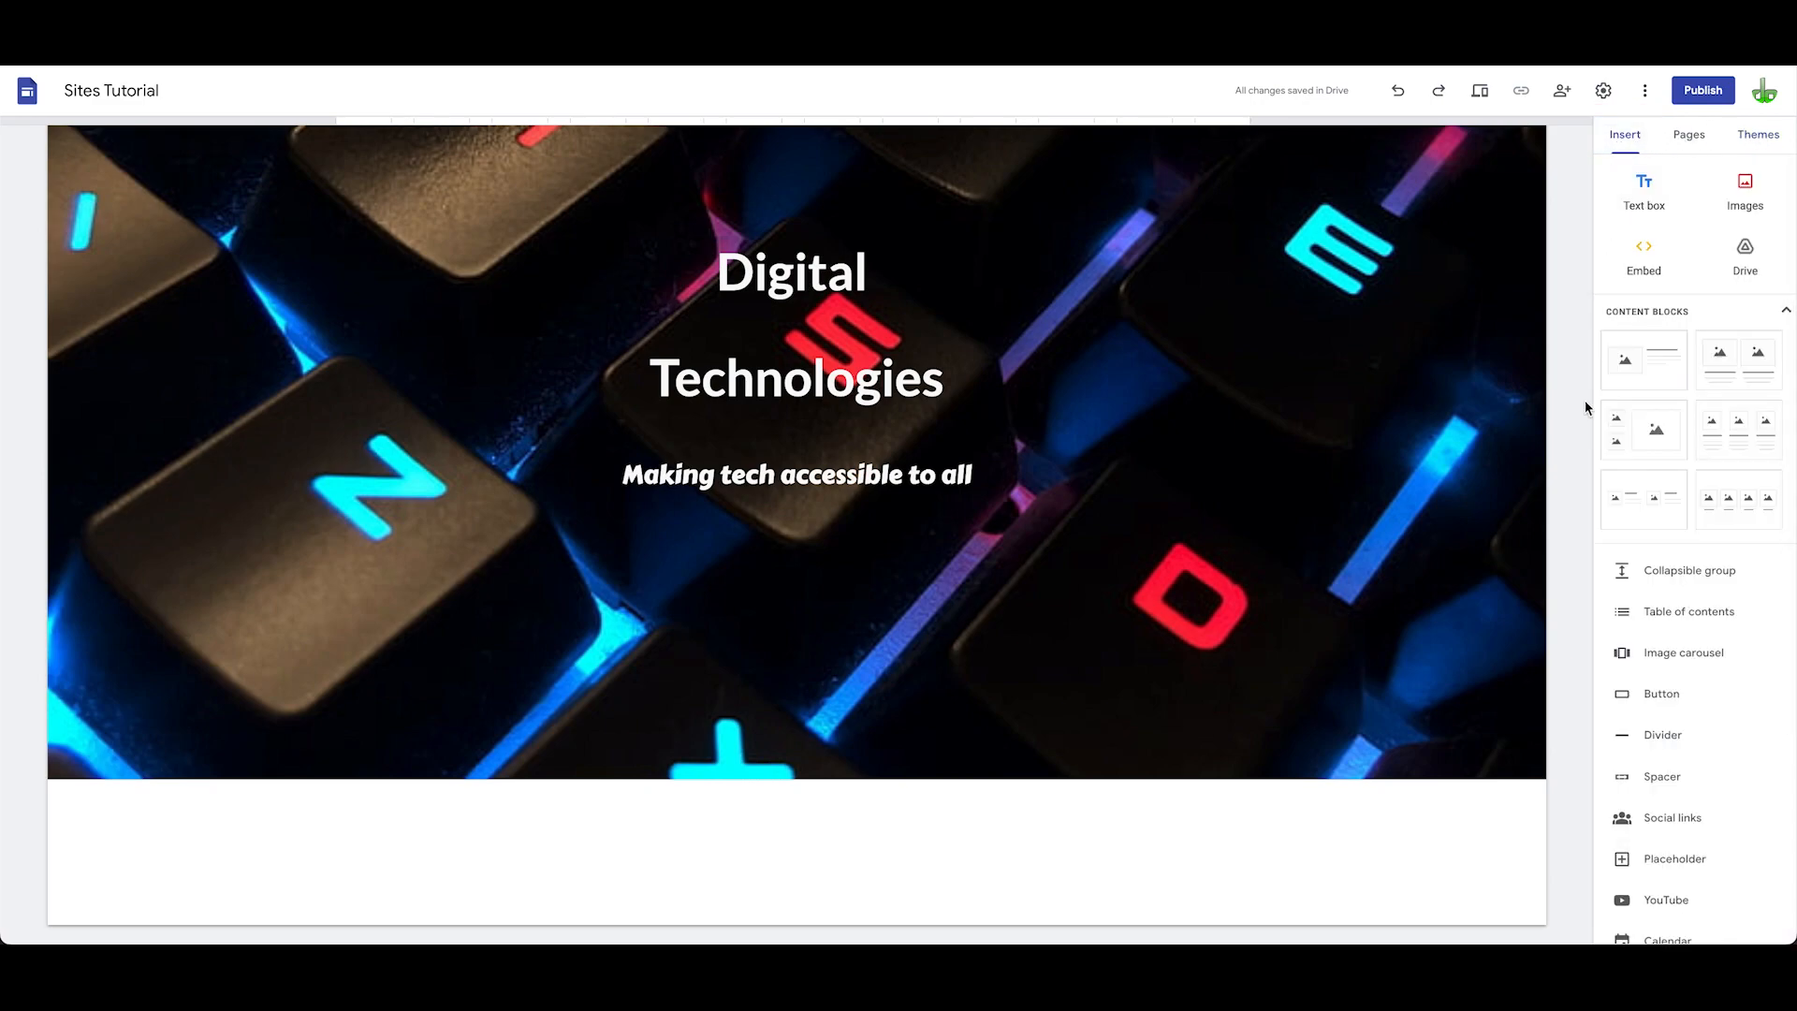
pyautogui.moveTo(1712, 186)
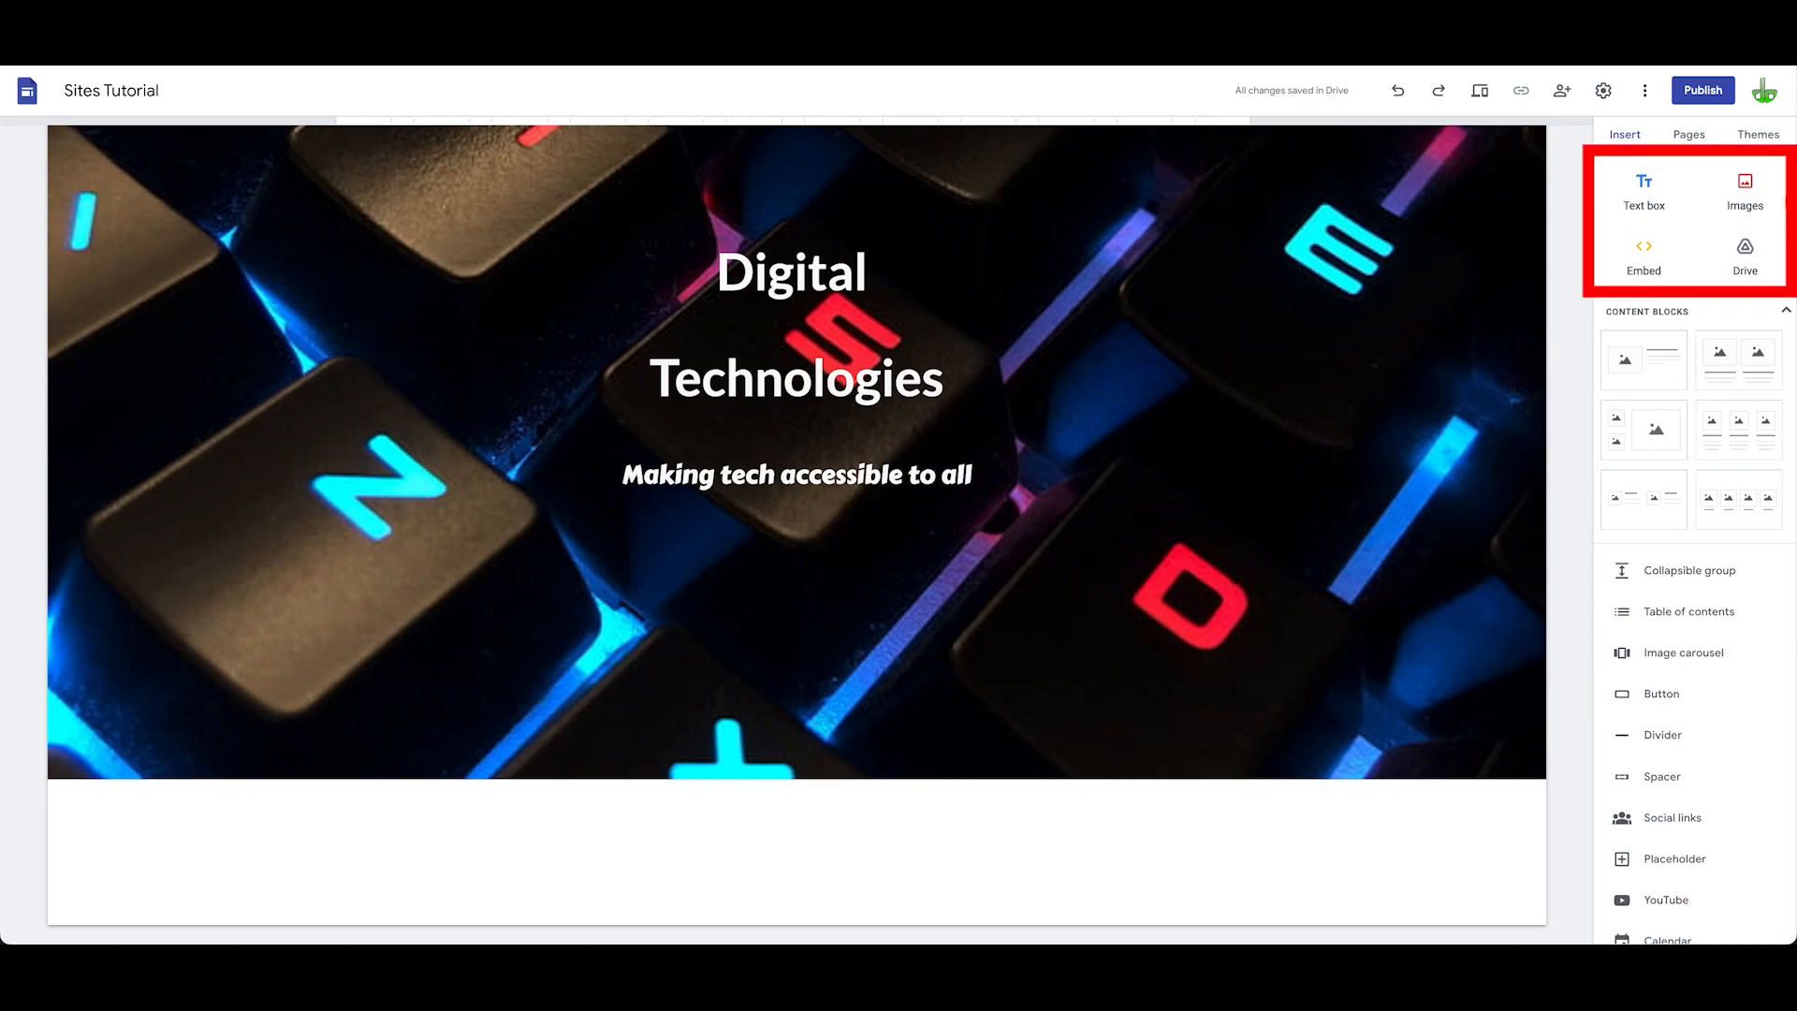
pyautogui.click(797, 458)
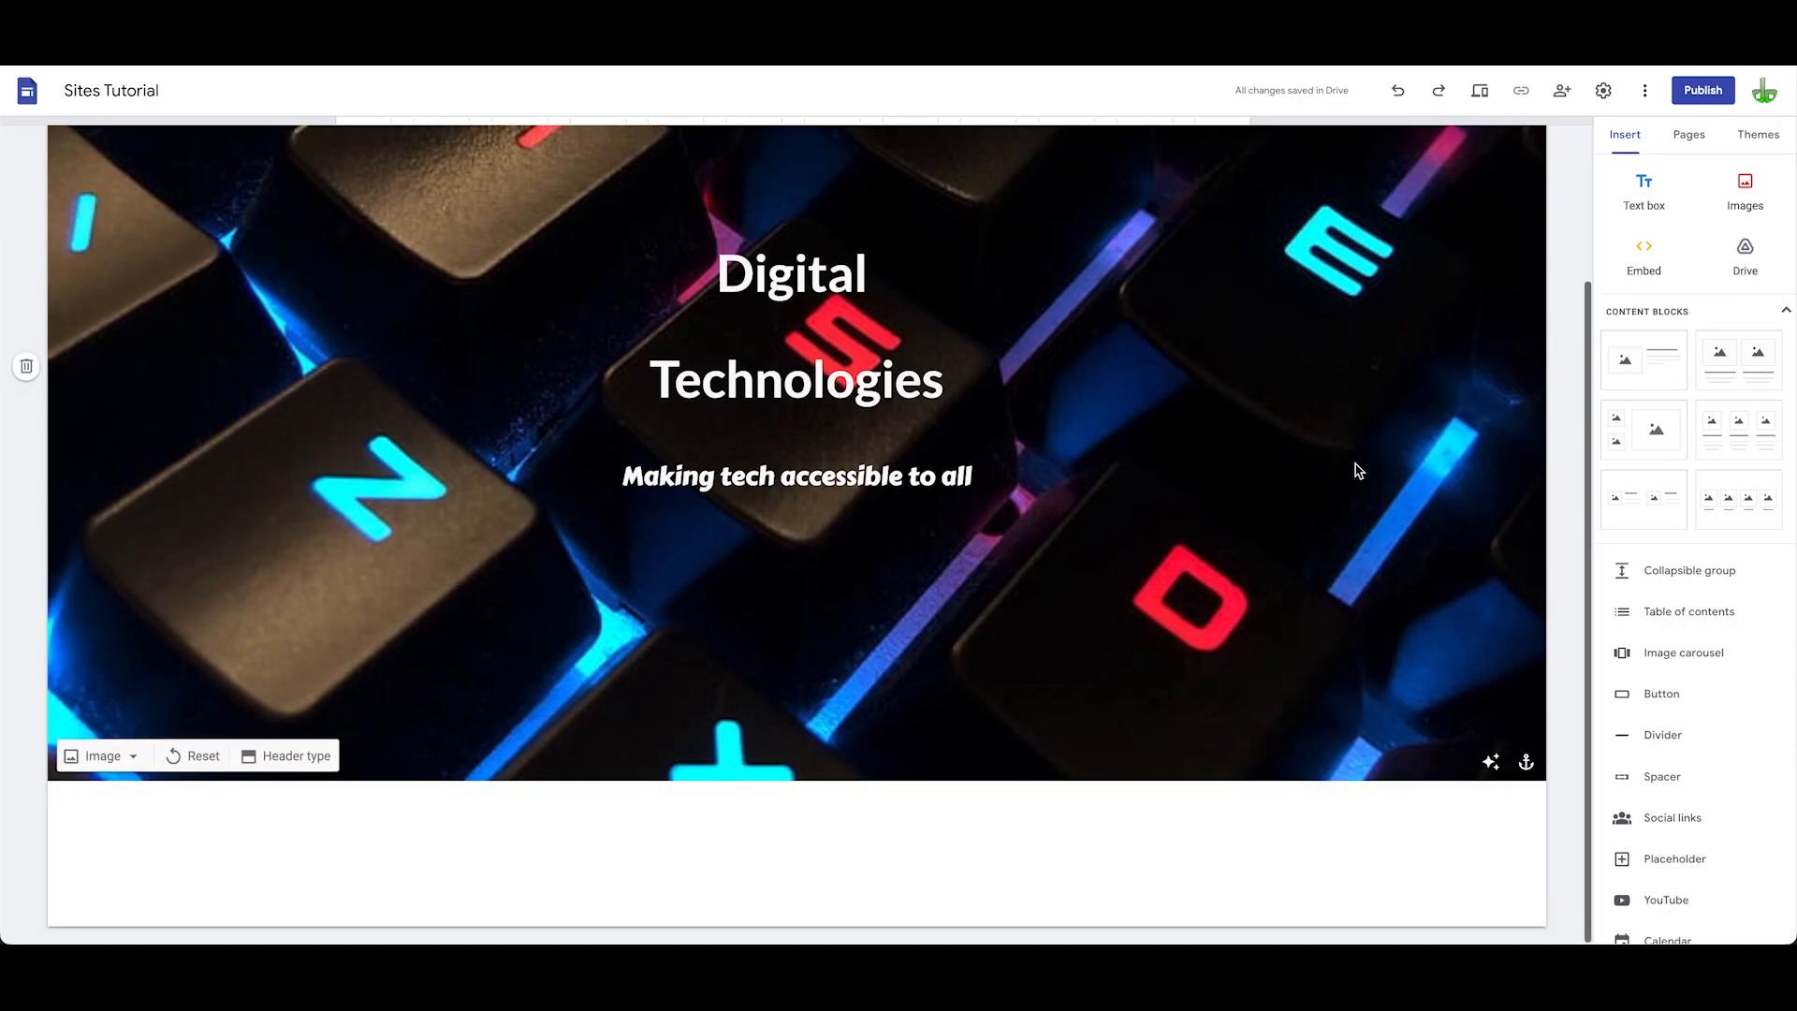
pyautogui.click(297, 755)
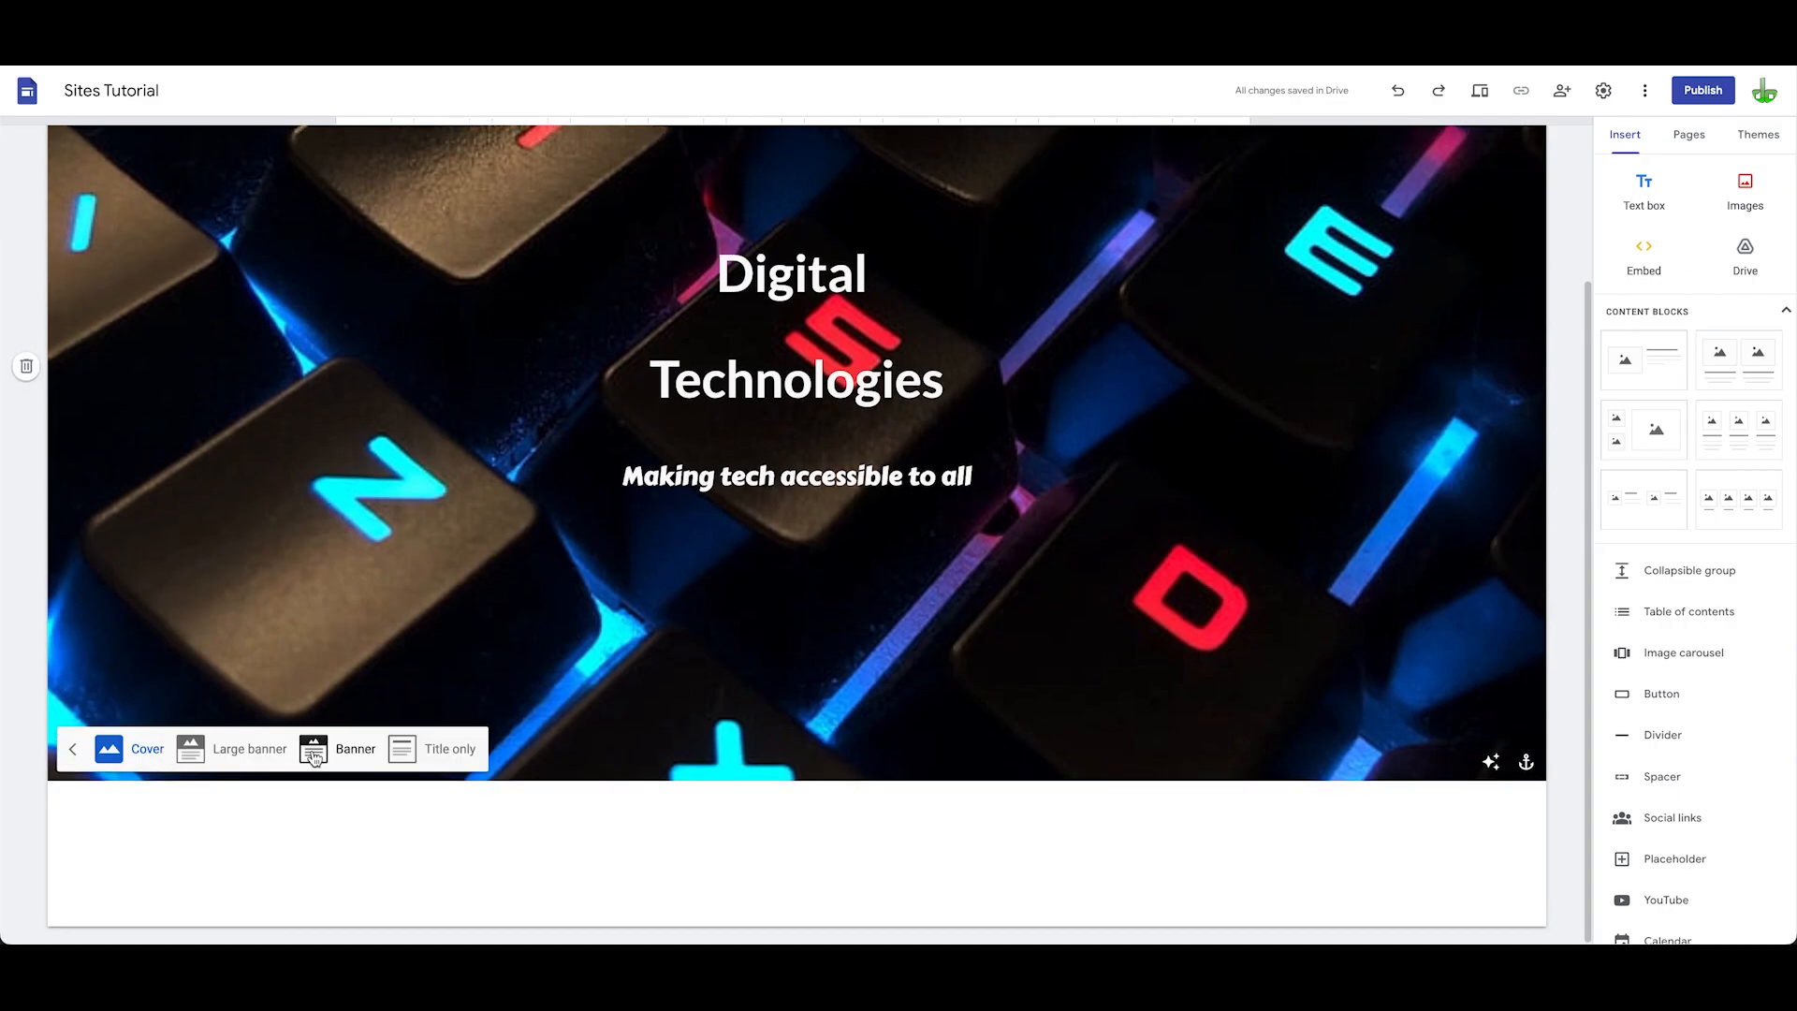
pyautogui.click(313, 749)
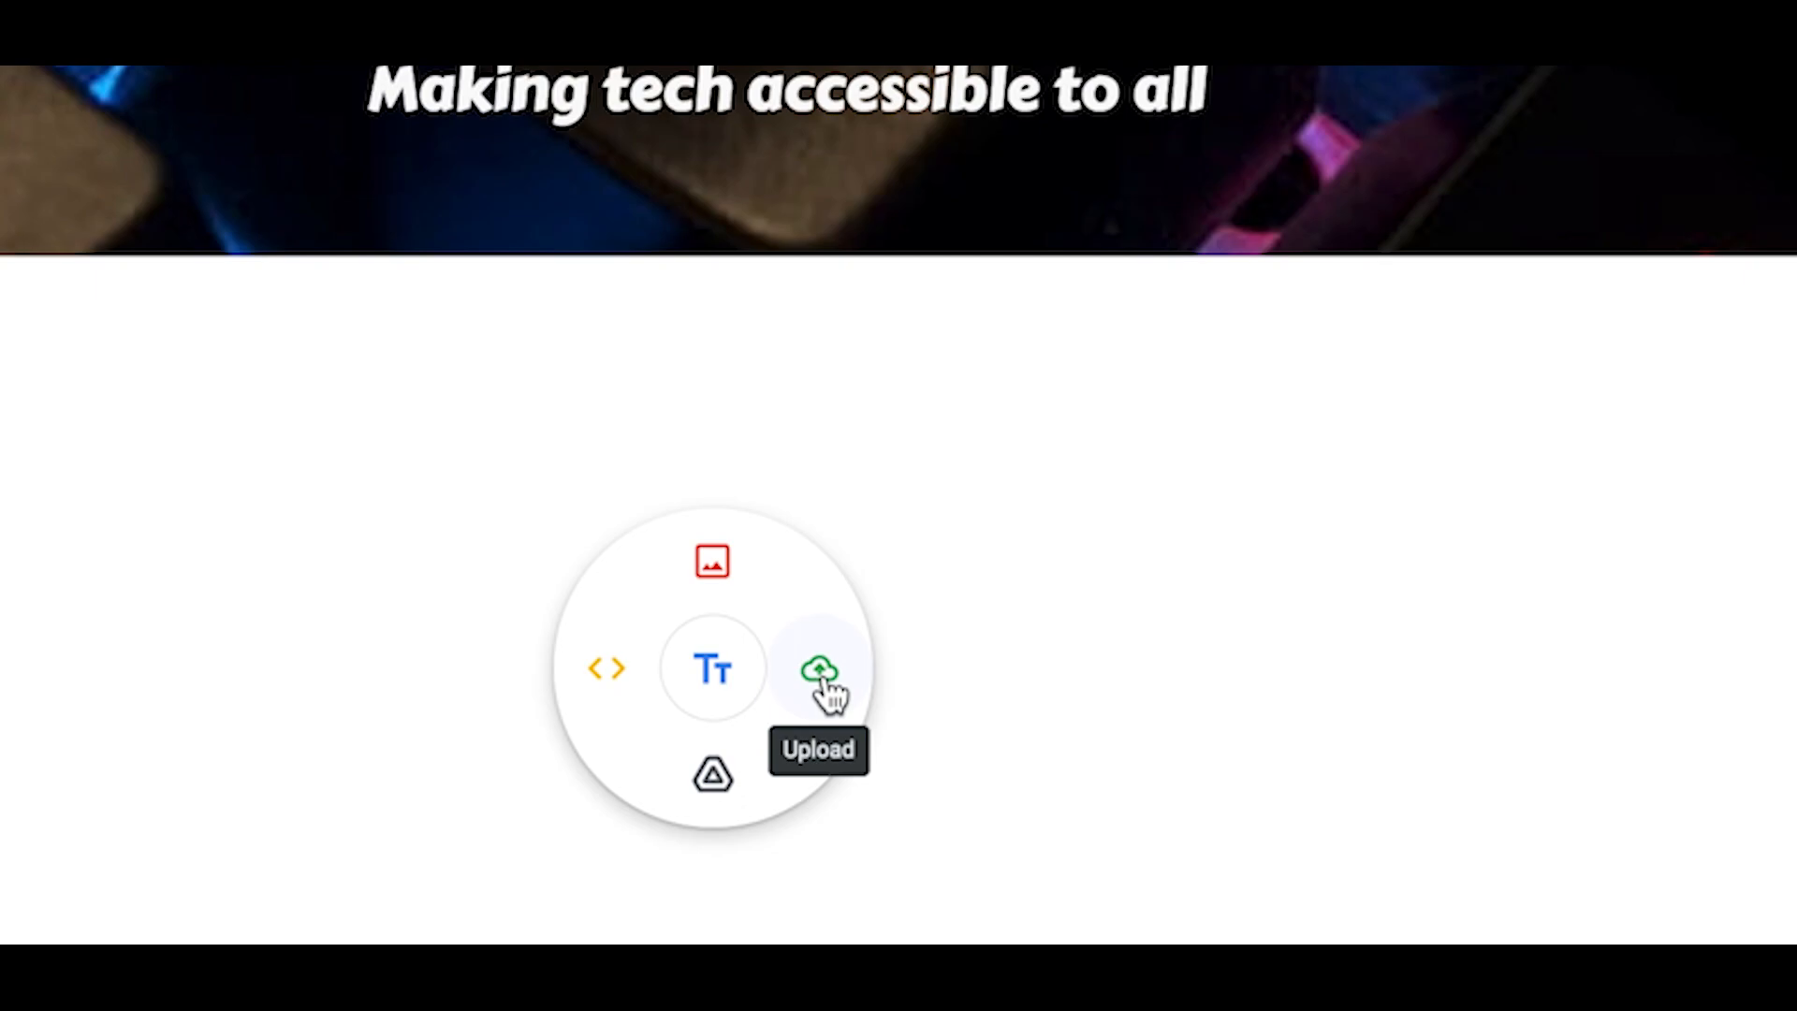
pyautogui.moveTo(711, 564)
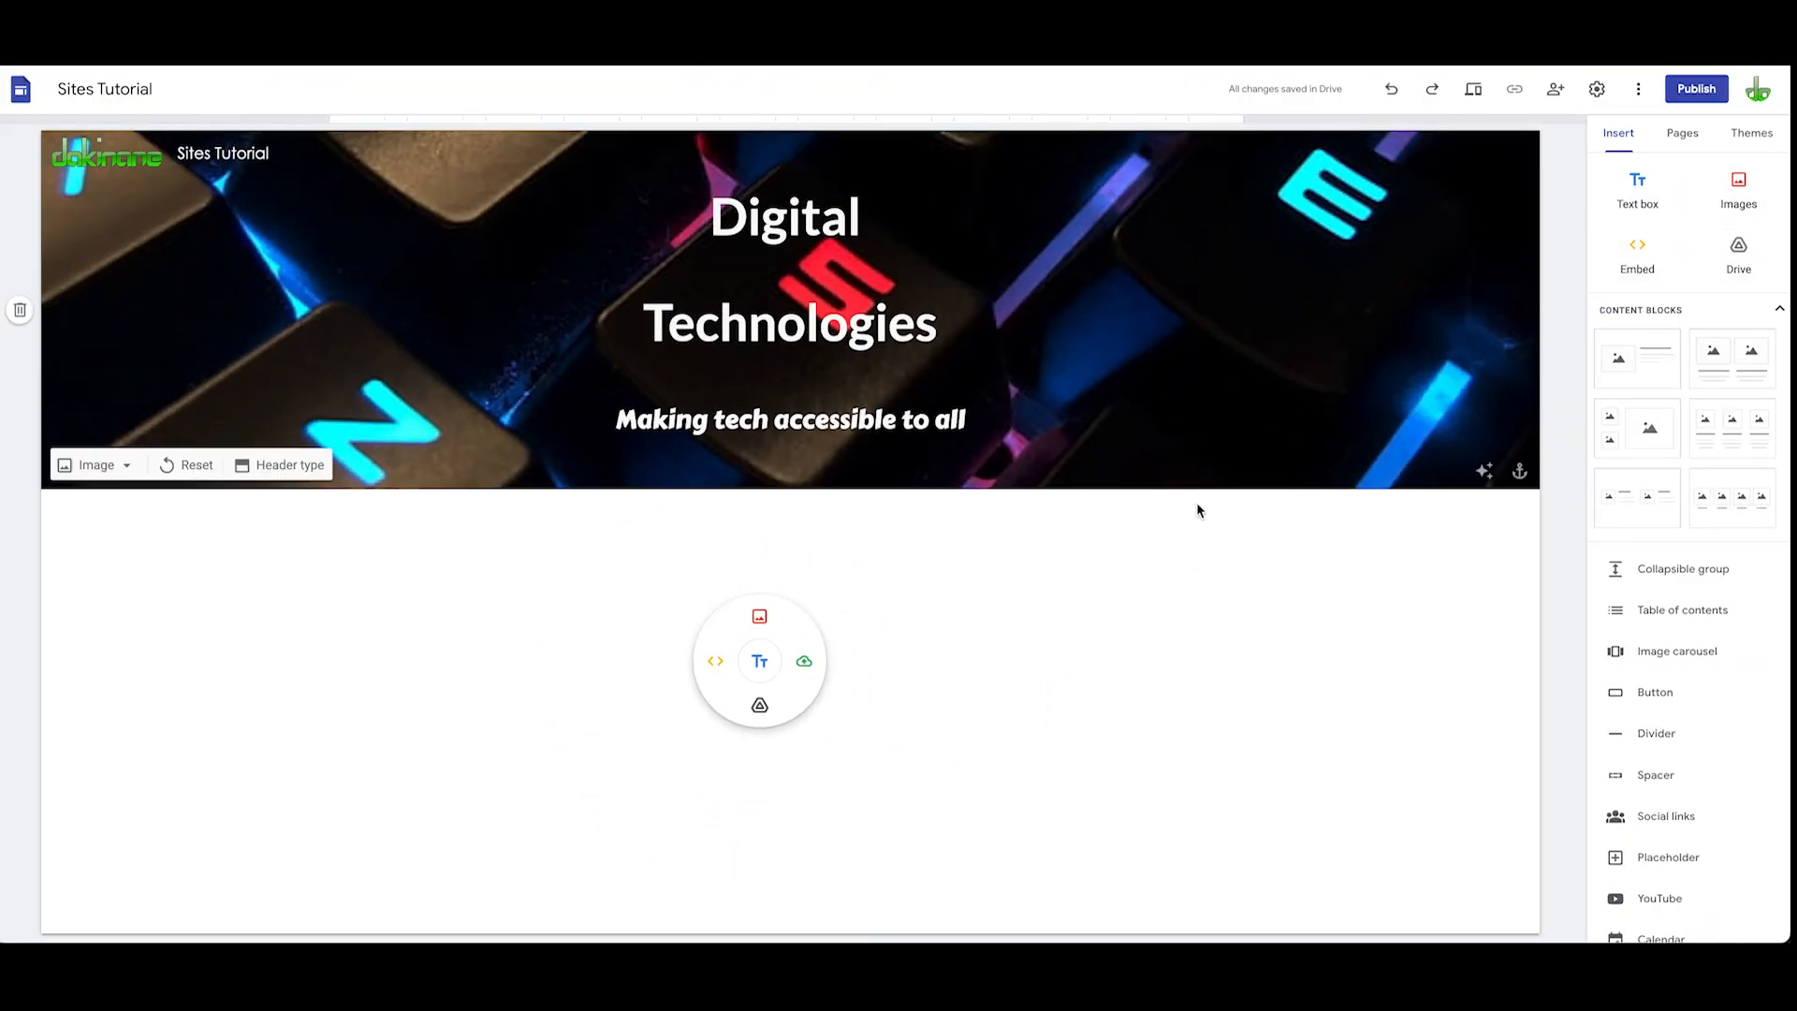
pyautogui.moveTo(802, 660)
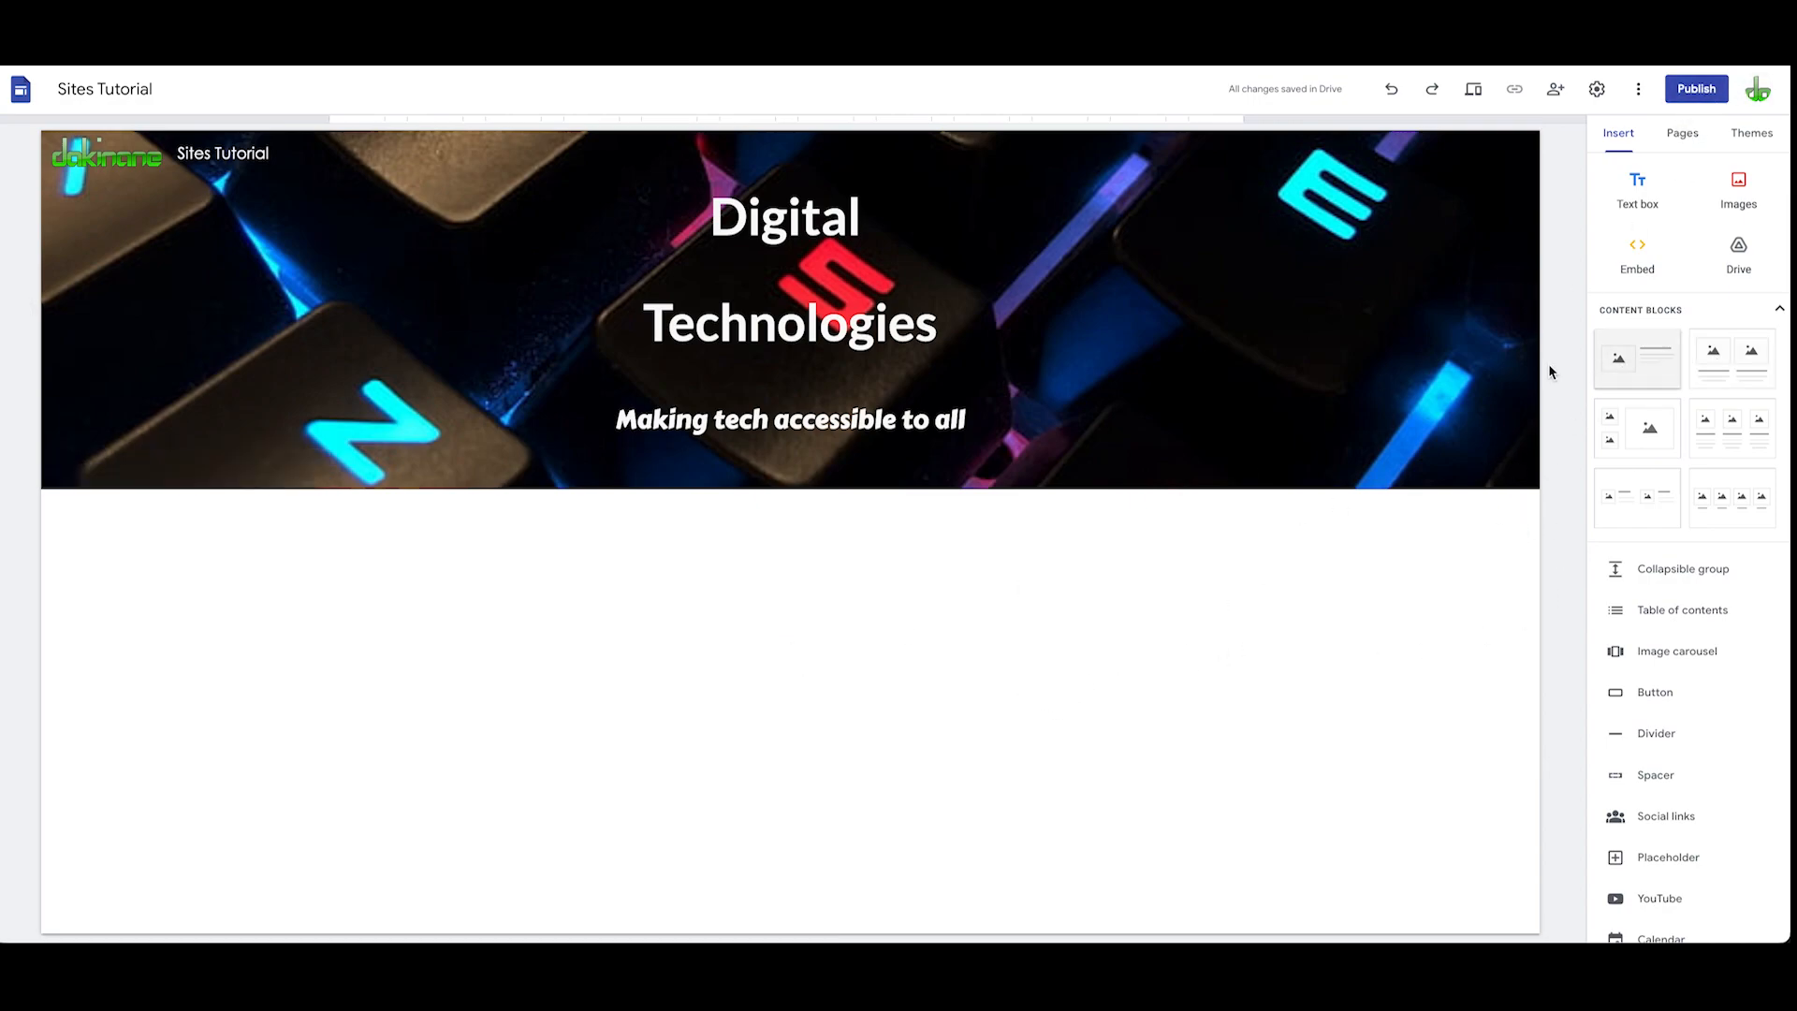
pyautogui.moveTo(1022, 604)
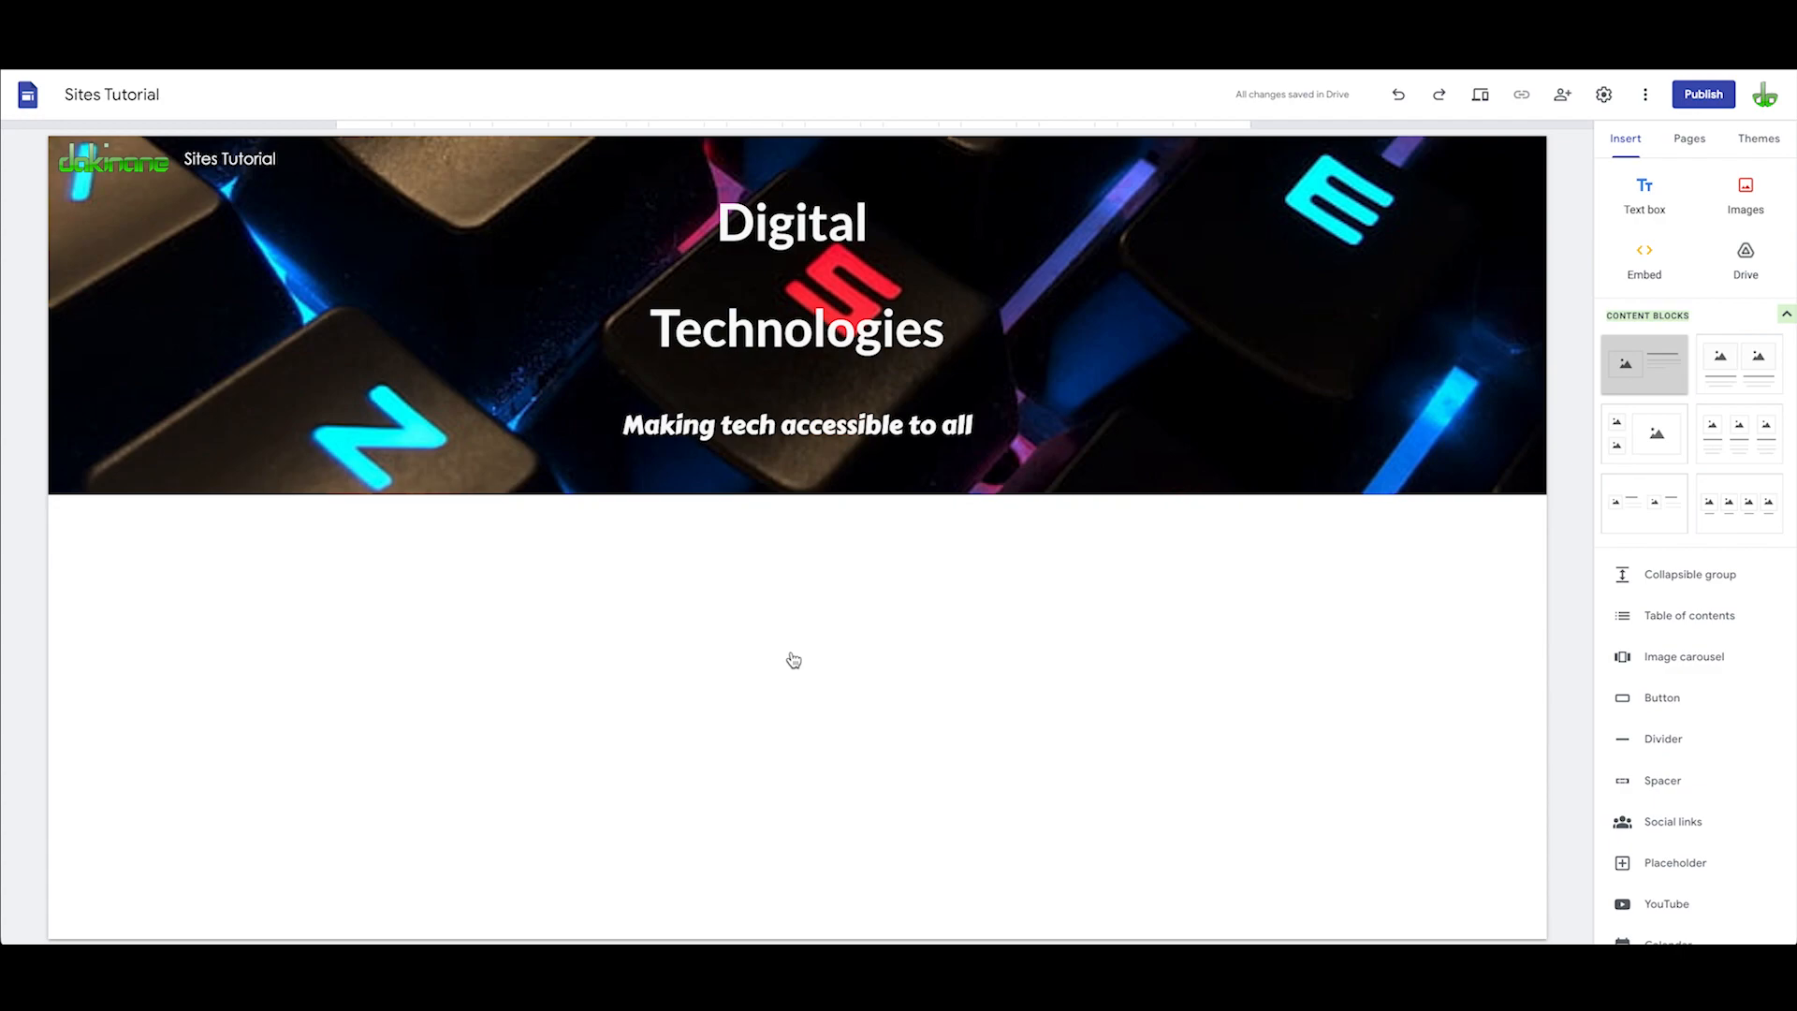
# Step: Insert an image-with-text content block, then a two-captioned-images block below it
pyautogui.click(1644, 363)
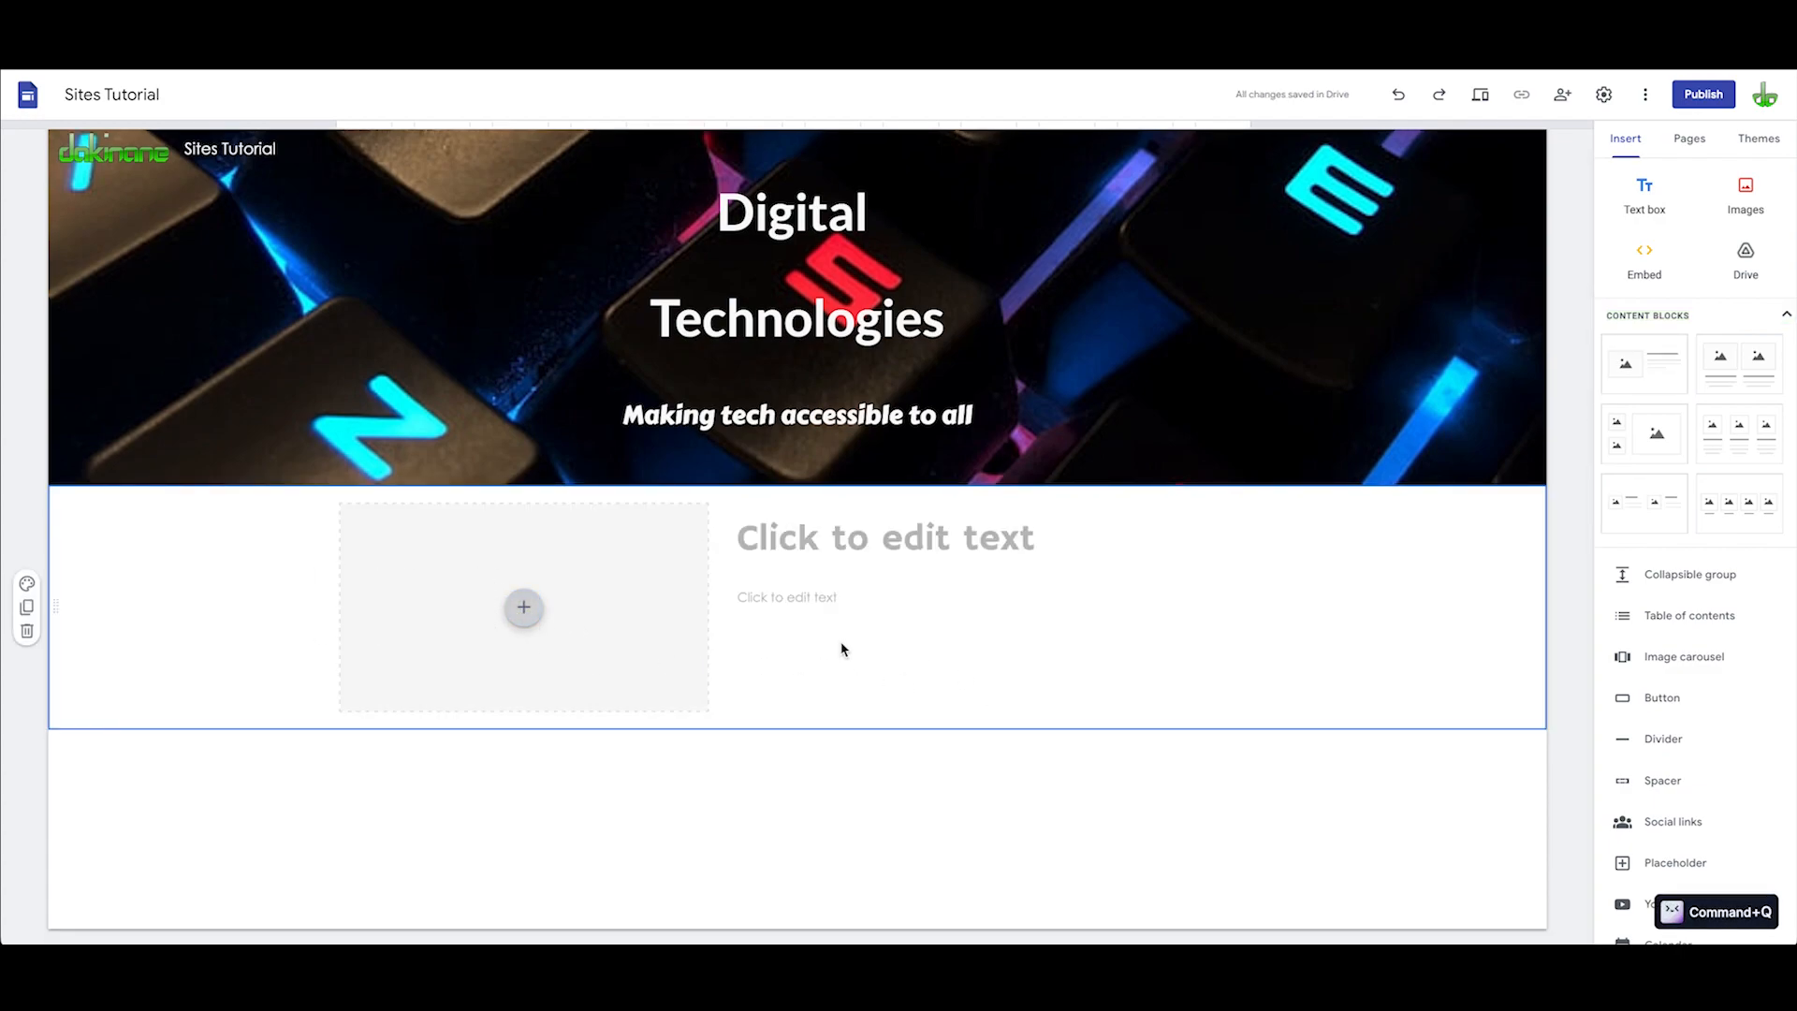
pyautogui.moveTo(906, 711)
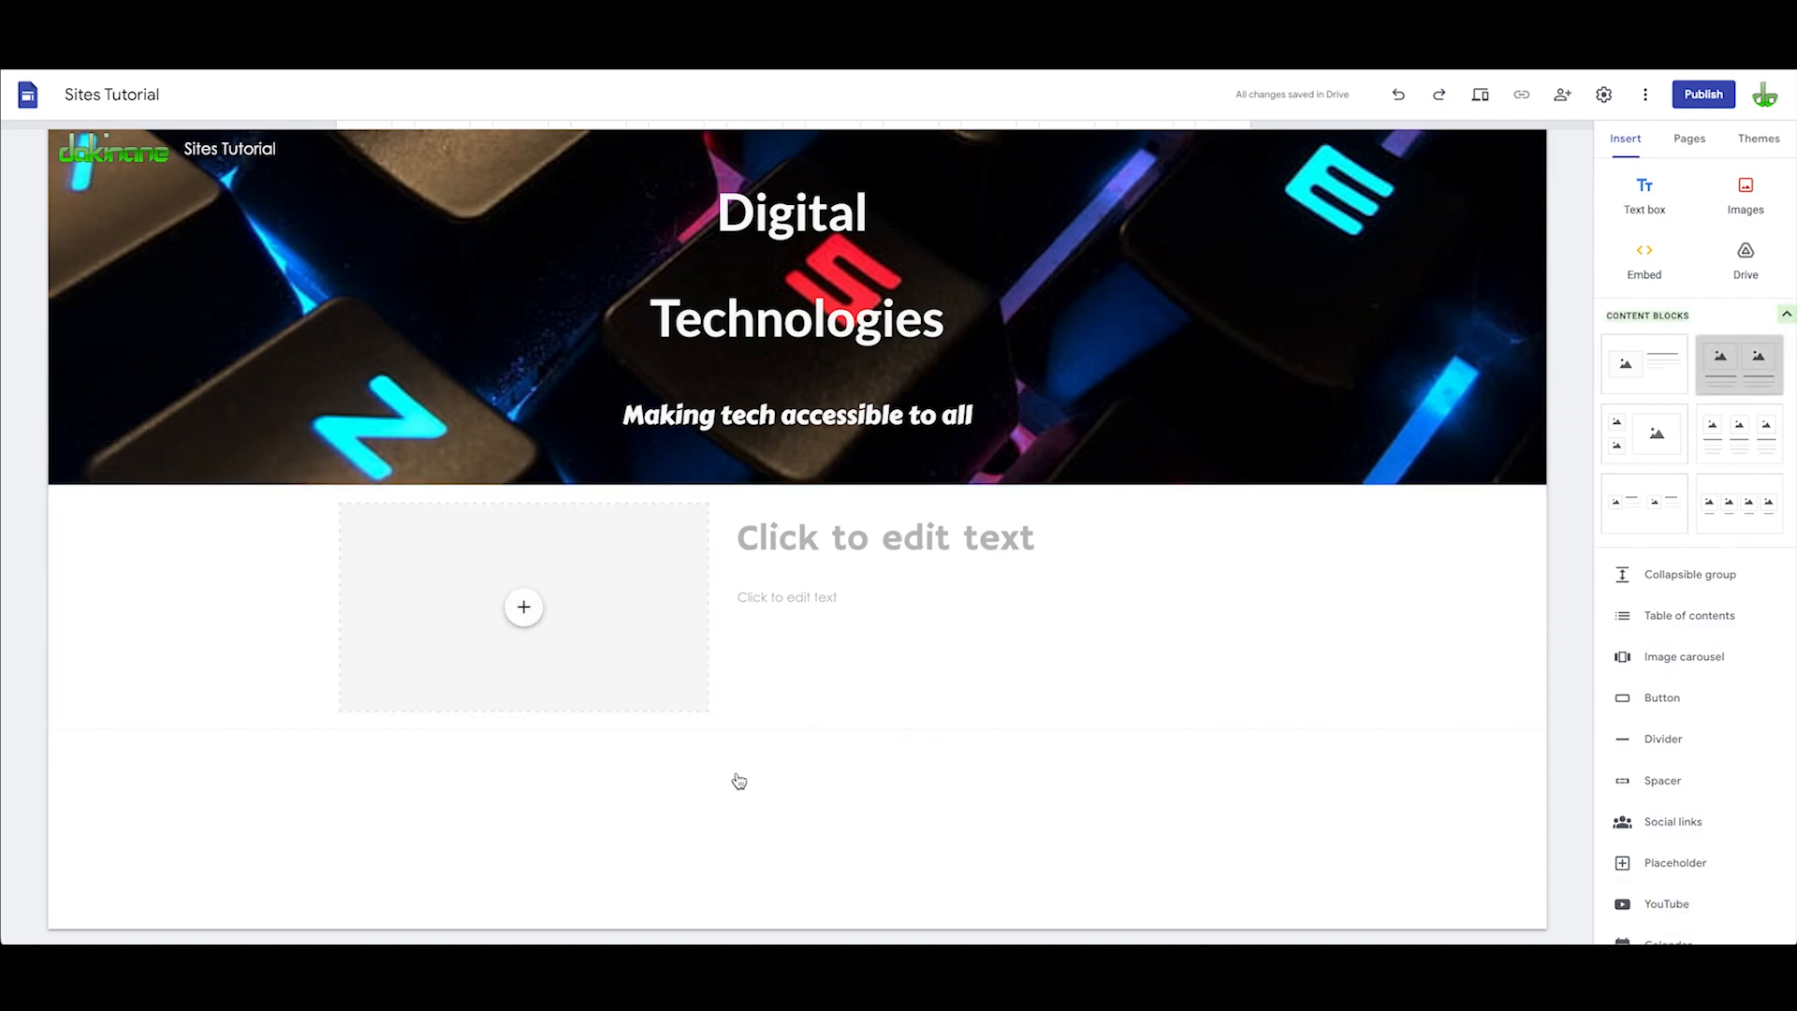
pyautogui.click(1739, 365)
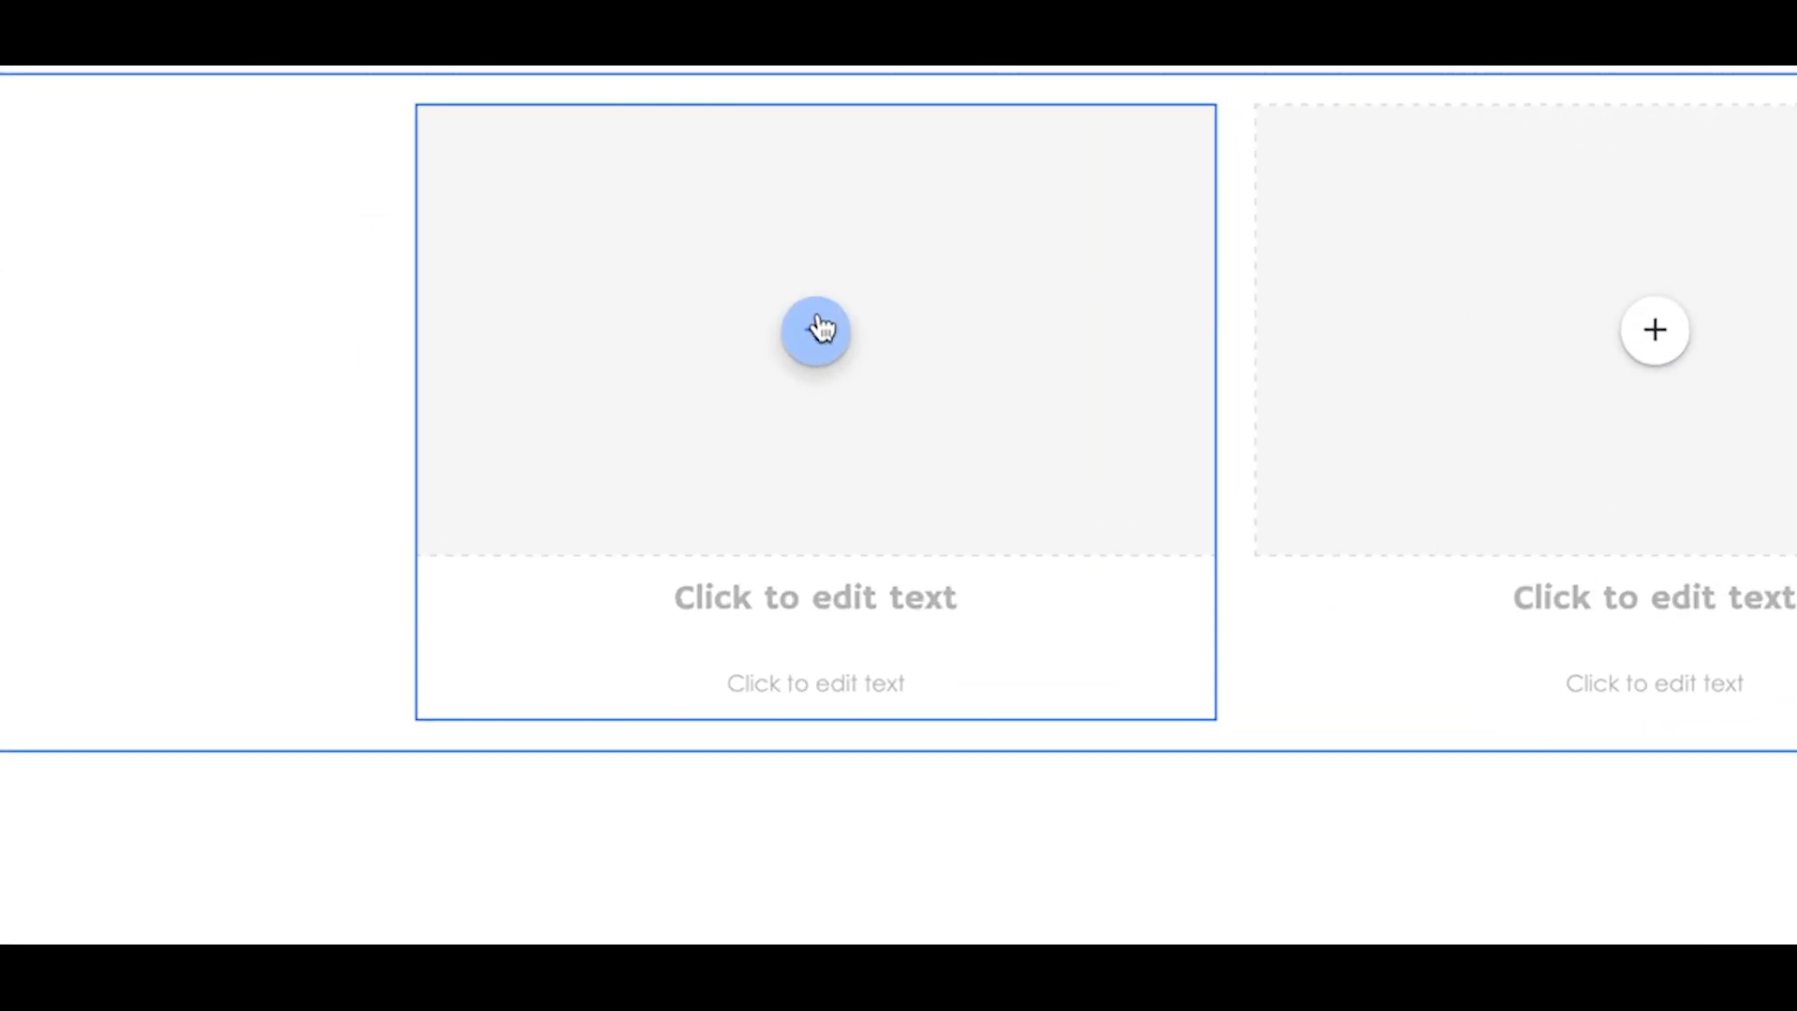
pyautogui.click(815, 332)
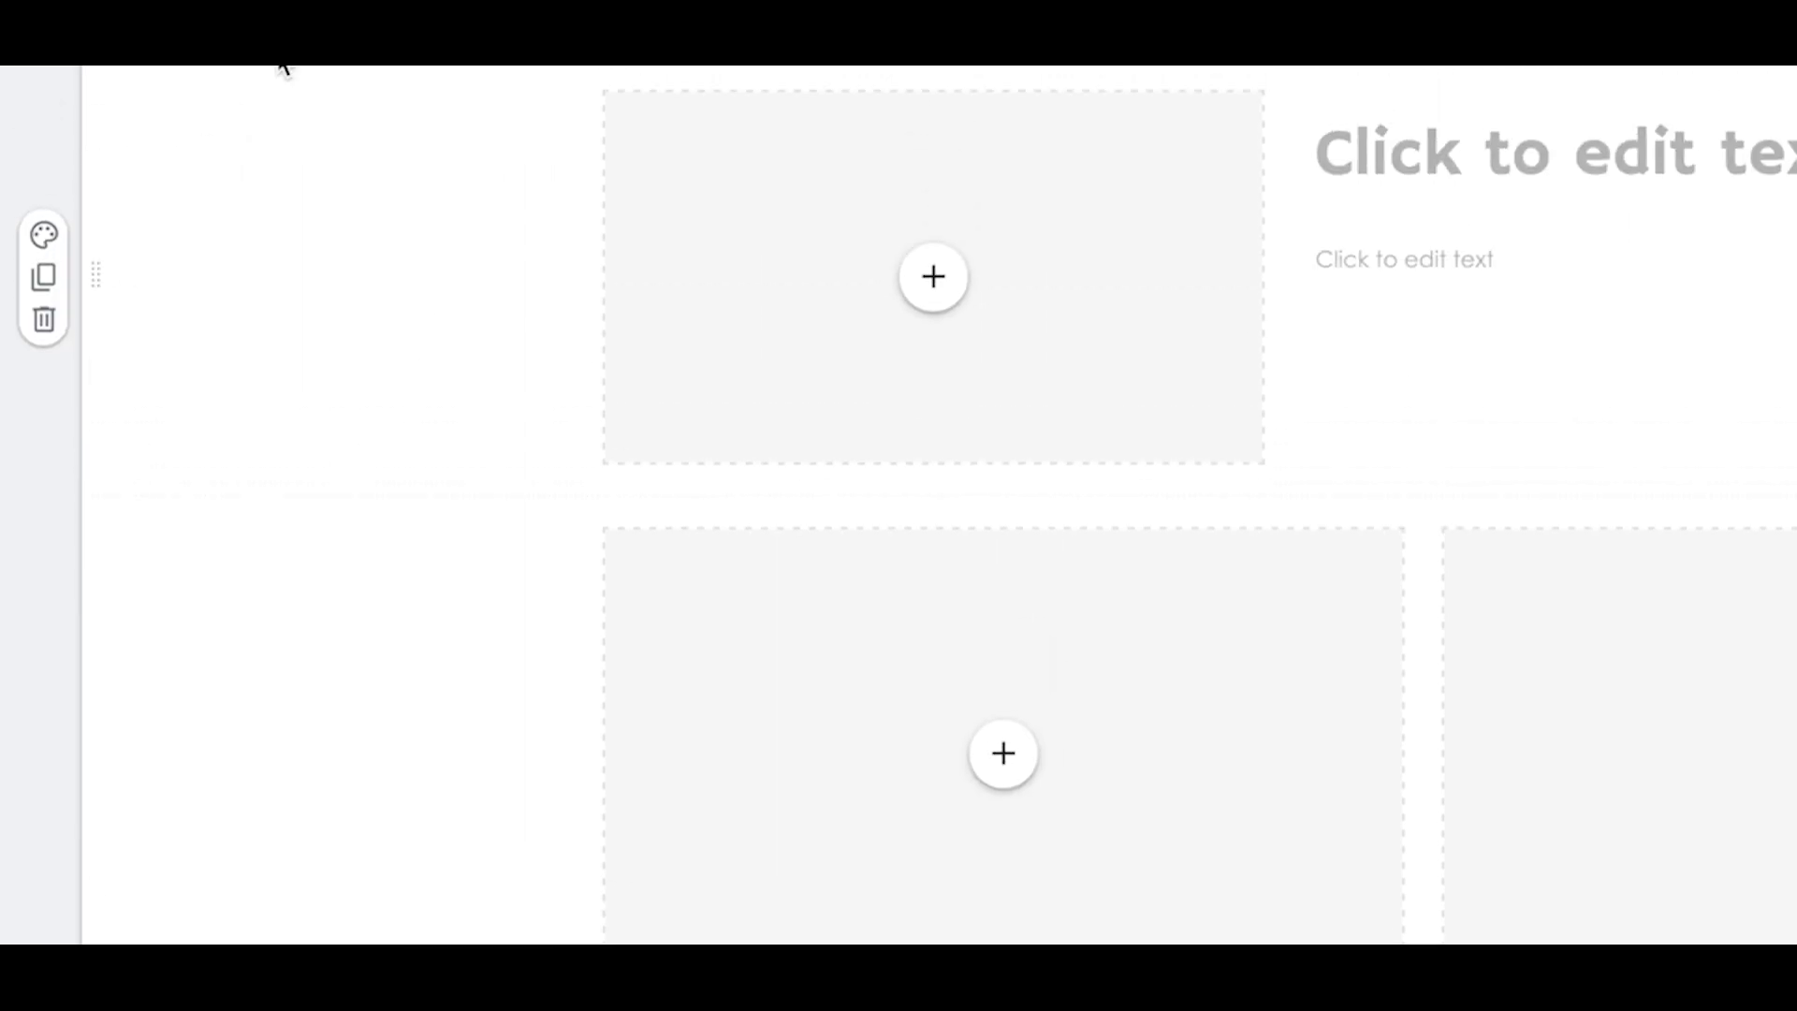
pyautogui.click(42, 236)
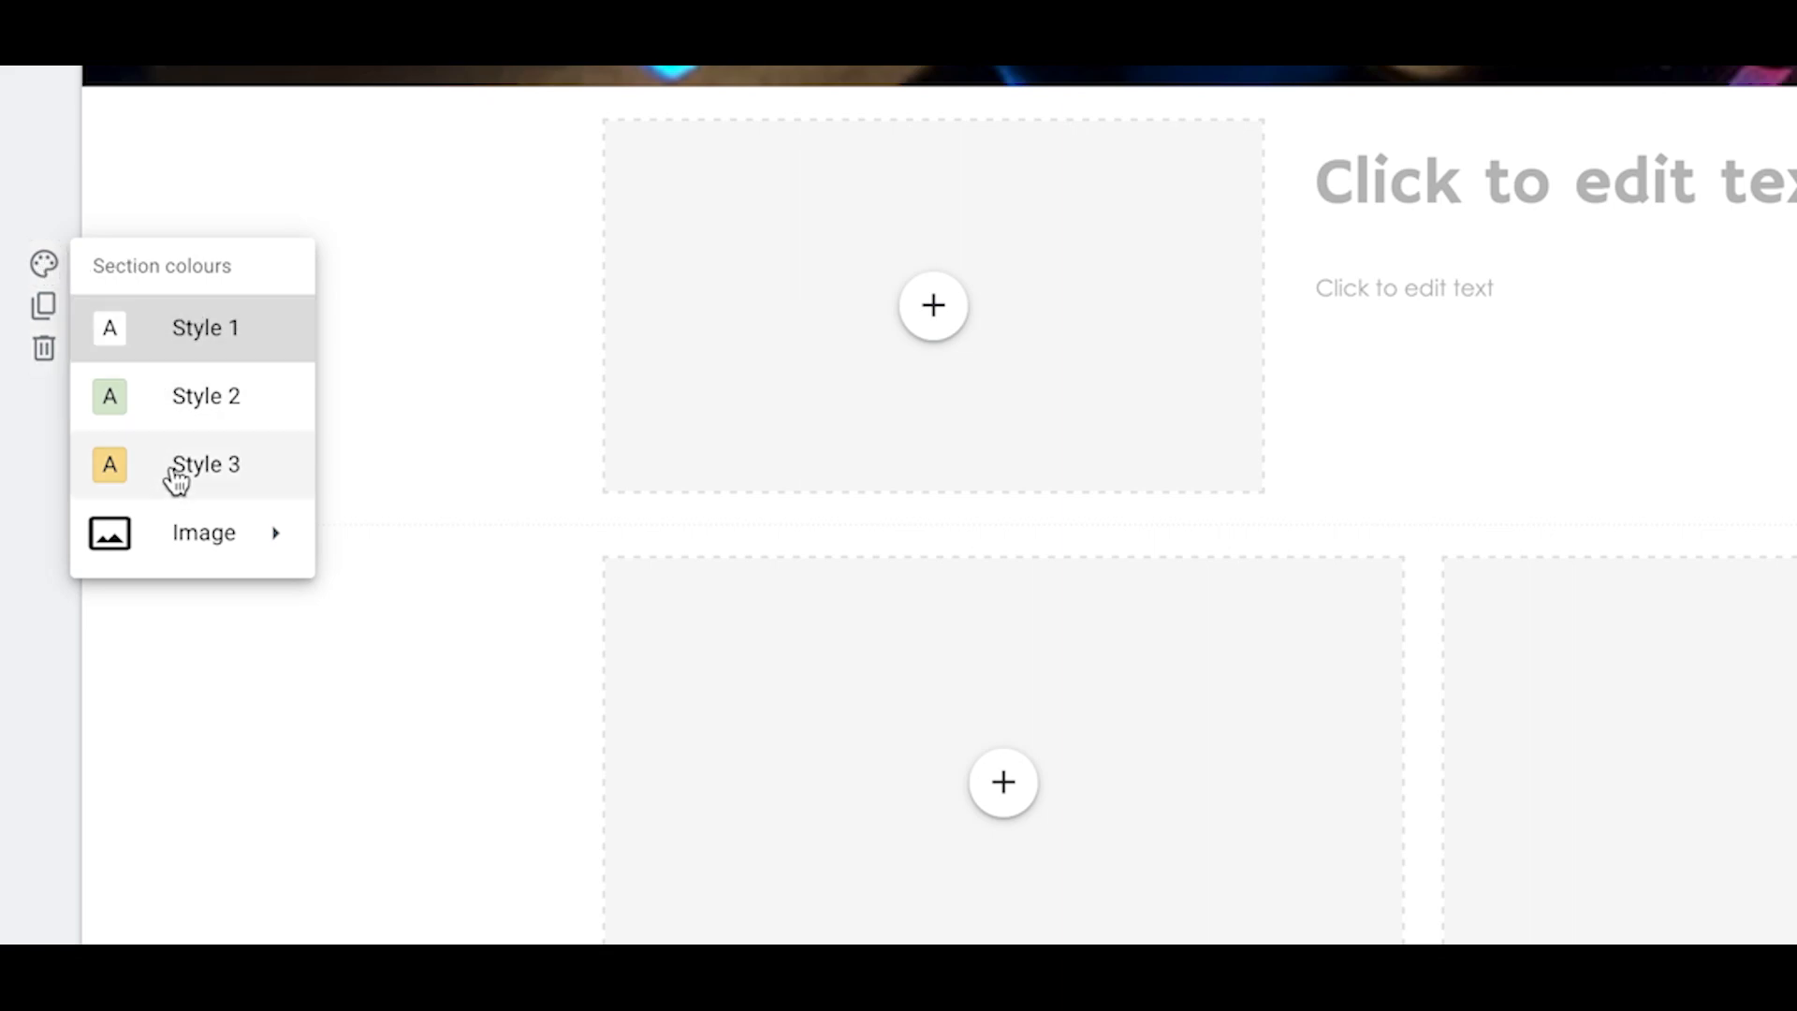
pyautogui.click(205, 464)
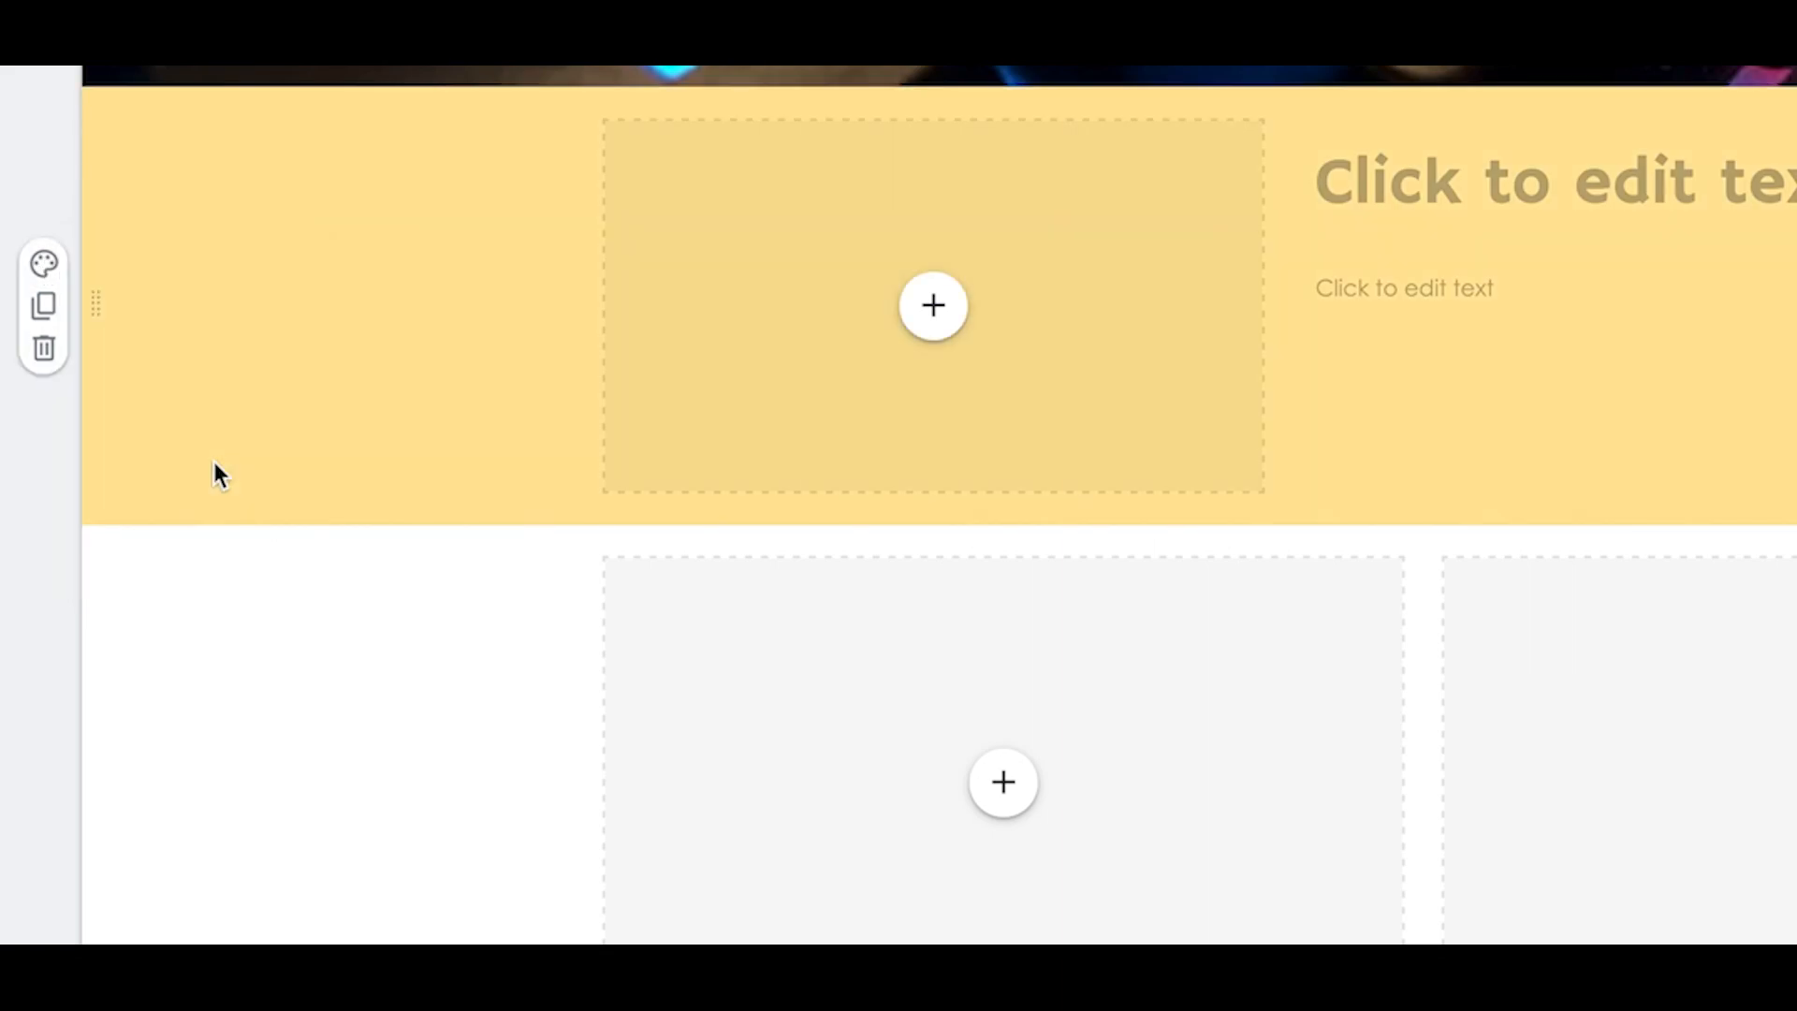
pyautogui.moveTo(43, 266)
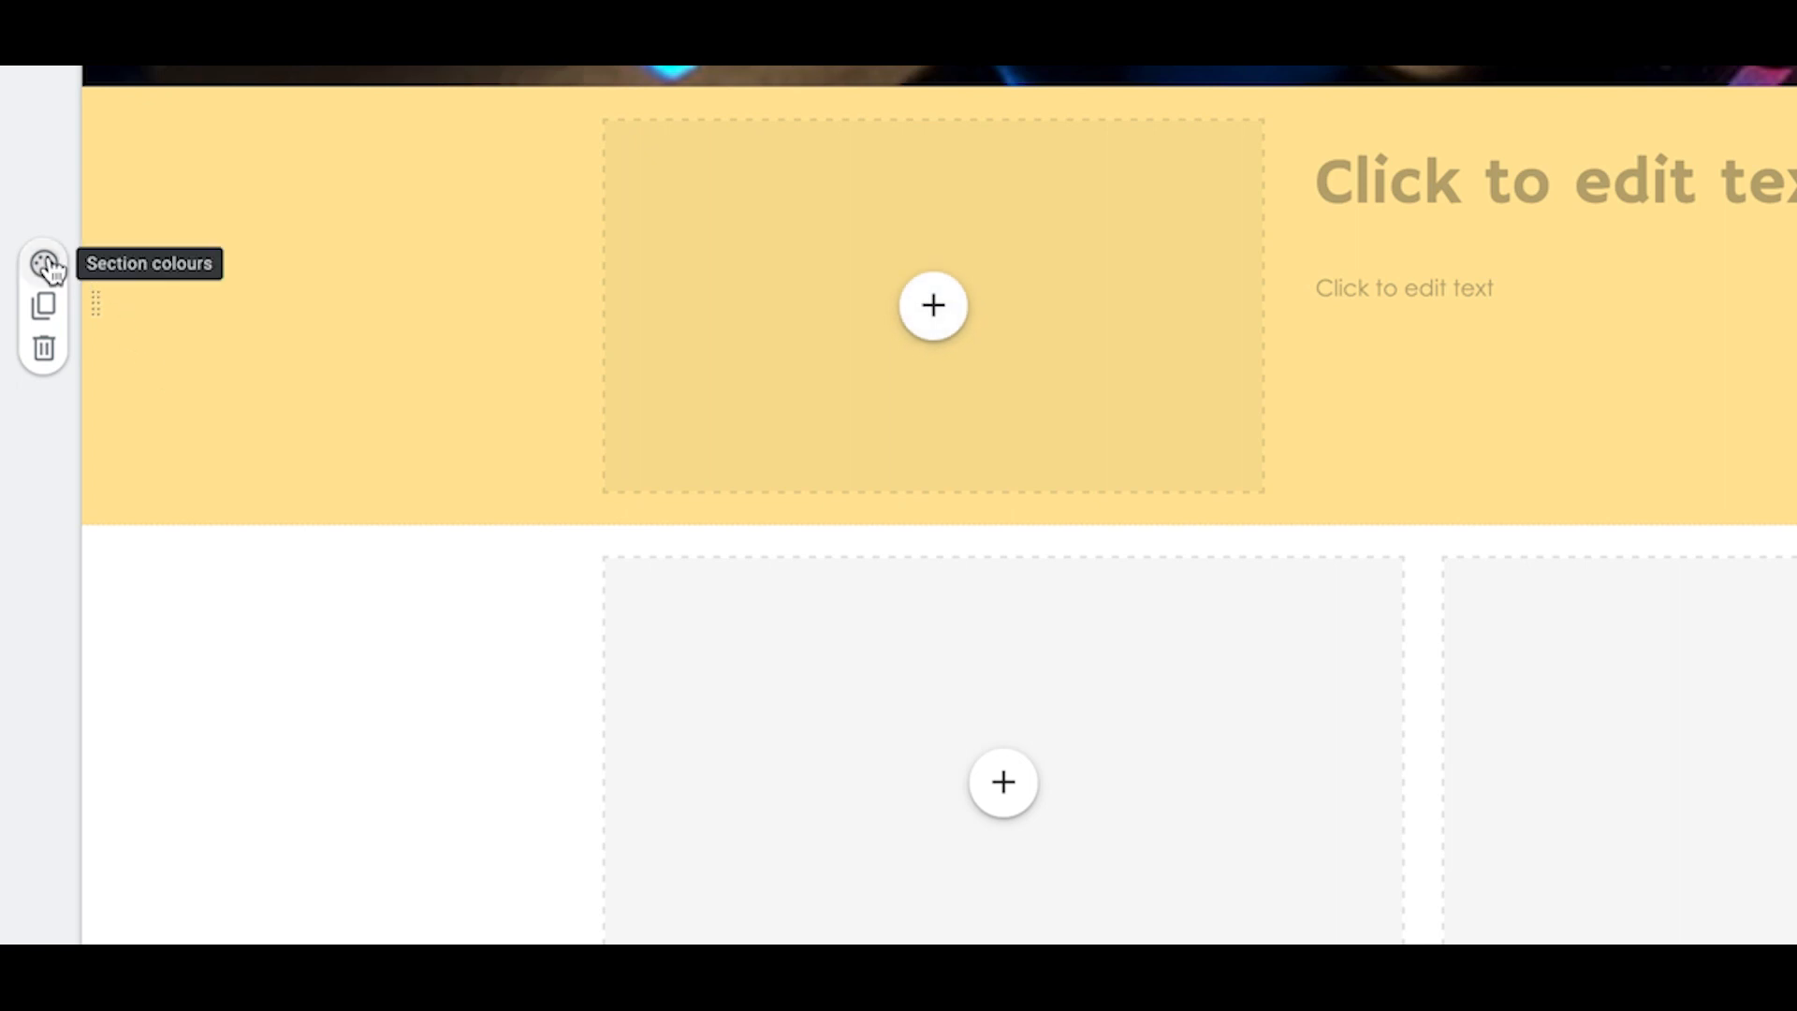
pyautogui.click(41, 264)
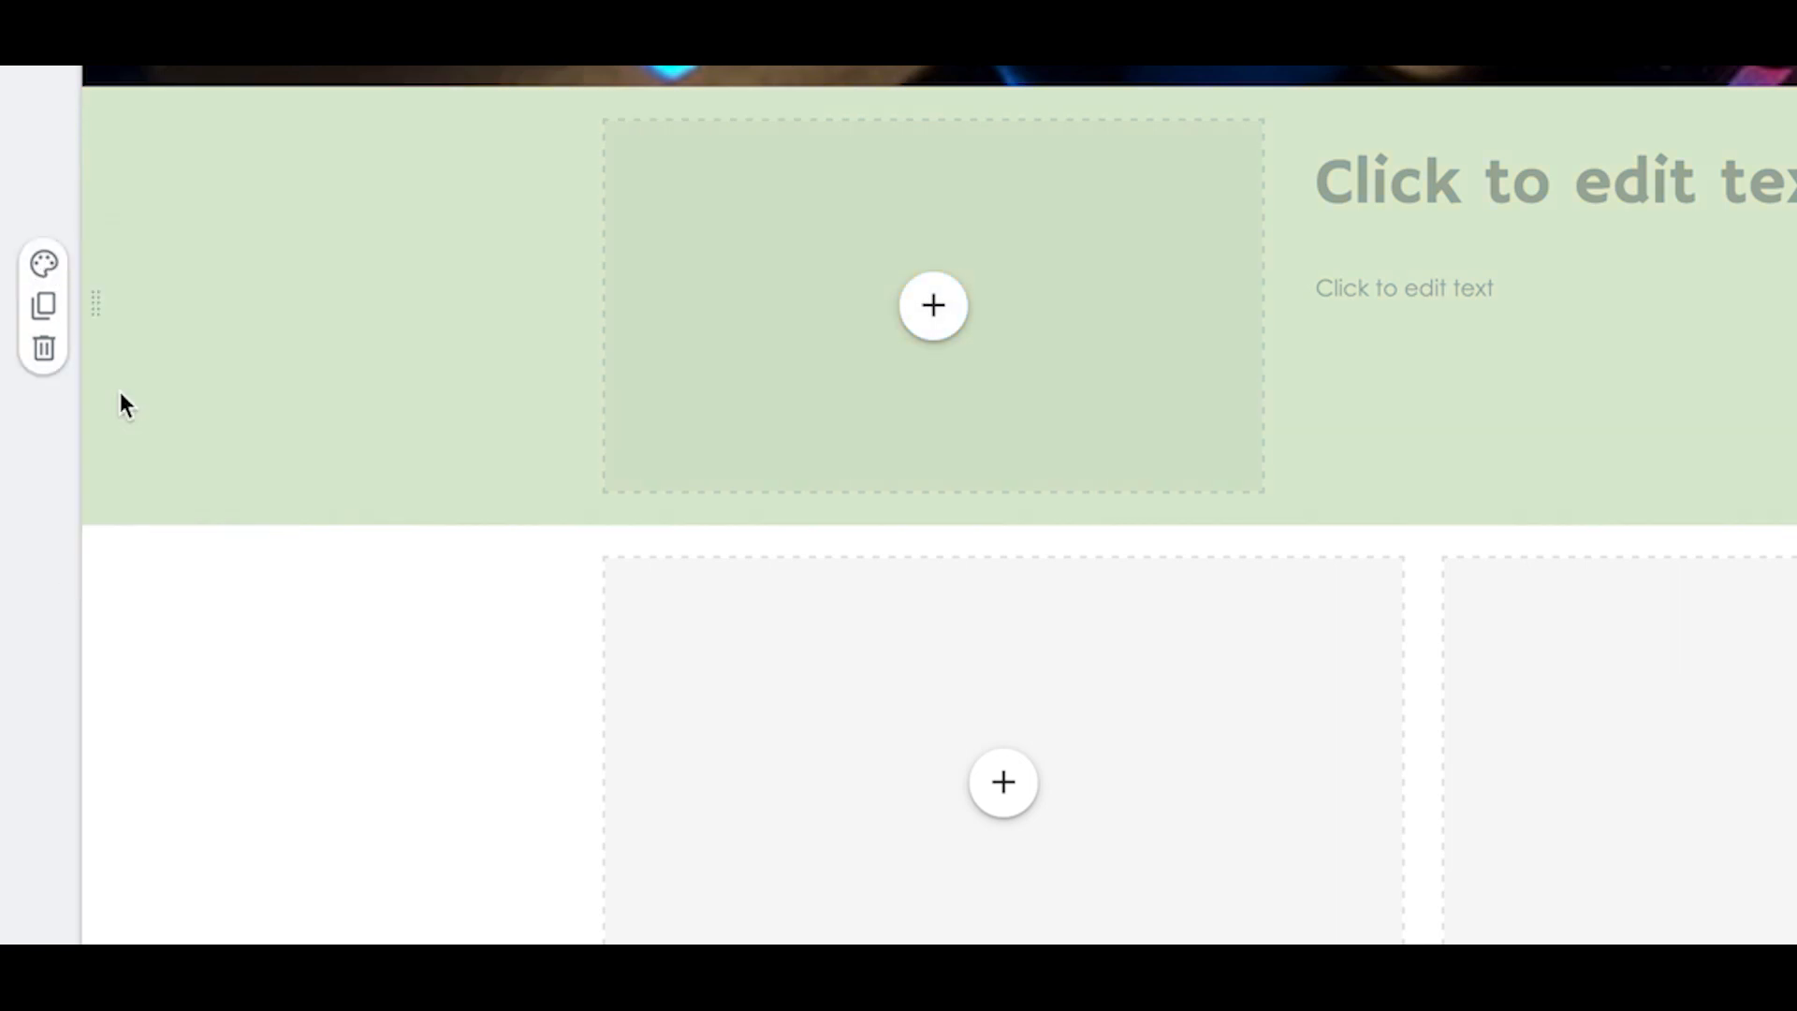
pyautogui.click(43, 267)
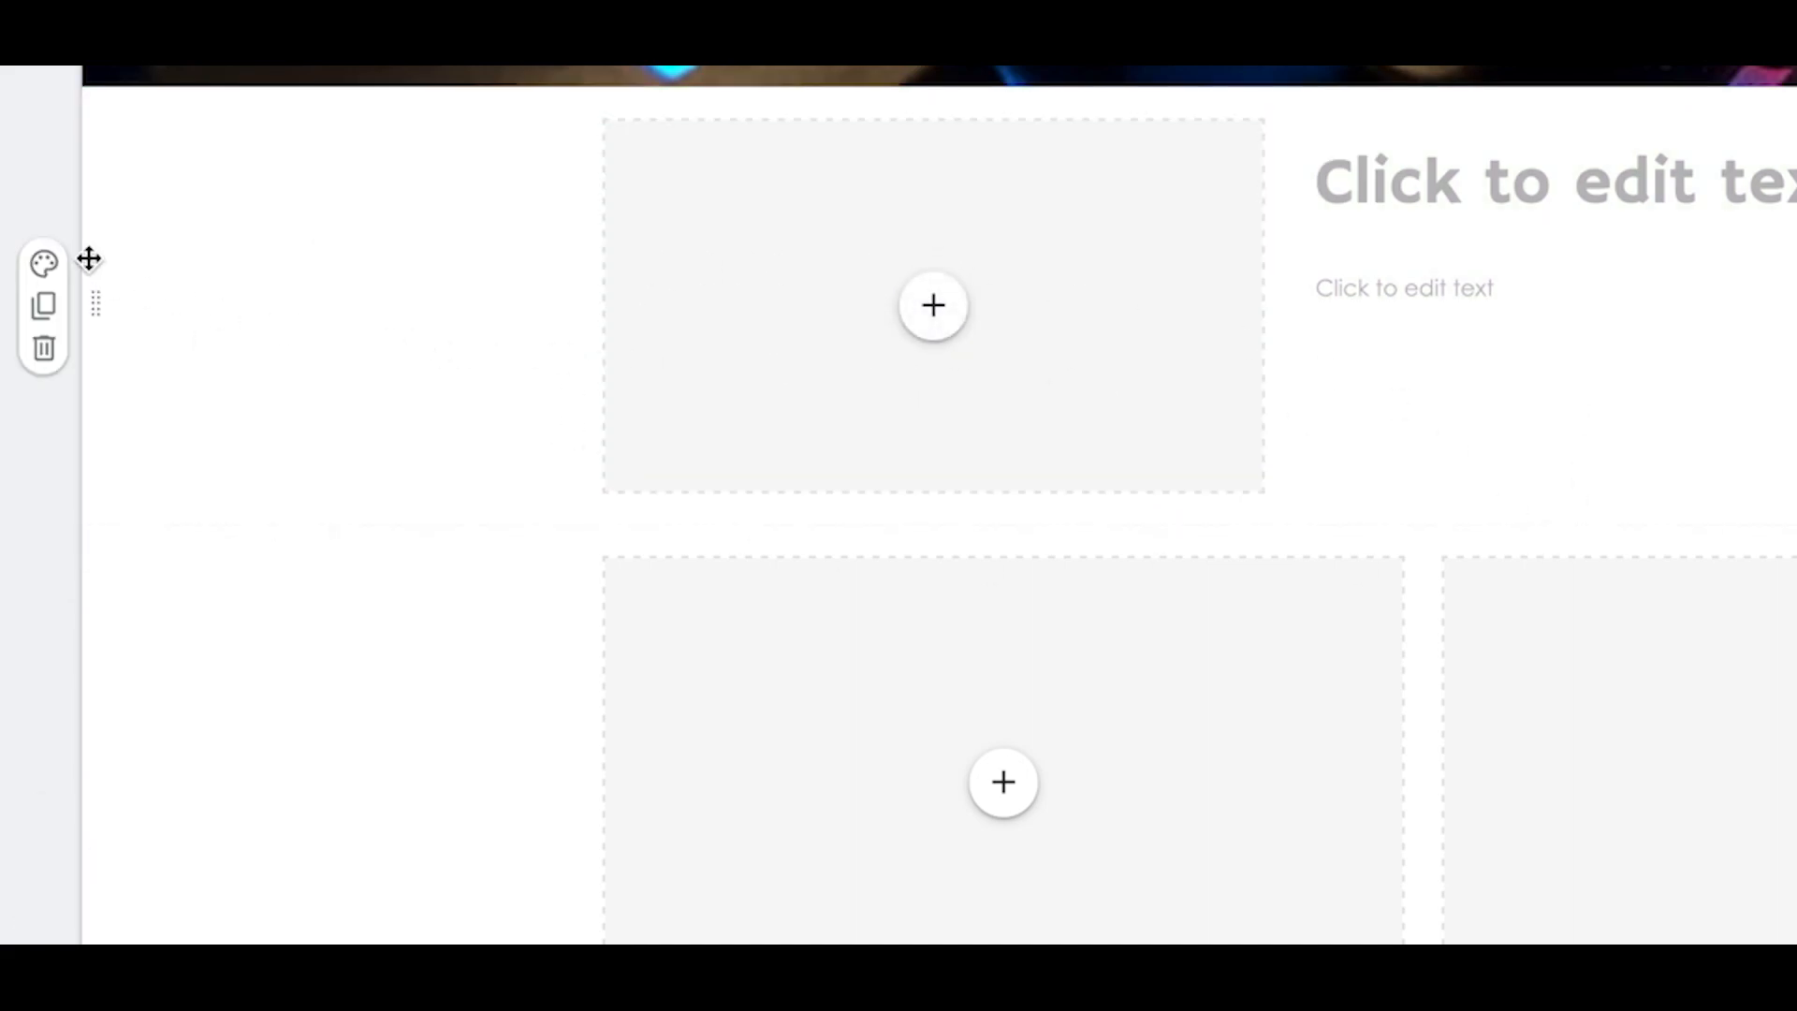
pyautogui.click(45, 265)
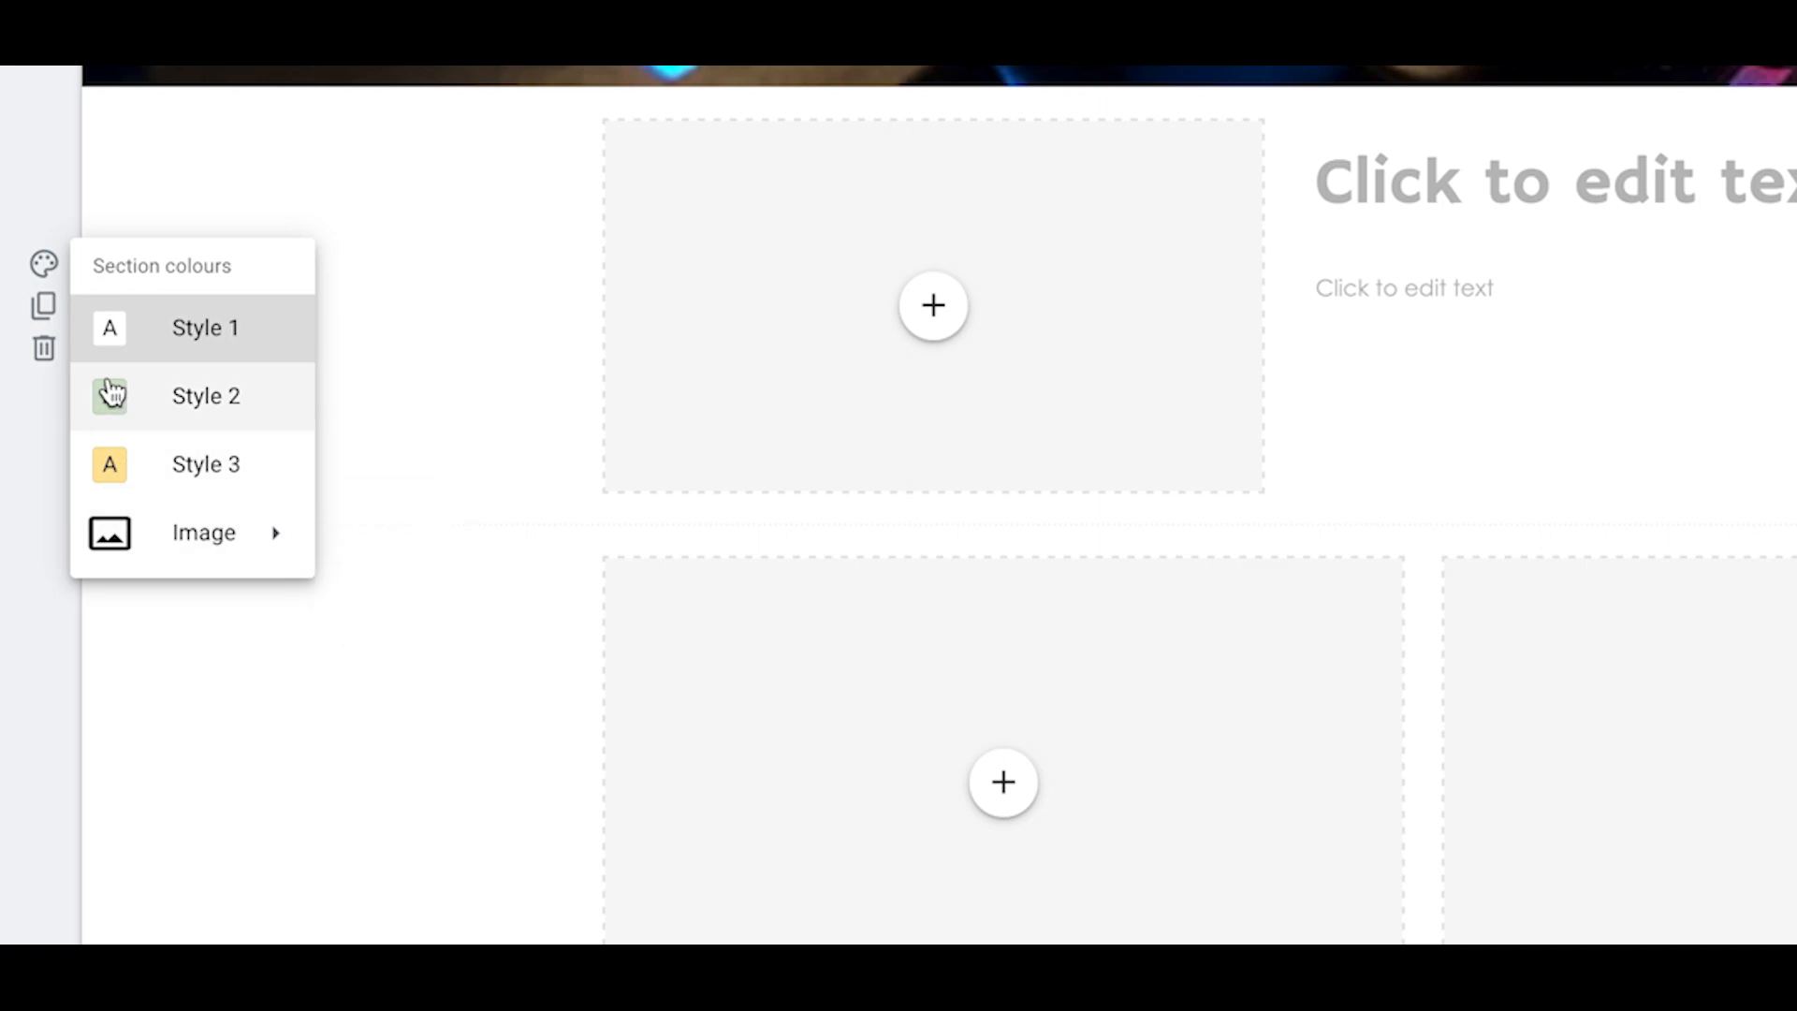
pyautogui.moveTo(1283, 384)
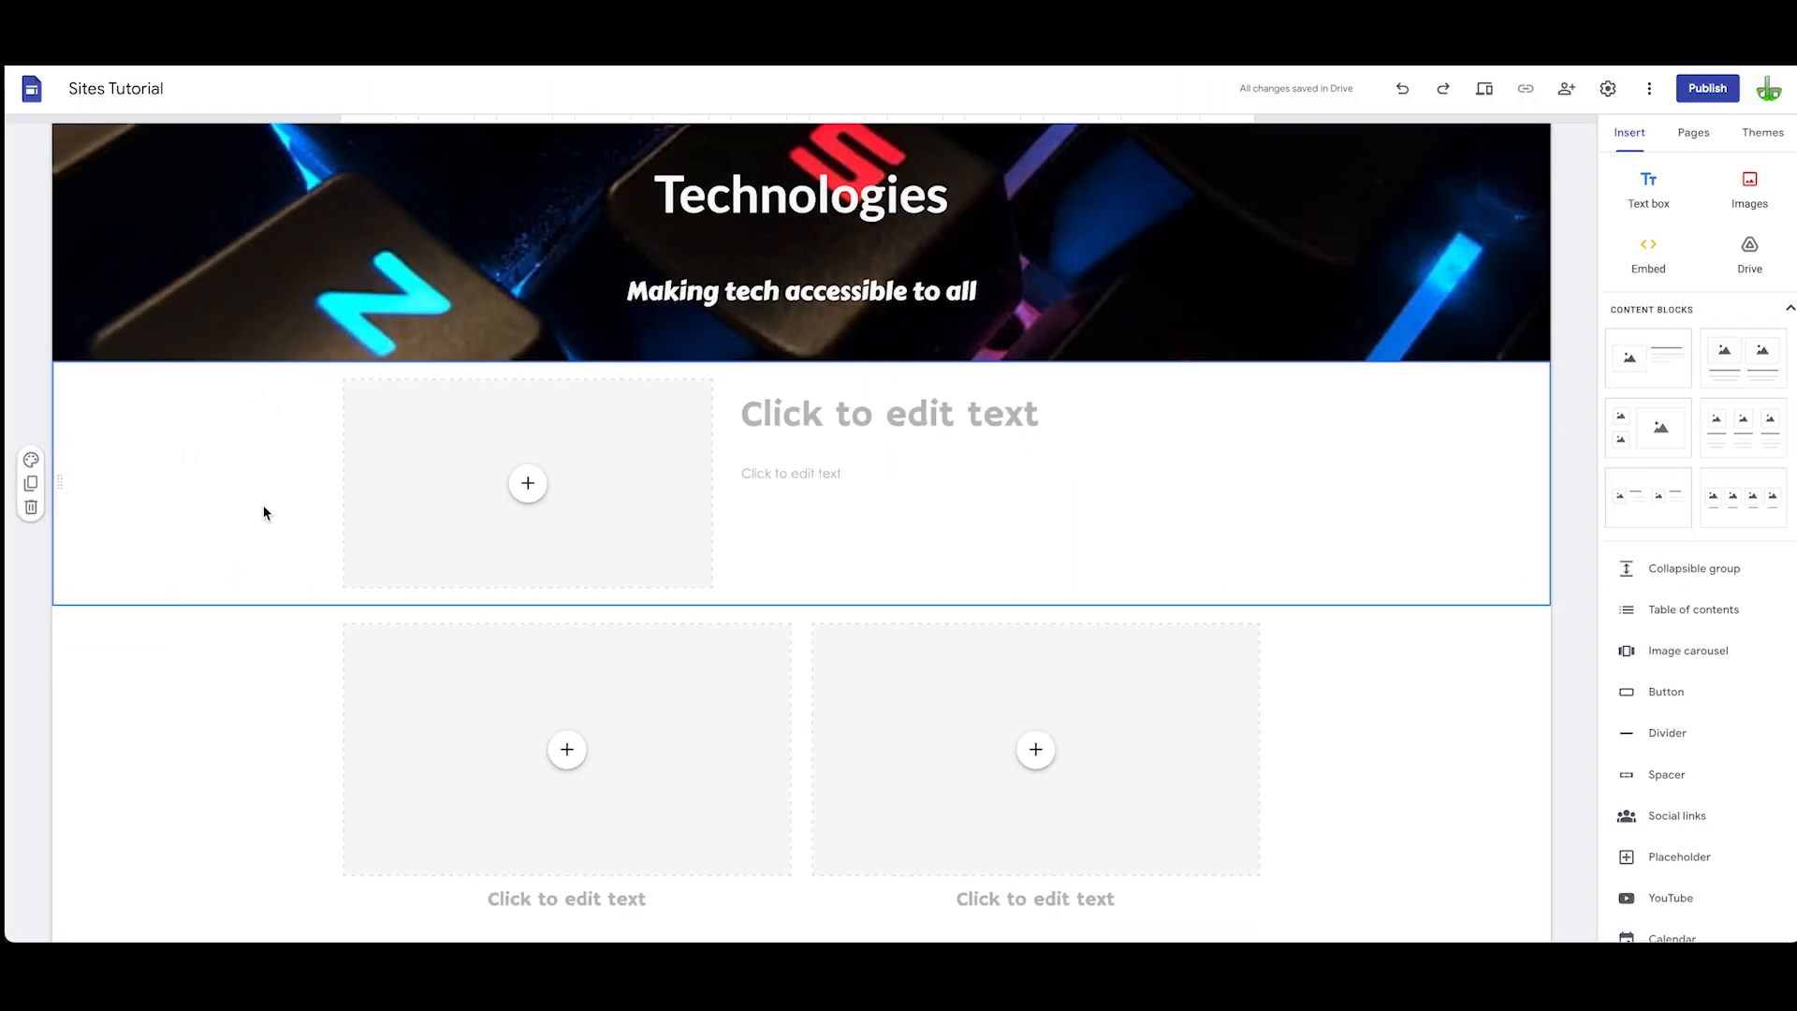
pyautogui.moveTo(62, 483)
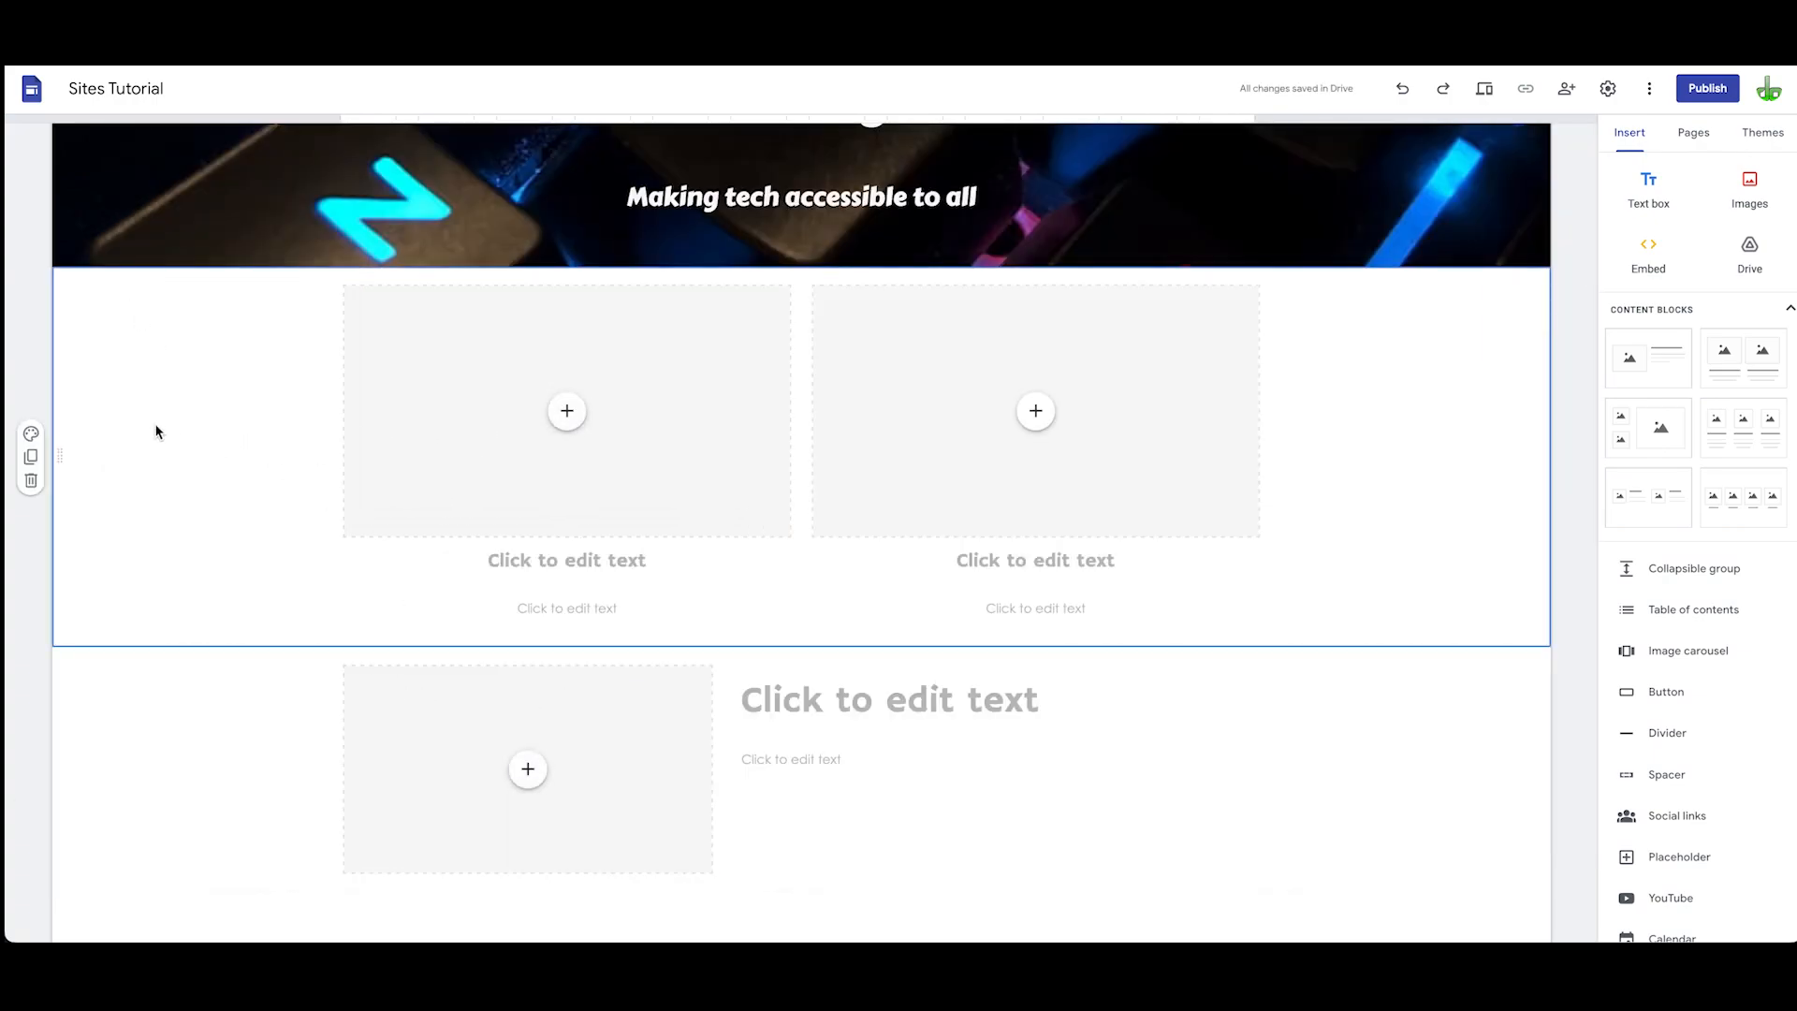
pyautogui.moveTo(31, 483)
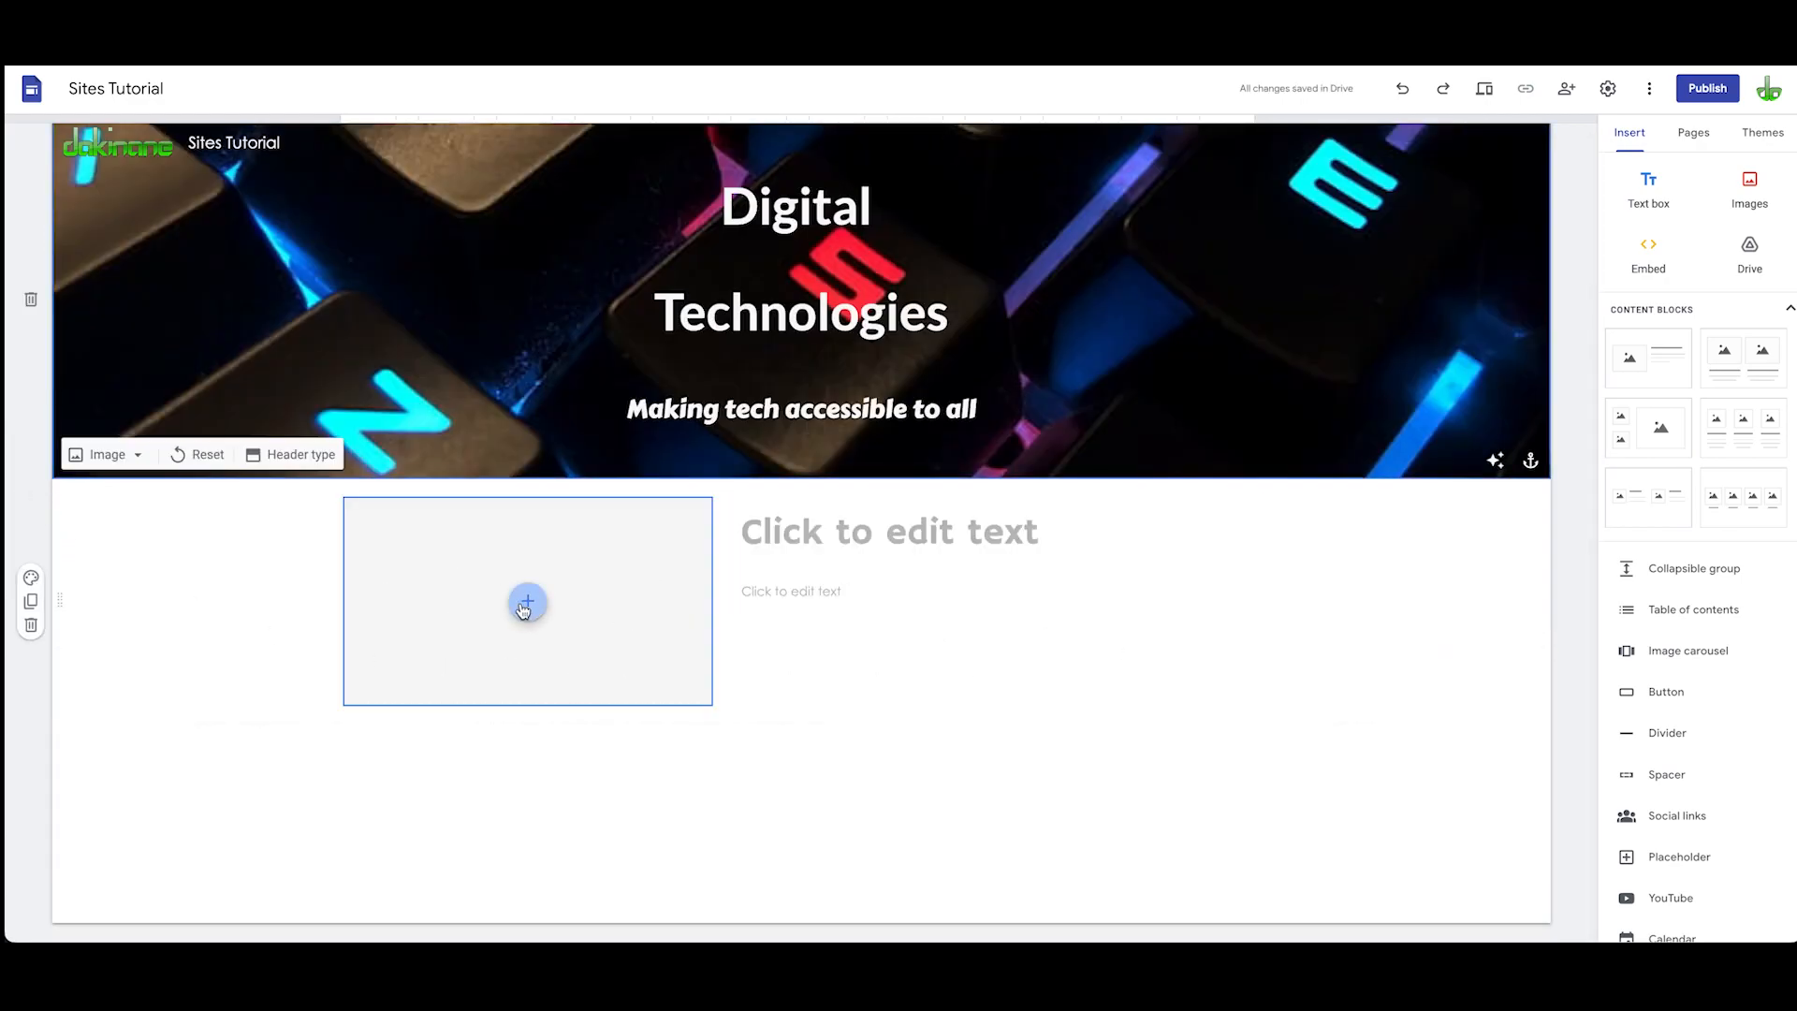
pyautogui.moveTo(617, 610)
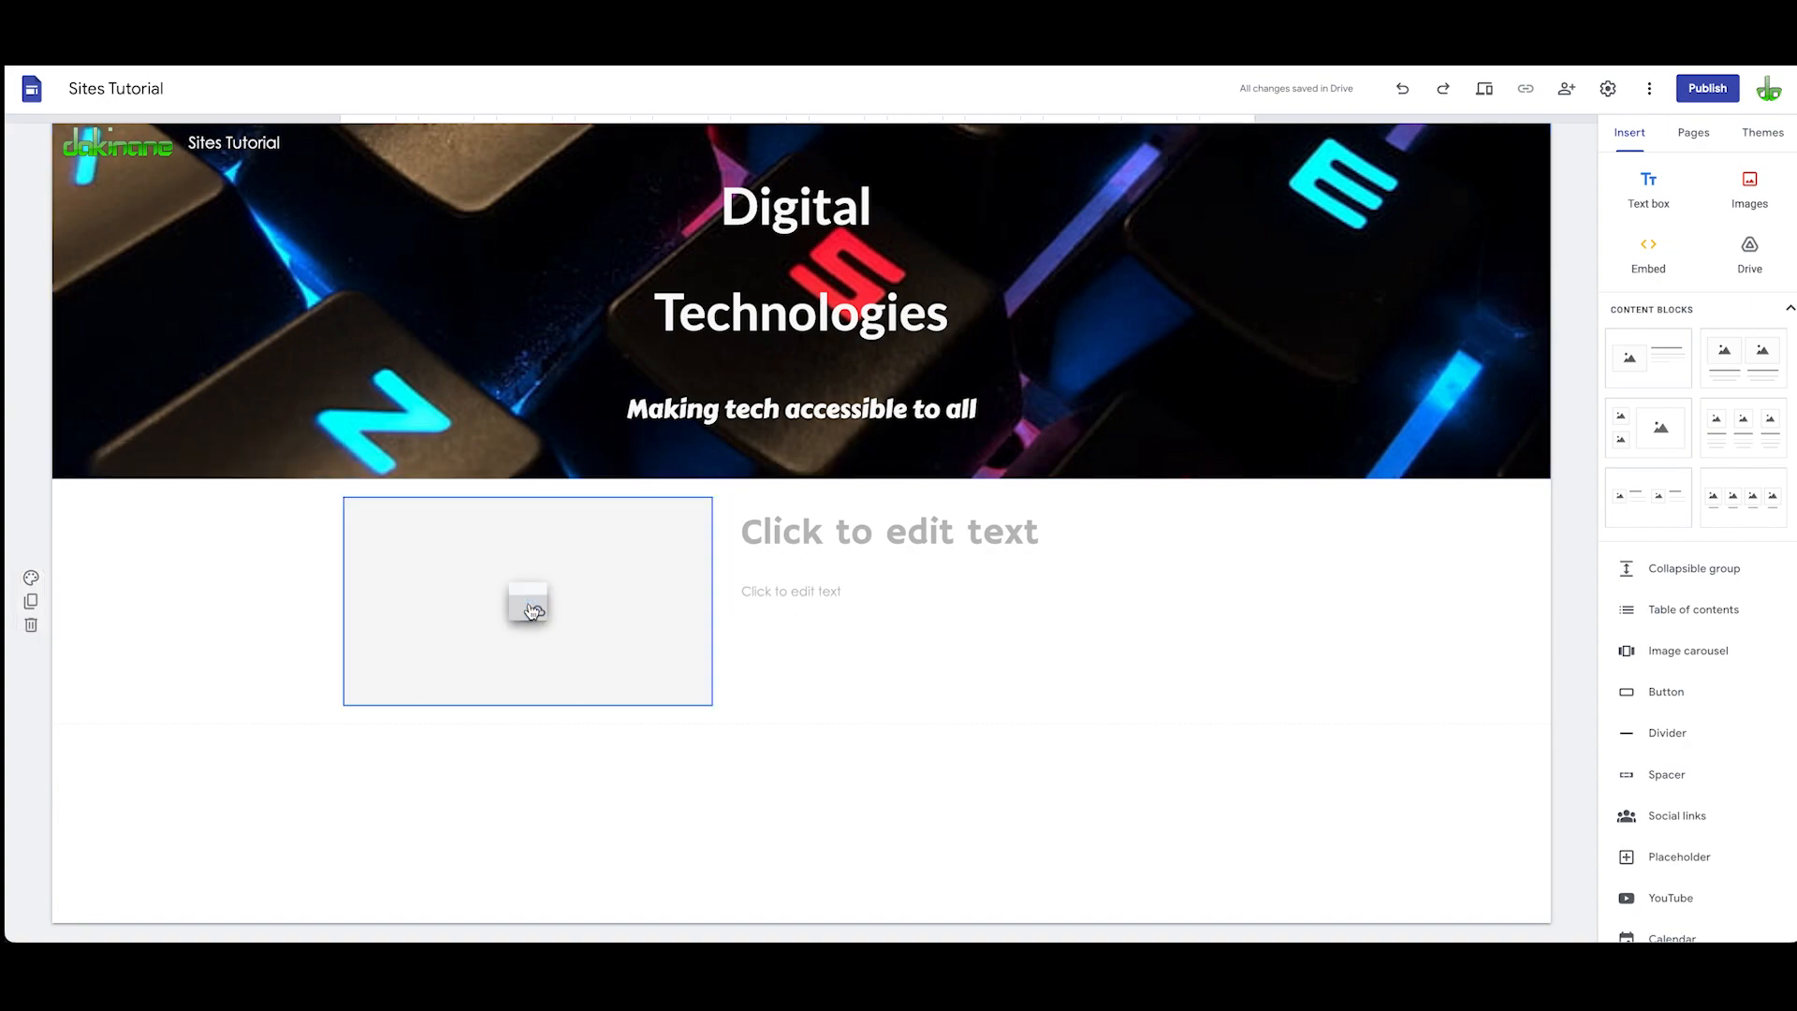
# Step: Upload the grandfather clock screenshot PNG from the Desktop into the image placeholder
pyautogui.click(528, 602)
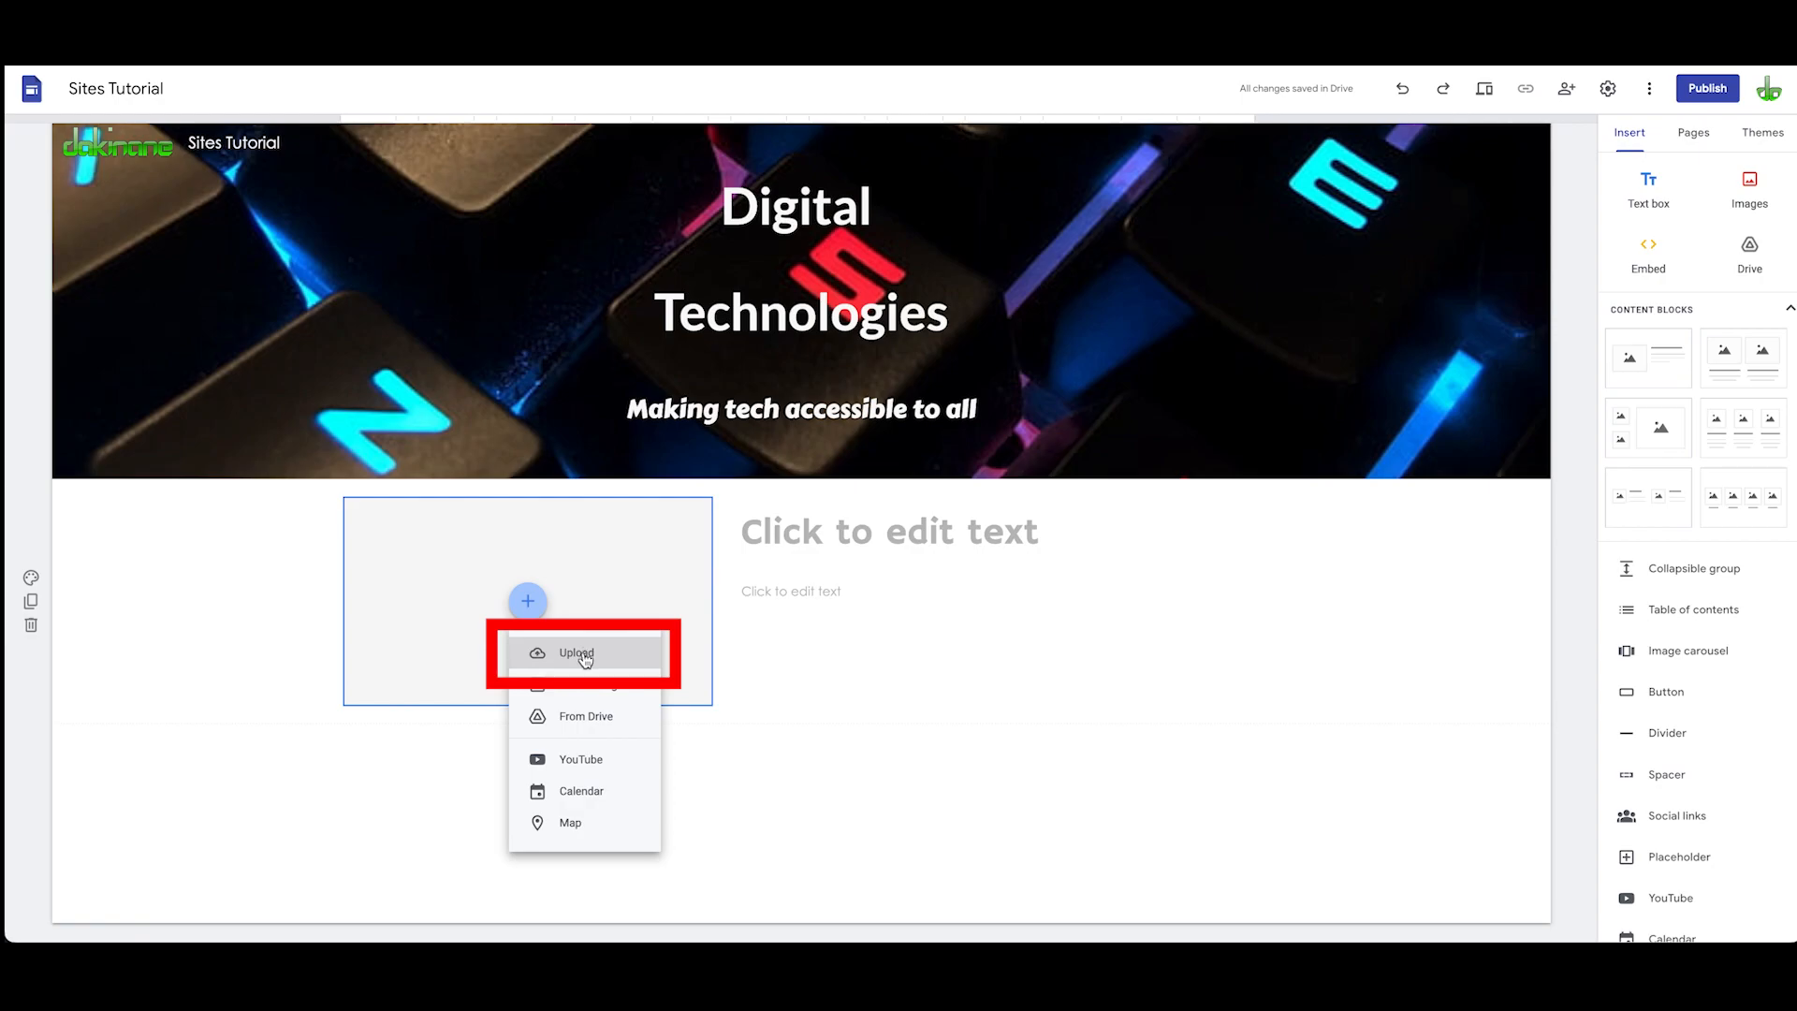
pyautogui.click(583, 653)
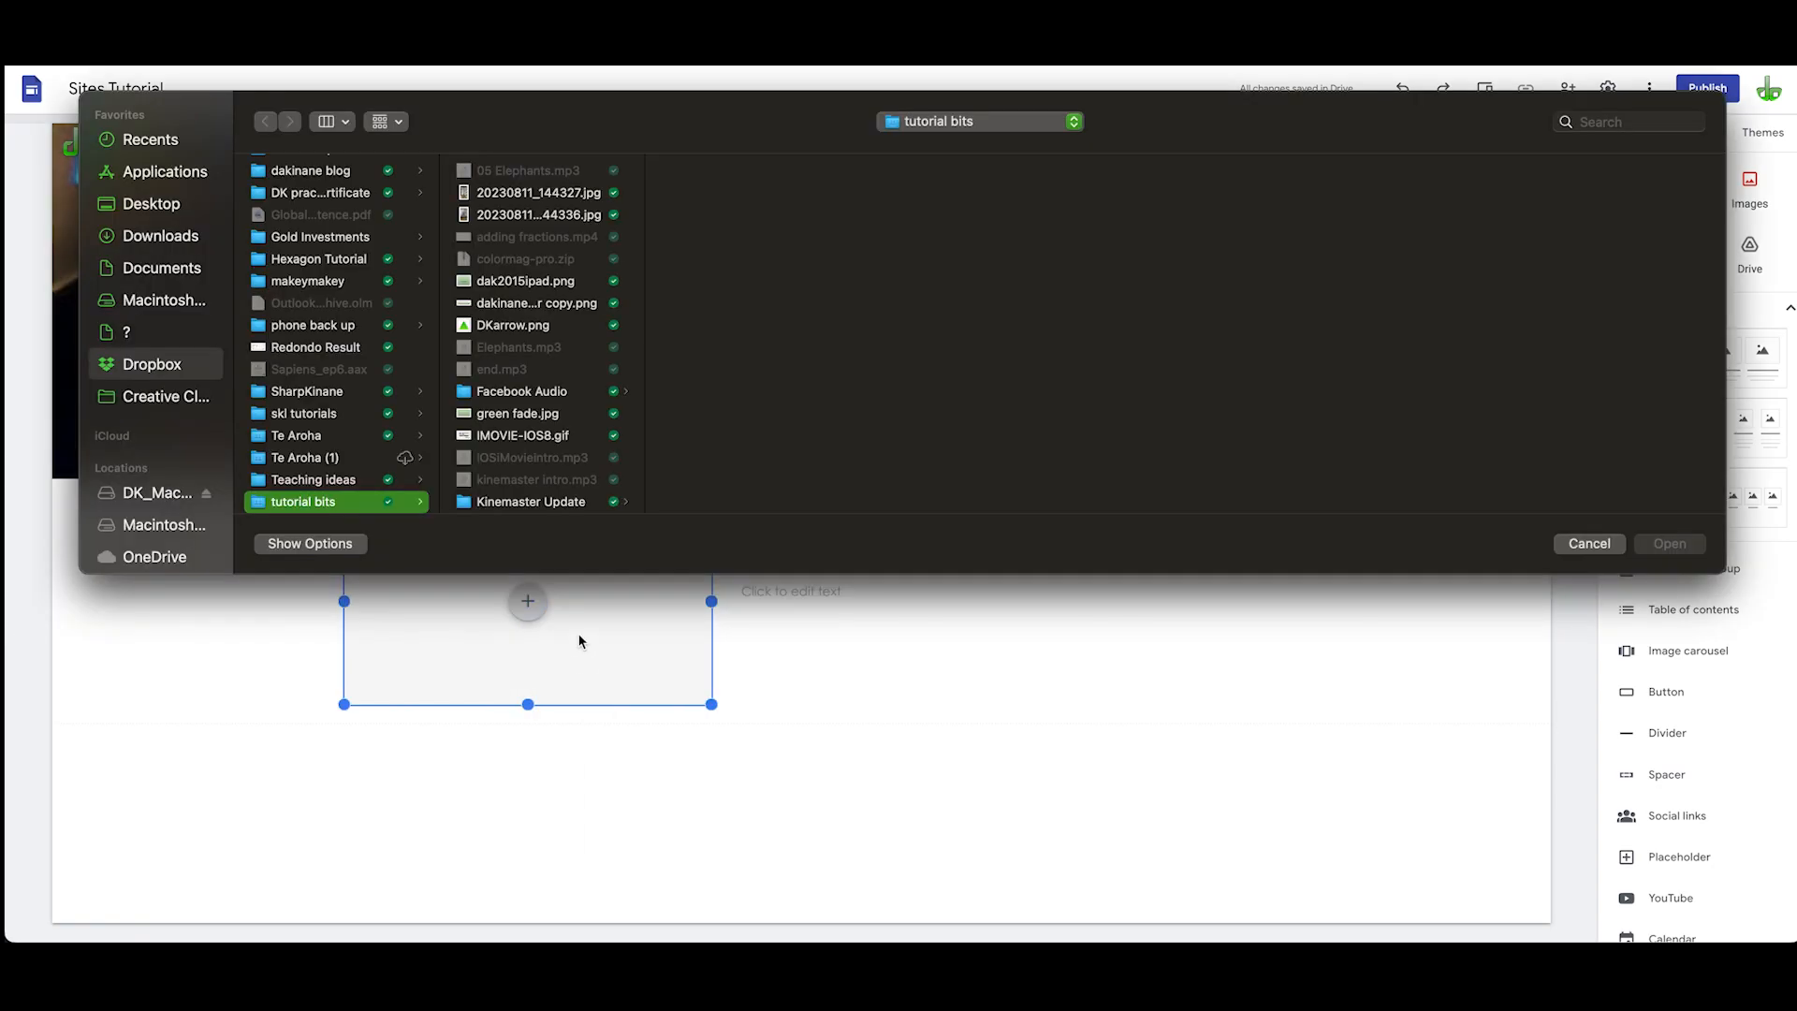
pyautogui.click(149, 203)
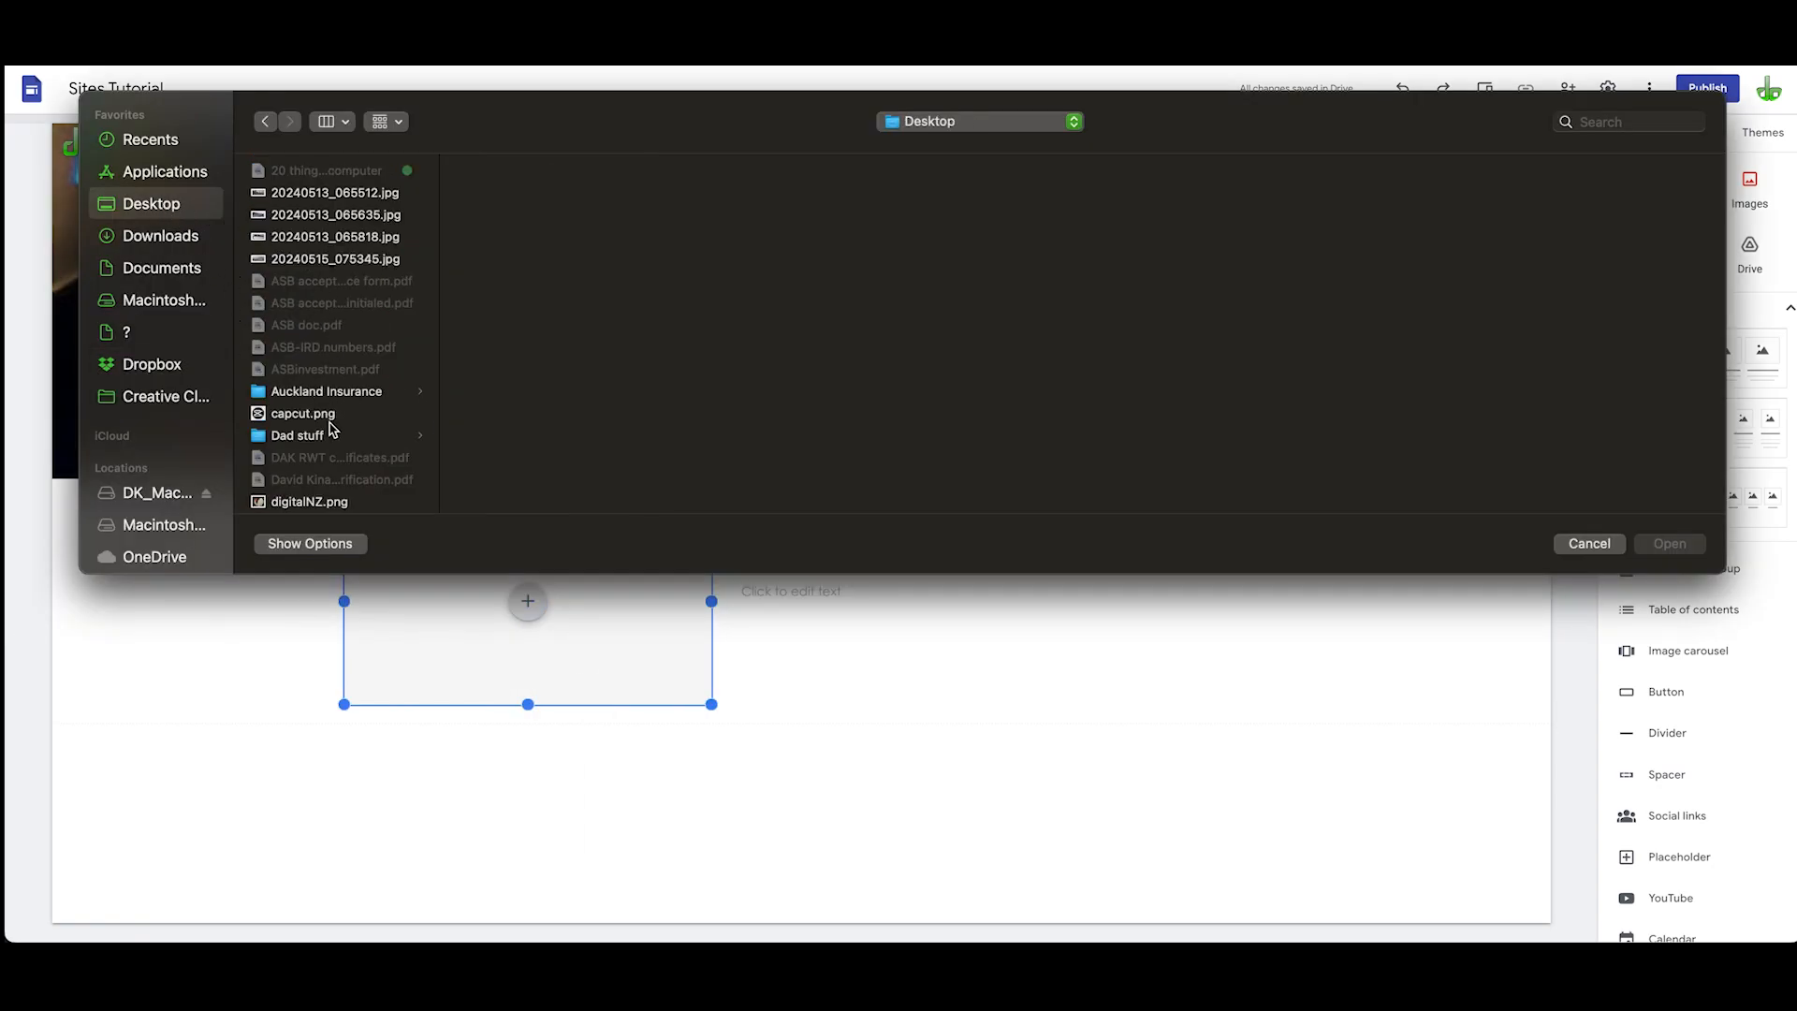
pyautogui.scroll(-3)
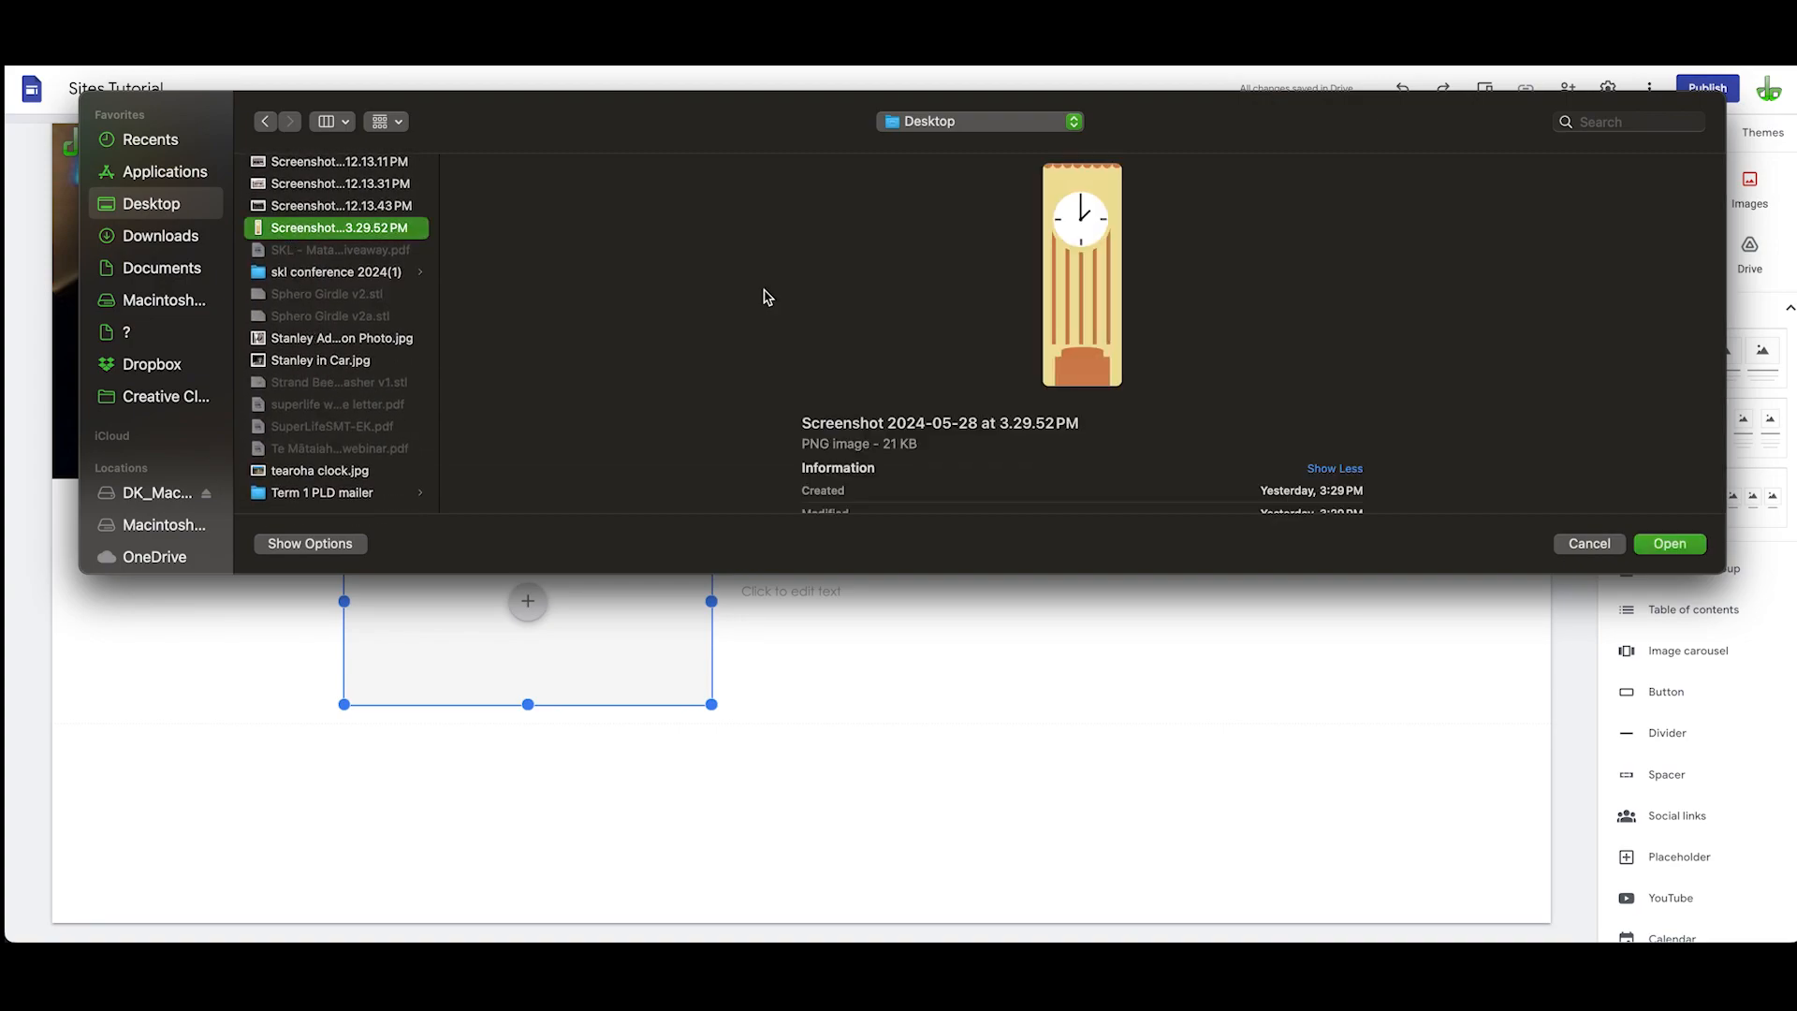
pyautogui.click(1669, 544)
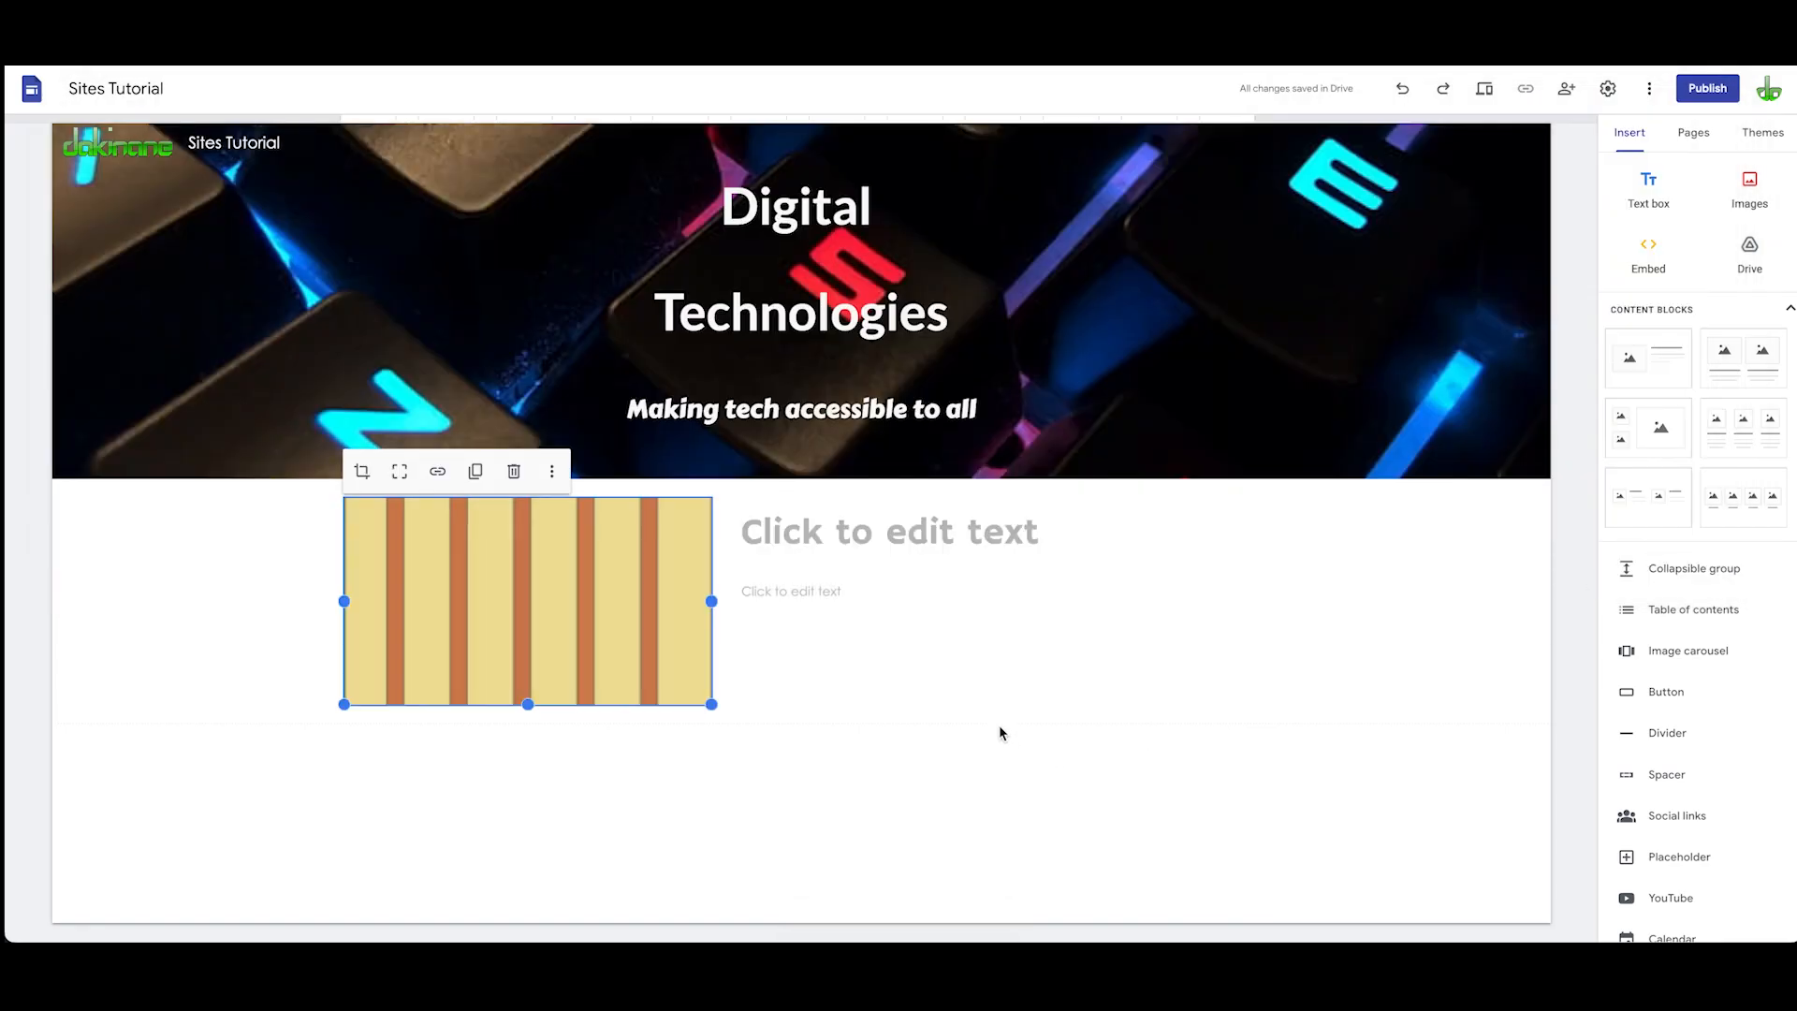
pyautogui.moveTo(413, 520)
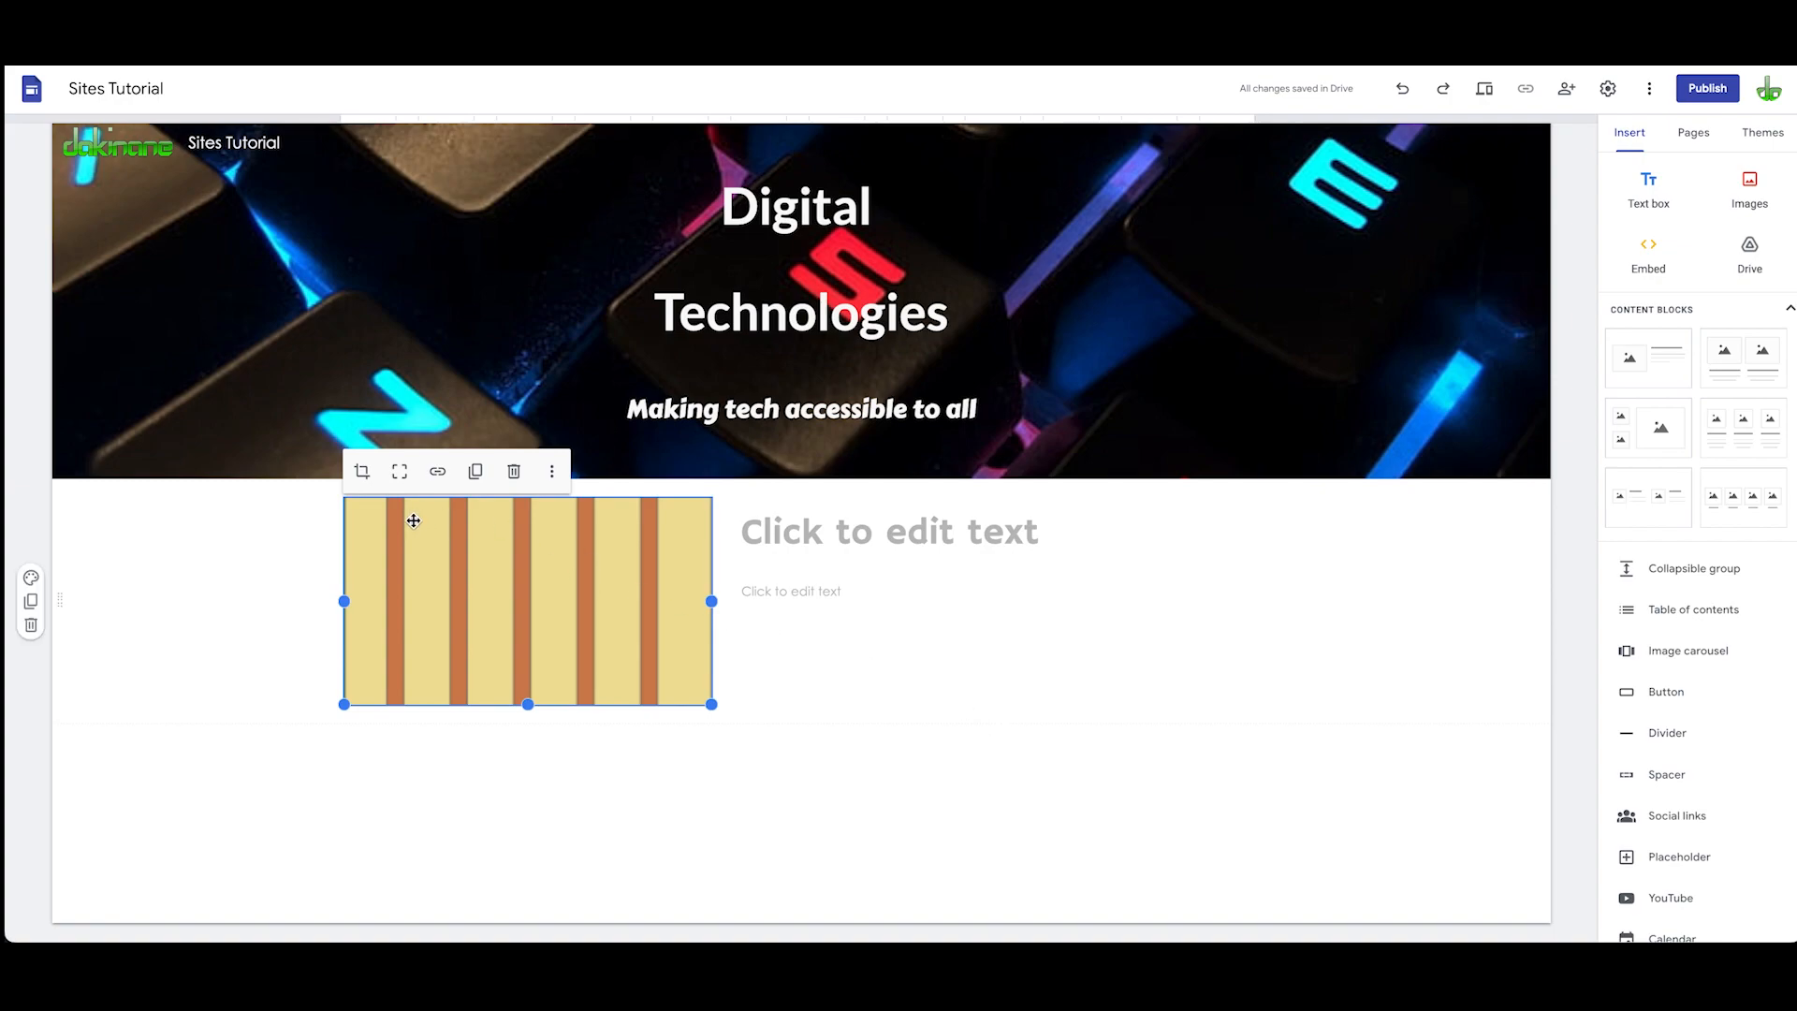
pyautogui.moveTo(291, 657)
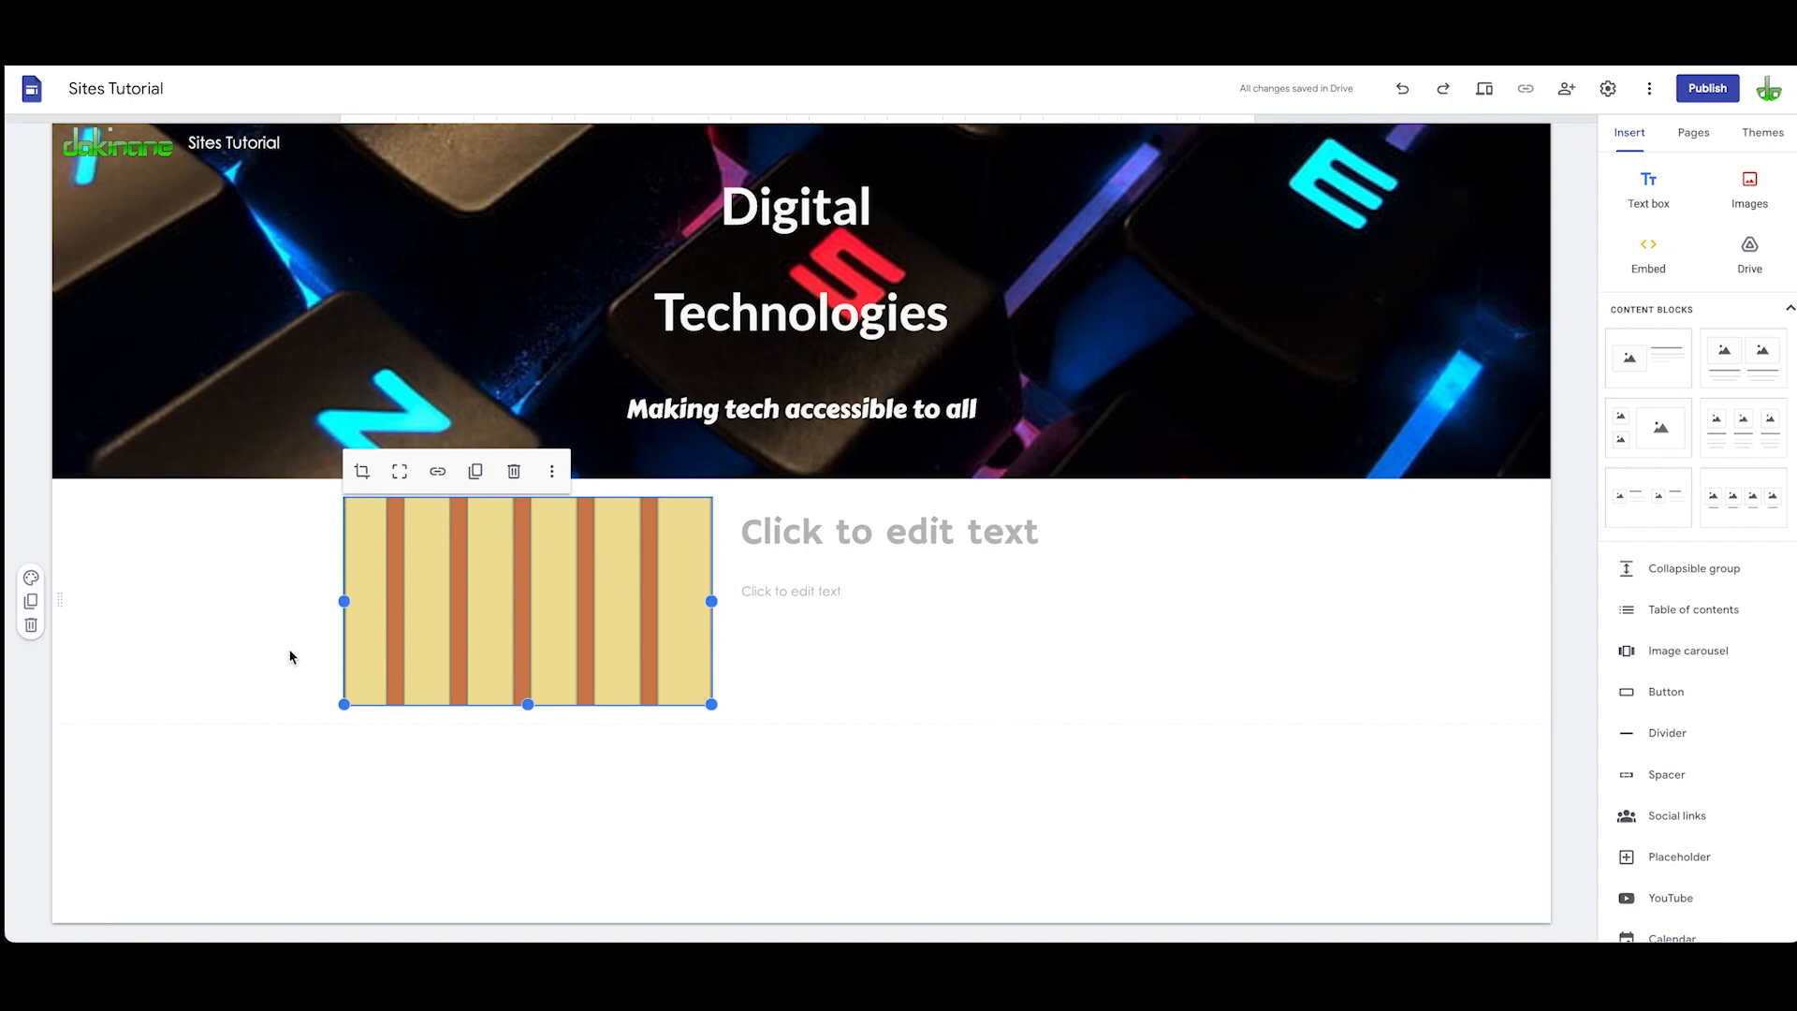
pyautogui.moveTo(482, 598)
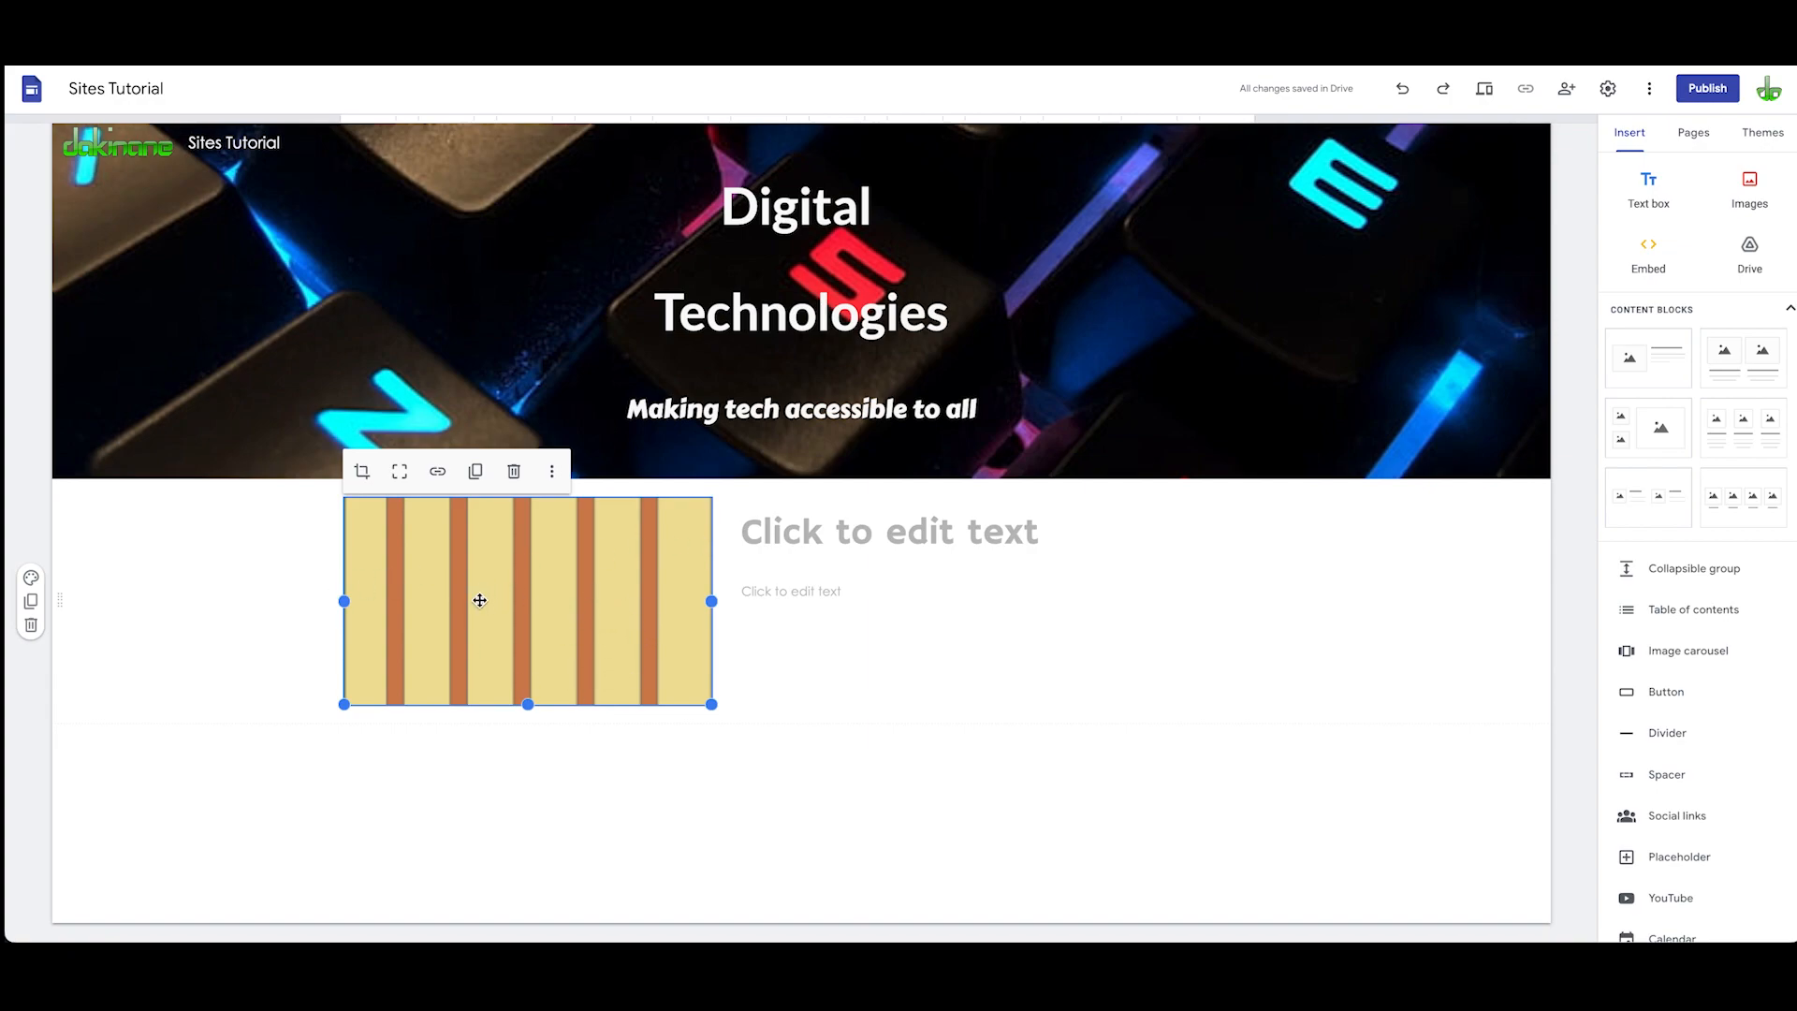
pyautogui.moveTo(312, 635)
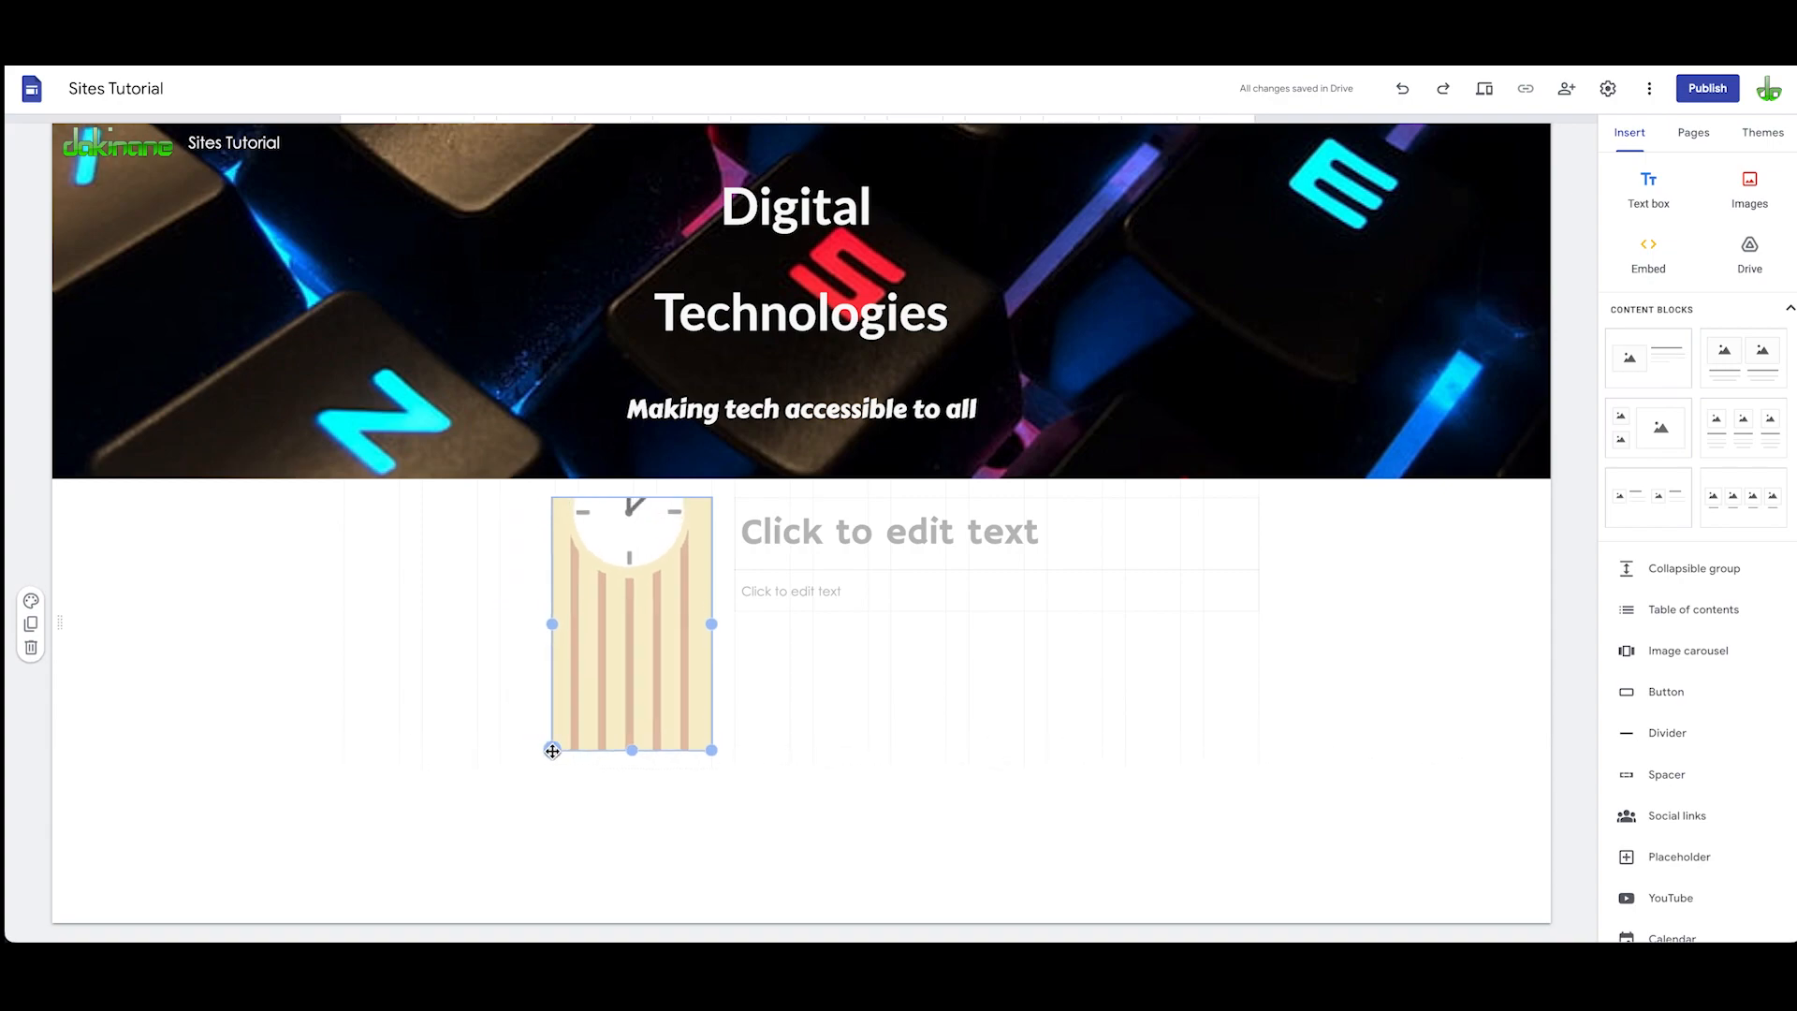
# Step: Drag the clock image's corner handles to make it tall and narrow
pyautogui.moveTo(551, 751); pyautogui.dragTo(427, 844)
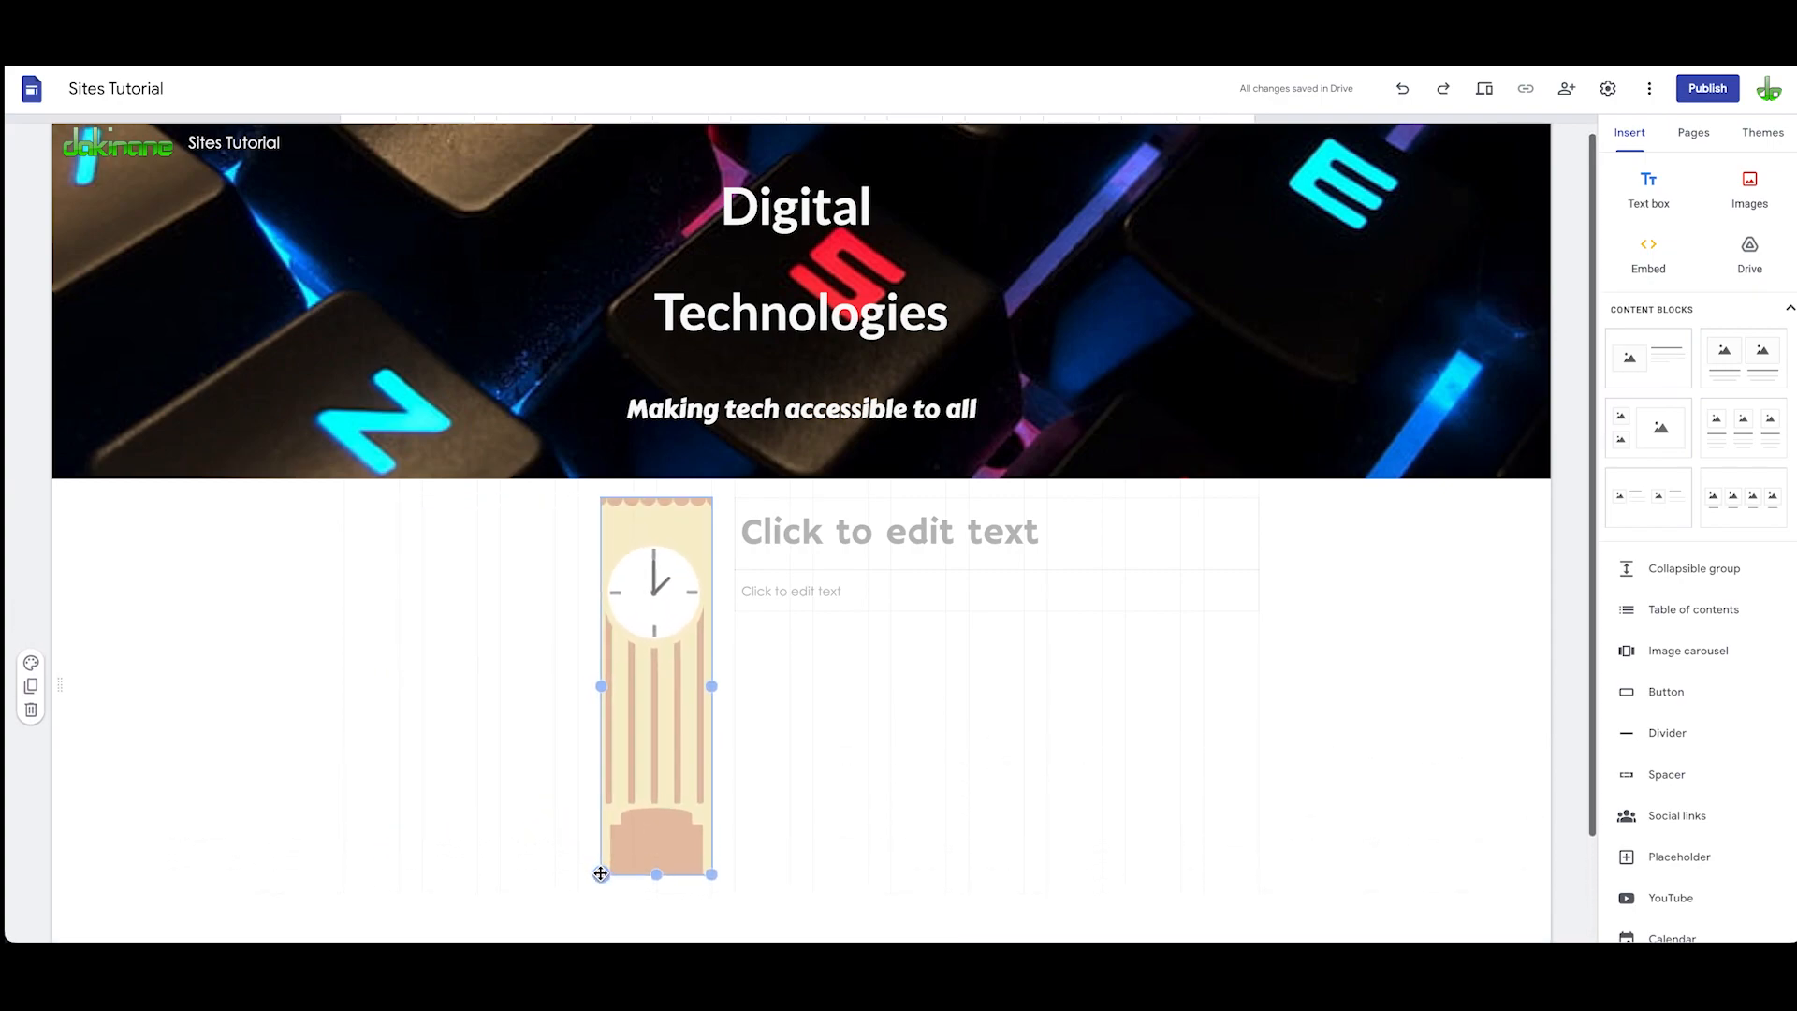
pyautogui.moveTo(602, 873); pyautogui.dragTo(571, 901)
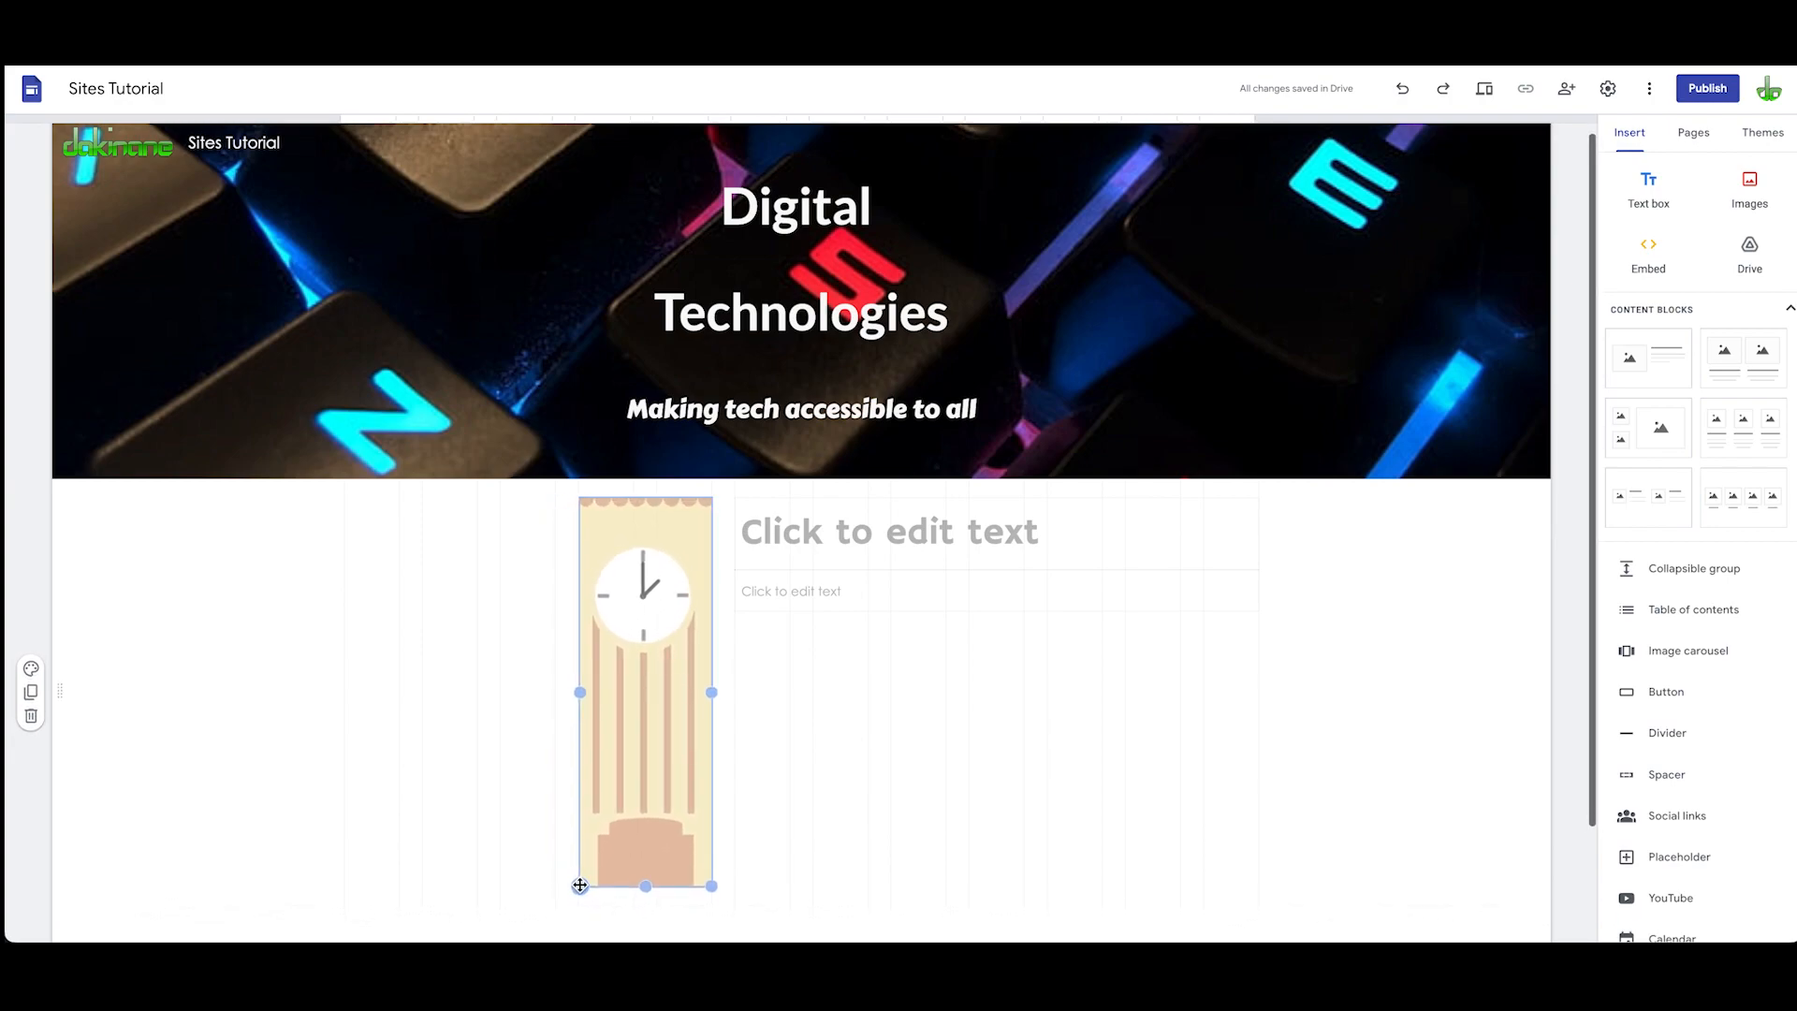
pyautogui.click(642, 724)
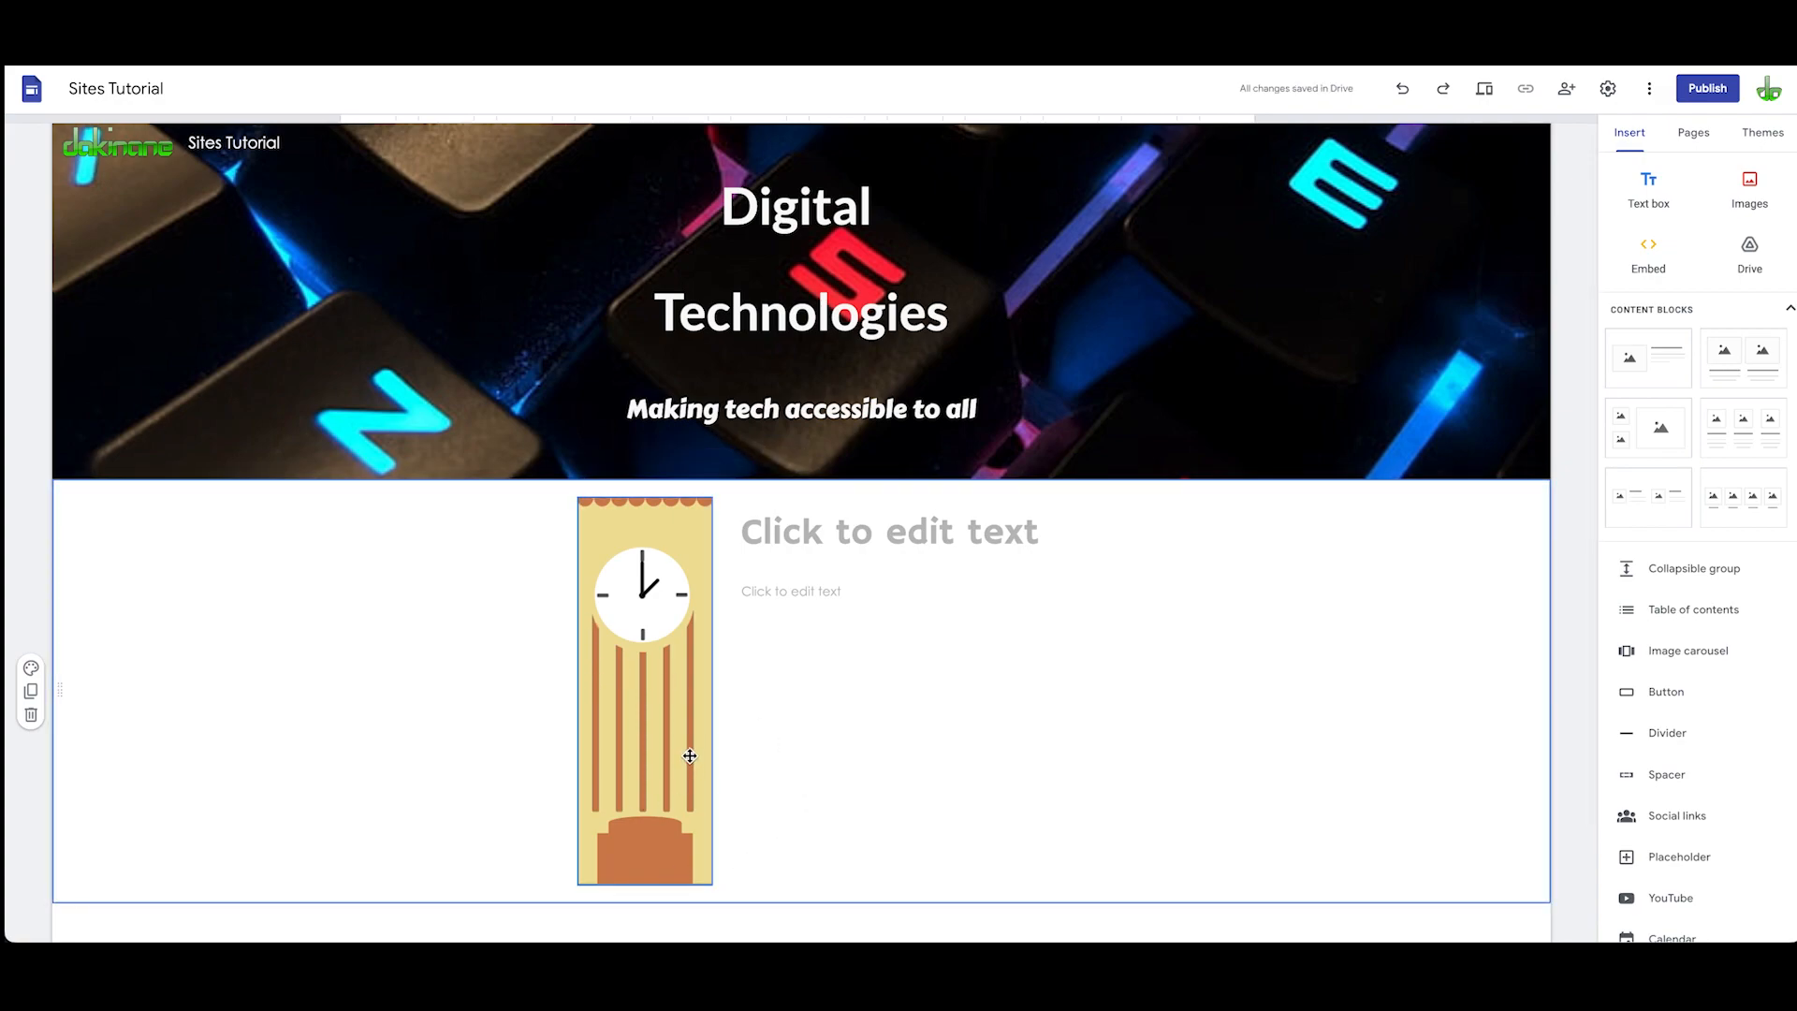
# Step: Select the clock image, then start editing the 'Click to edit text' title placeholder
pyautogui.click(686, 754)
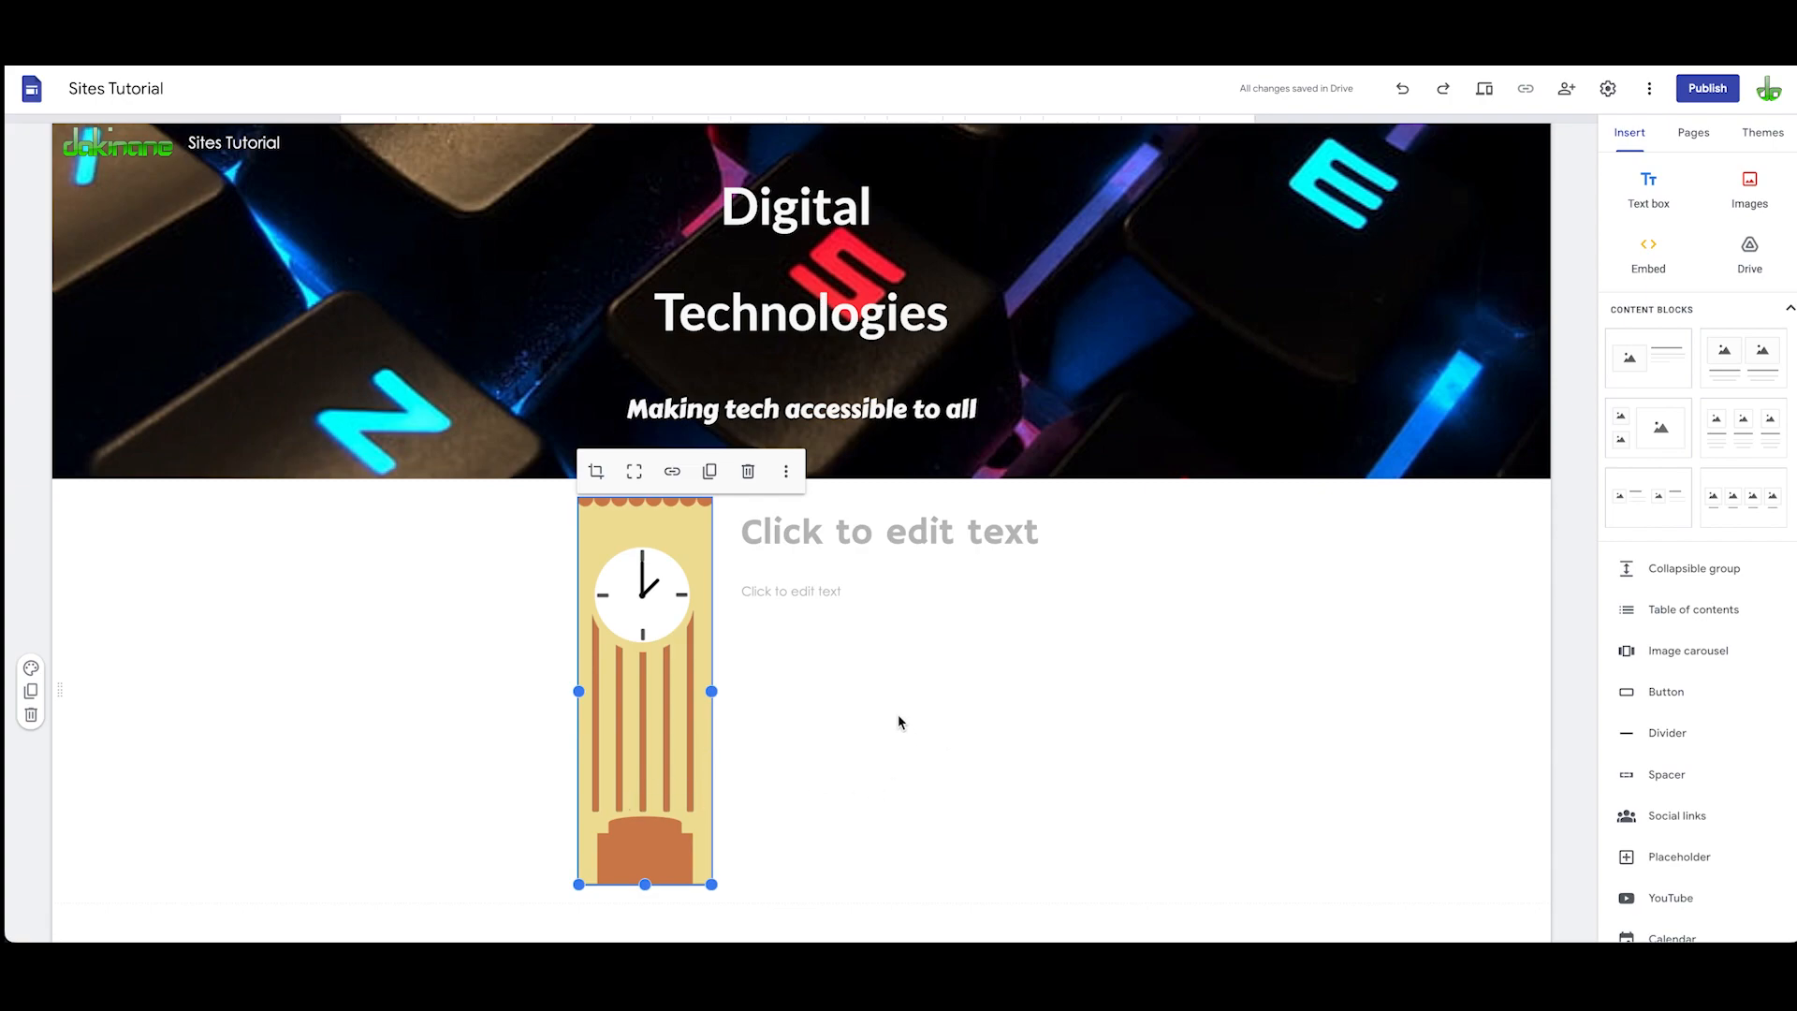
pyautogui.click(890, 532)
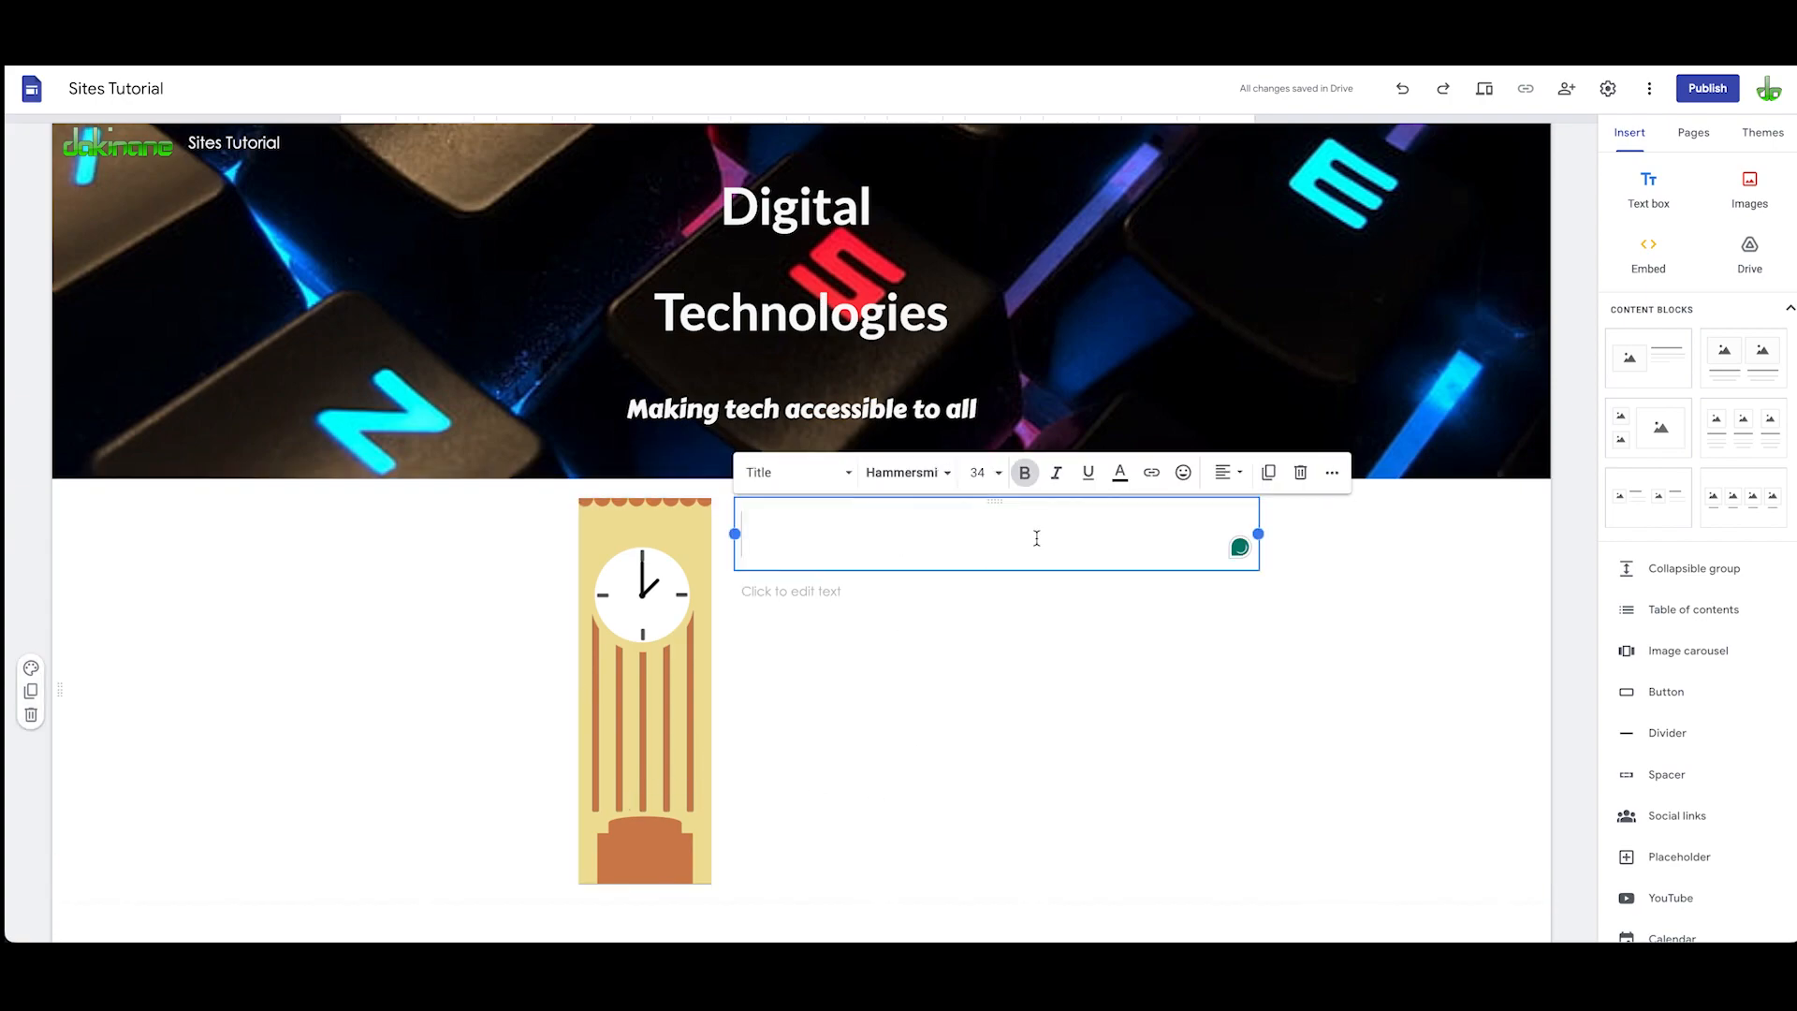
# Step: Write 'This is a title' and numbered Points 1–4, enlarge the points, and fix 'is' to 'are'
pyautogui.write('This is a title')
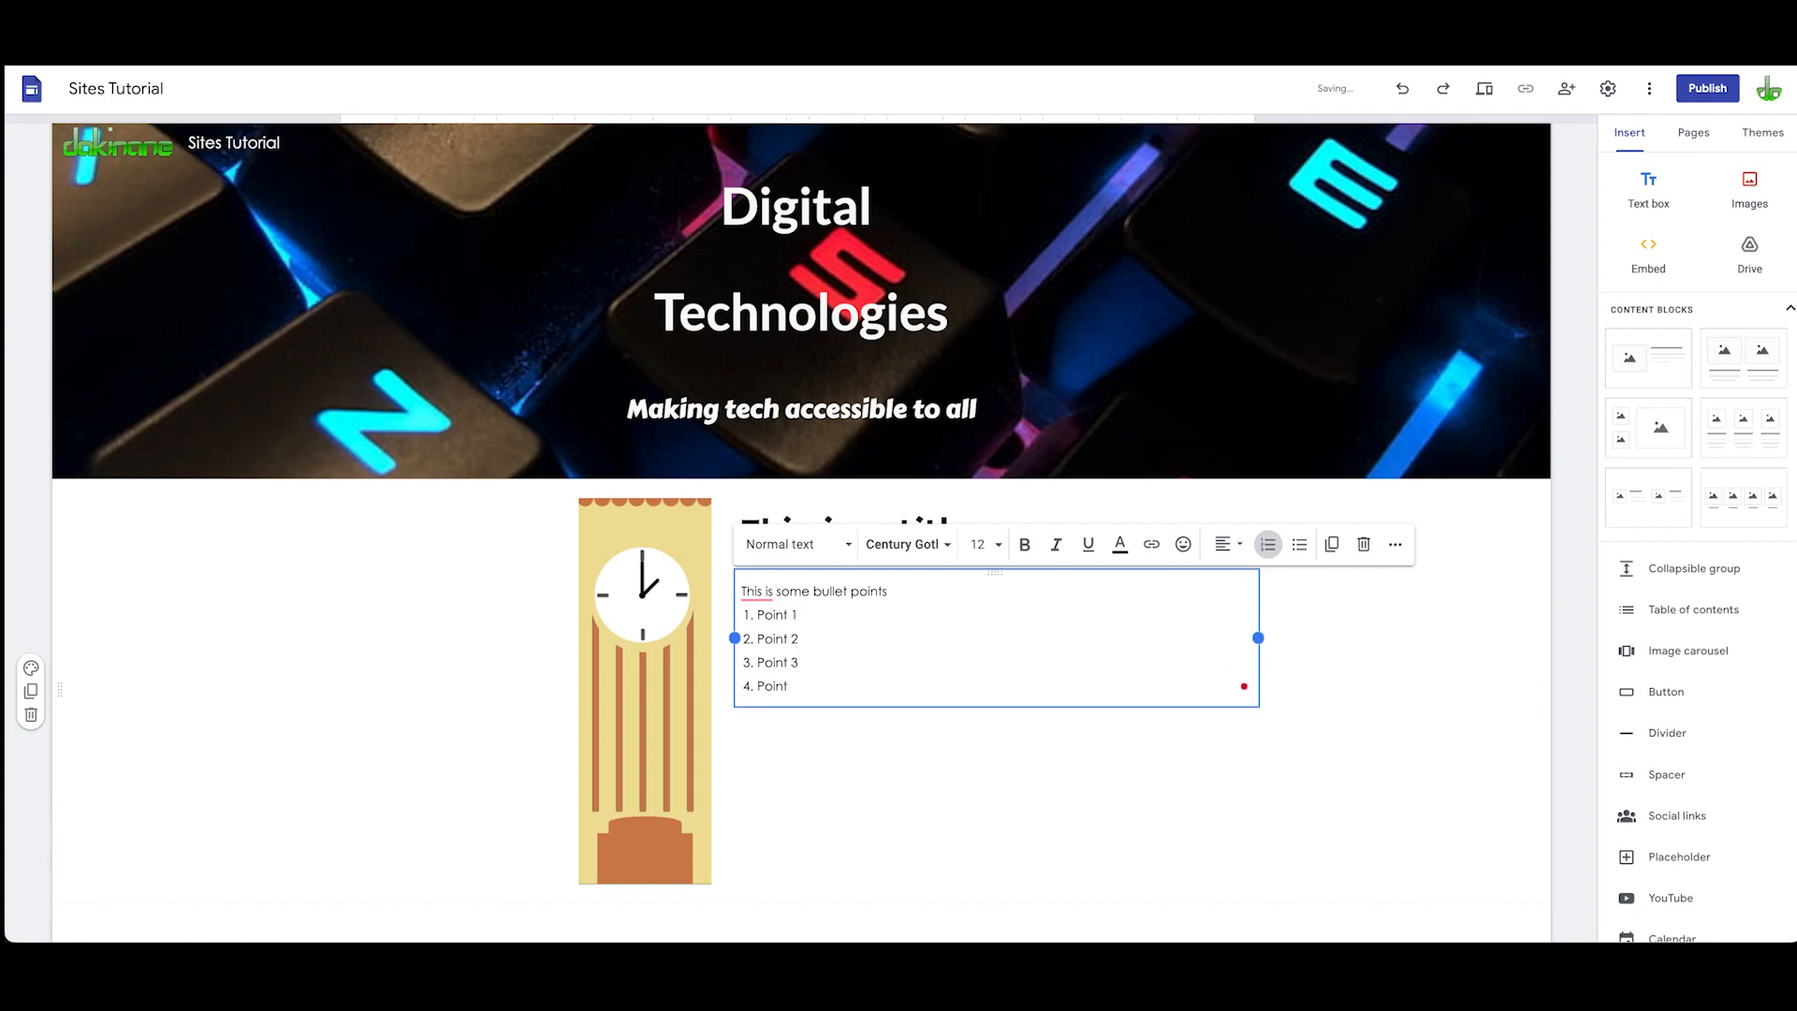
pyautogui.write('4')
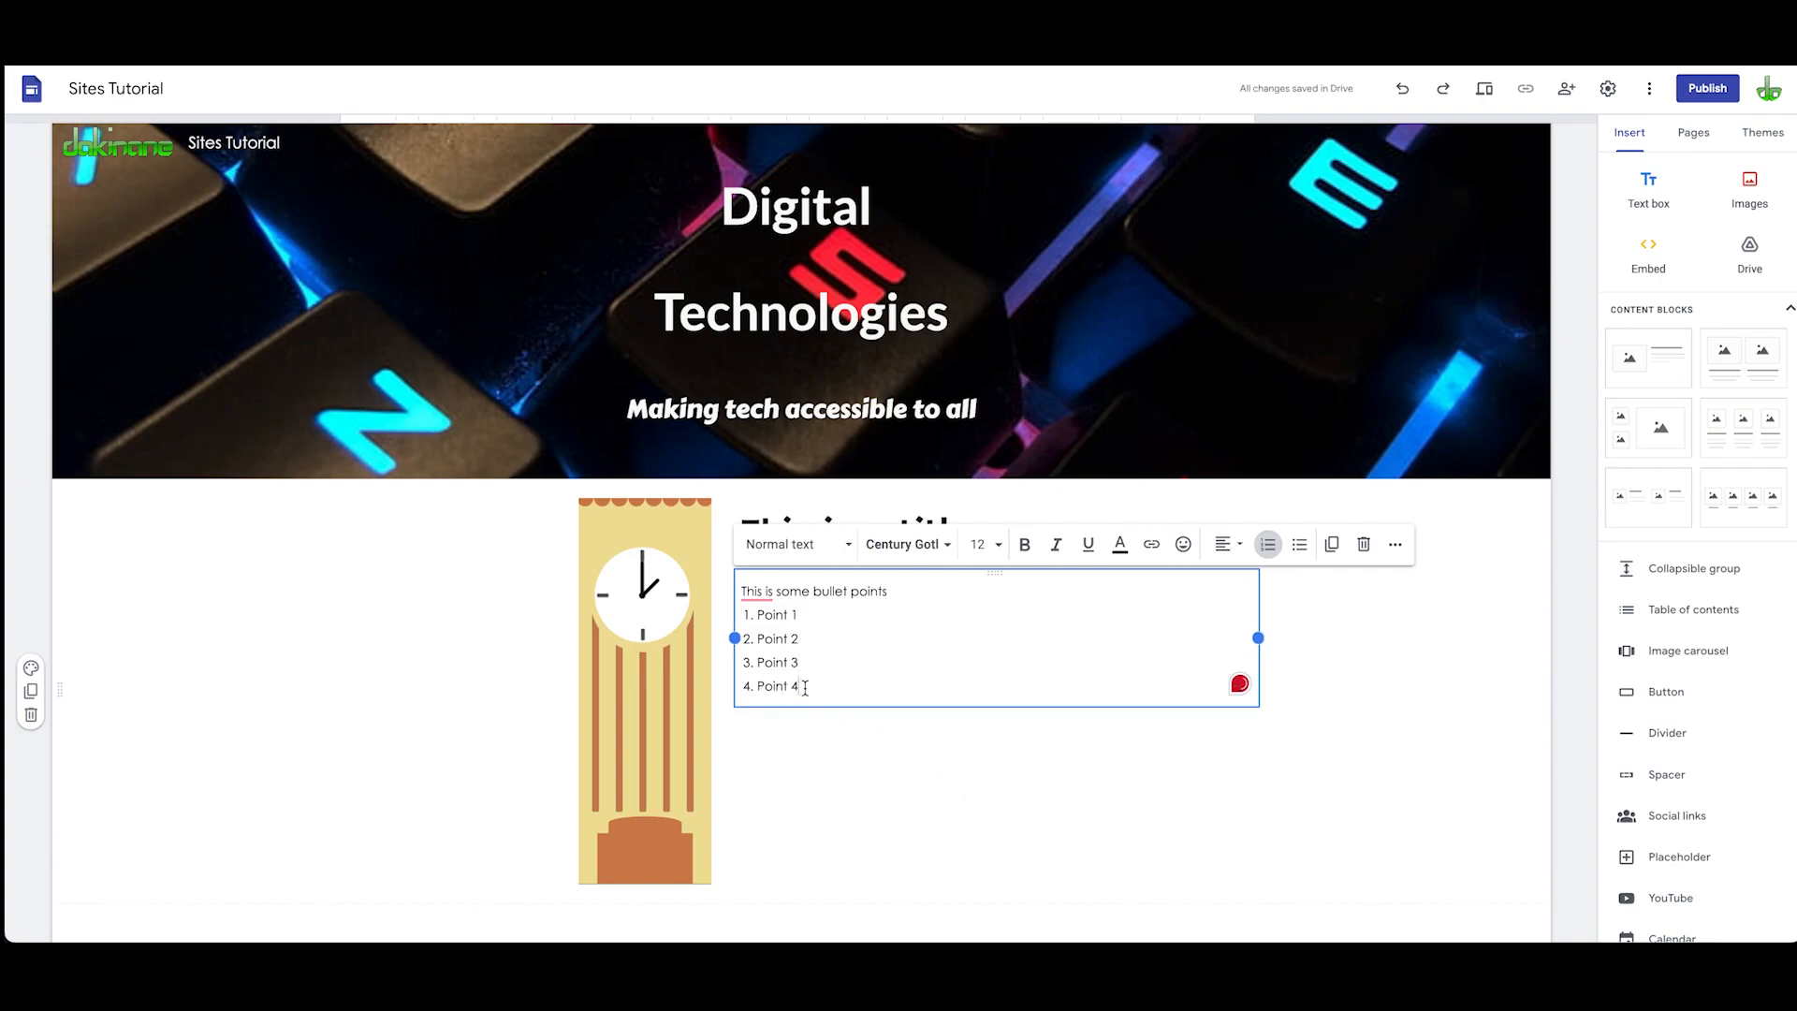
pyautogui.moveTo(763, 614); pyautogui.dragTo(796, 686)
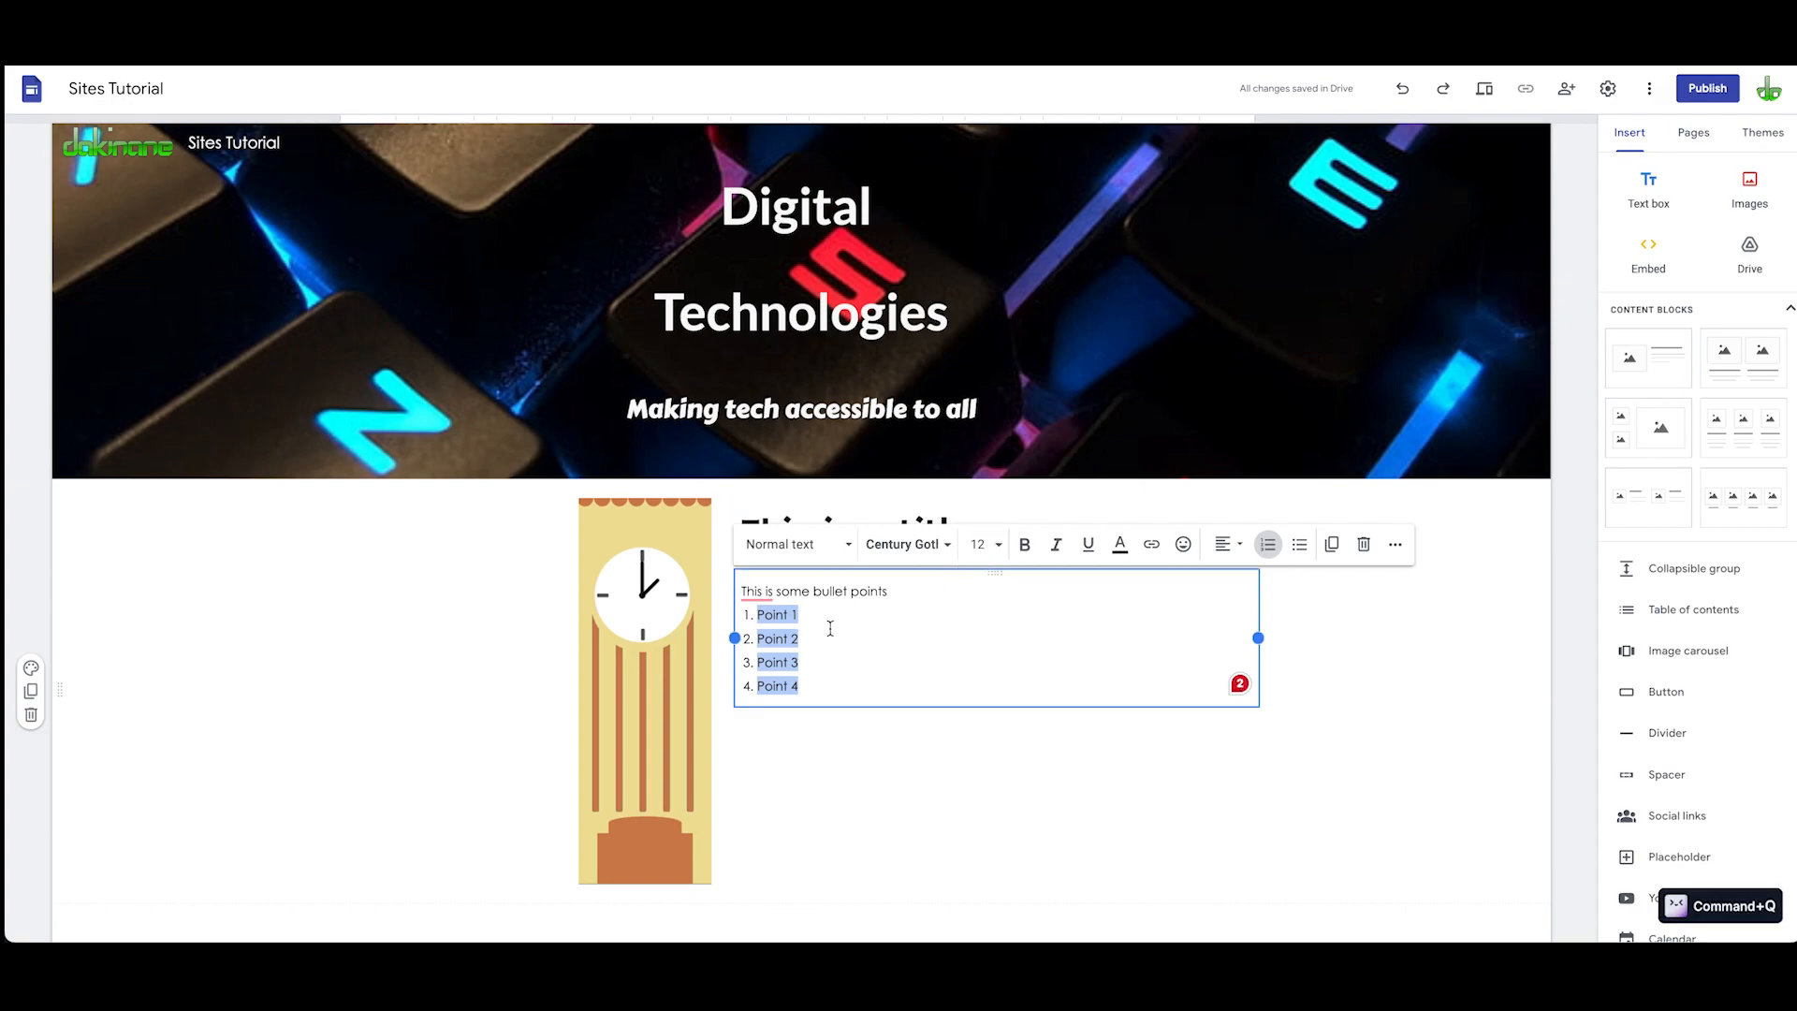
pyautogui.click(976, 544)
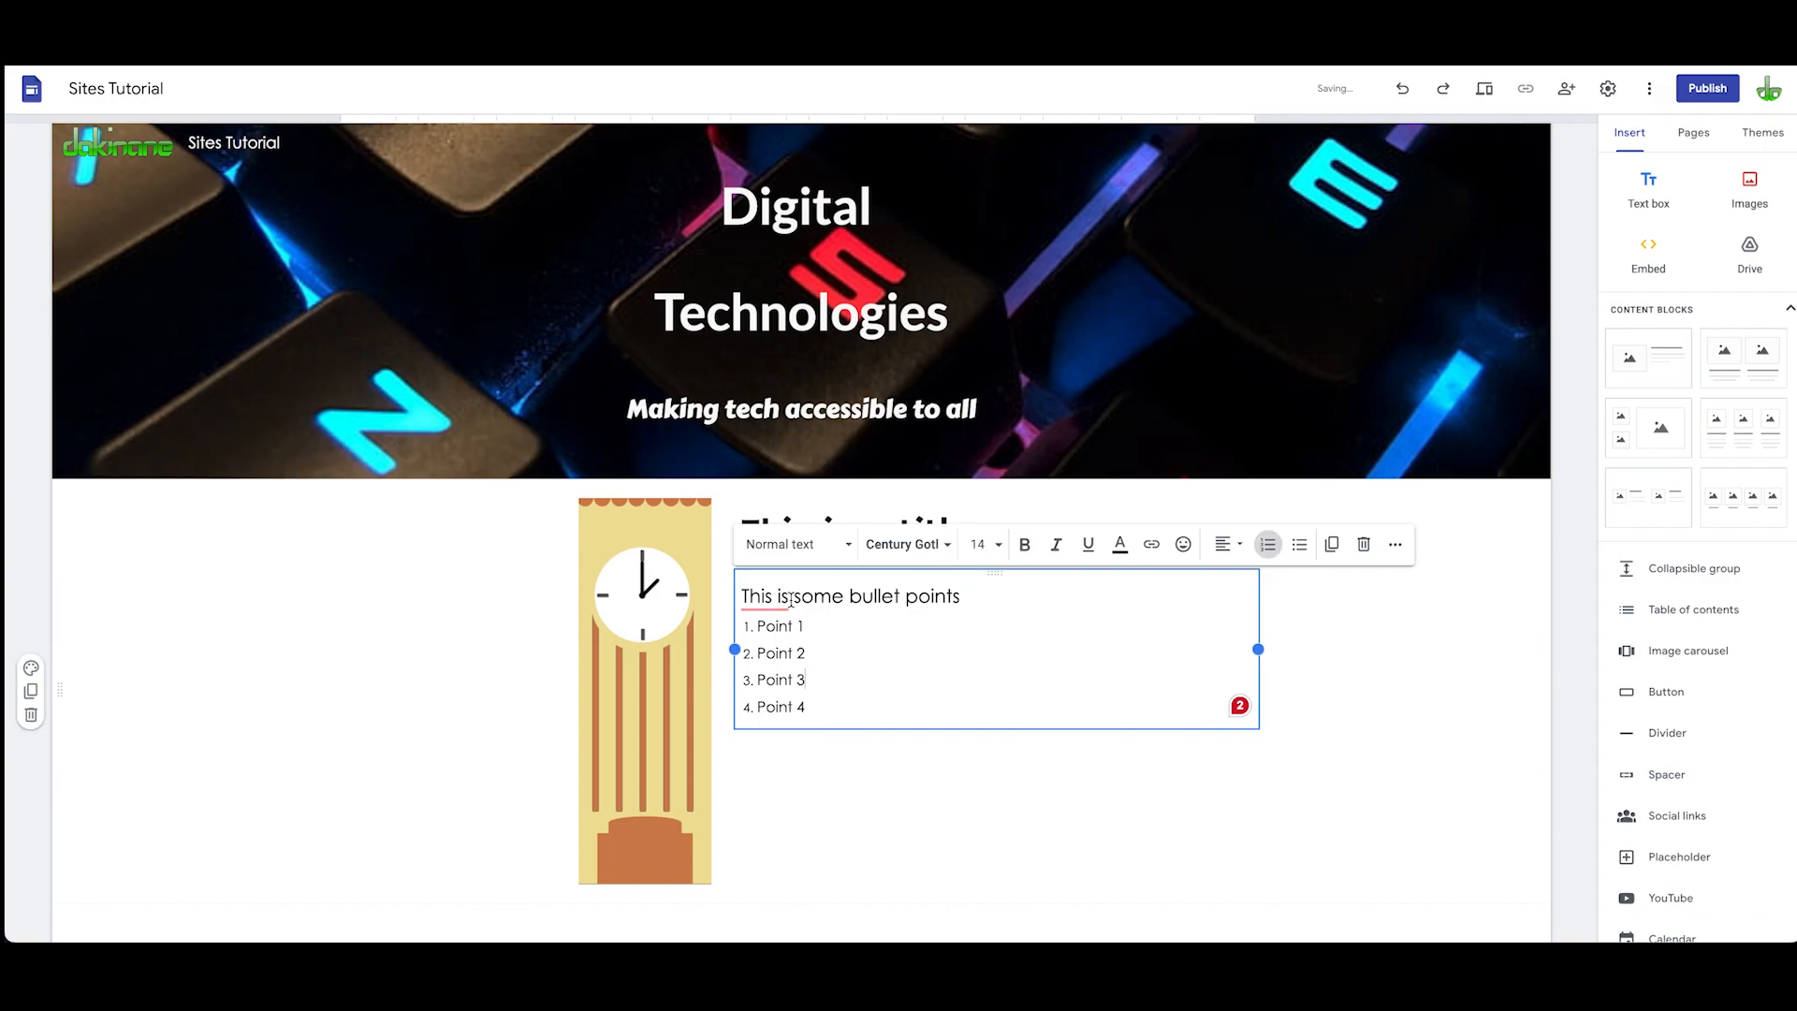
pyautogui.click(794, 596)
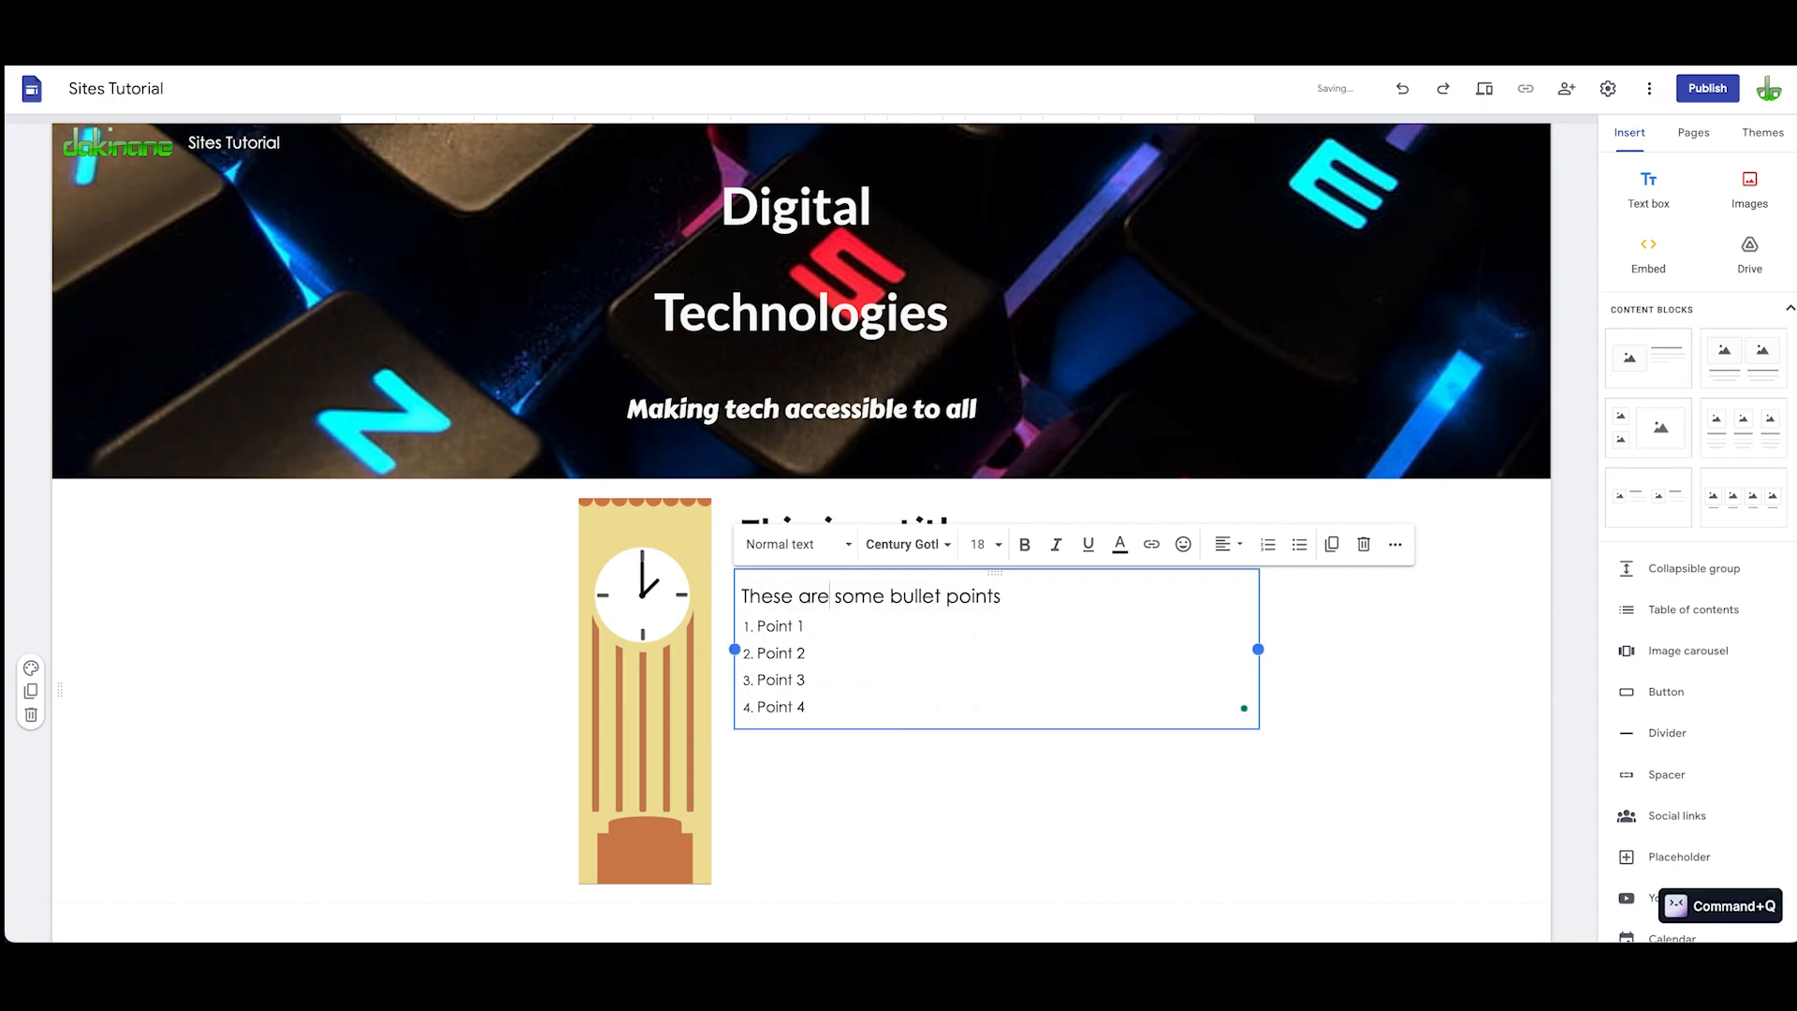
pyautogui.click(894, 768)
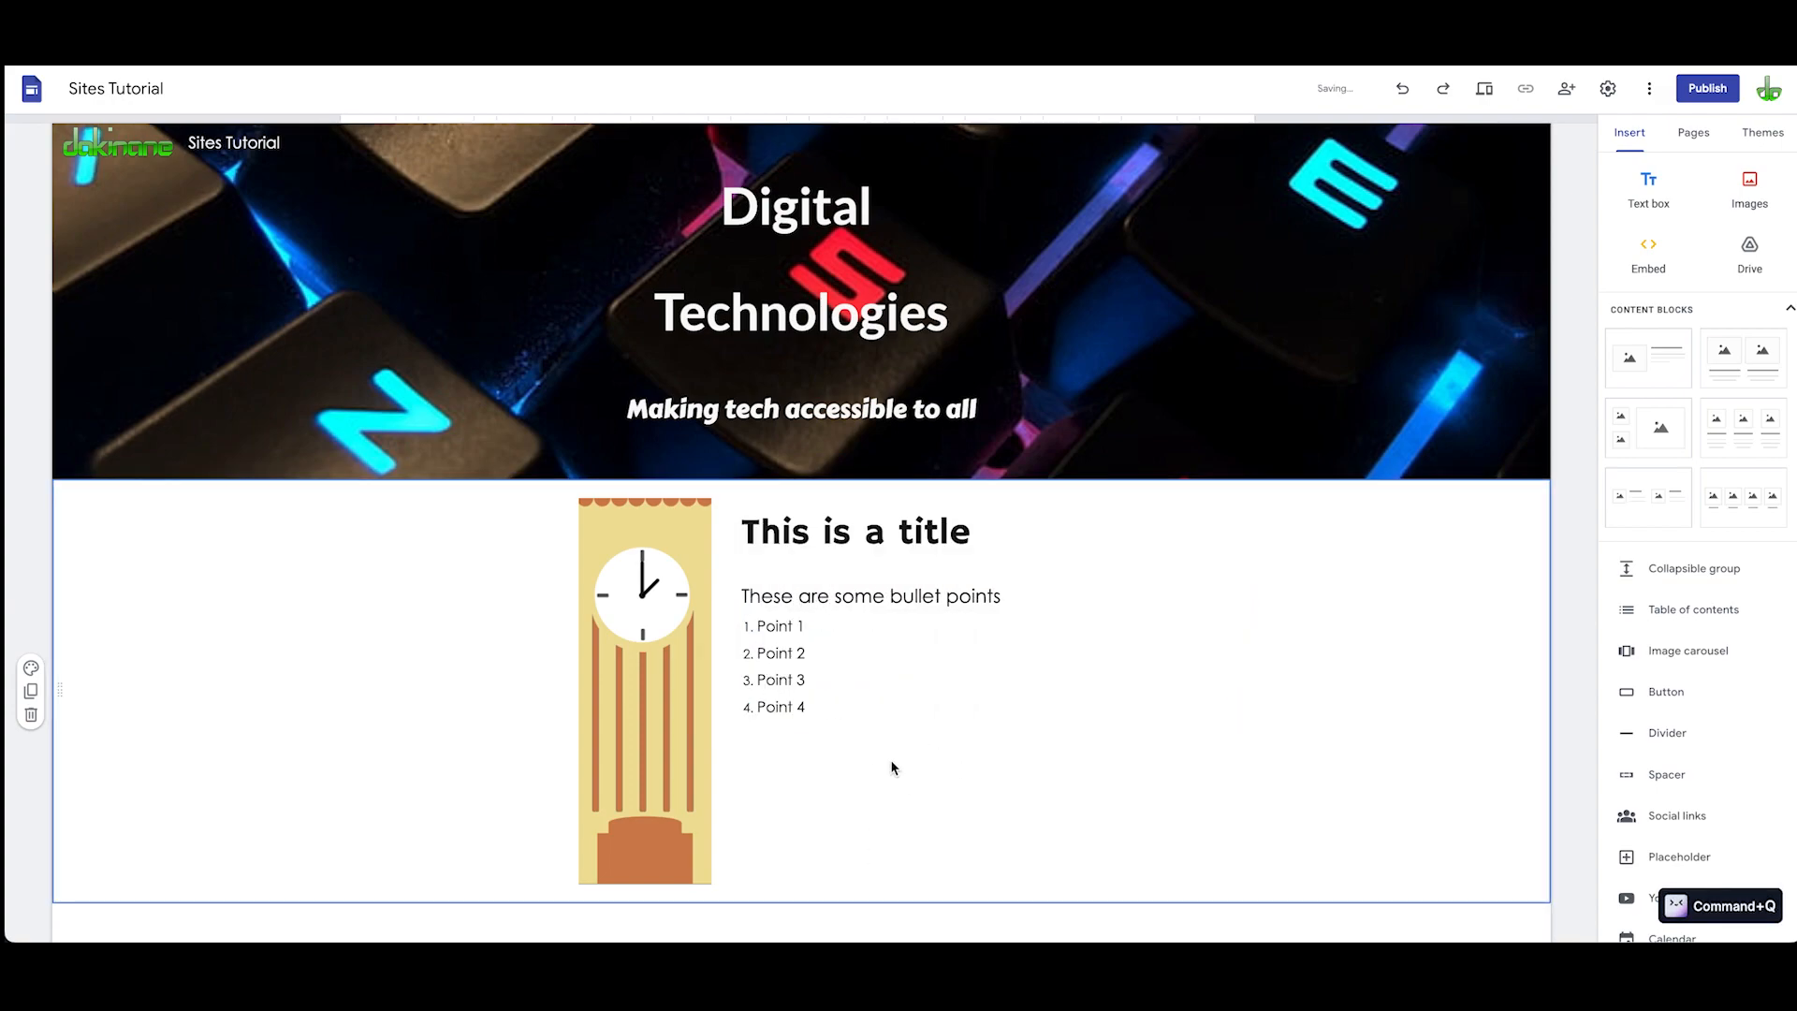
pyautogui.moveTo(514, 700)
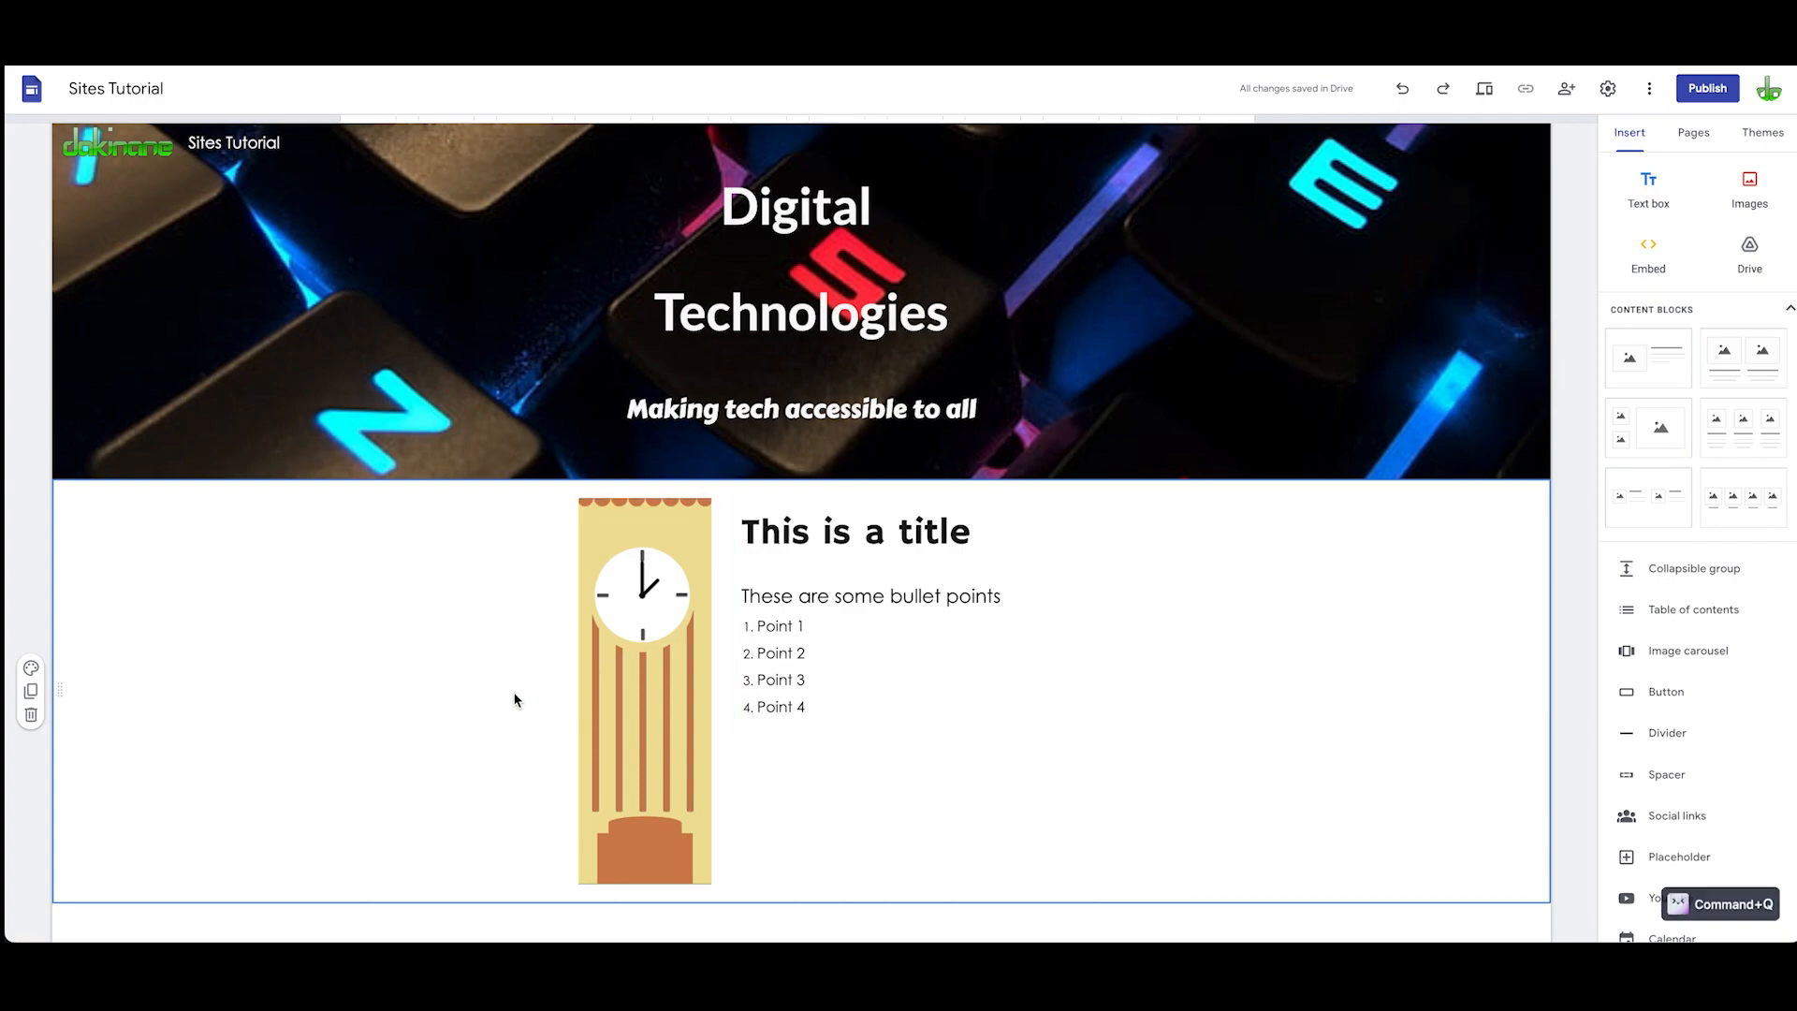
pyautogui.moveTo(1053, 504)
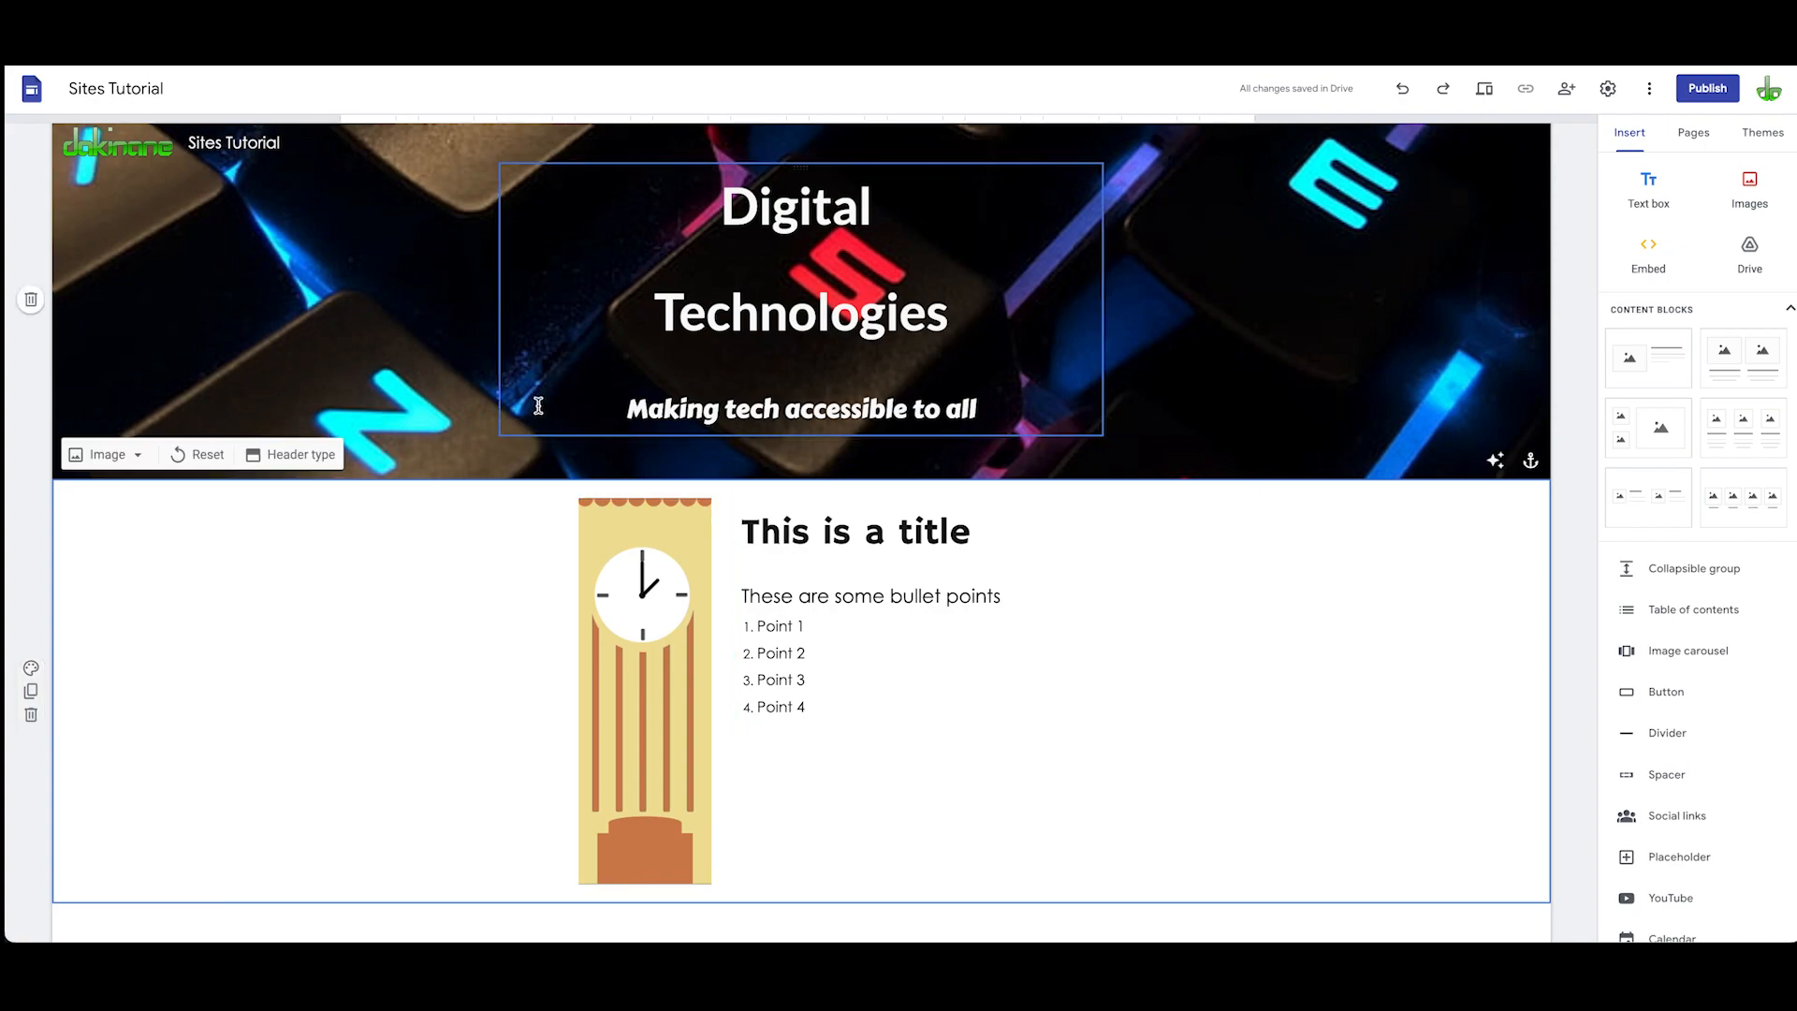
# Step: Deselect the header, select section items and the banner, then launch the page preview
pyautogui.click(1262, 744)
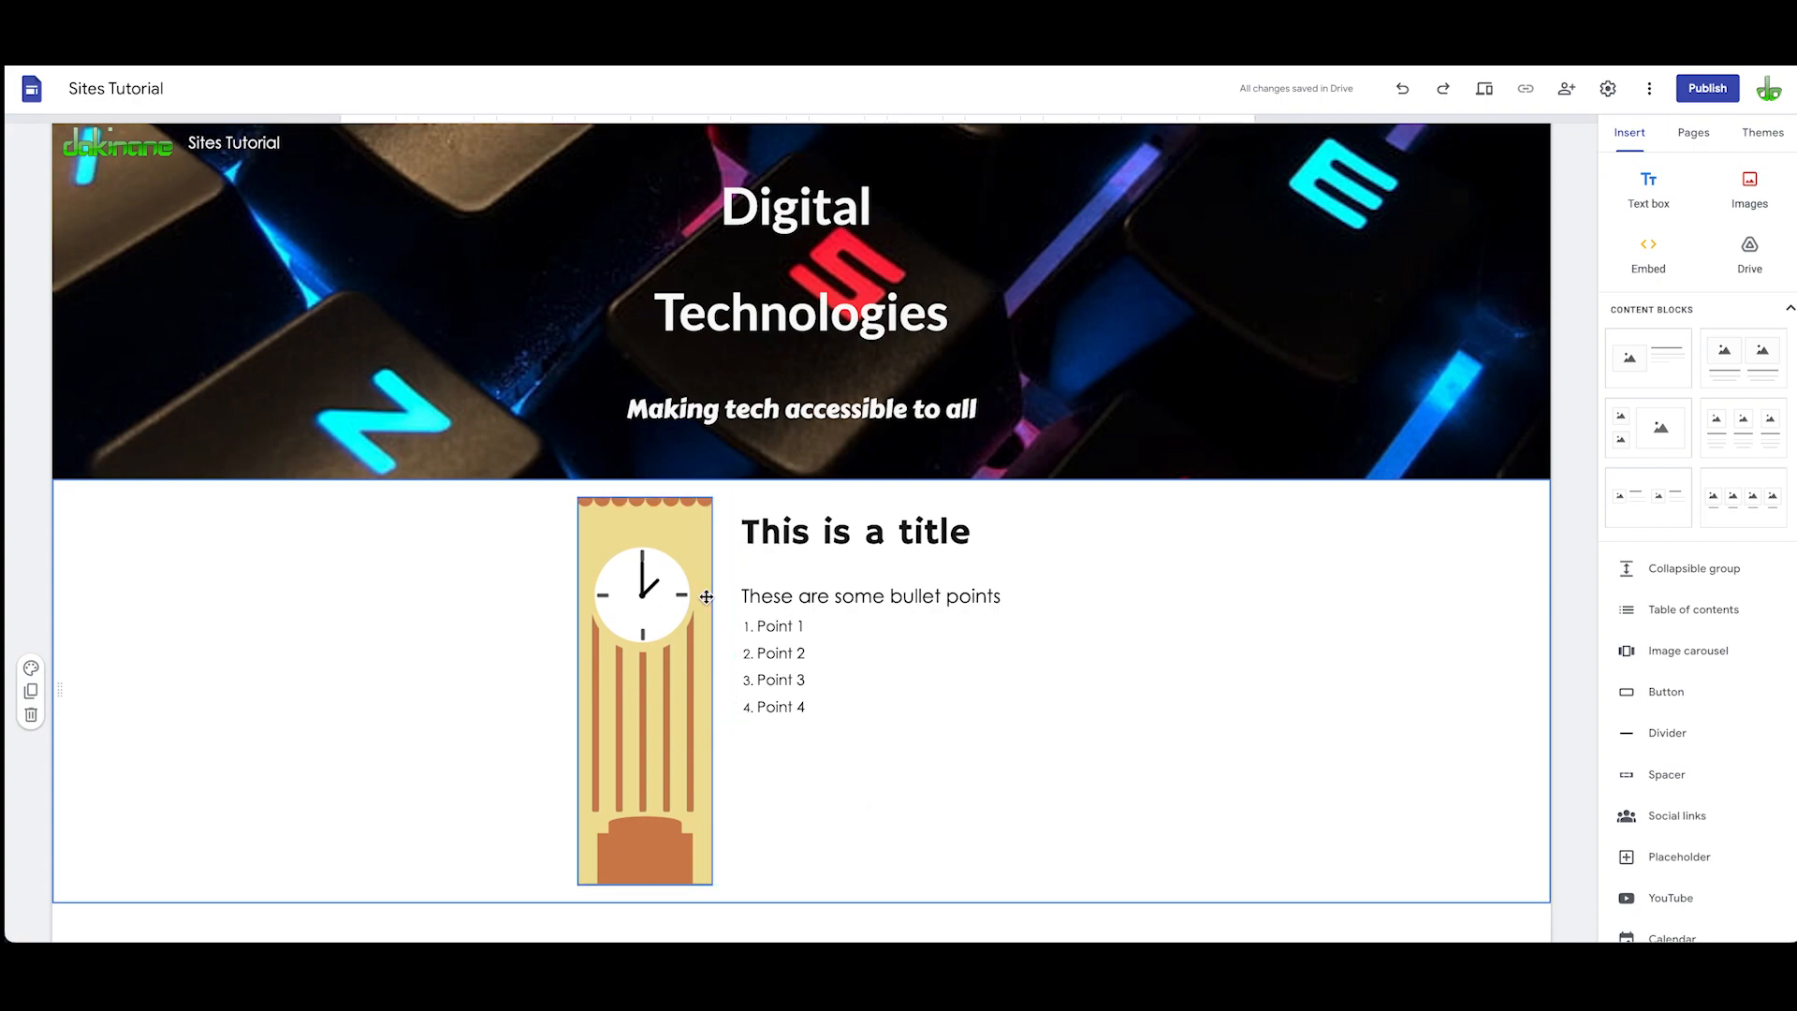
pyautogui.moveTo(612, 598)
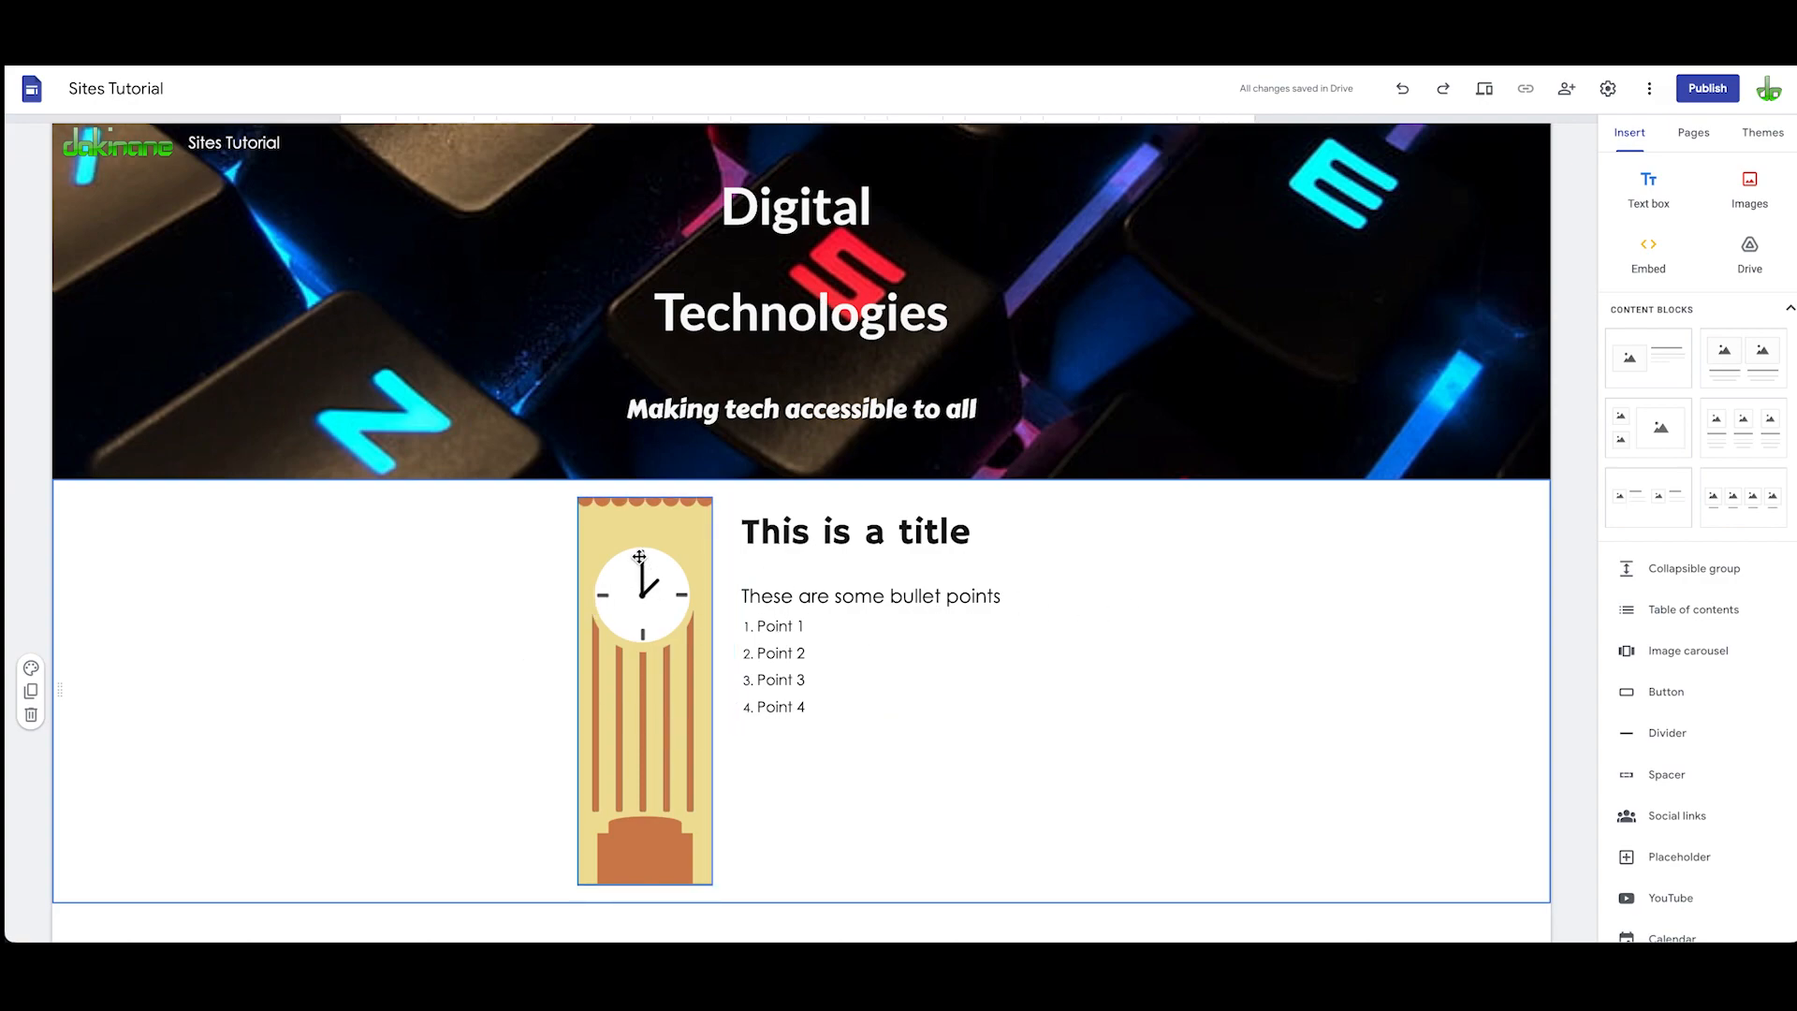
pyautogui.click(639, 593)
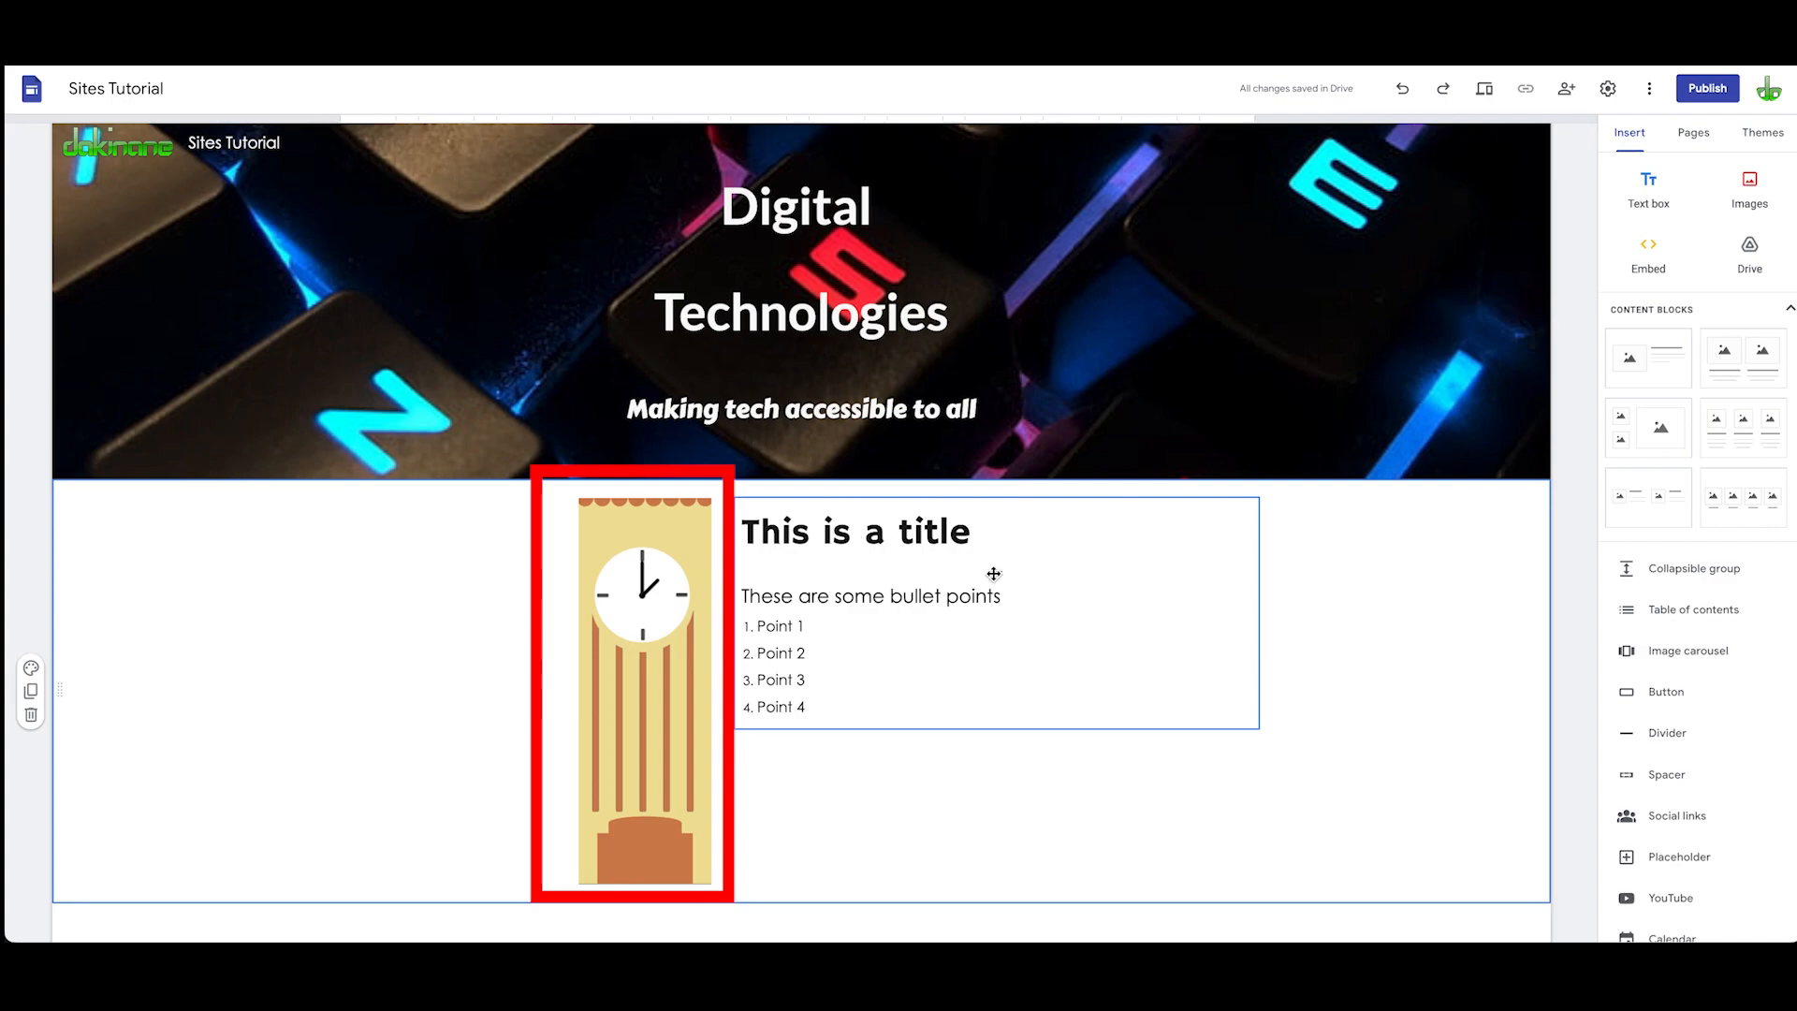
pyautogui.click(477, 623)
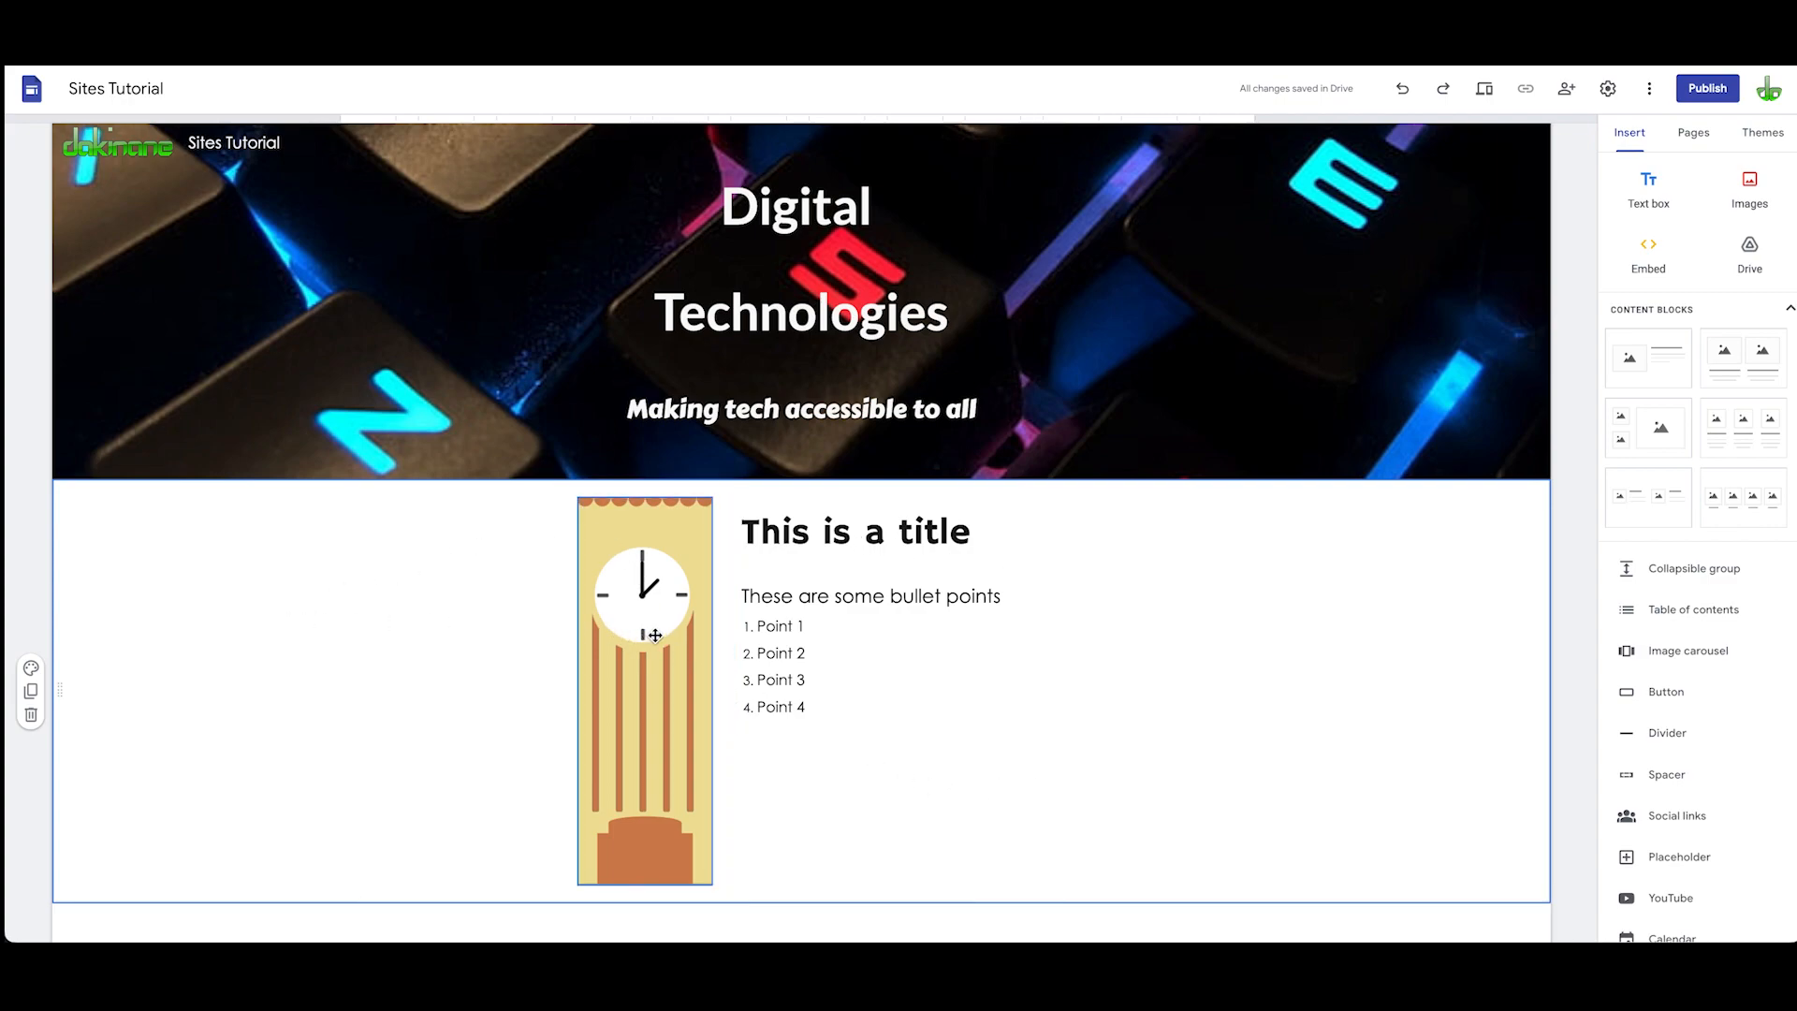
pyautogui.click(931, 598)
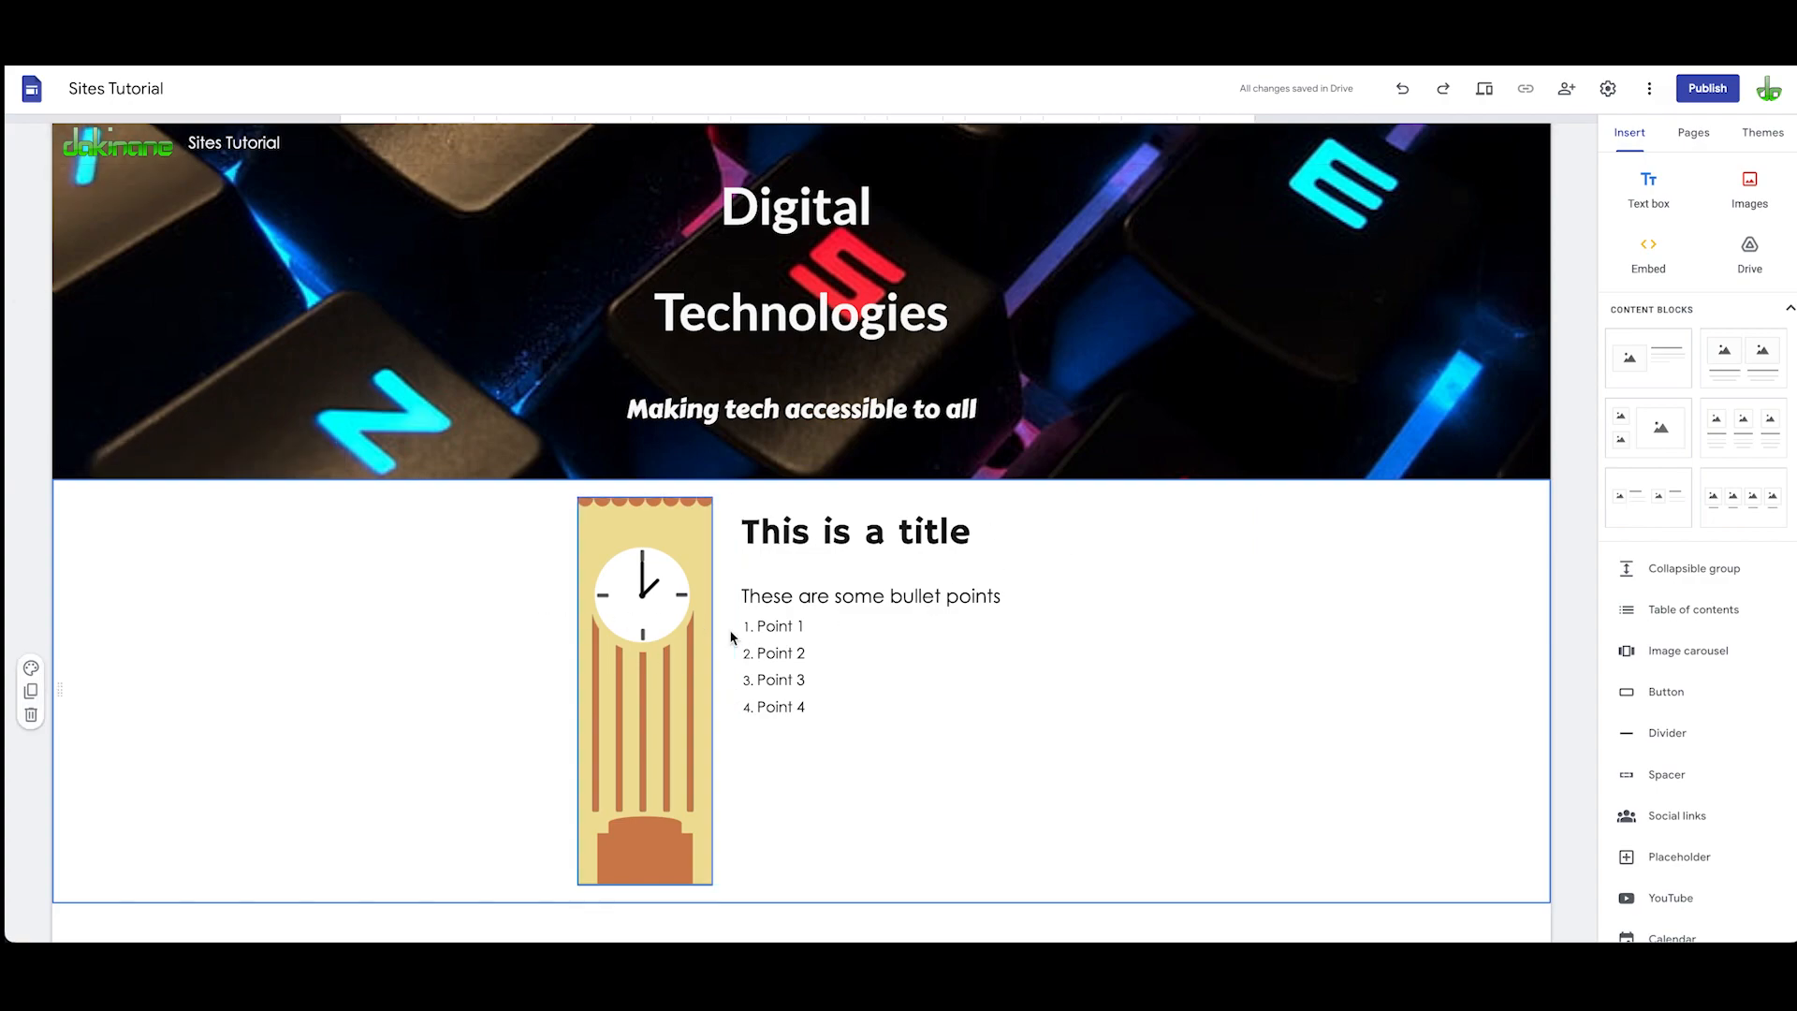
pyautogui.click(802, 308)
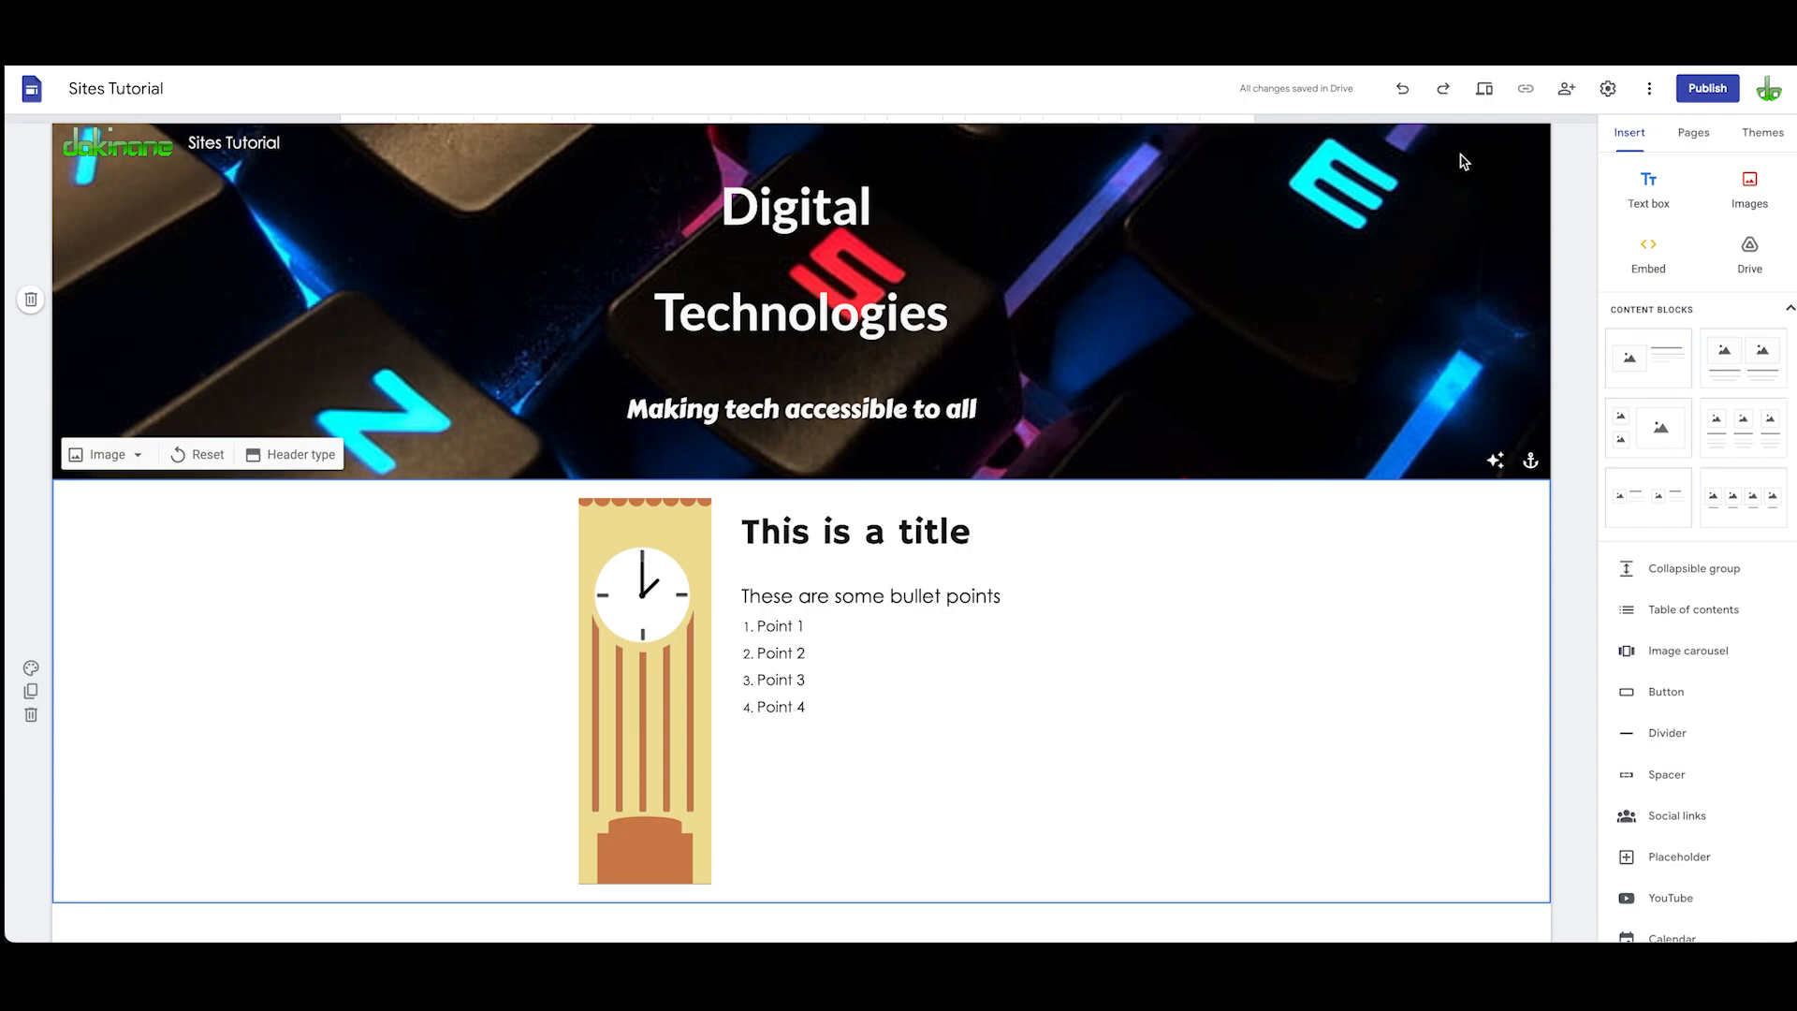
pyautogui.click(1486, 88)
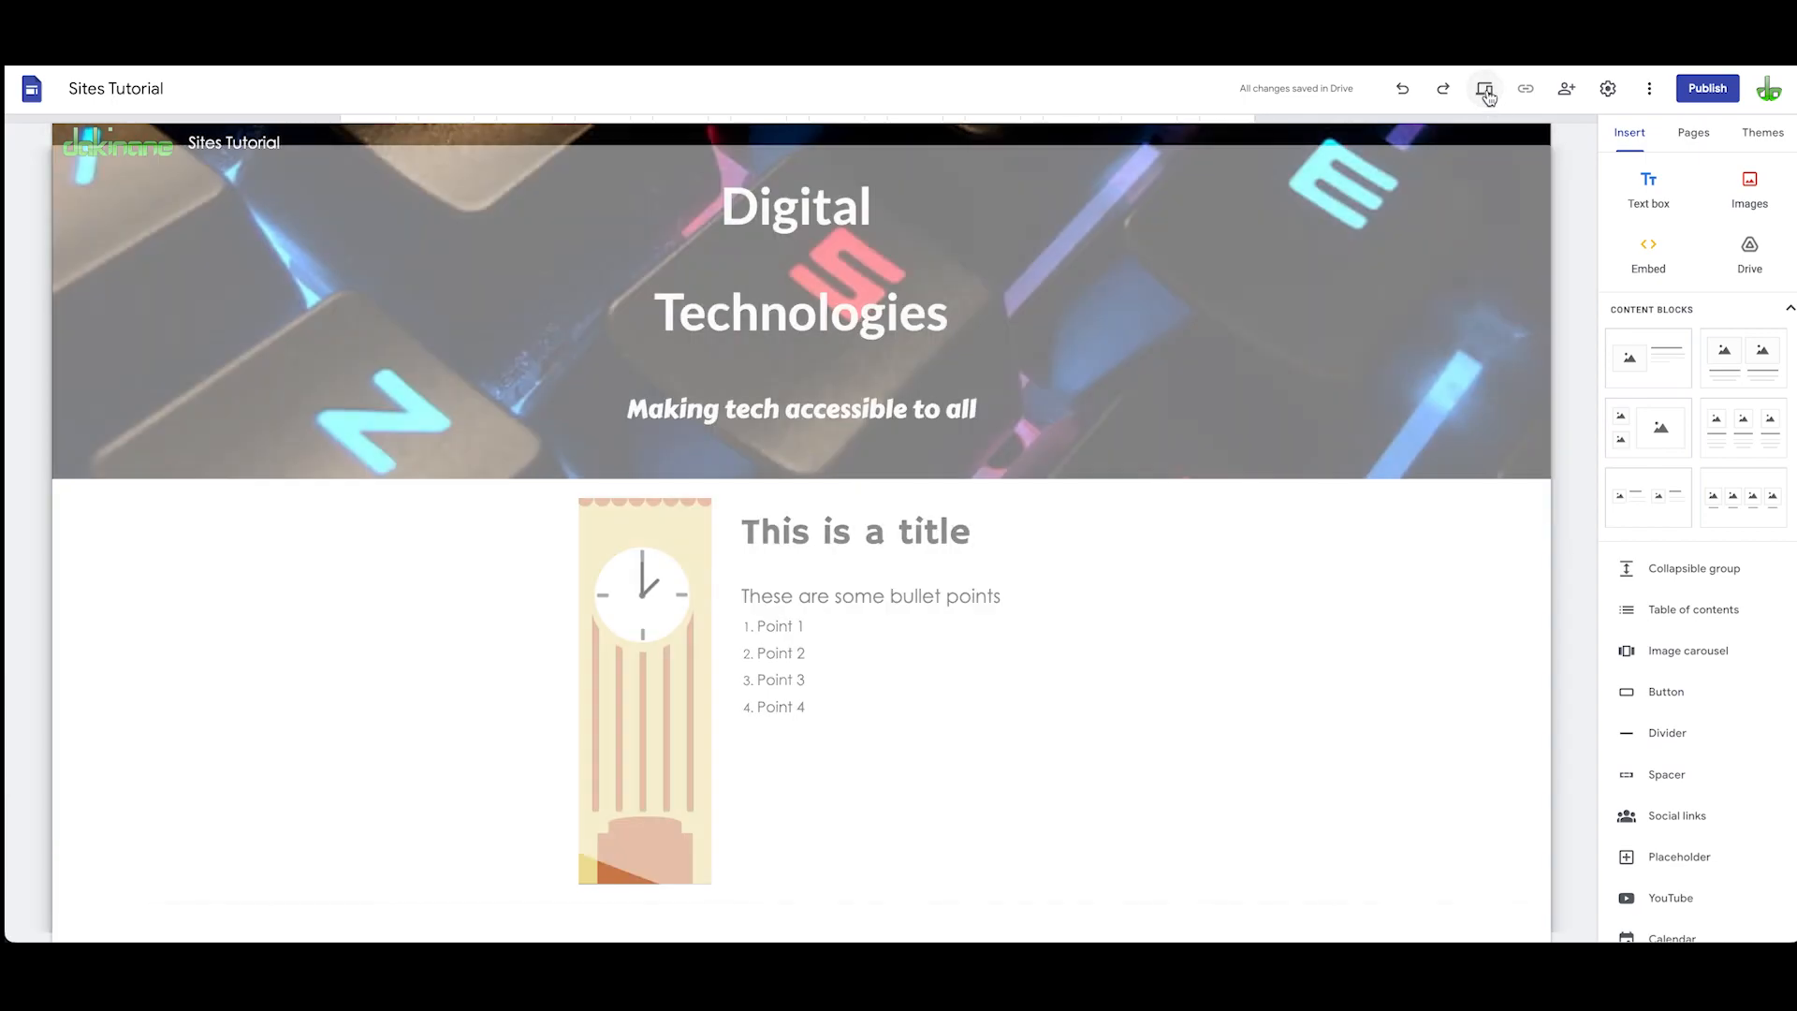
# Step: Switch the preview to phone size and scroll down through the page
pyautogui.click(1485, 88)
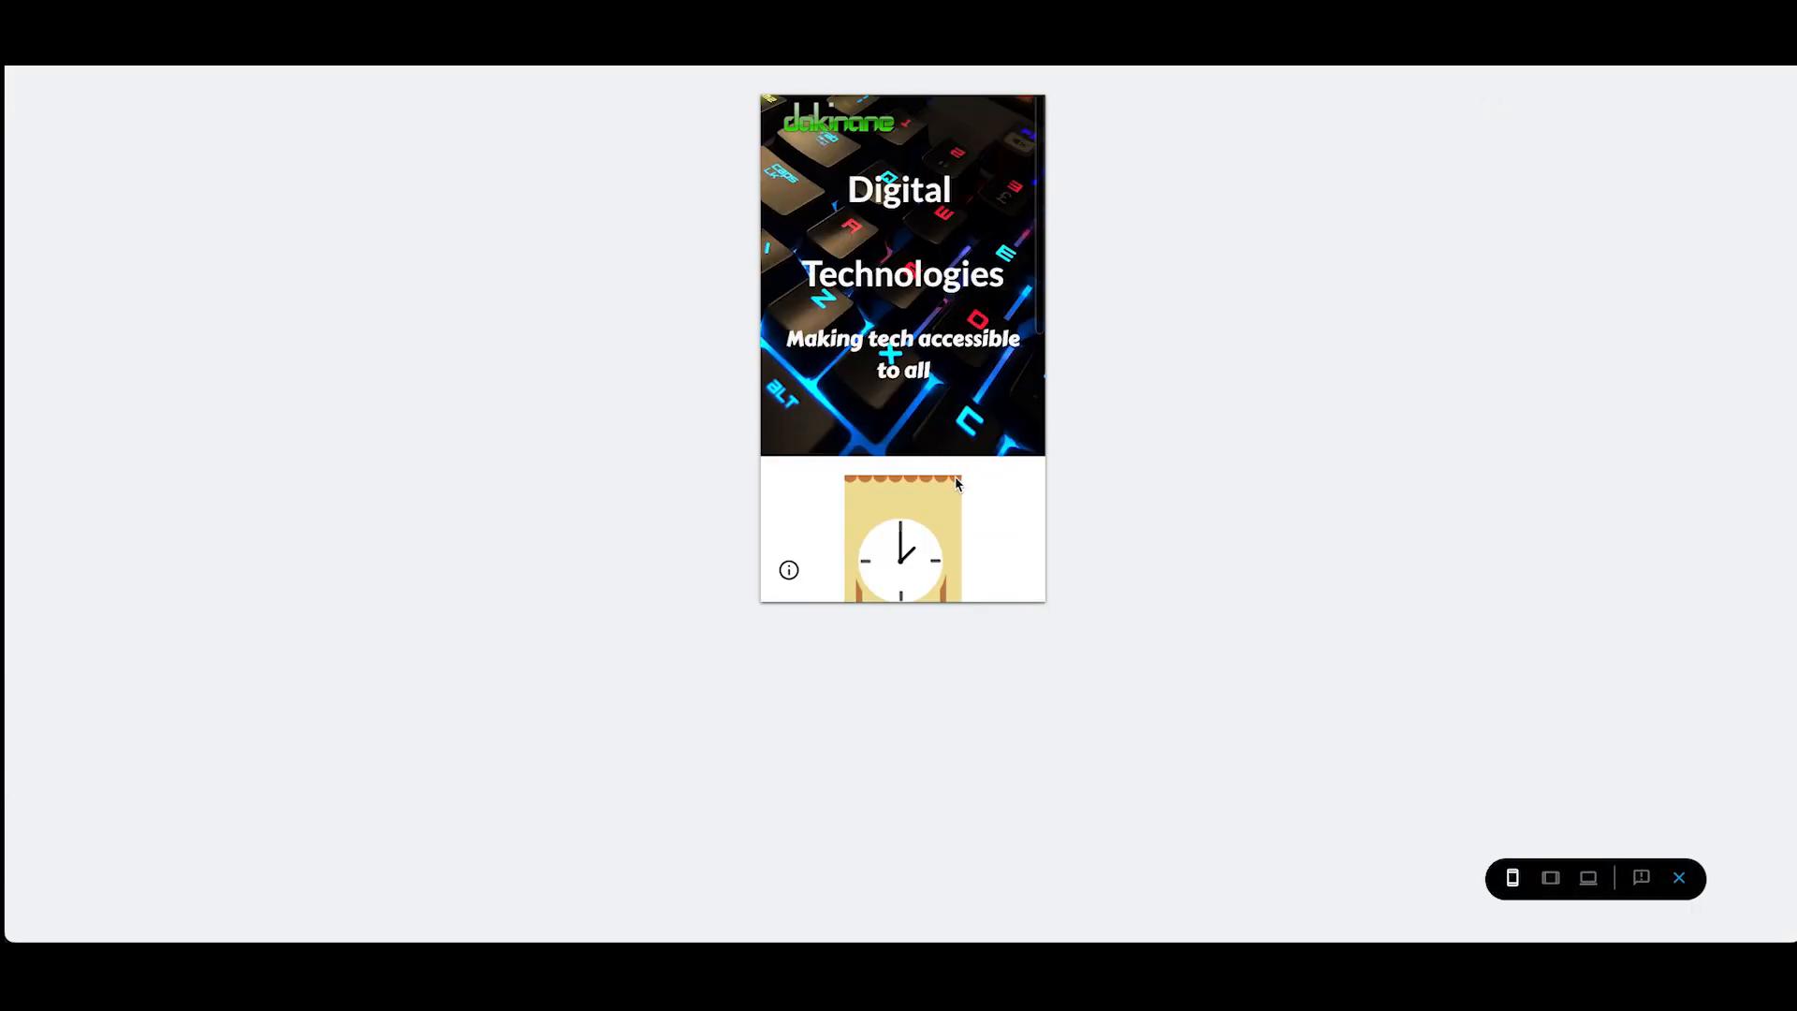
pyautogui.scroll(-3)
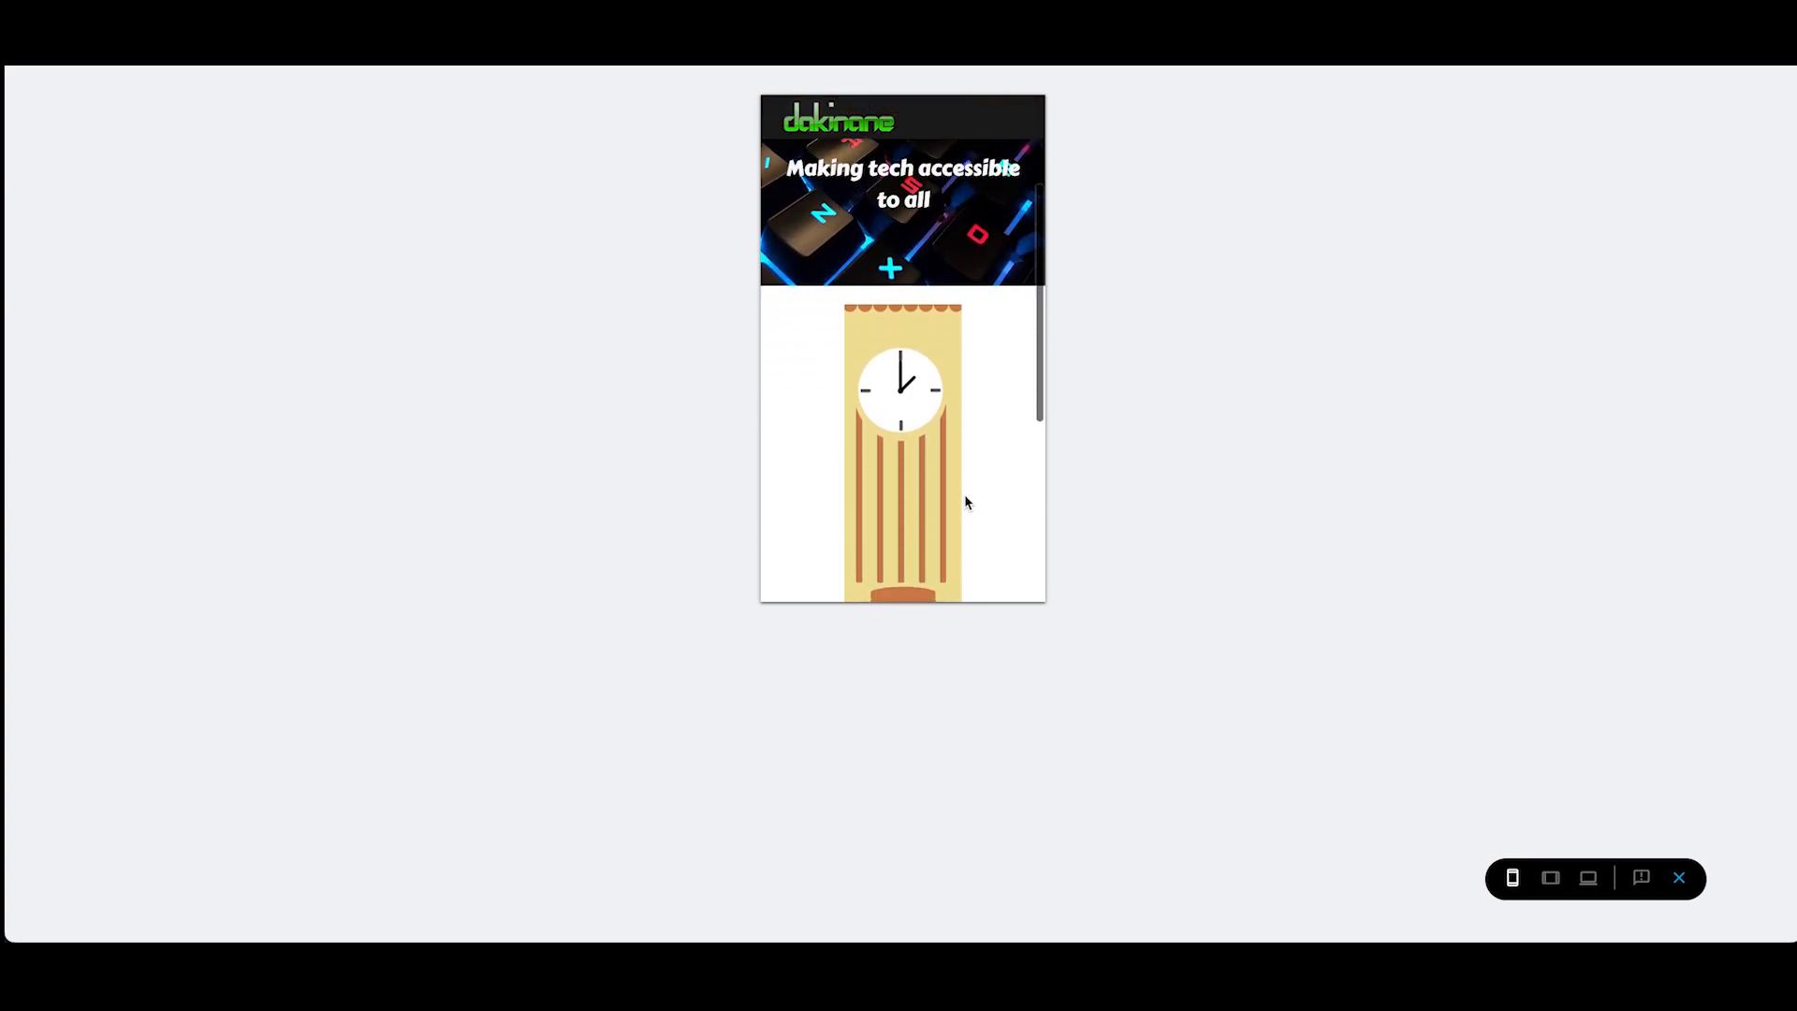
pyautogui.scroll(-3)
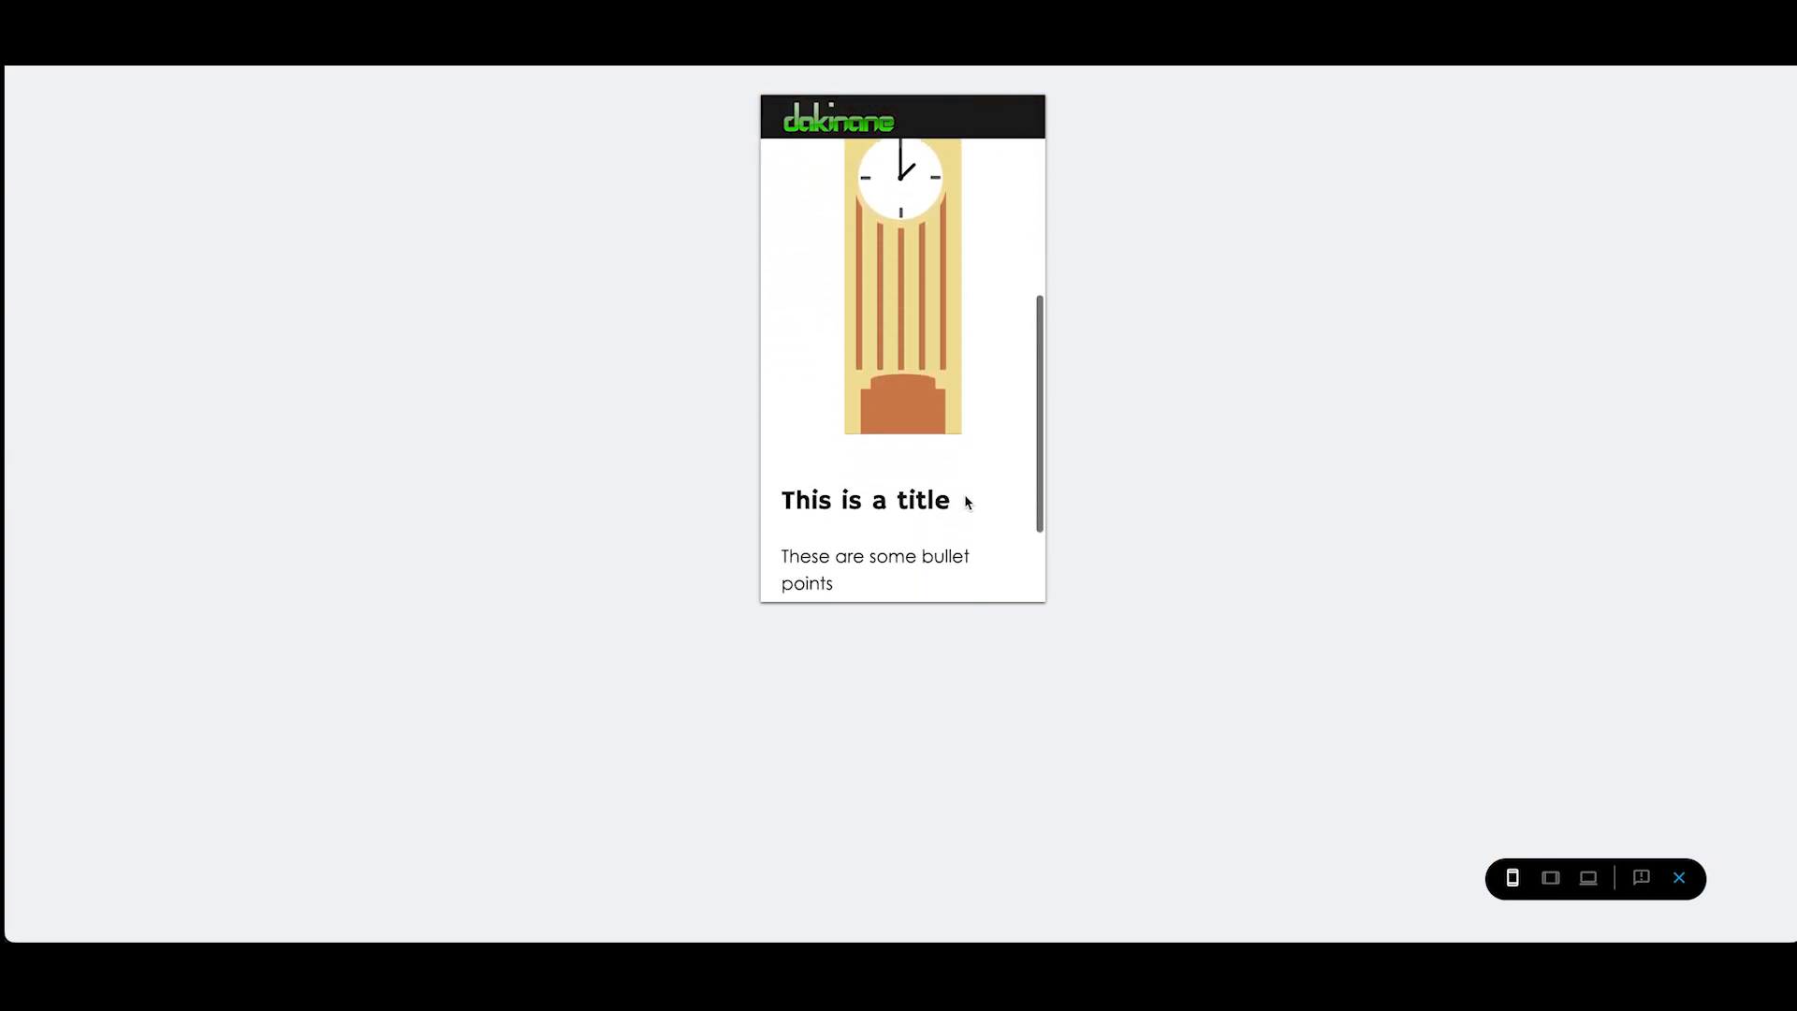
pyautogui.scroll(-3)
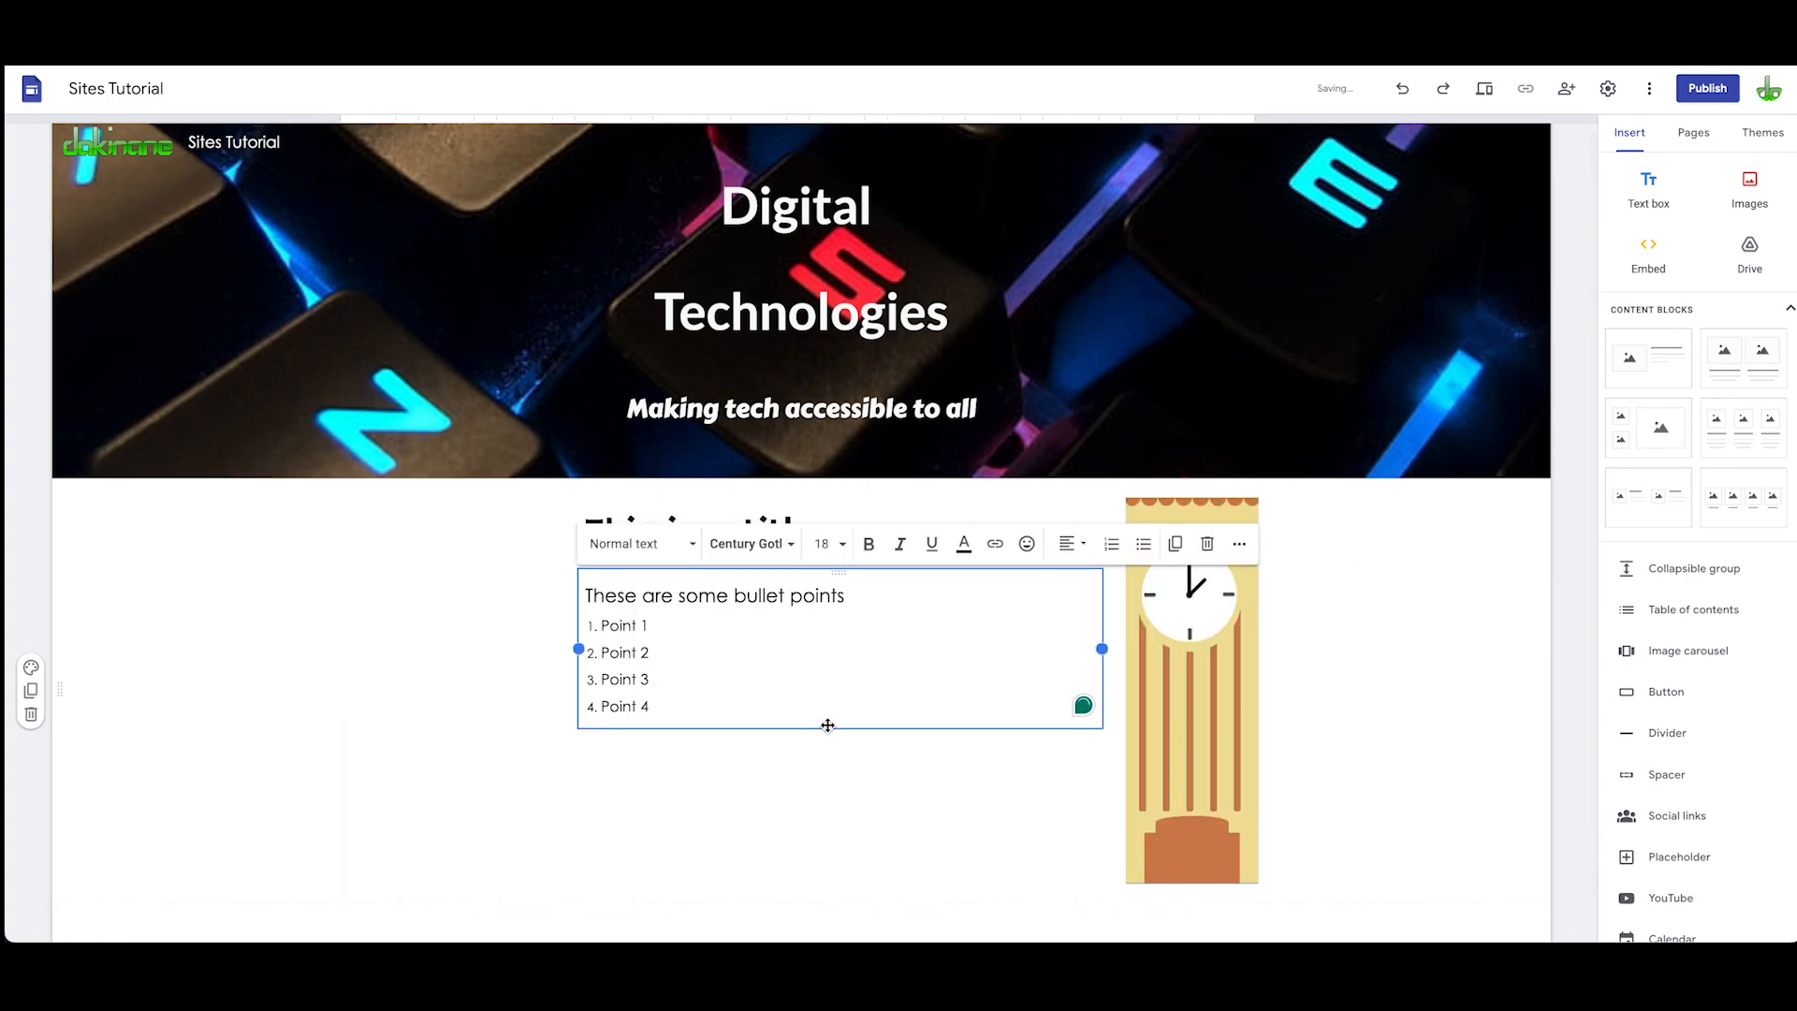
# Step: Drag the clock image and title-and-points block together near the centre, then preview again
pyautogui.click(762, 838)
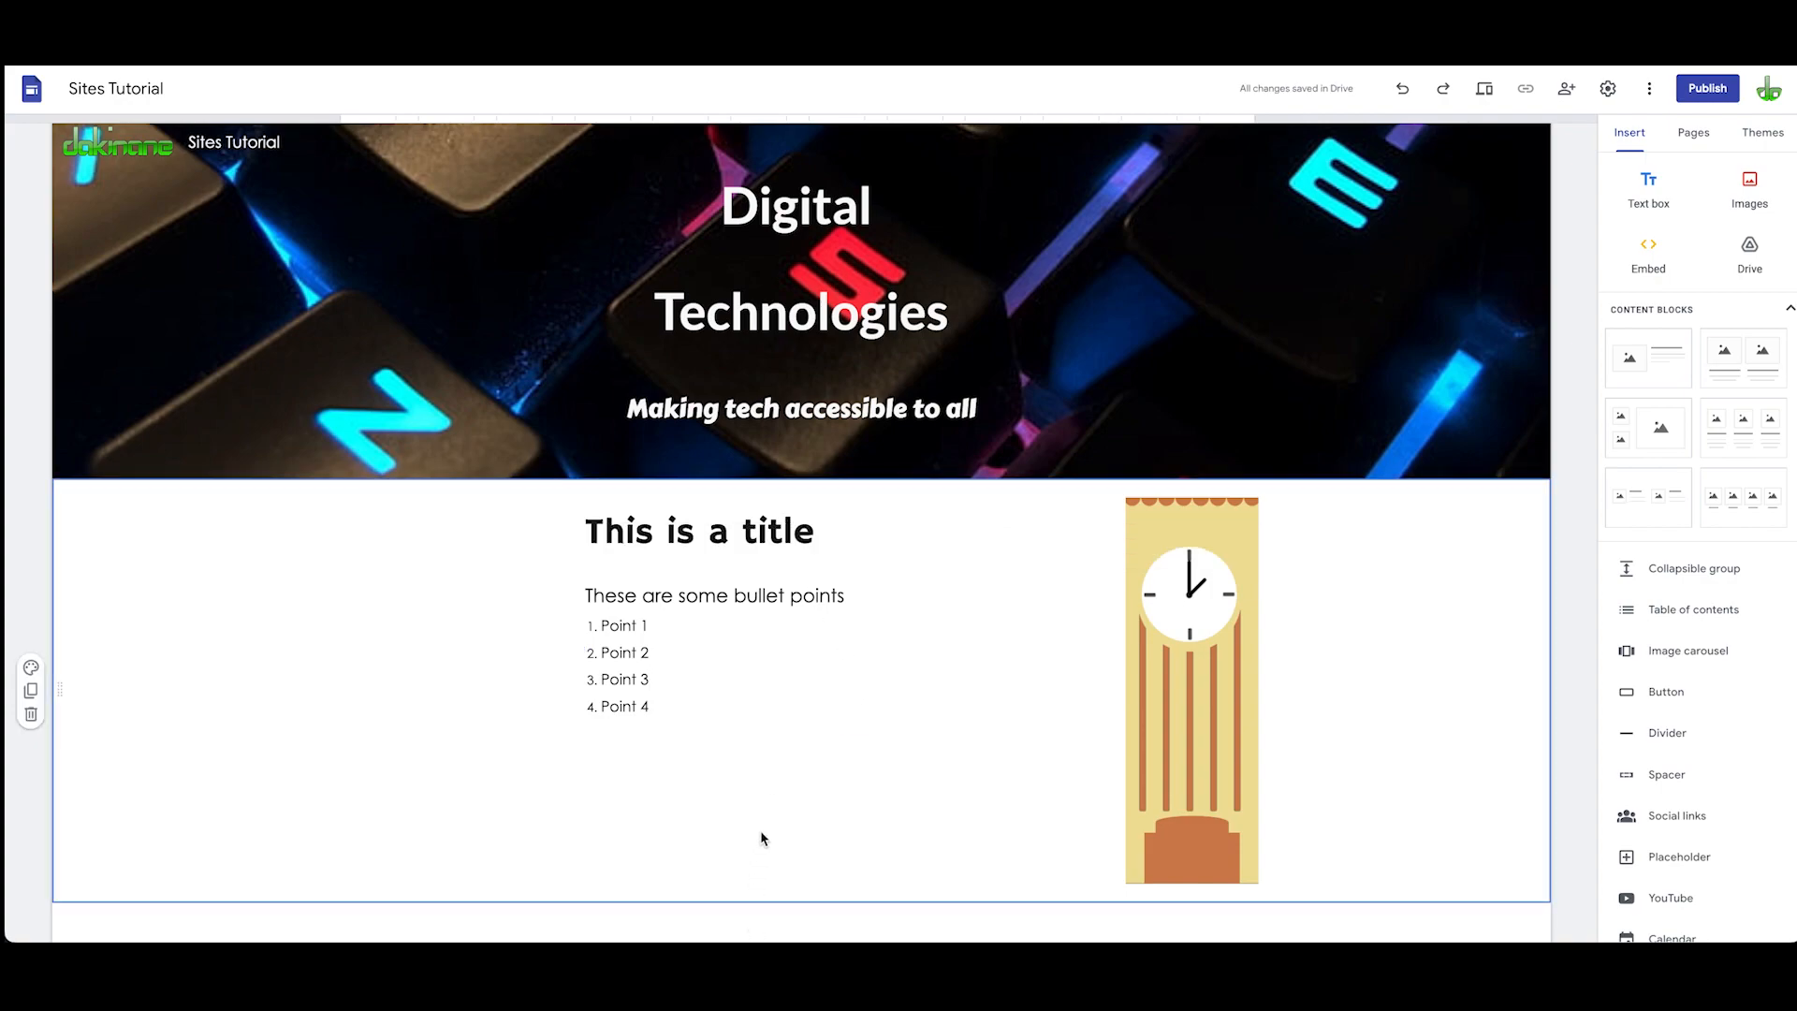
pyautogui.moveTo(775, 734)
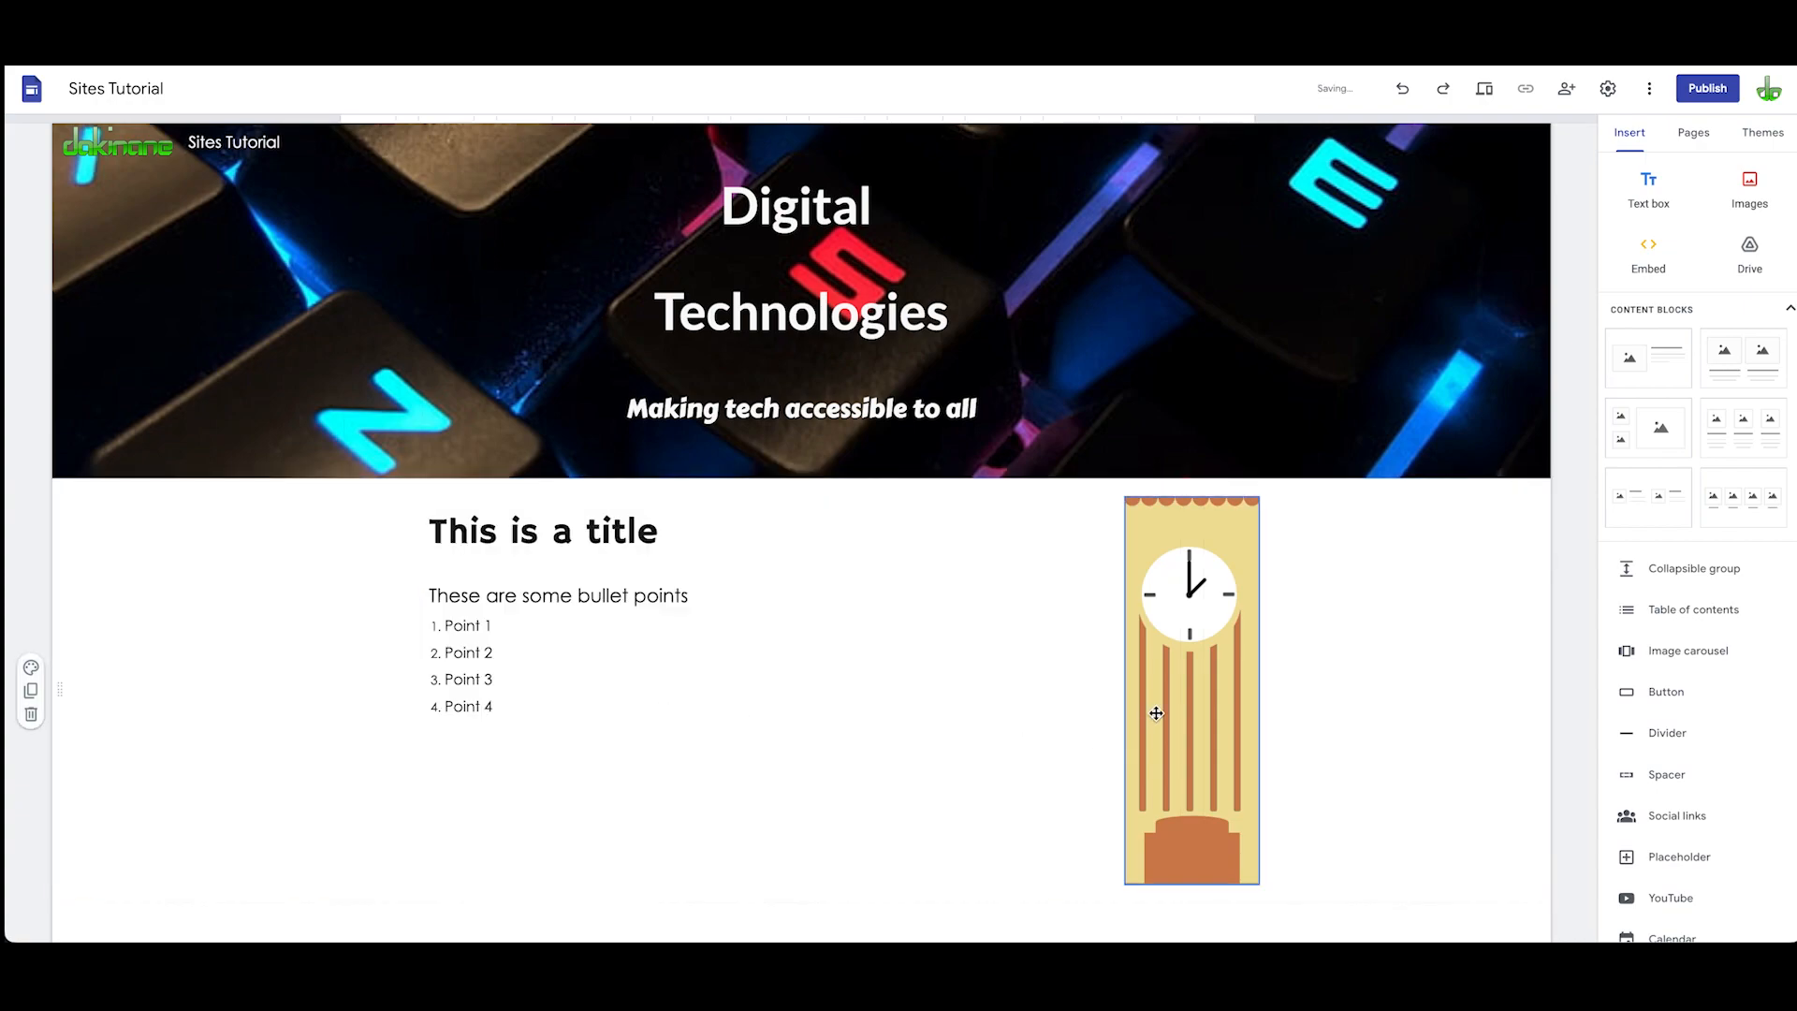
pyautogui.moveTo(1155, 713); pyautogui.dragTo(1034, 686)
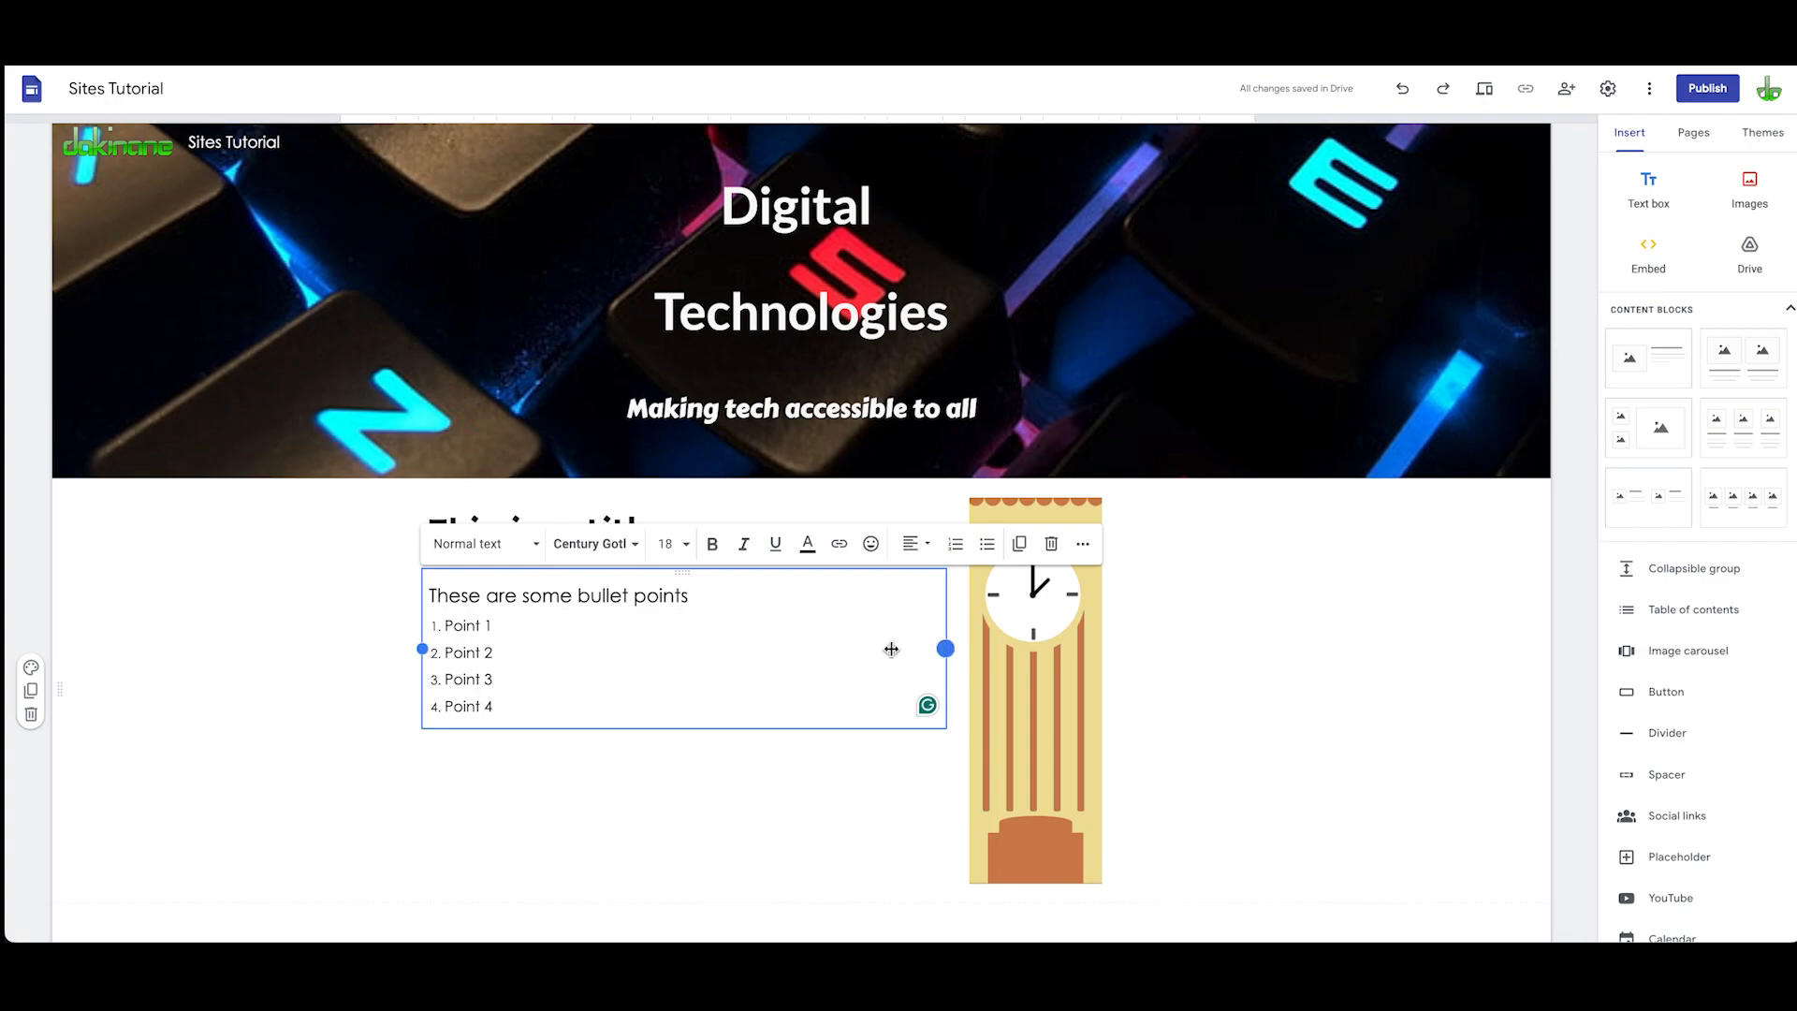
pyautogui.moveTo(945, 648); pyautogui.dragTo(740, 644)
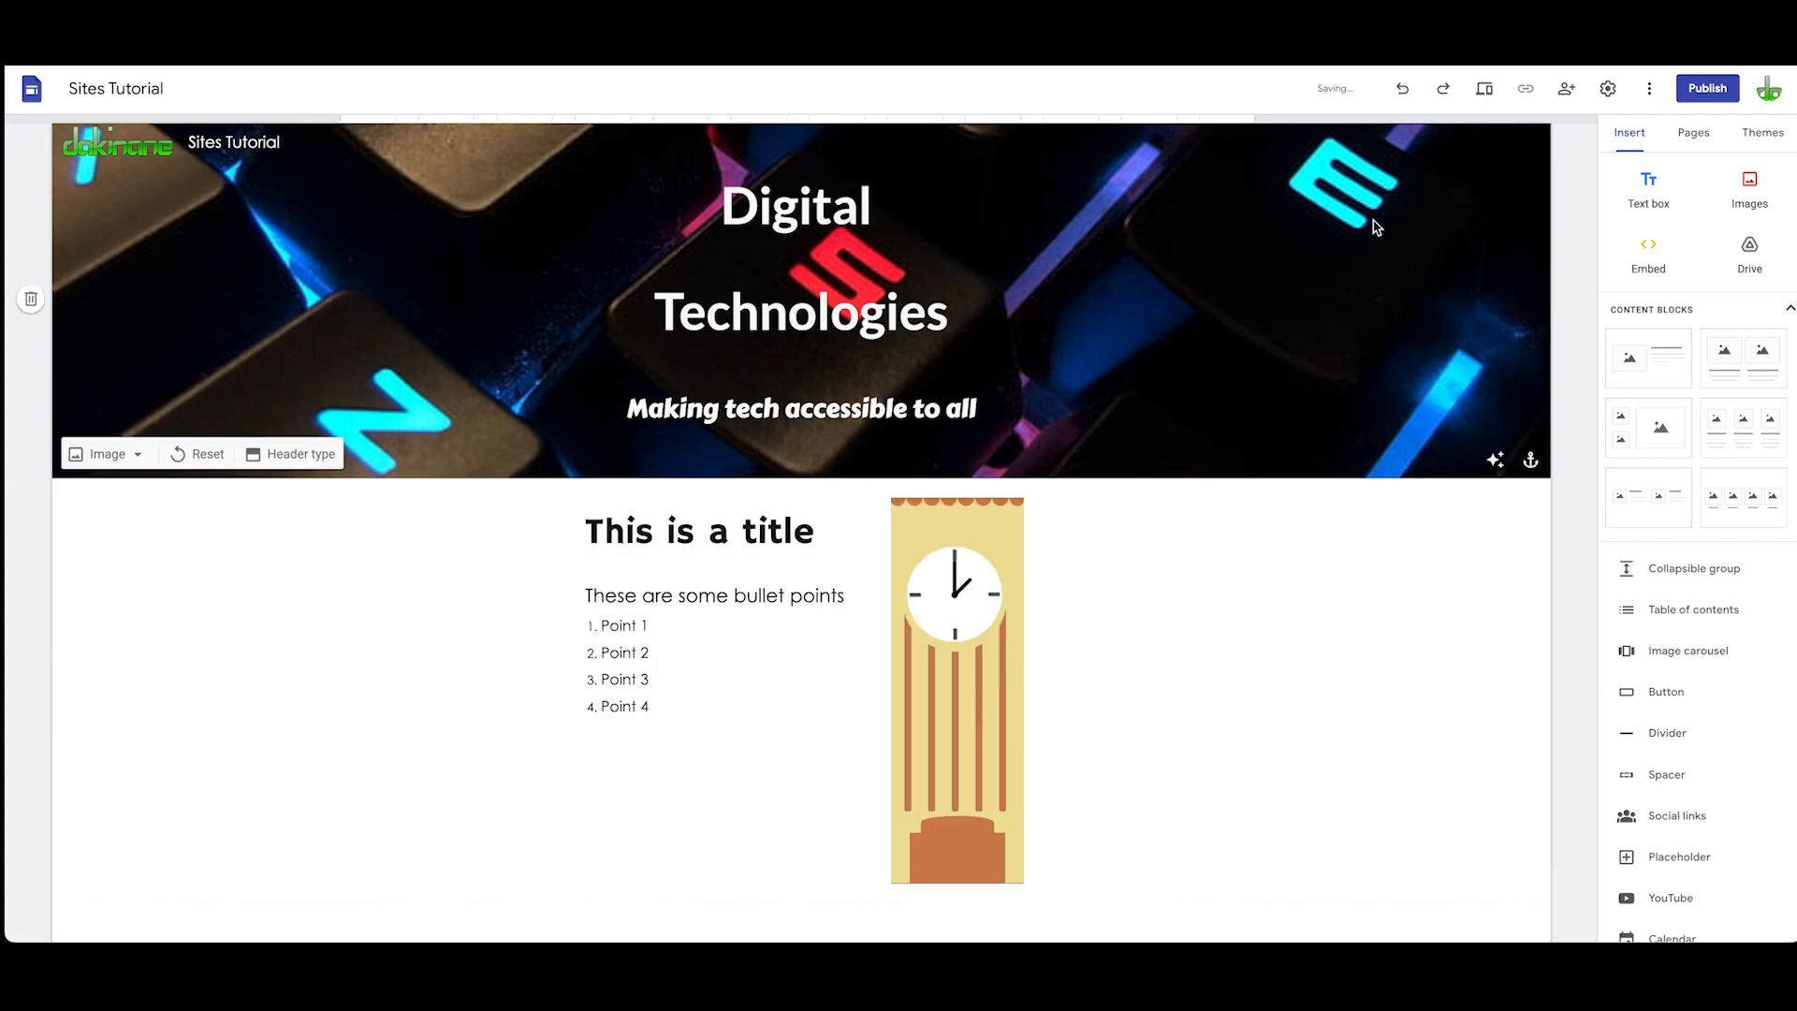
pyautogui.click(1486, 88)
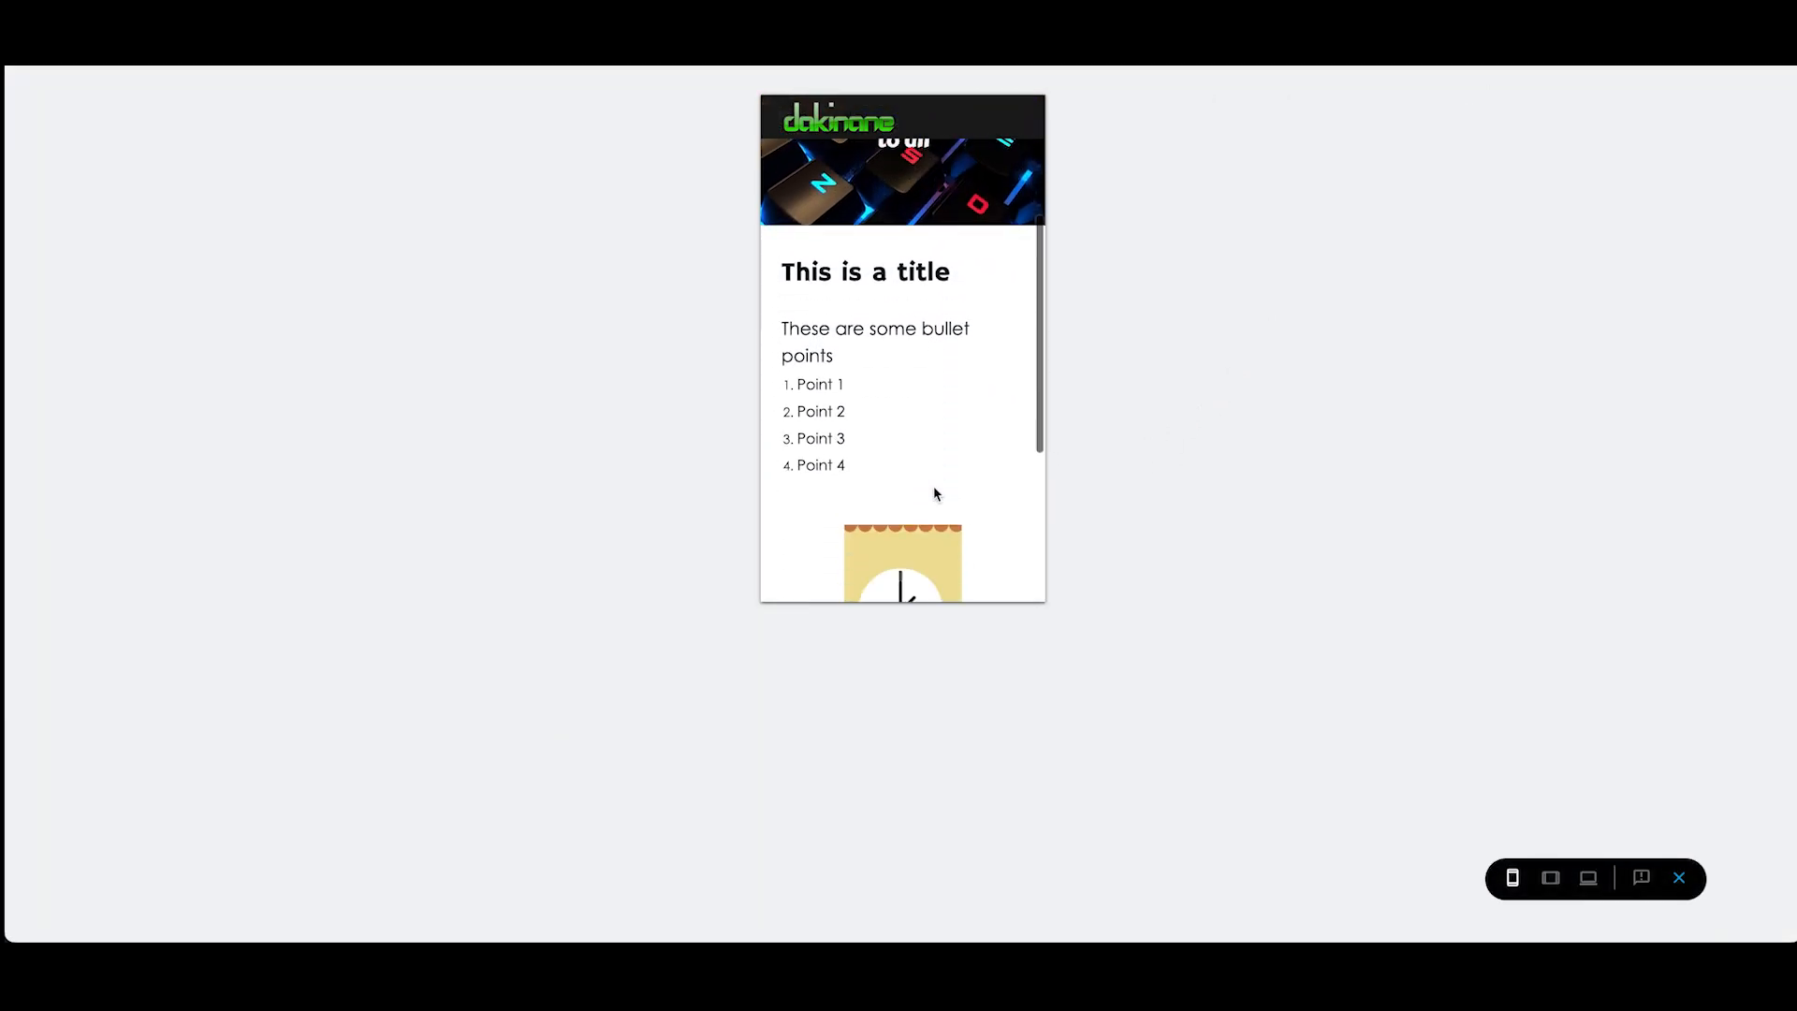
# Step: Scroll through the phone preview of the rearranged page, then exit preview
pyautogui.scroll(-3)
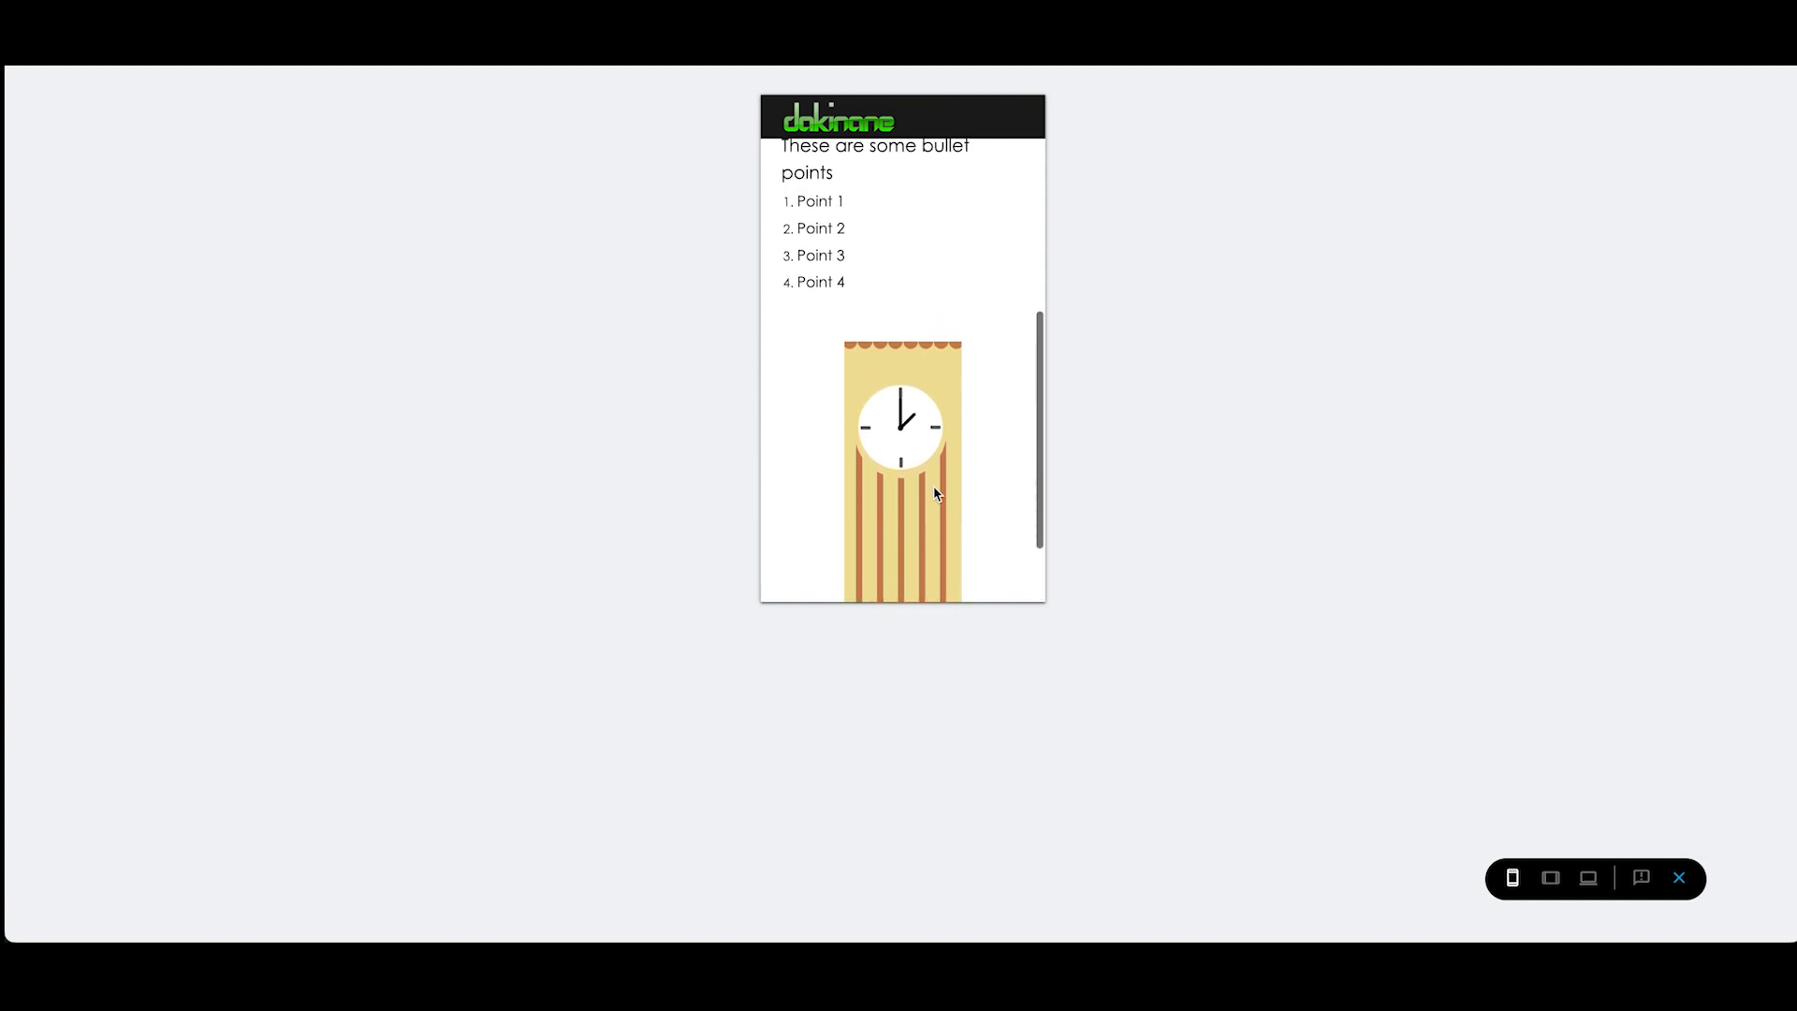
pyautogui.scroll(-3)
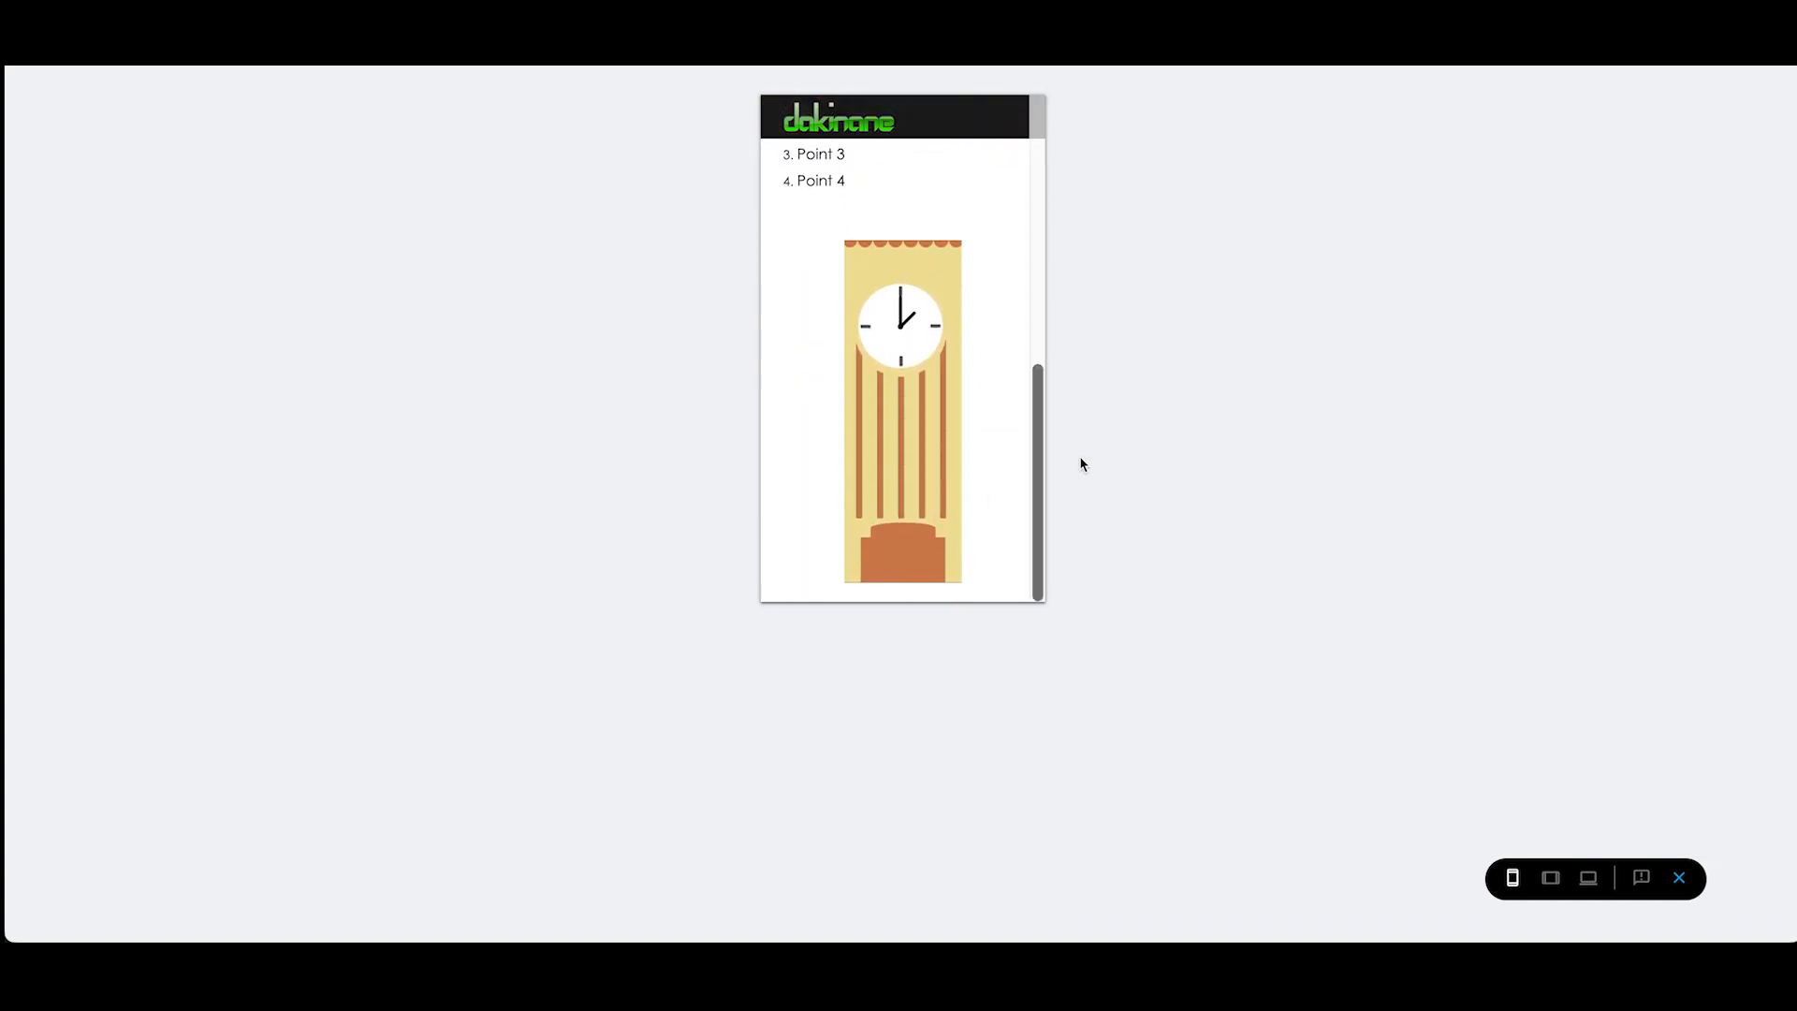
pyautogui.moveTo(1678, 878)
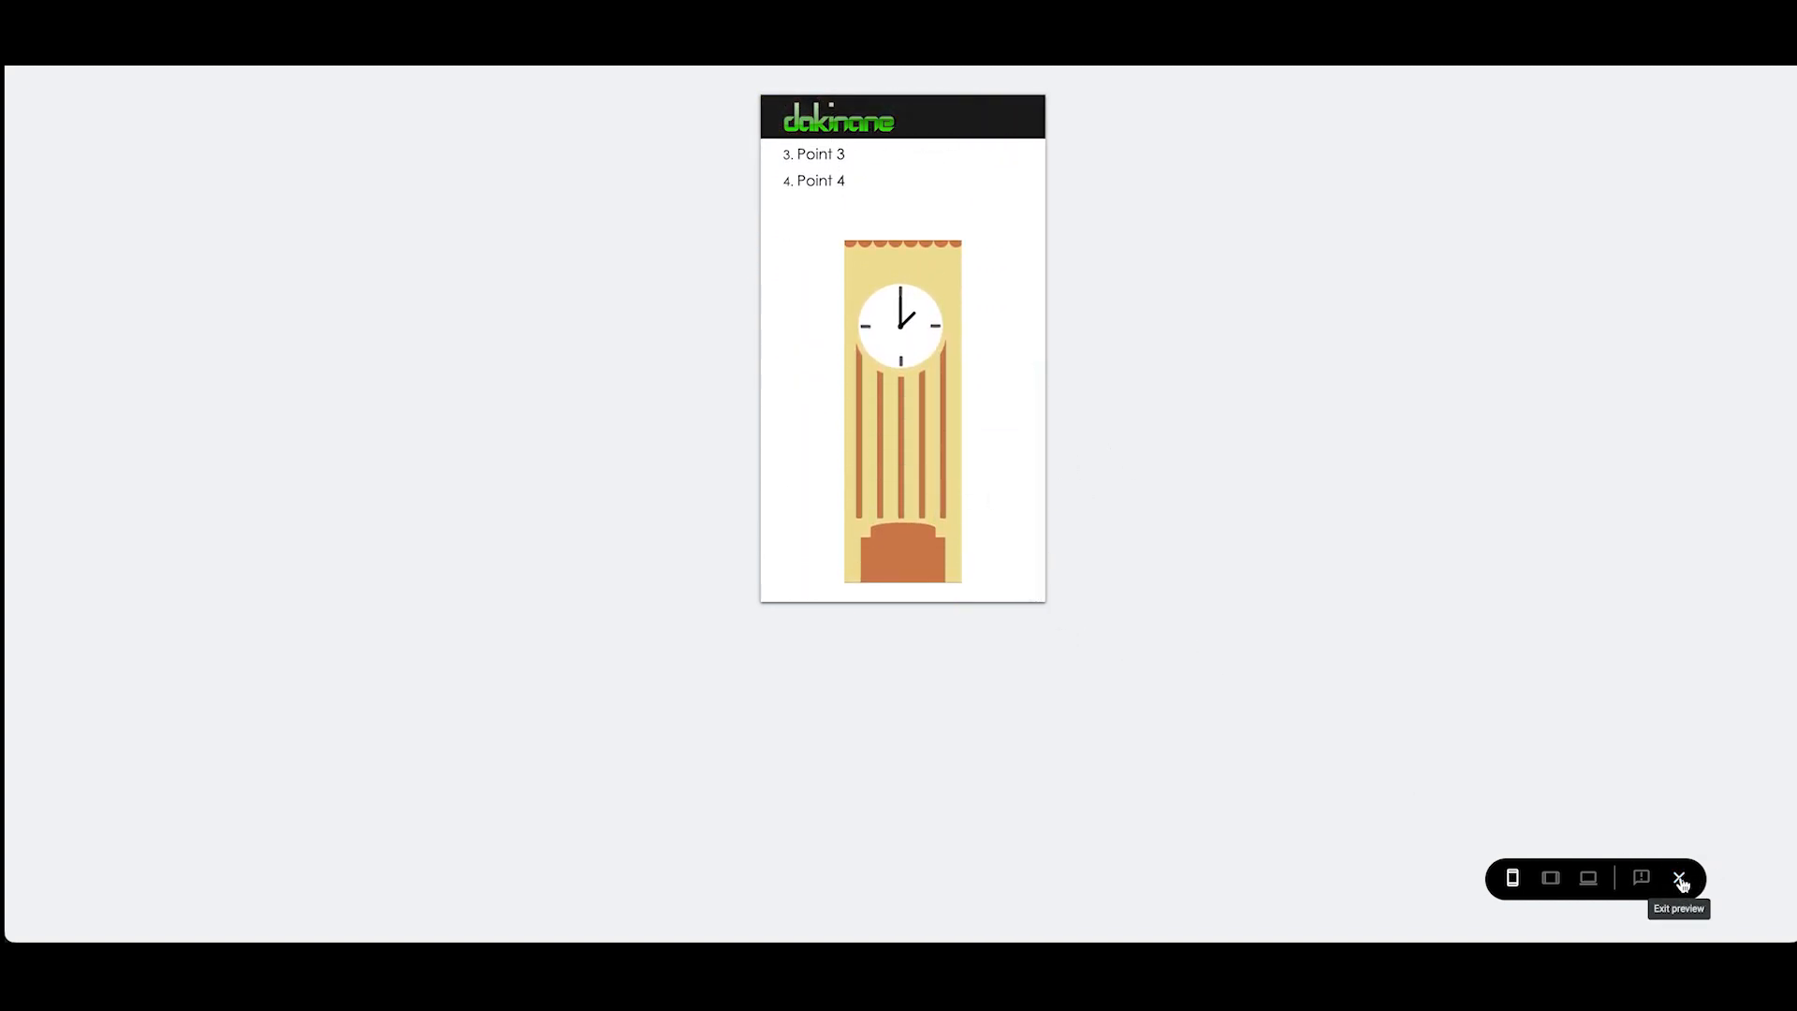
pyautogui.click(1677, 878)
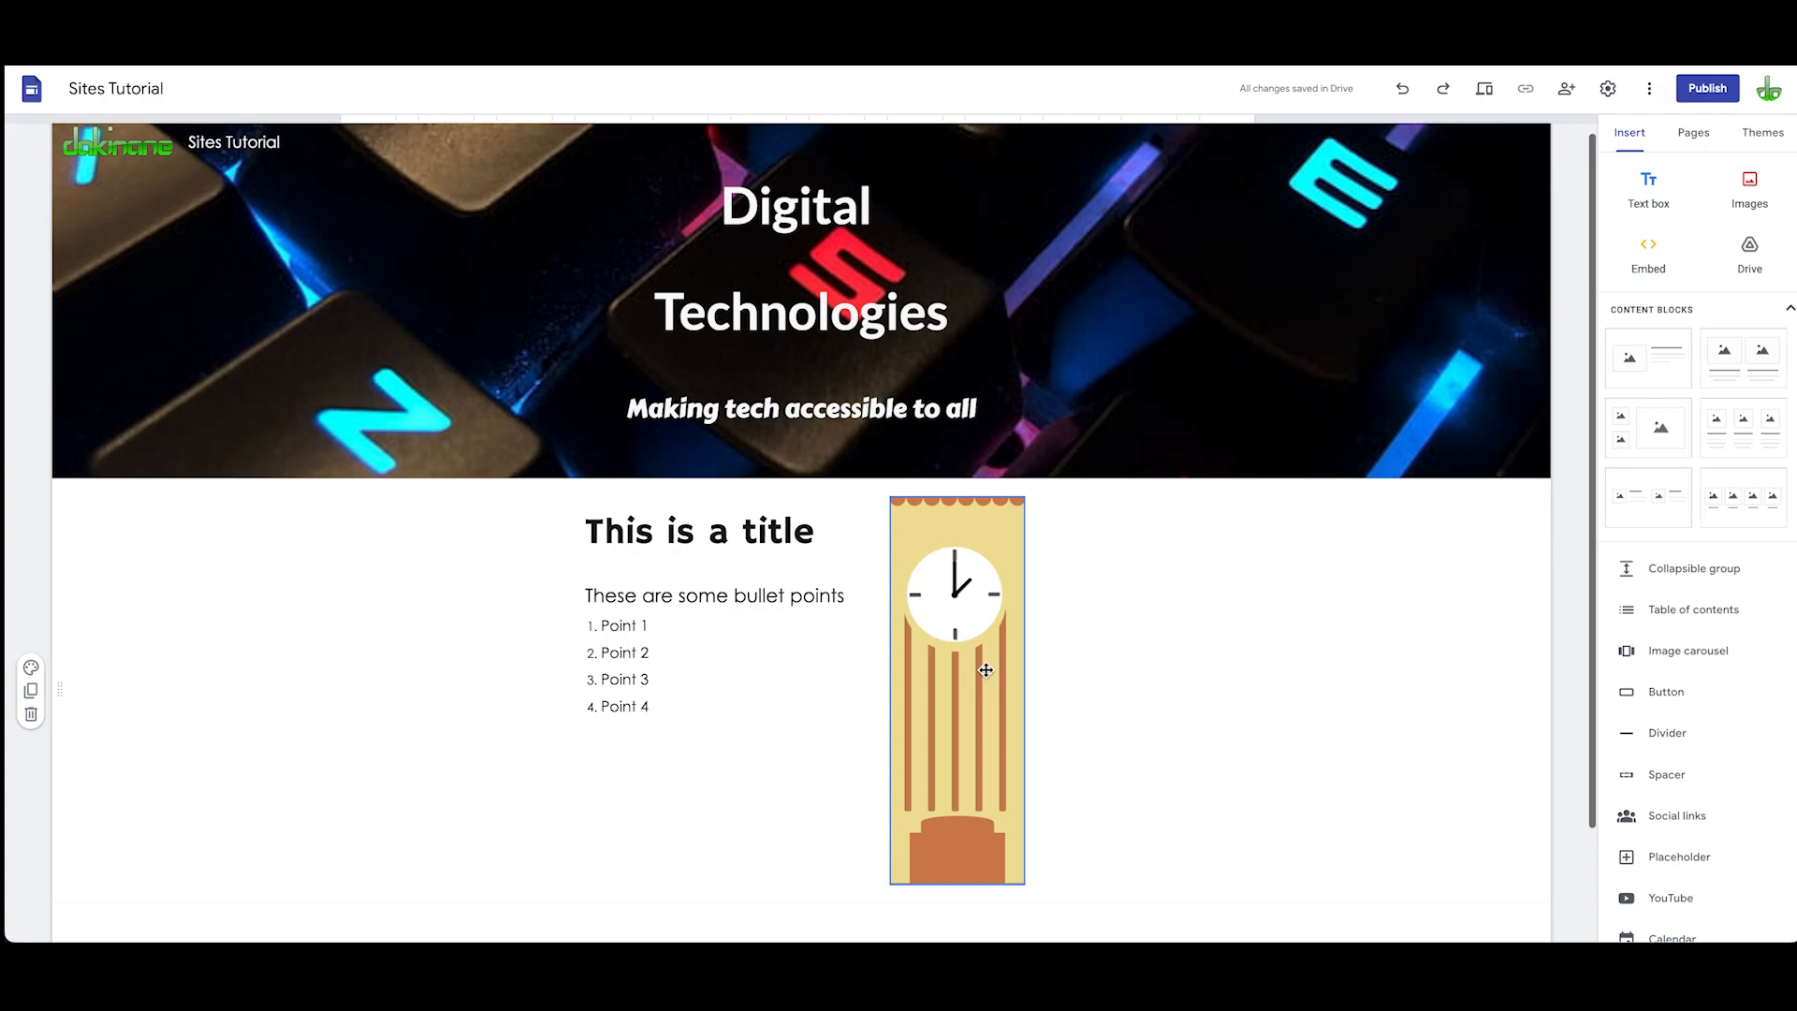
# Step: Add a captioned two-image section below the clock section and choose an image for its left slot
pyautogui.scroll(-3)
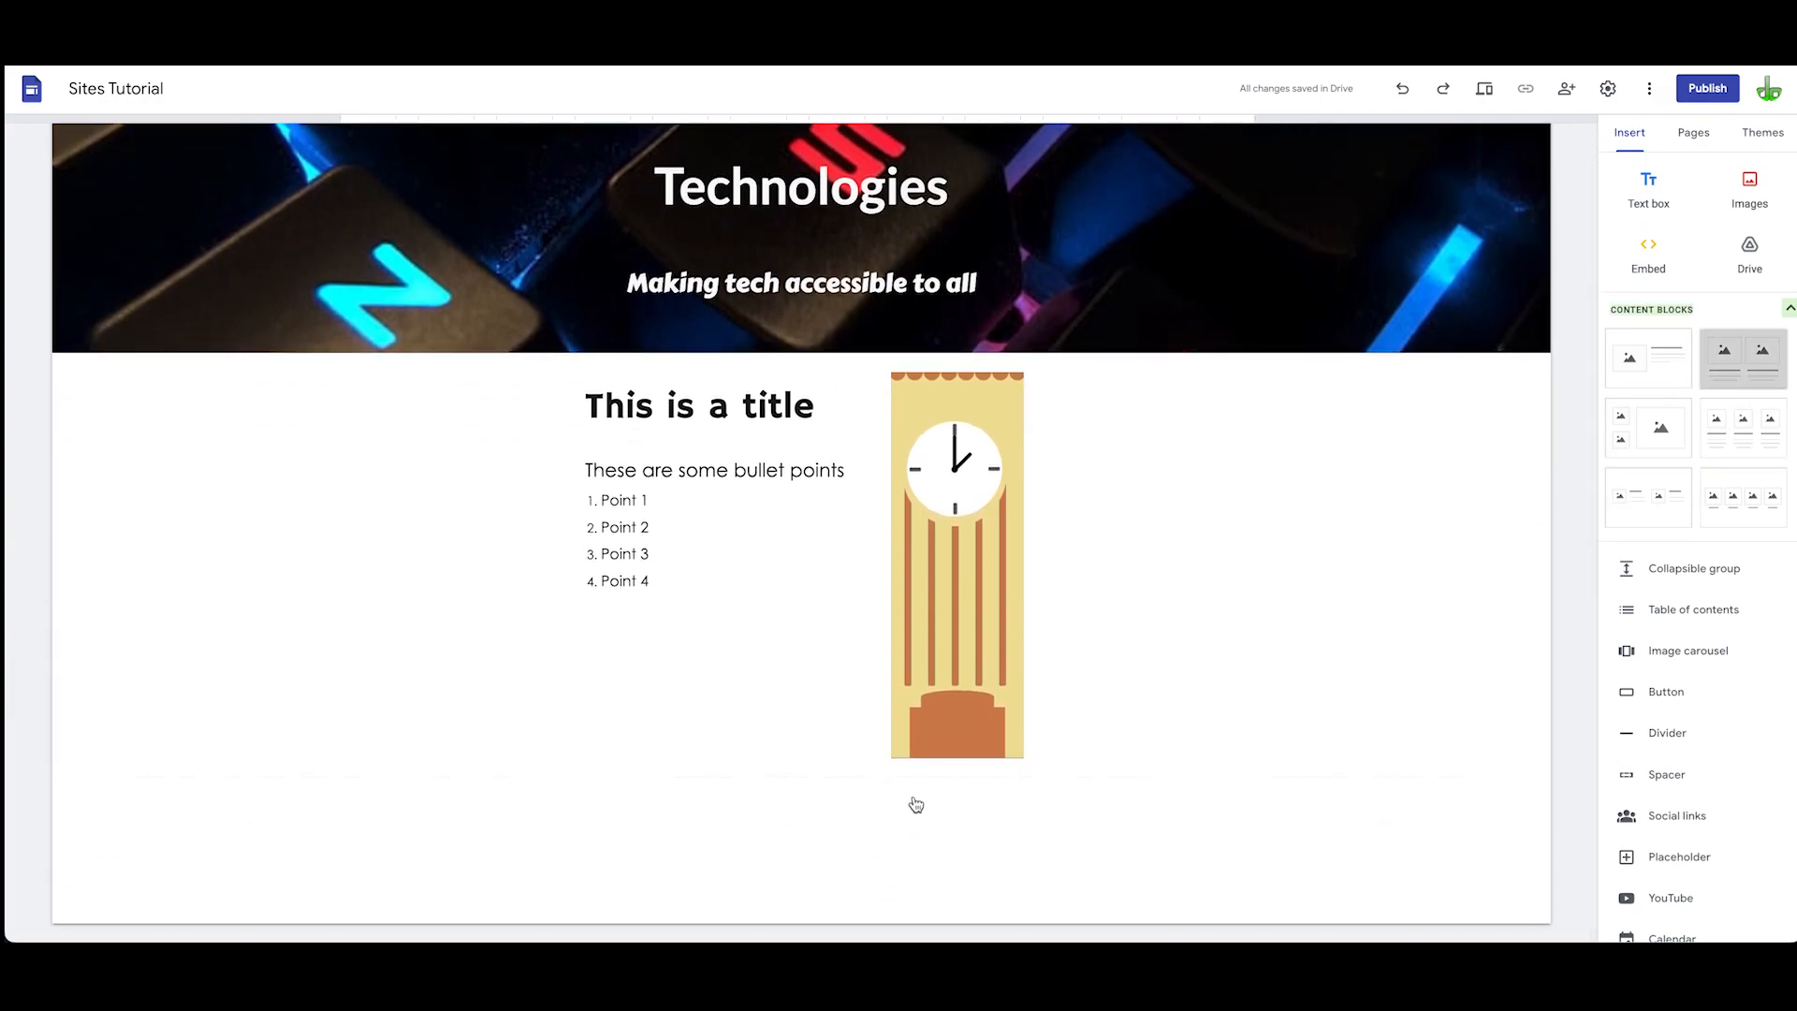
pyautogui.click(1741, 358)
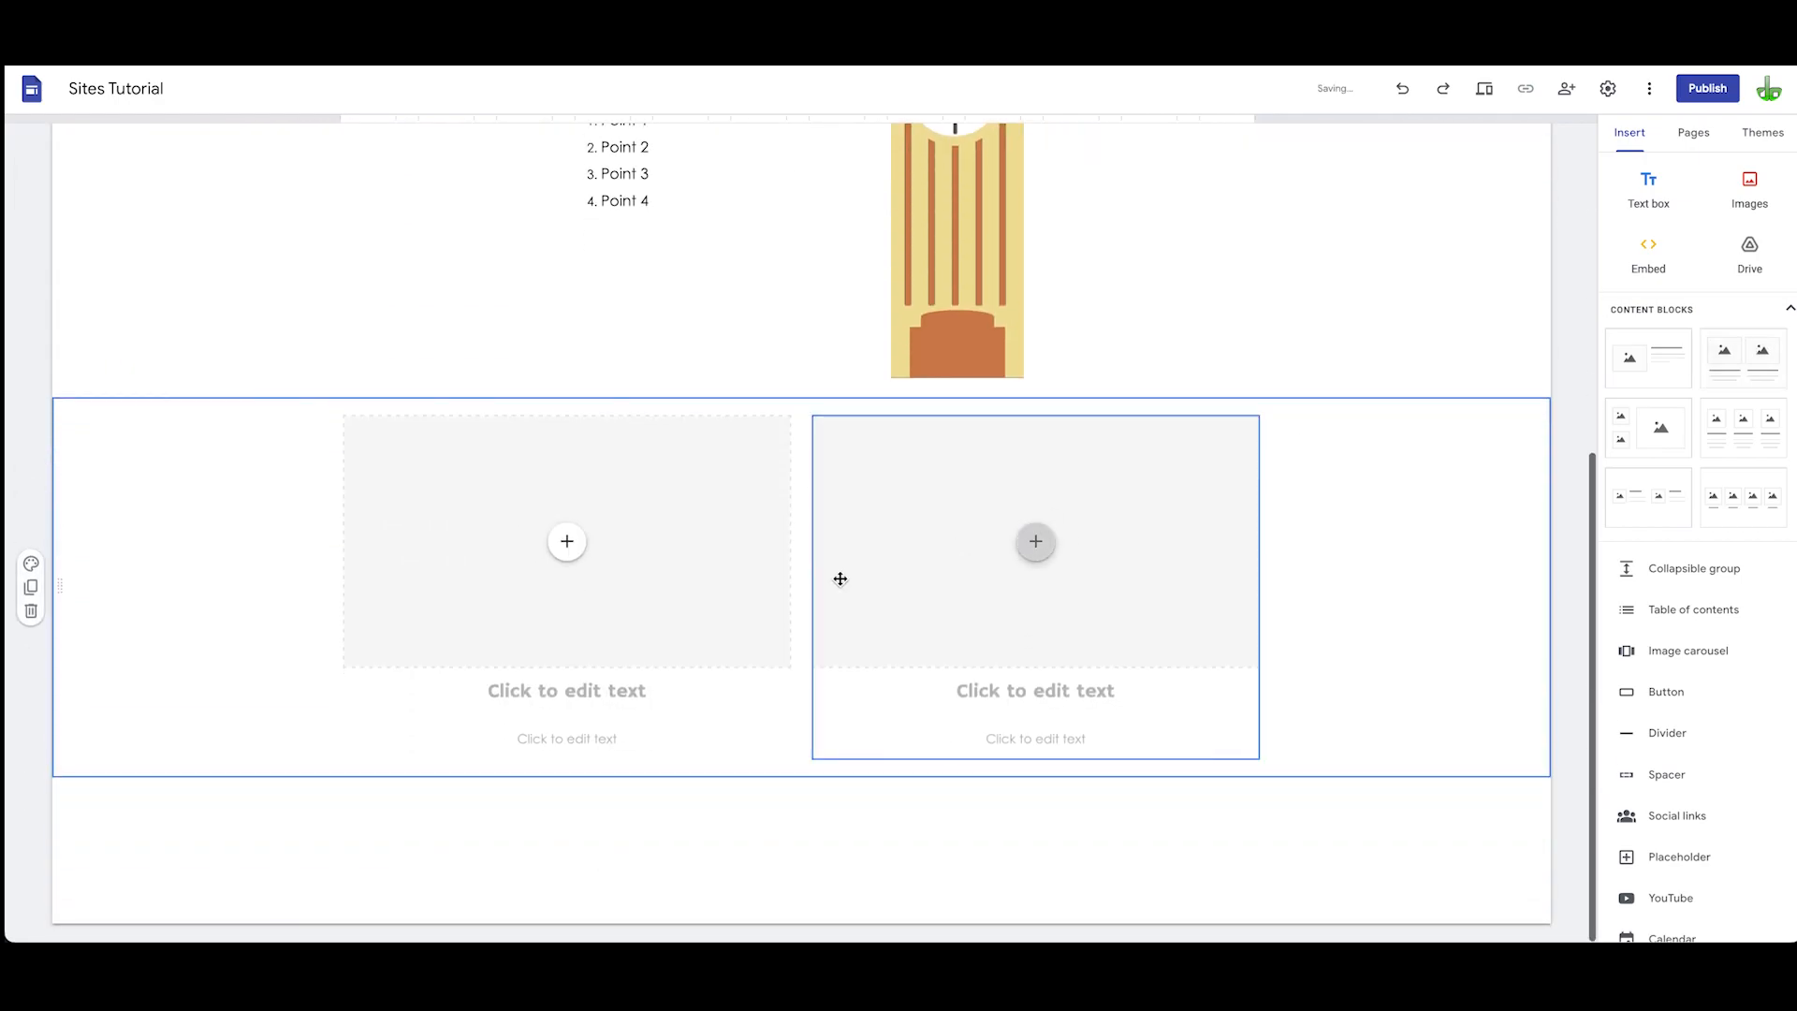
pyautogui.click(567, 541)
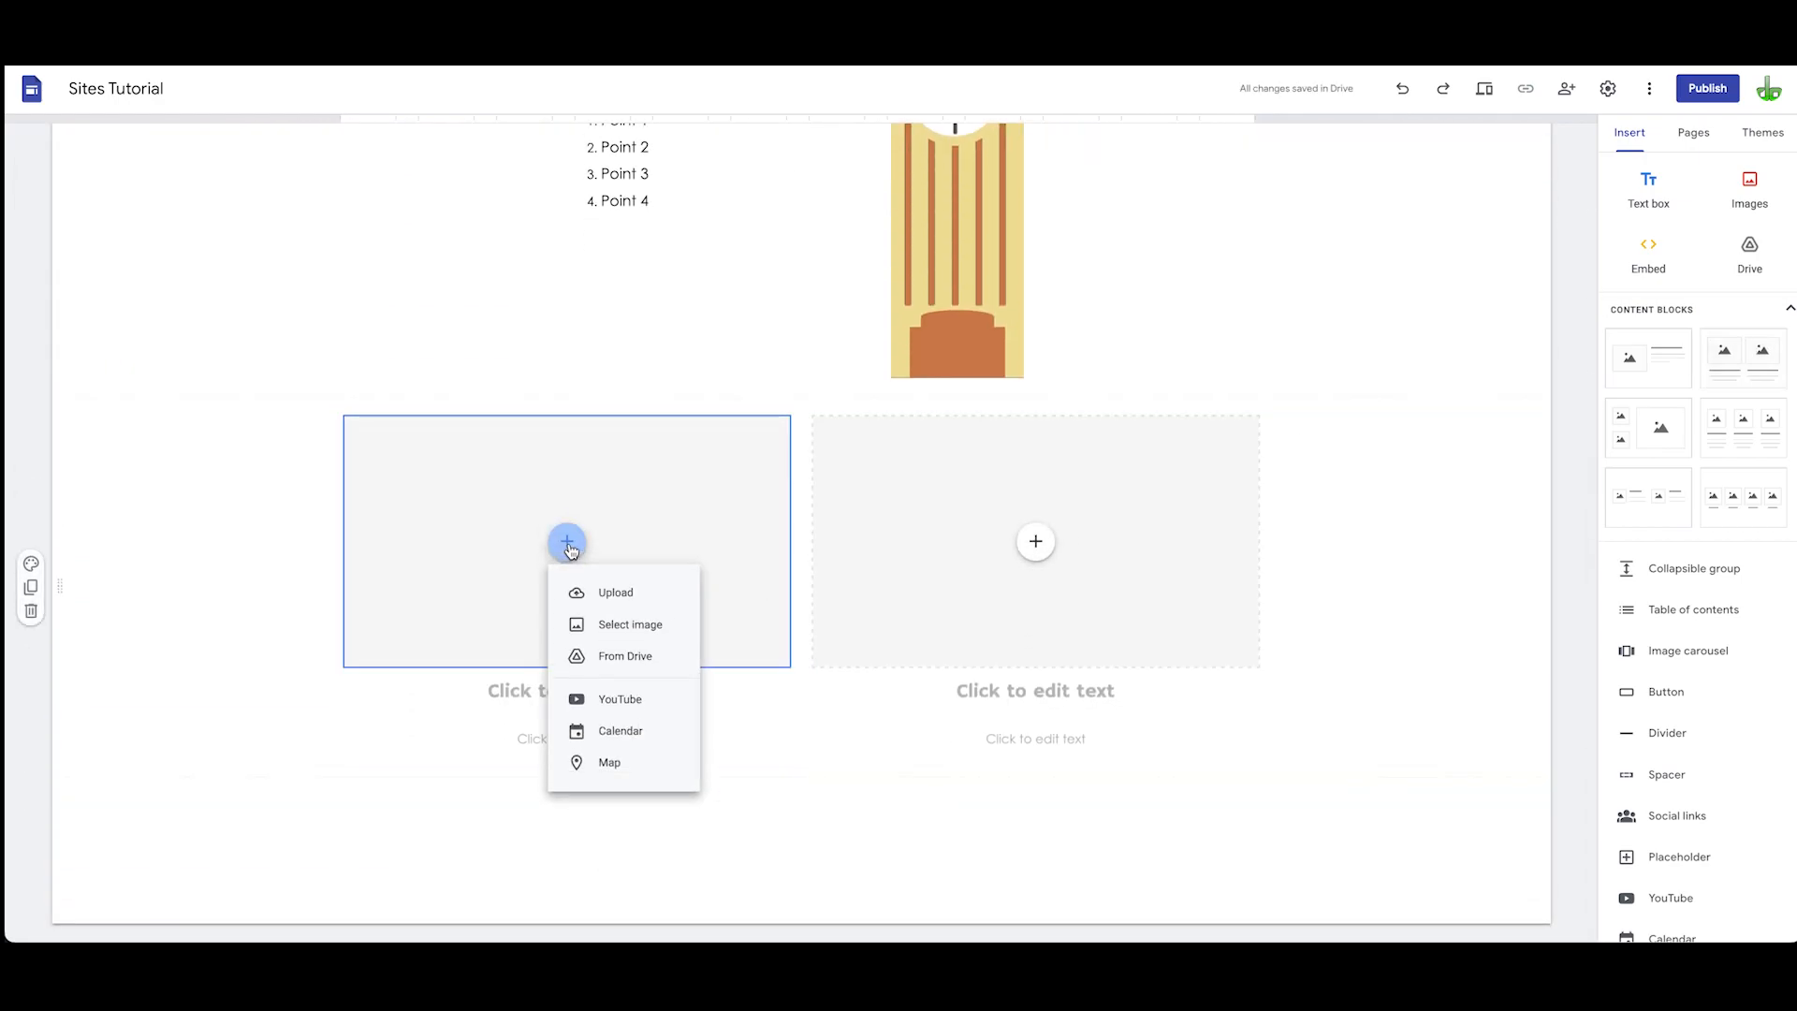
pyautogui.click(608, 630)
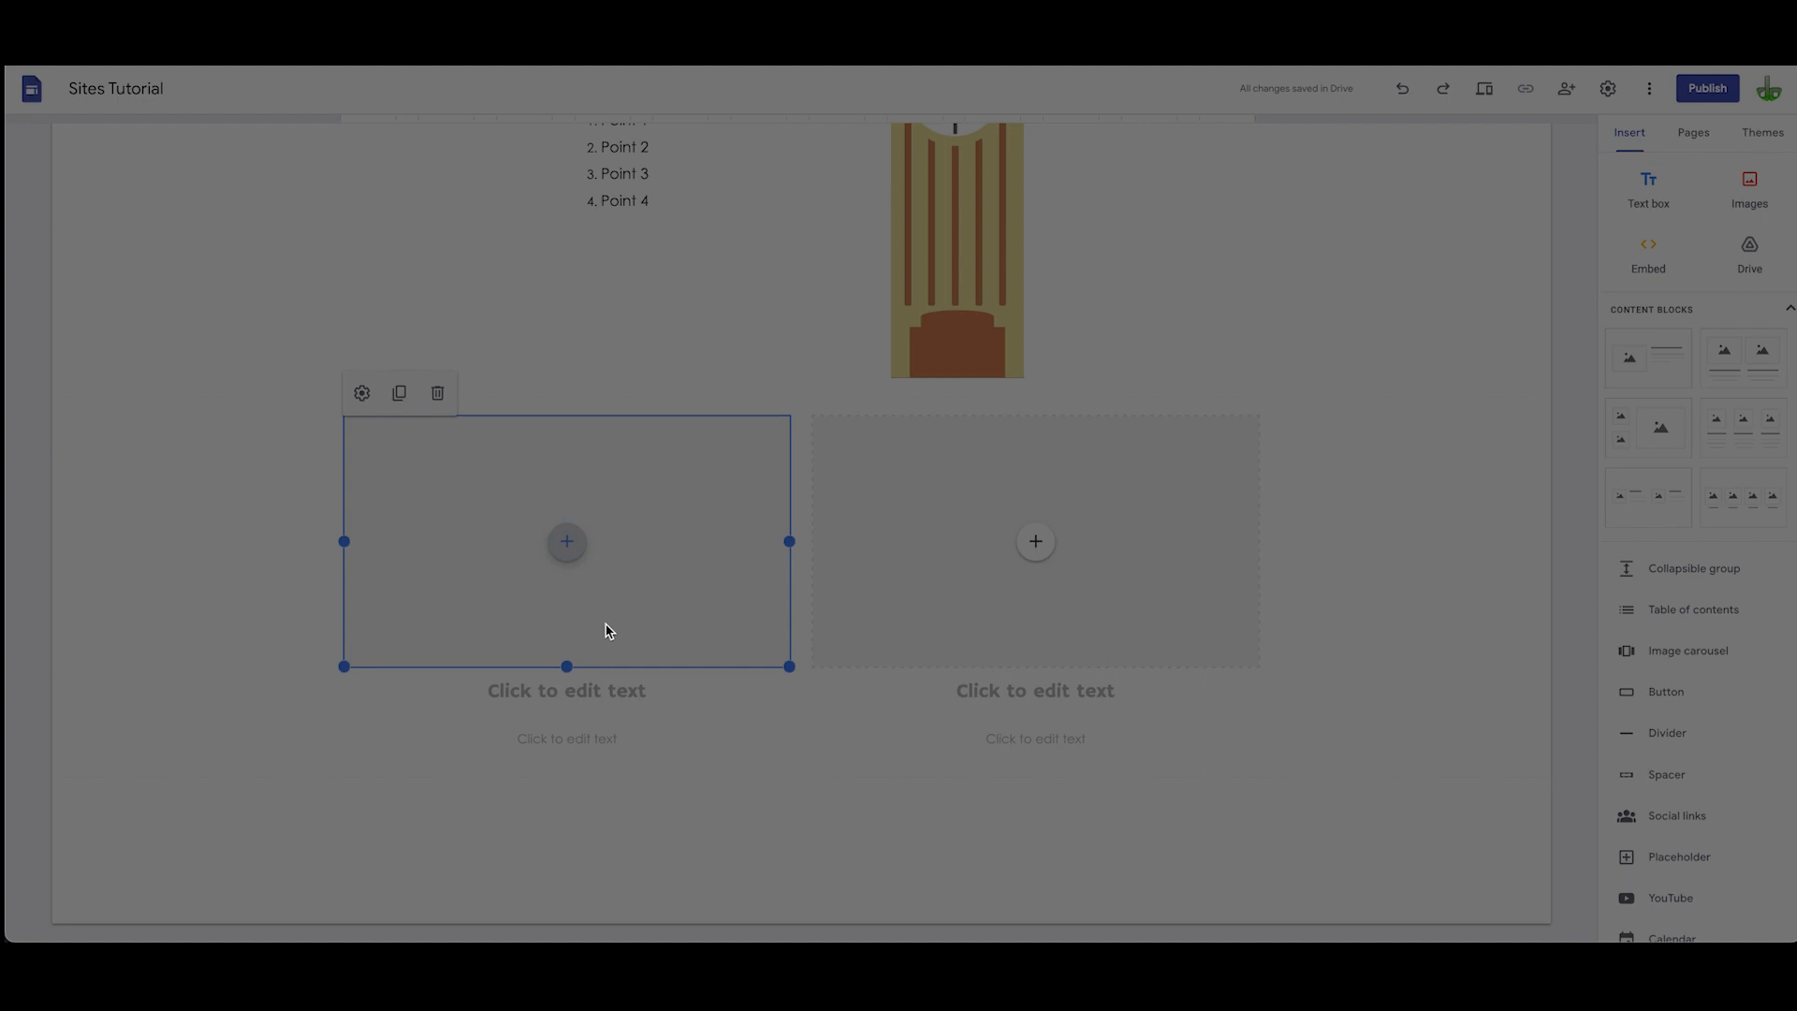
# Step: Search Google Images for volcano, insert a photo and enlarge it slightly
pyautogui.click(567, 542)
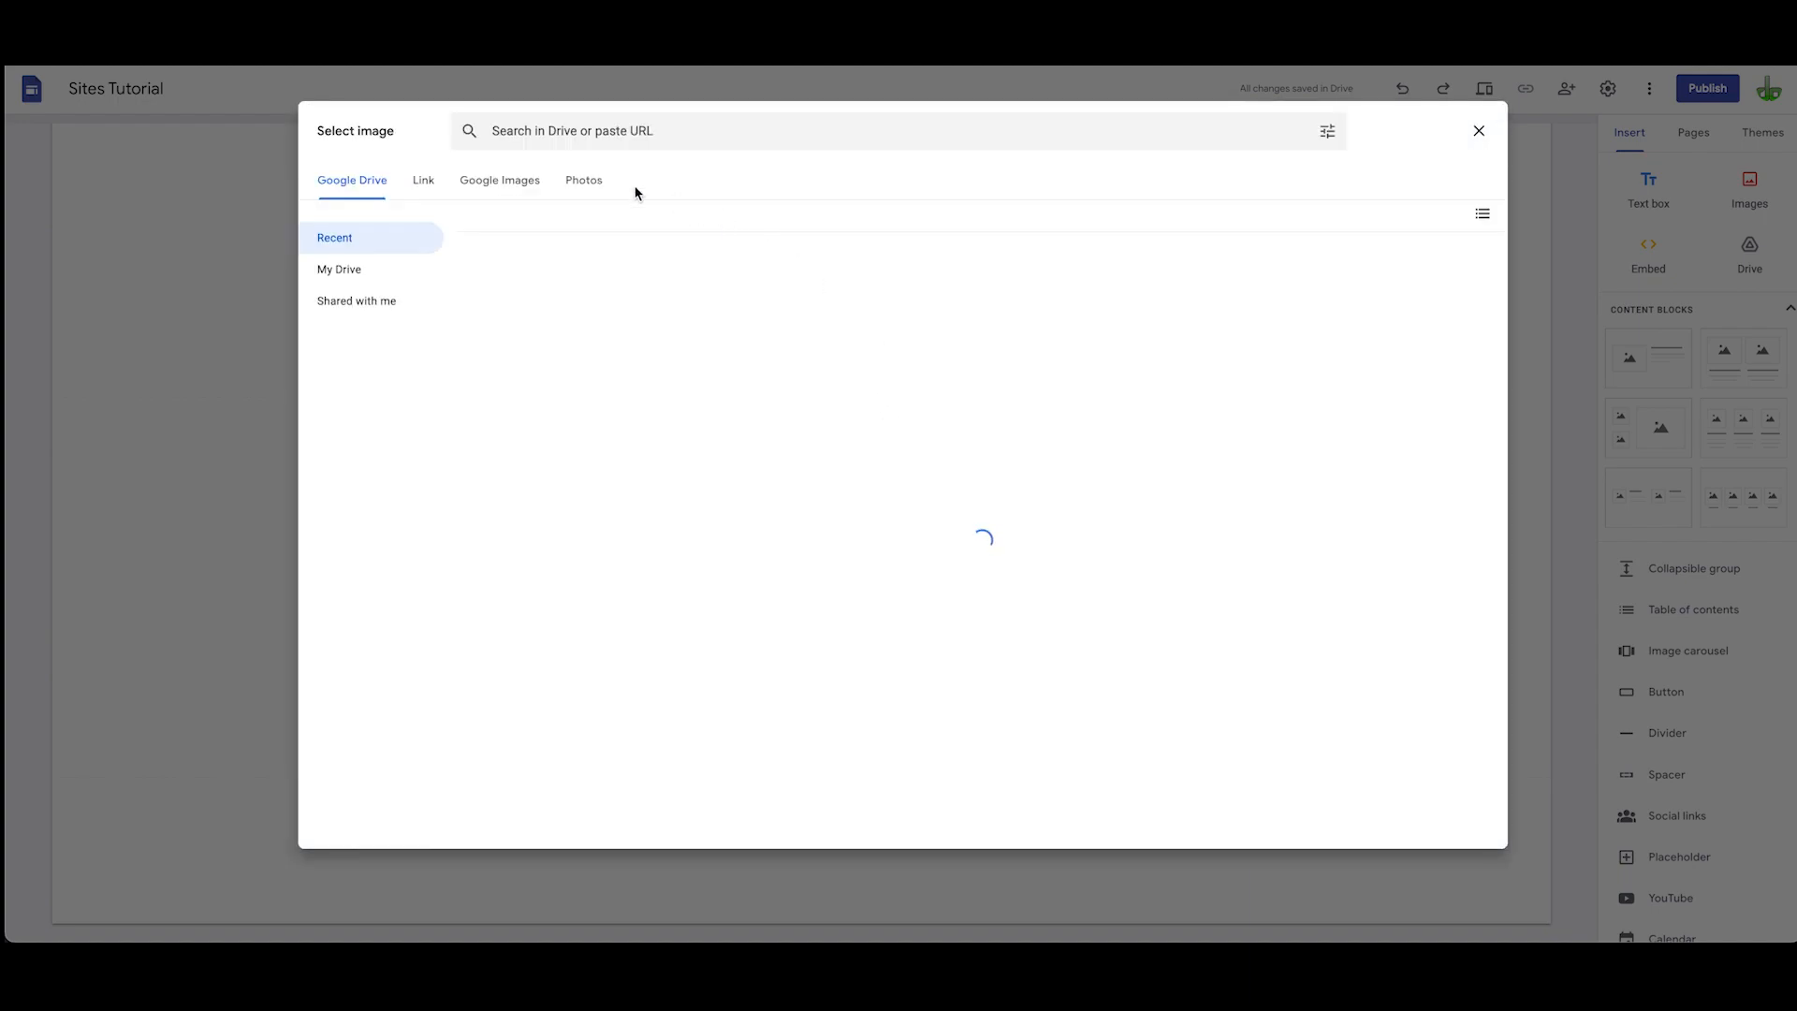
pyautogui.click(499, 179)
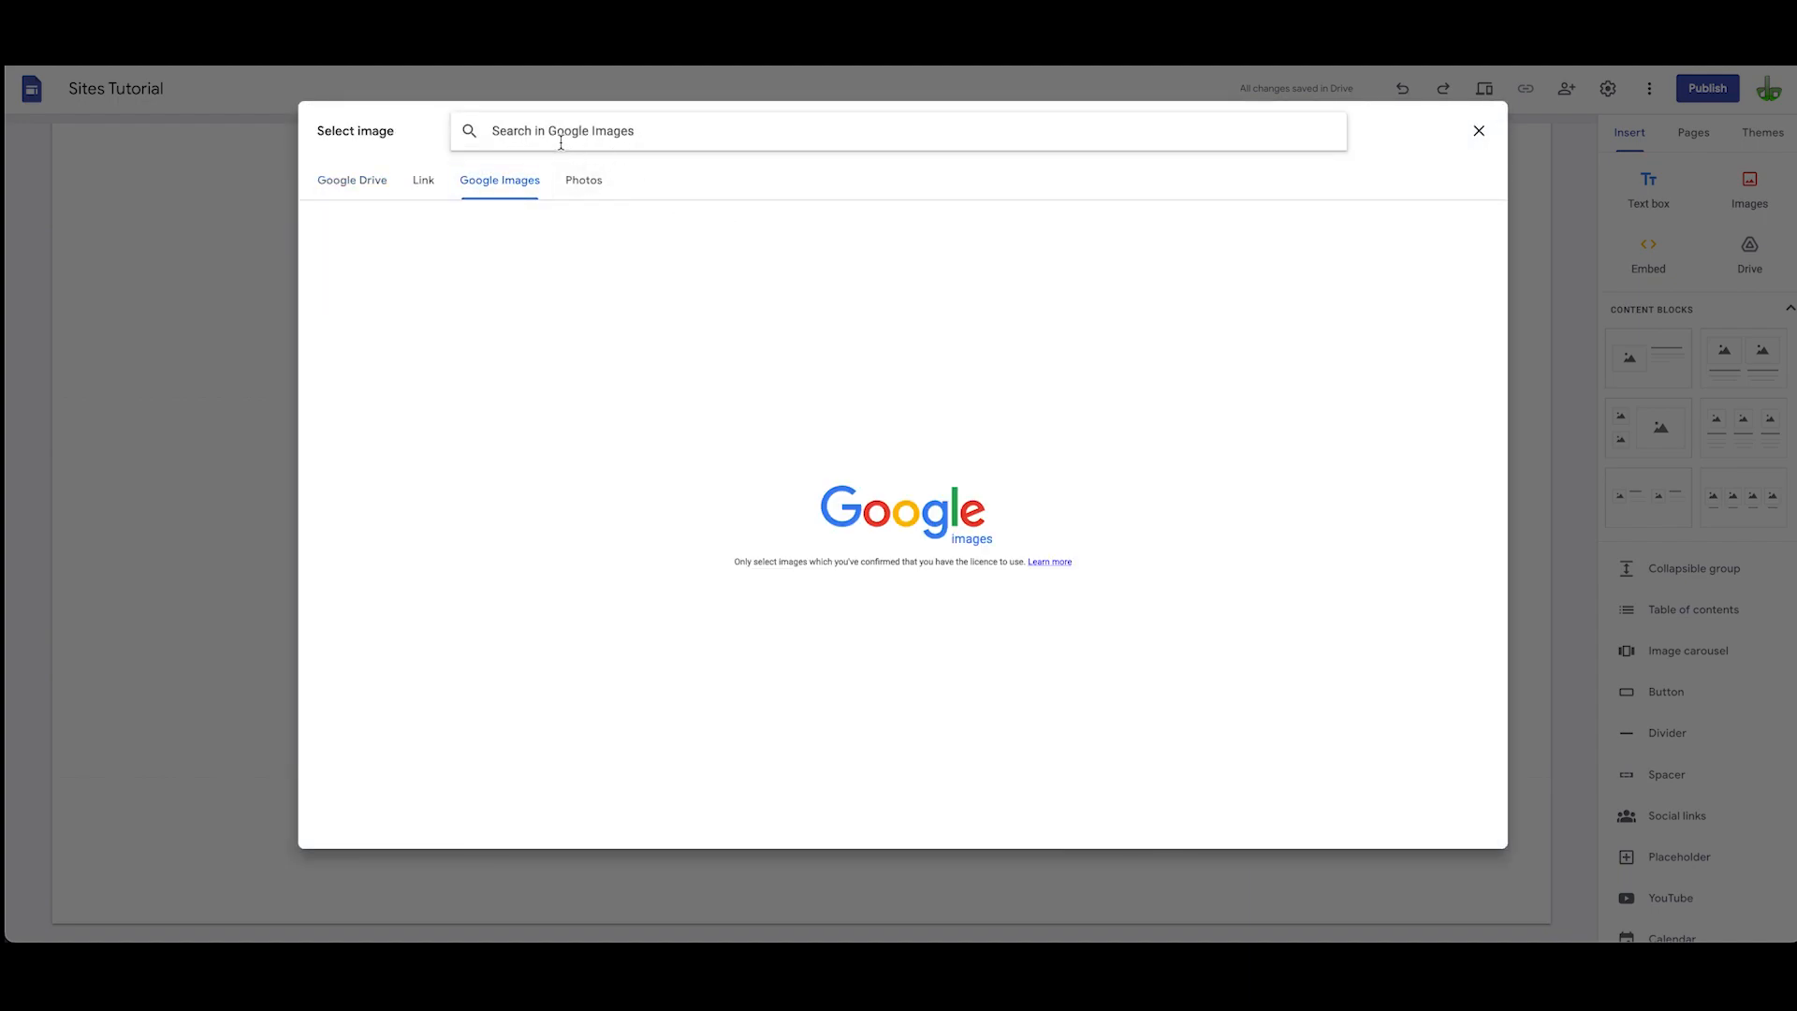
pyautogui.write('vo')
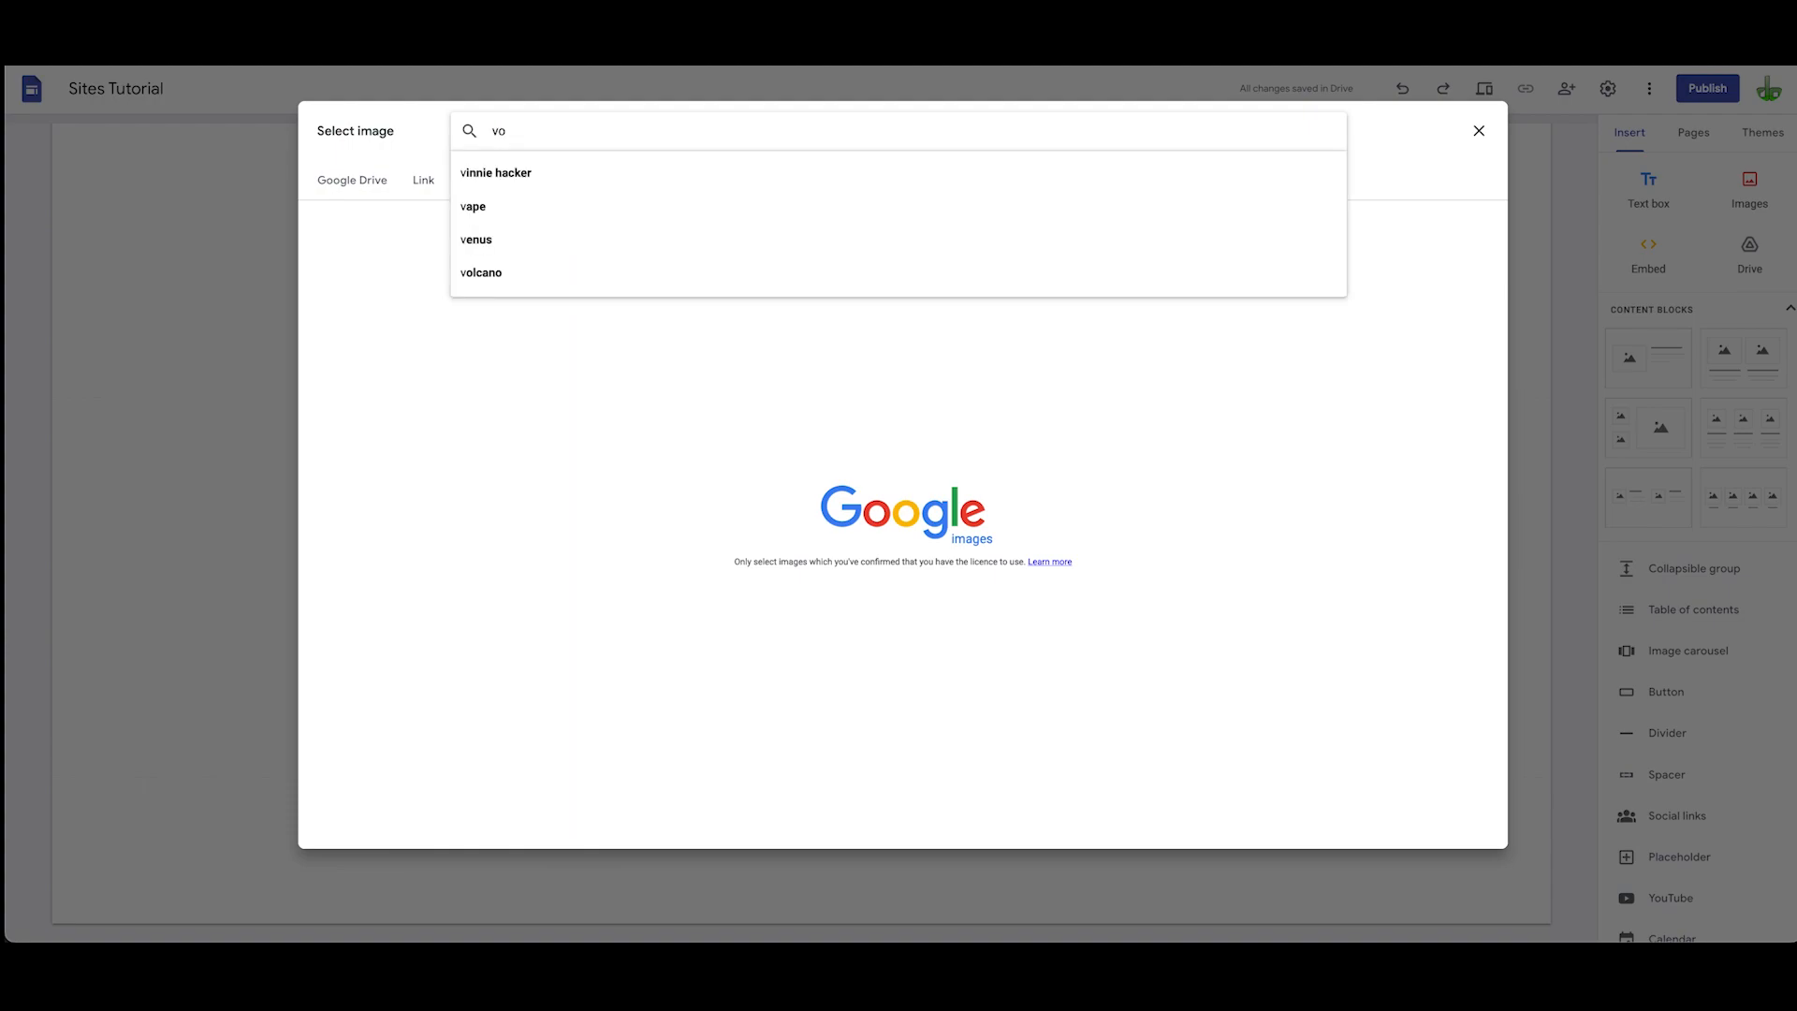
pyautogui.click(480, 273)
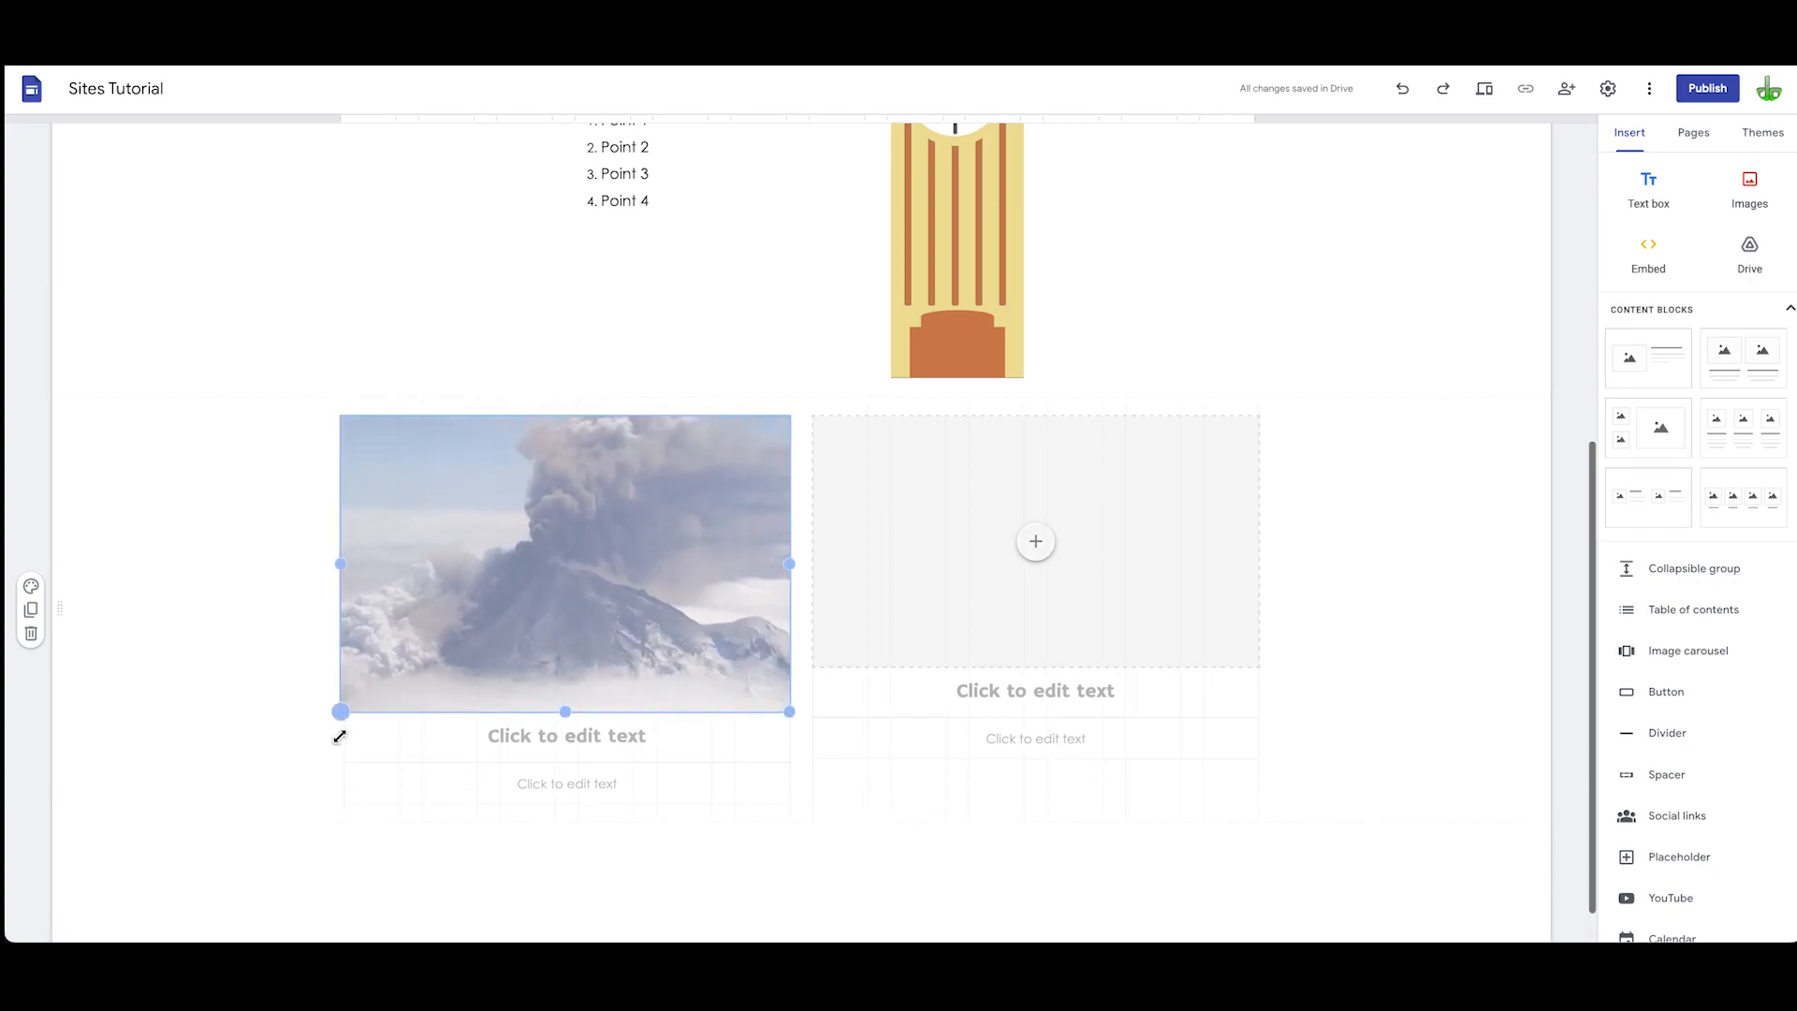
pyautogui.moveTo(341, 562); pyautogui.dragTo(264, 578)
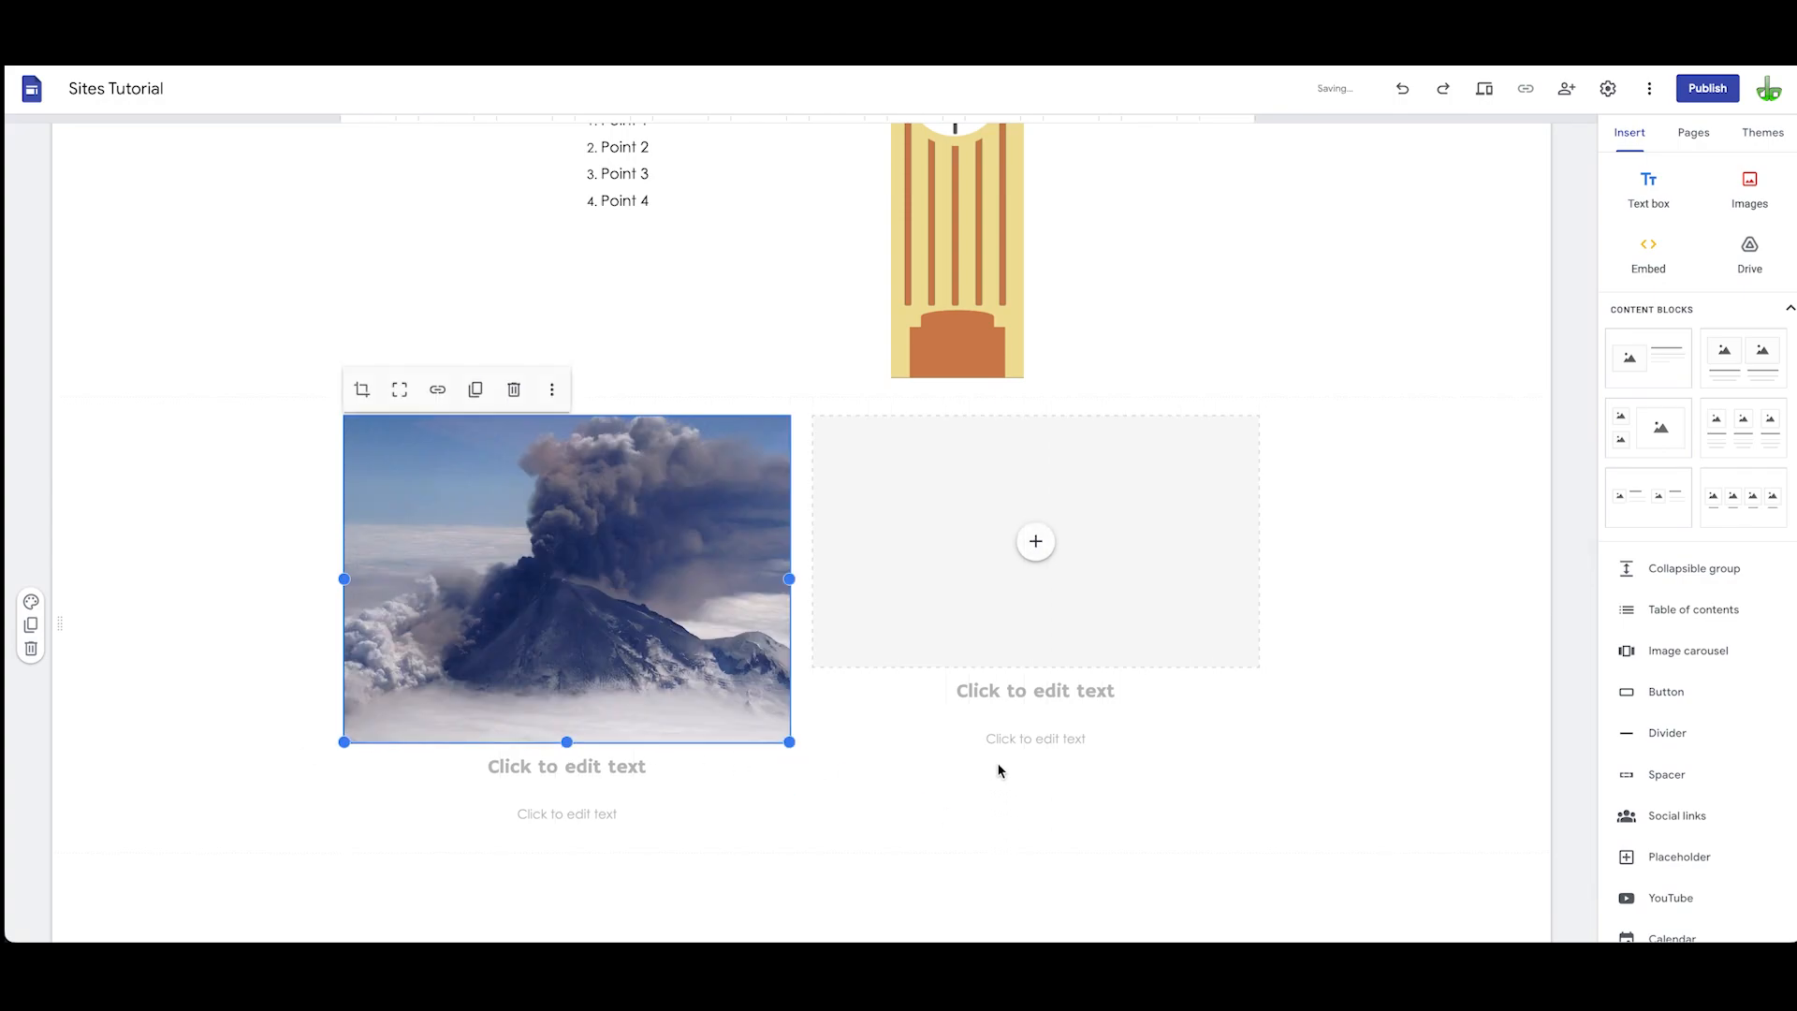
# Step: Select the right image slot so it can be filled from Google Drive
pyautogui.click(1035, 541)
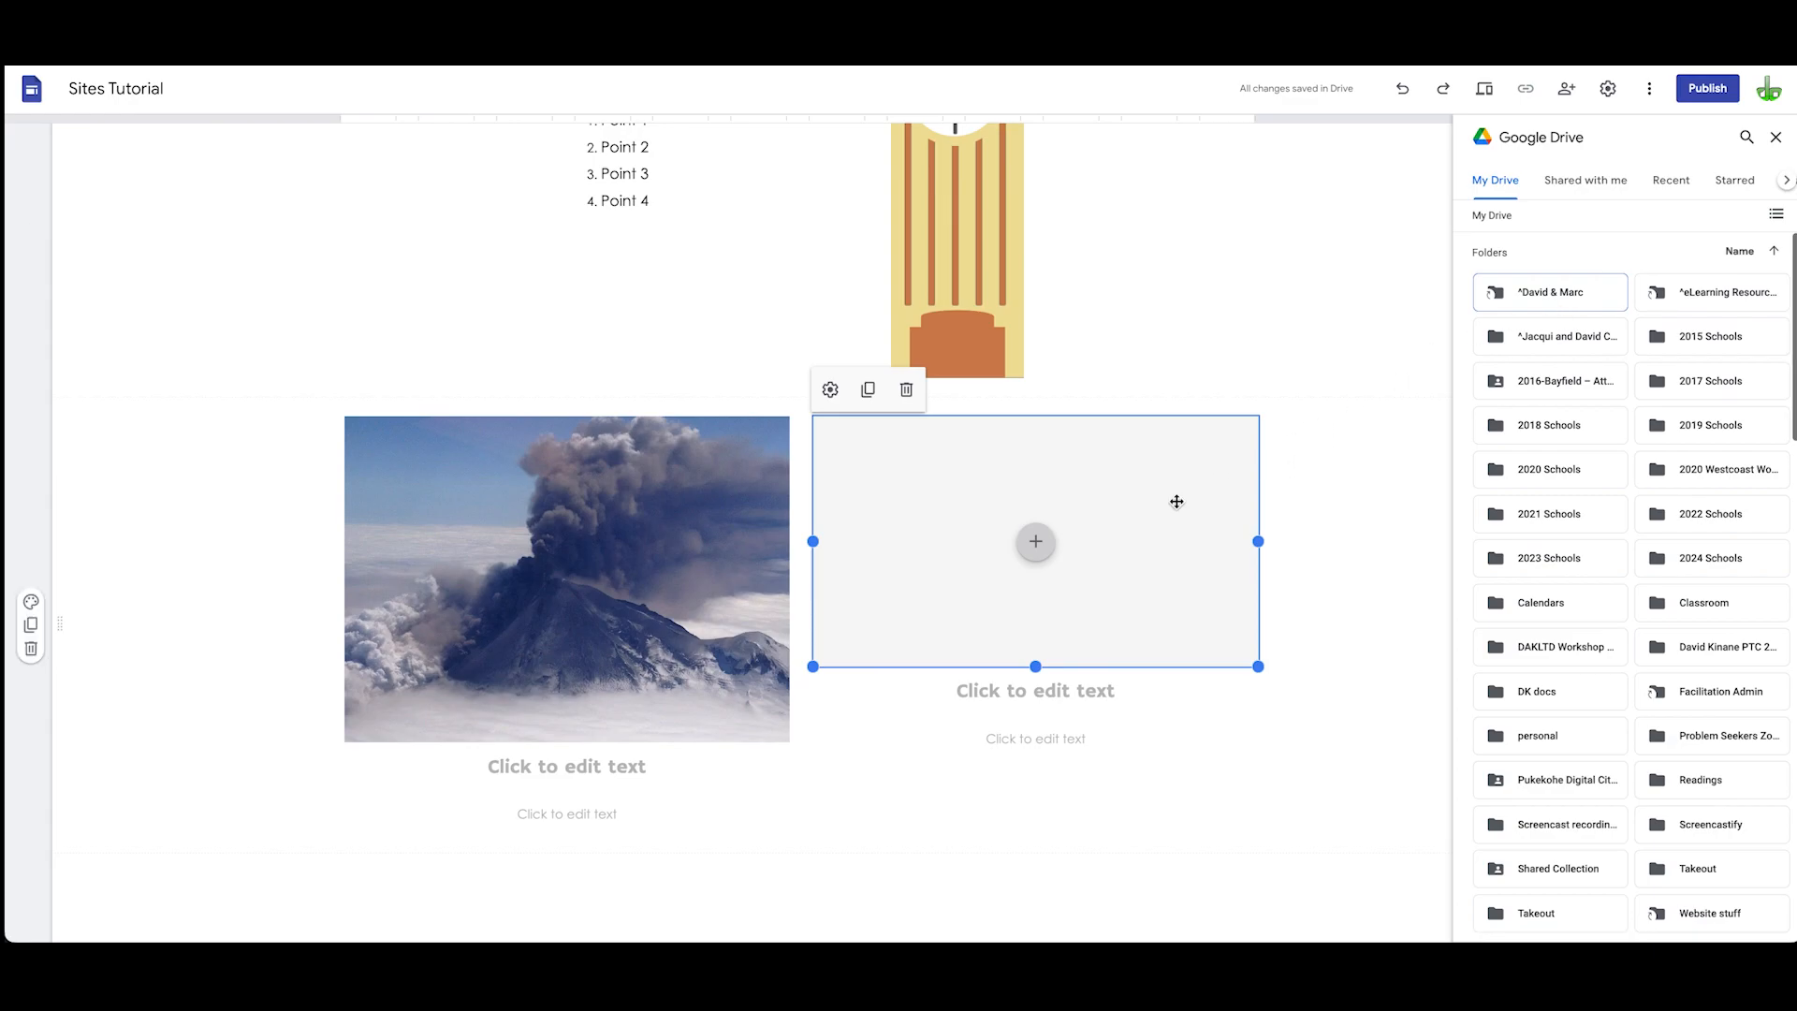
# Step: Insert the M3 bolt picture from Google Drive into the right image slot
pyautogui.click(1036, 542)
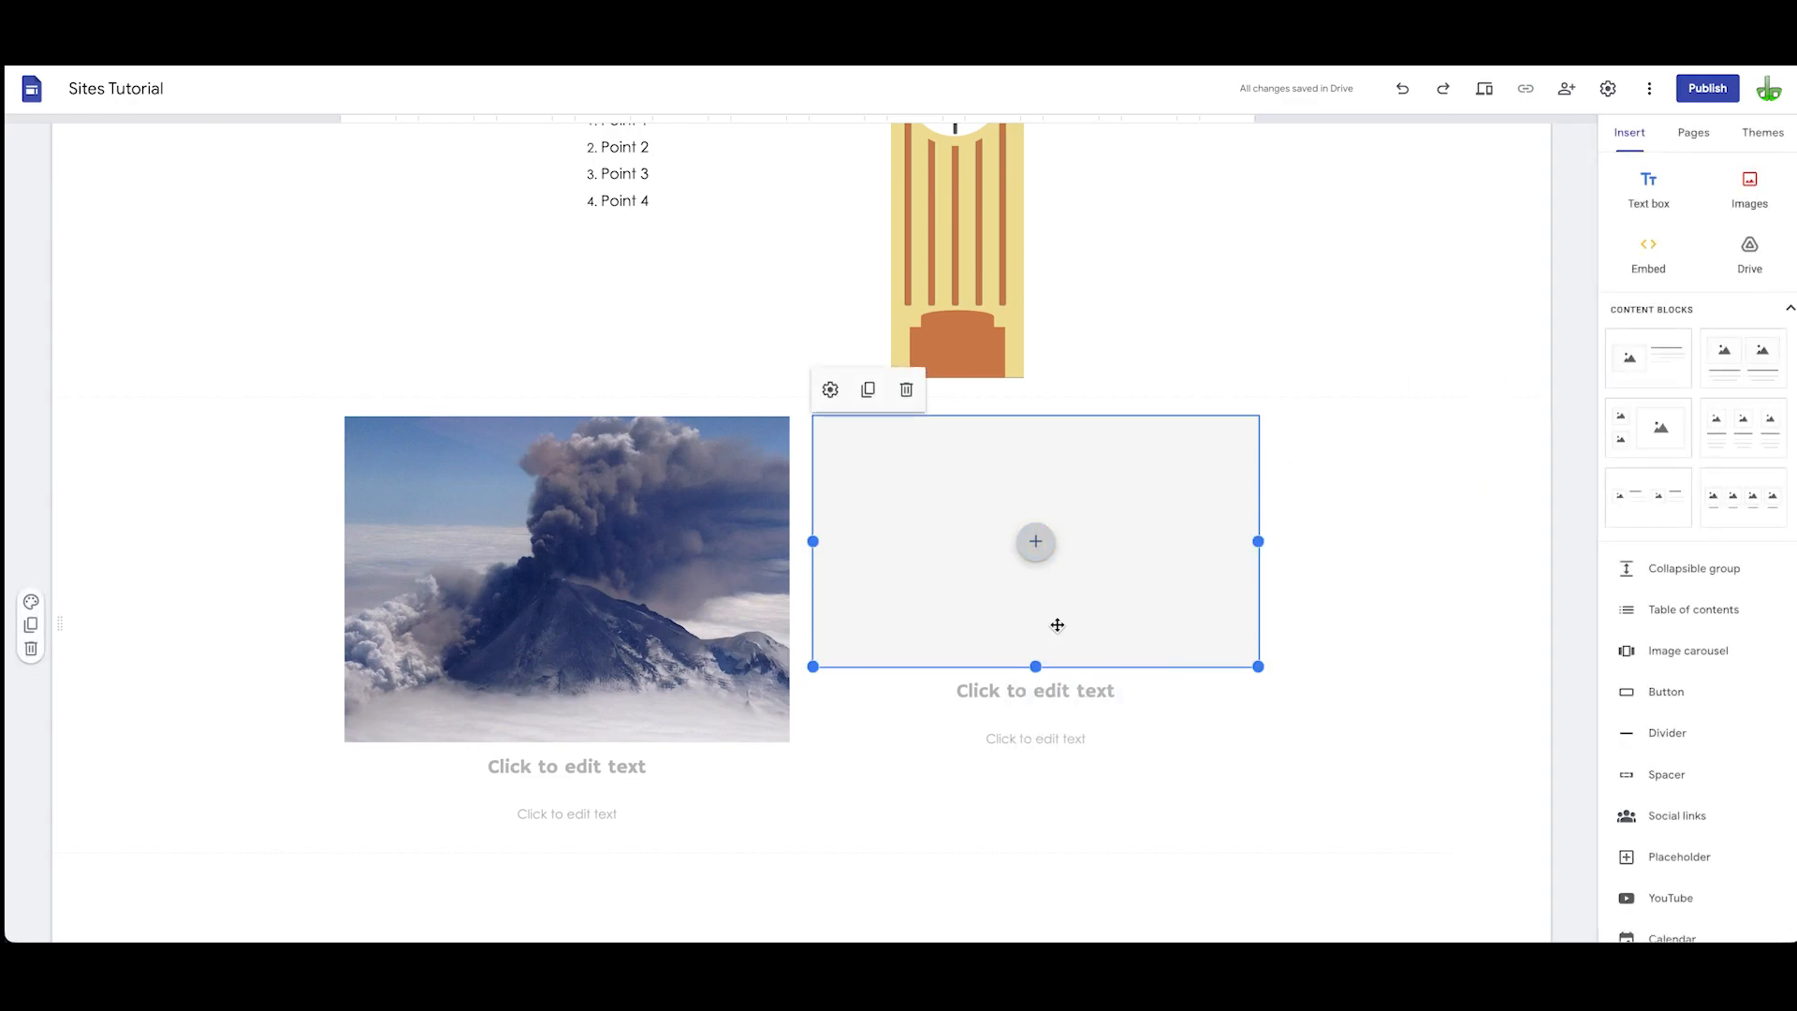
pyautogui.click(1035, 541)
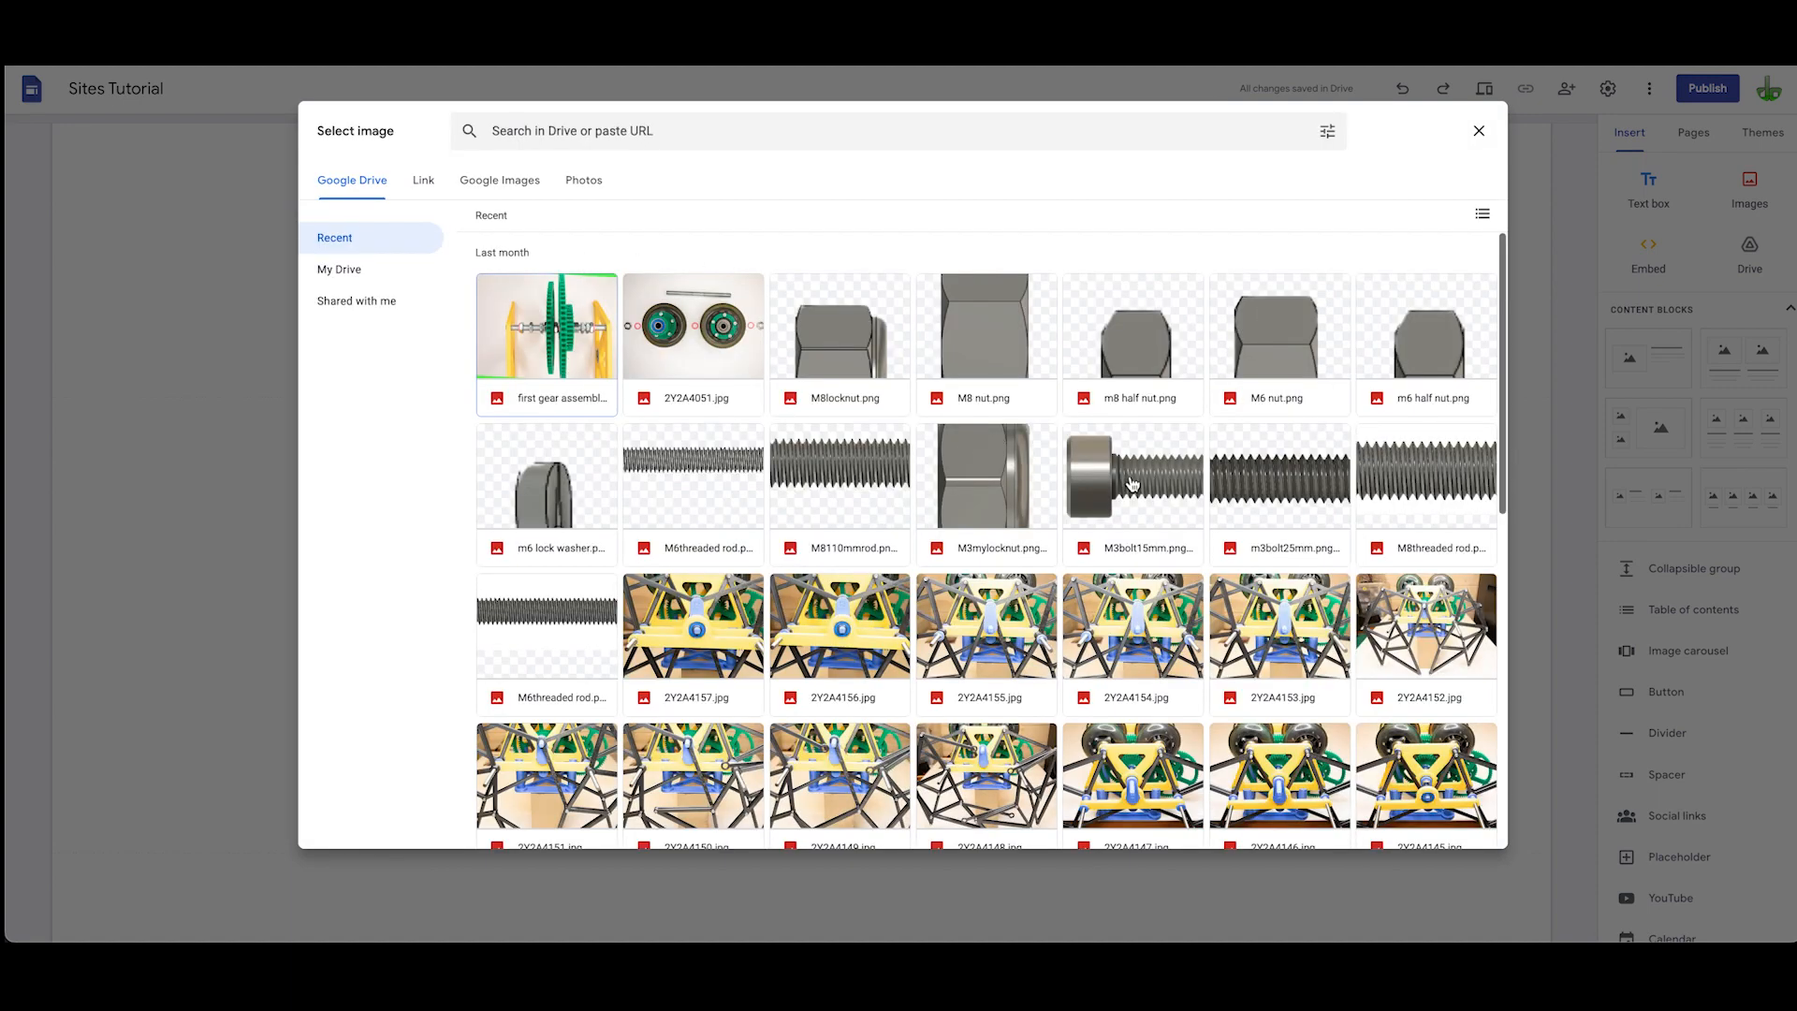
pyautogui.click(1133, 488)
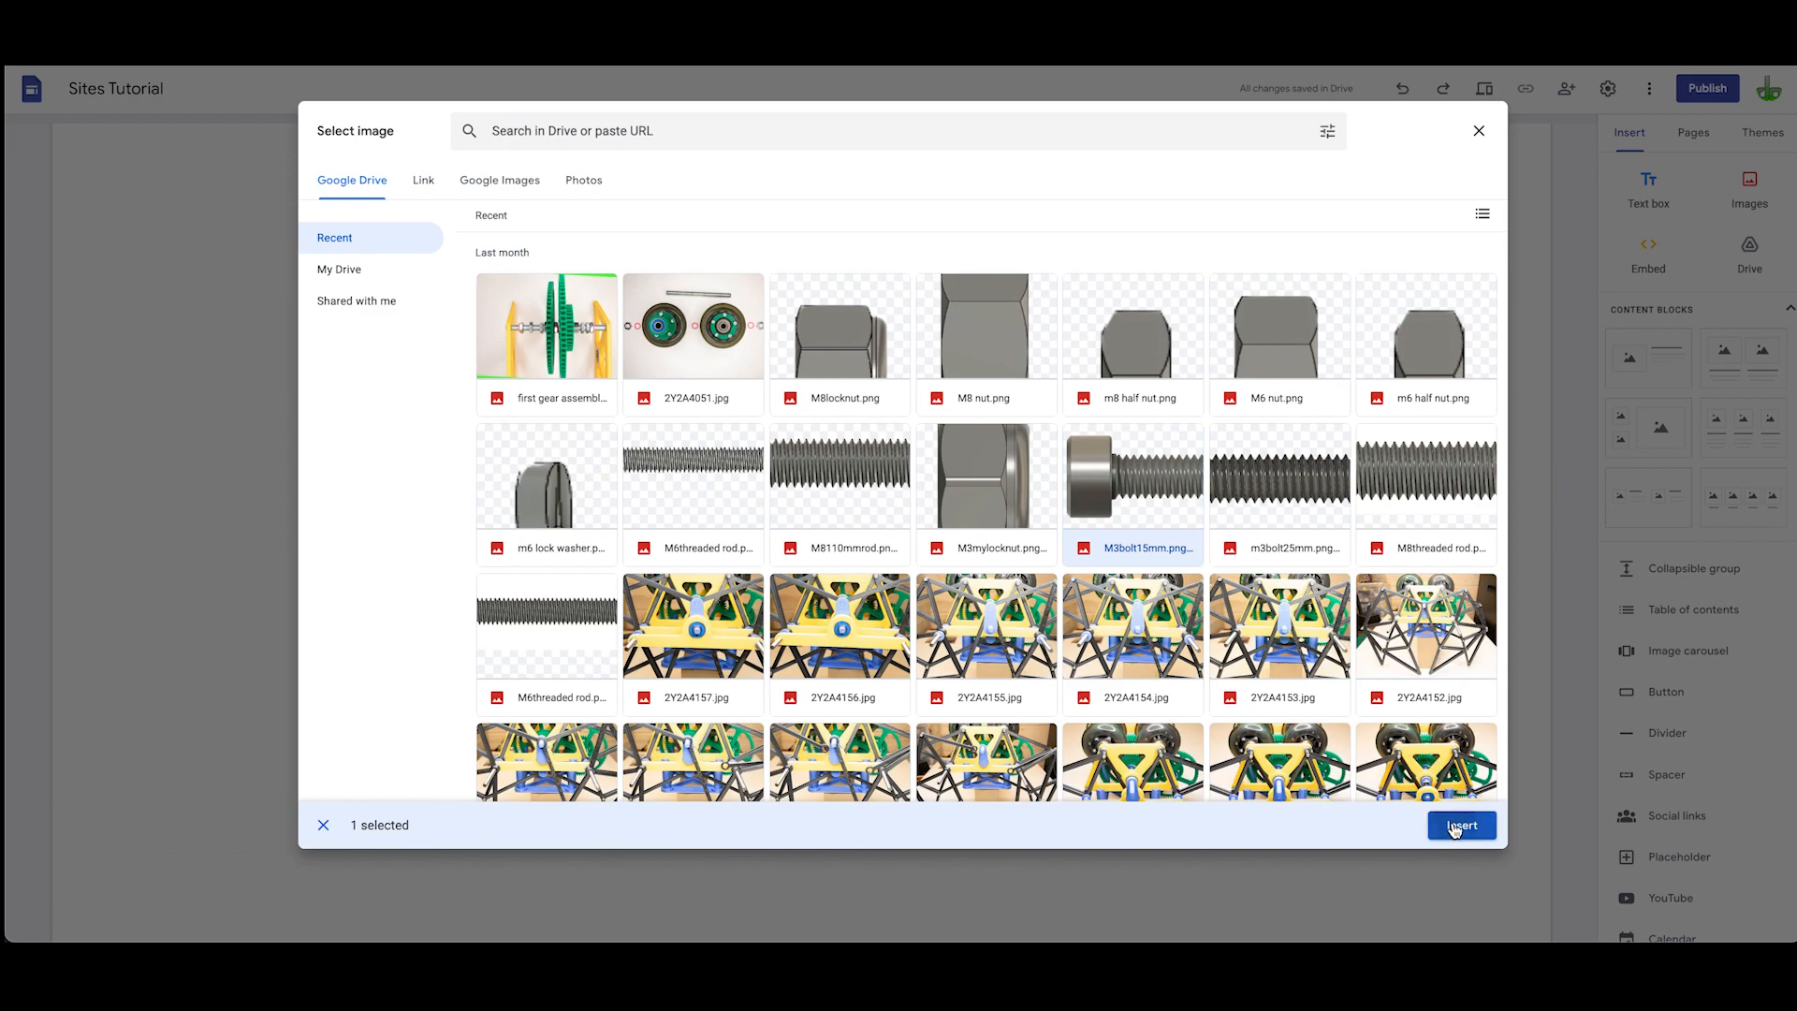
pyautogui.click(1461, 825)
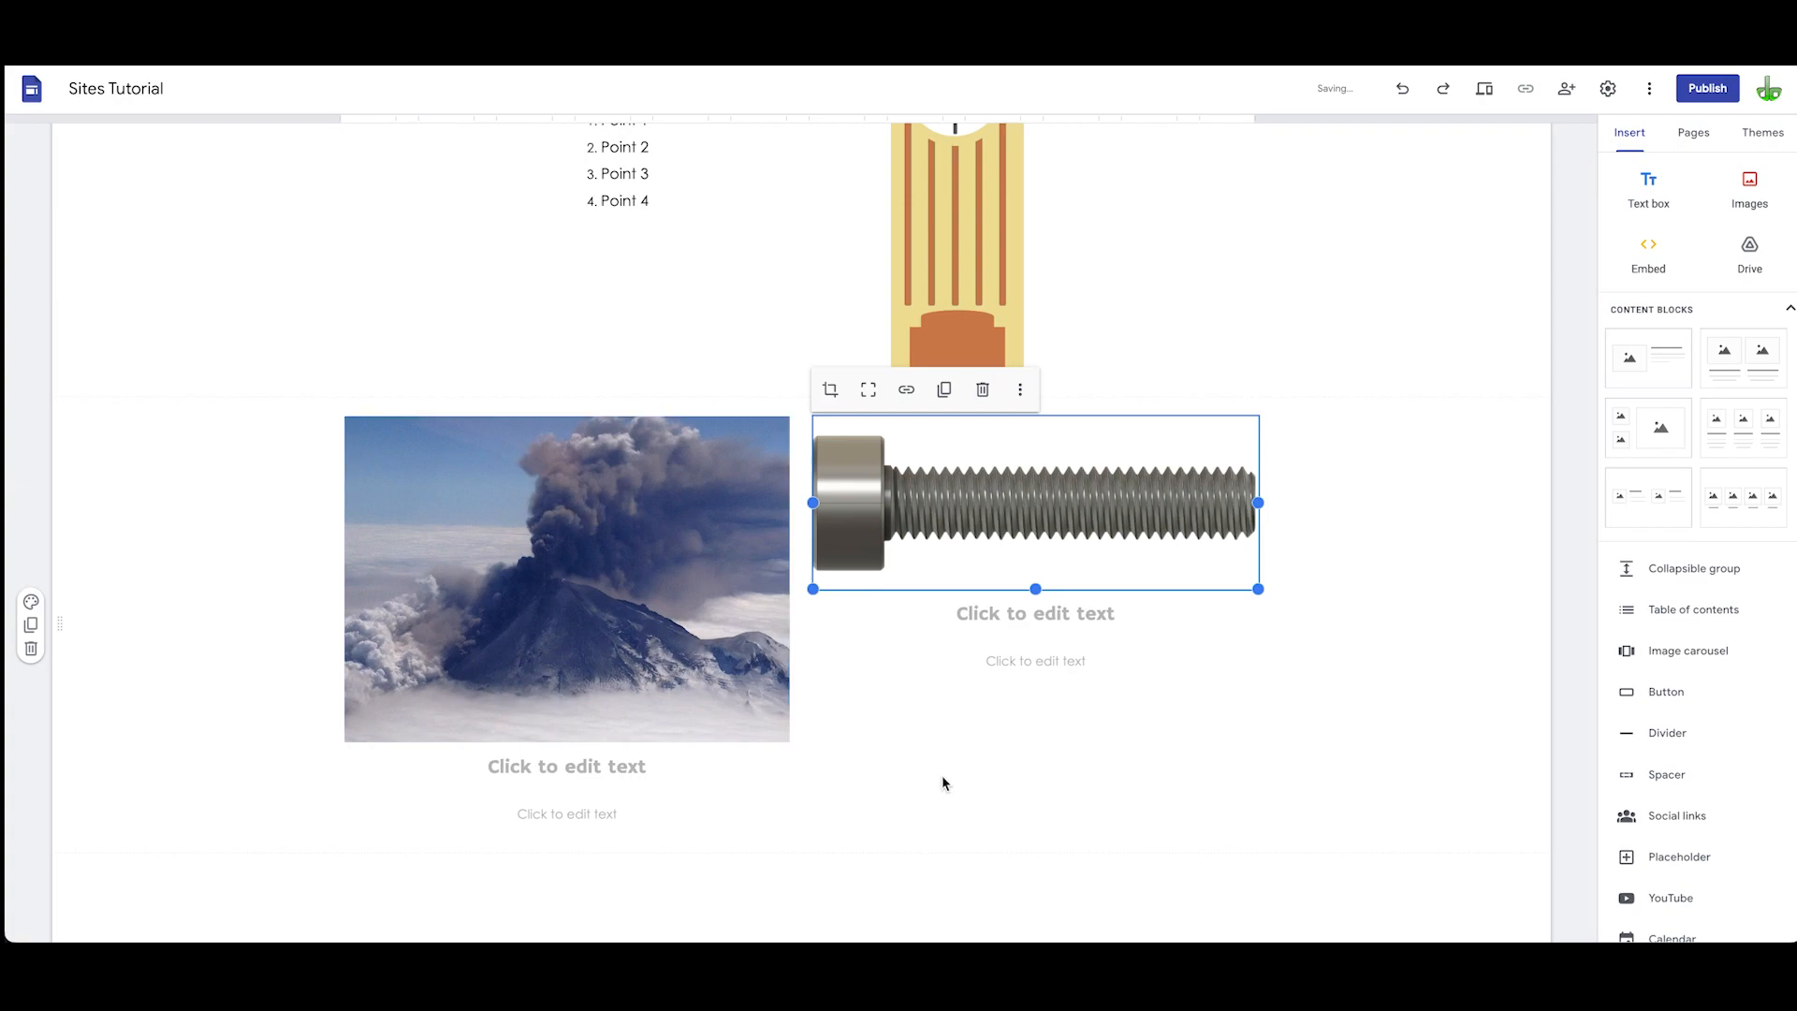
pyautogui.moveTo(1510, 170)
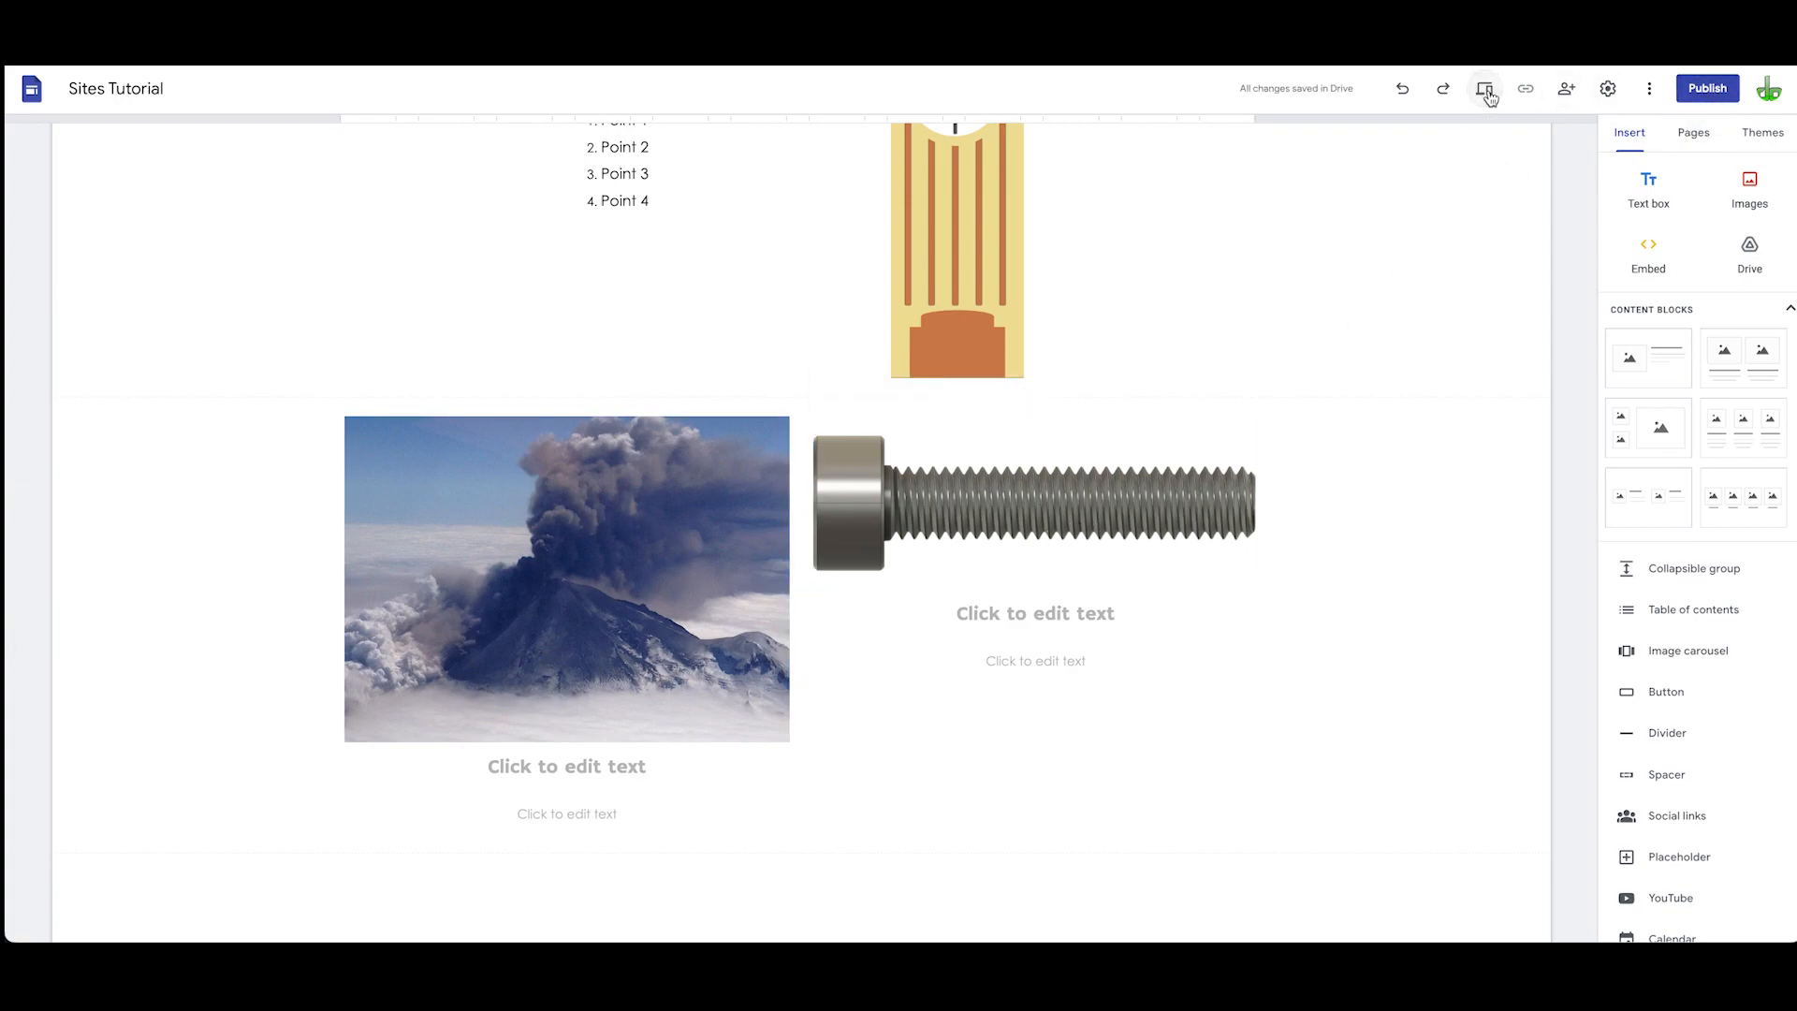
# Step: Open the phone preview and scroll down to the volcano and bolt images
pyautogui.click(1483, 89)
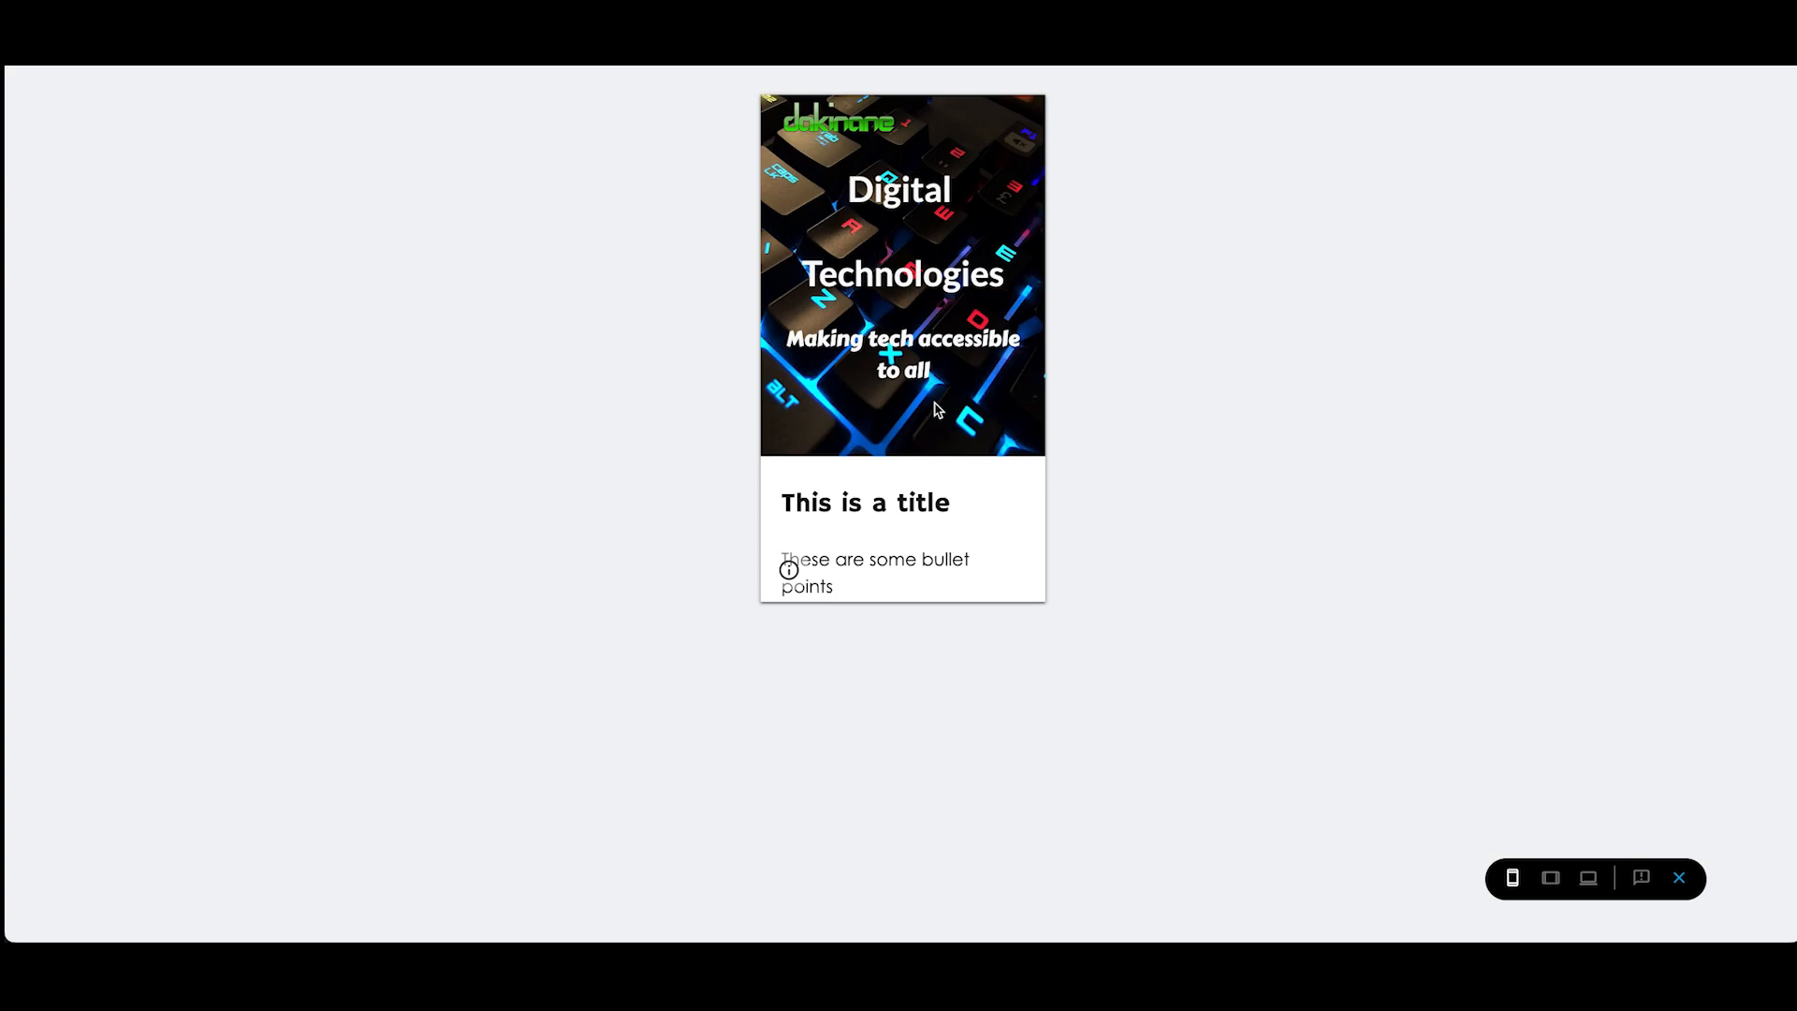
pyautogui.scroll(-3)
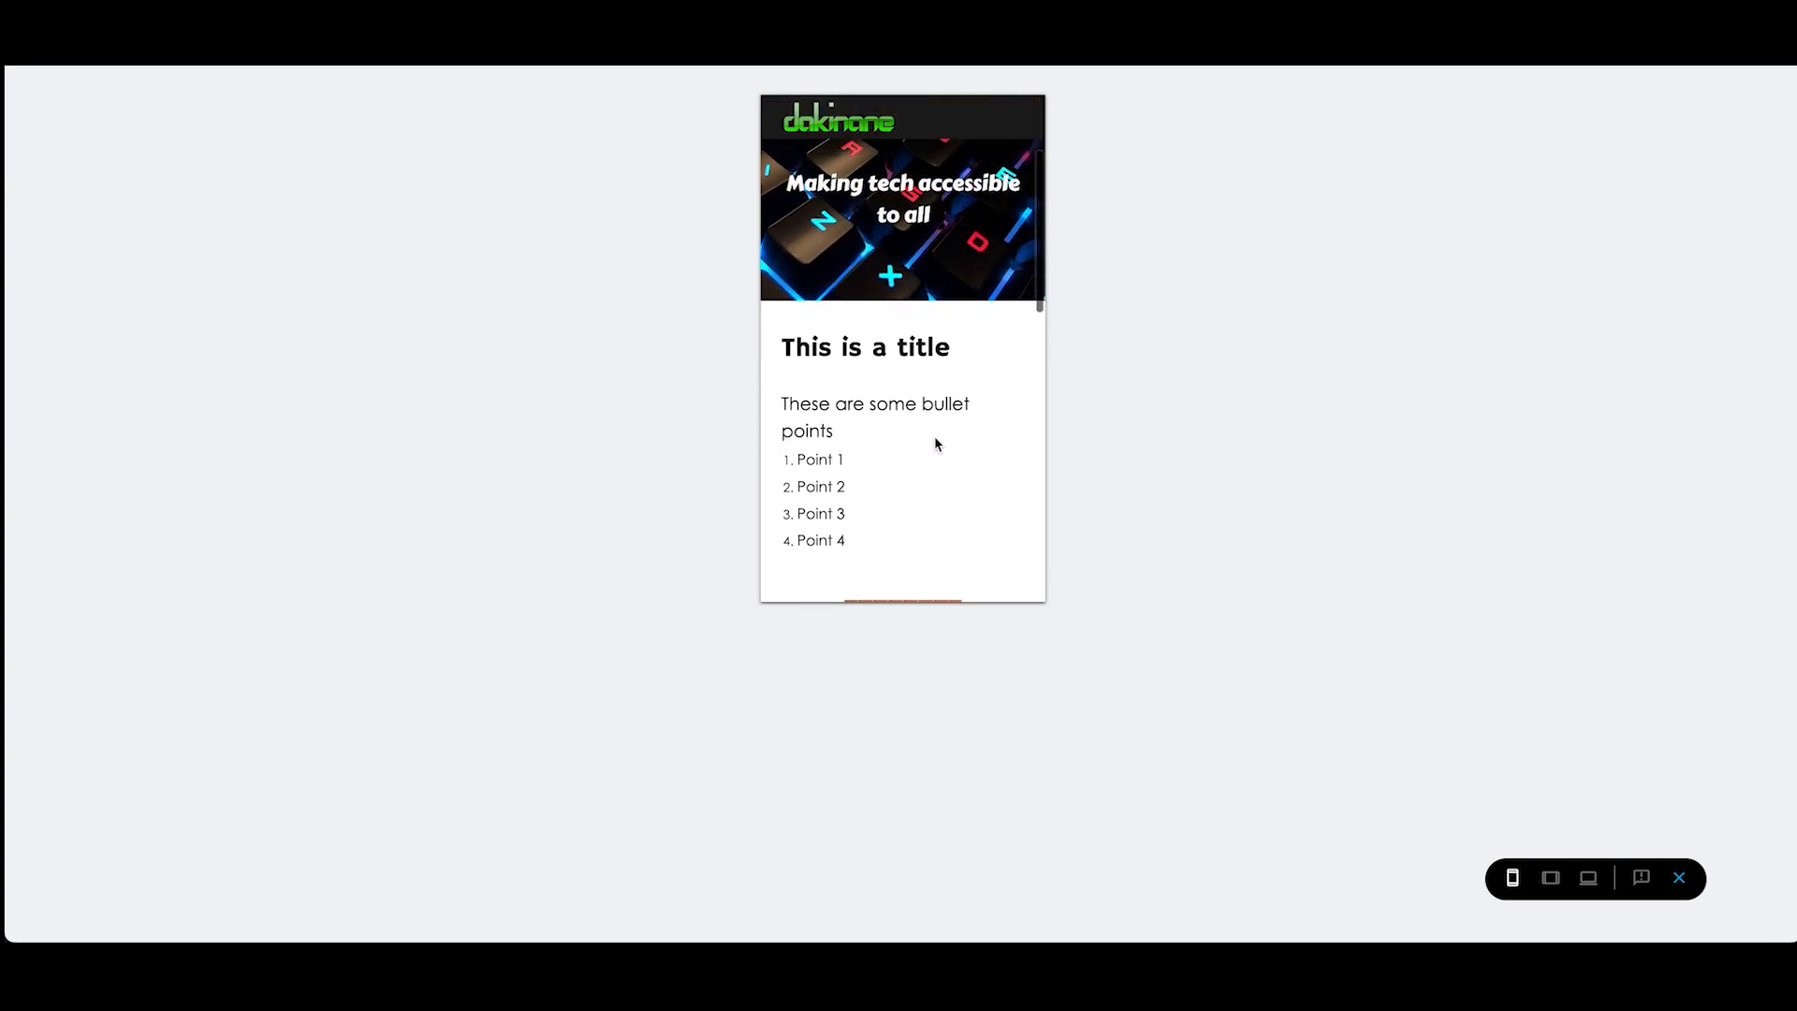
pyautogui.scroll(-3)
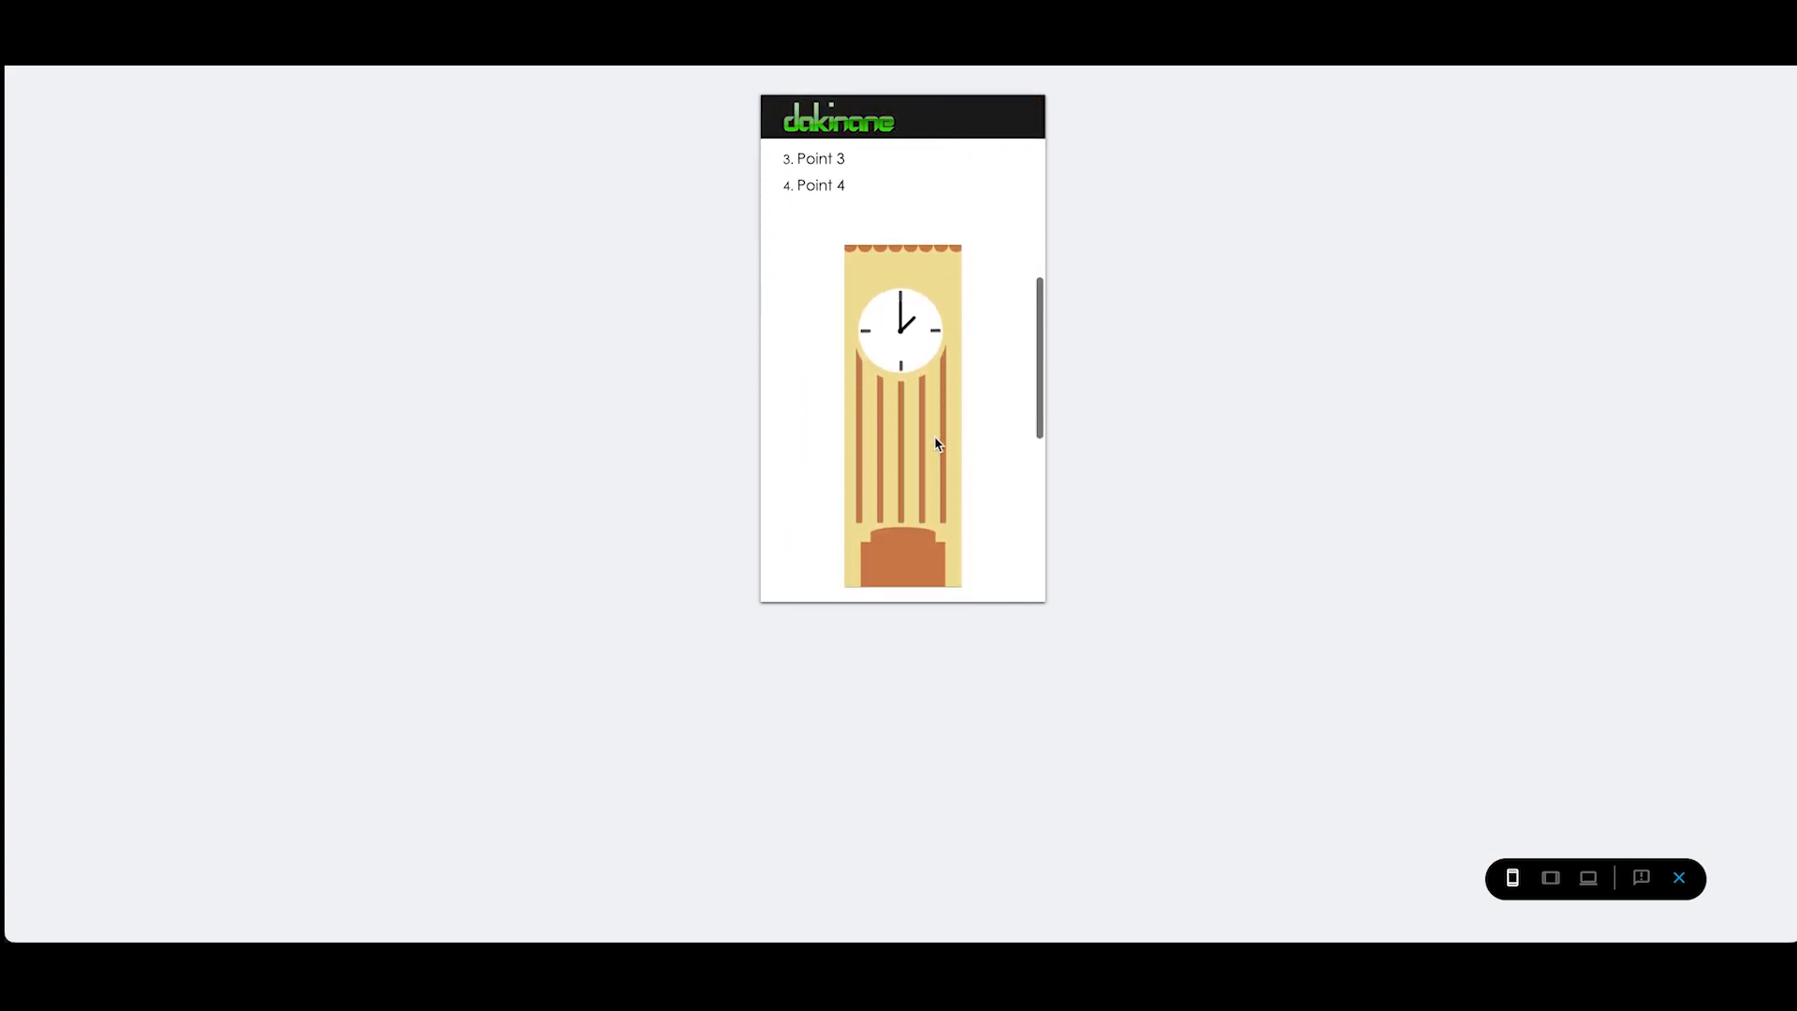
pyautogui.scroll(-3)
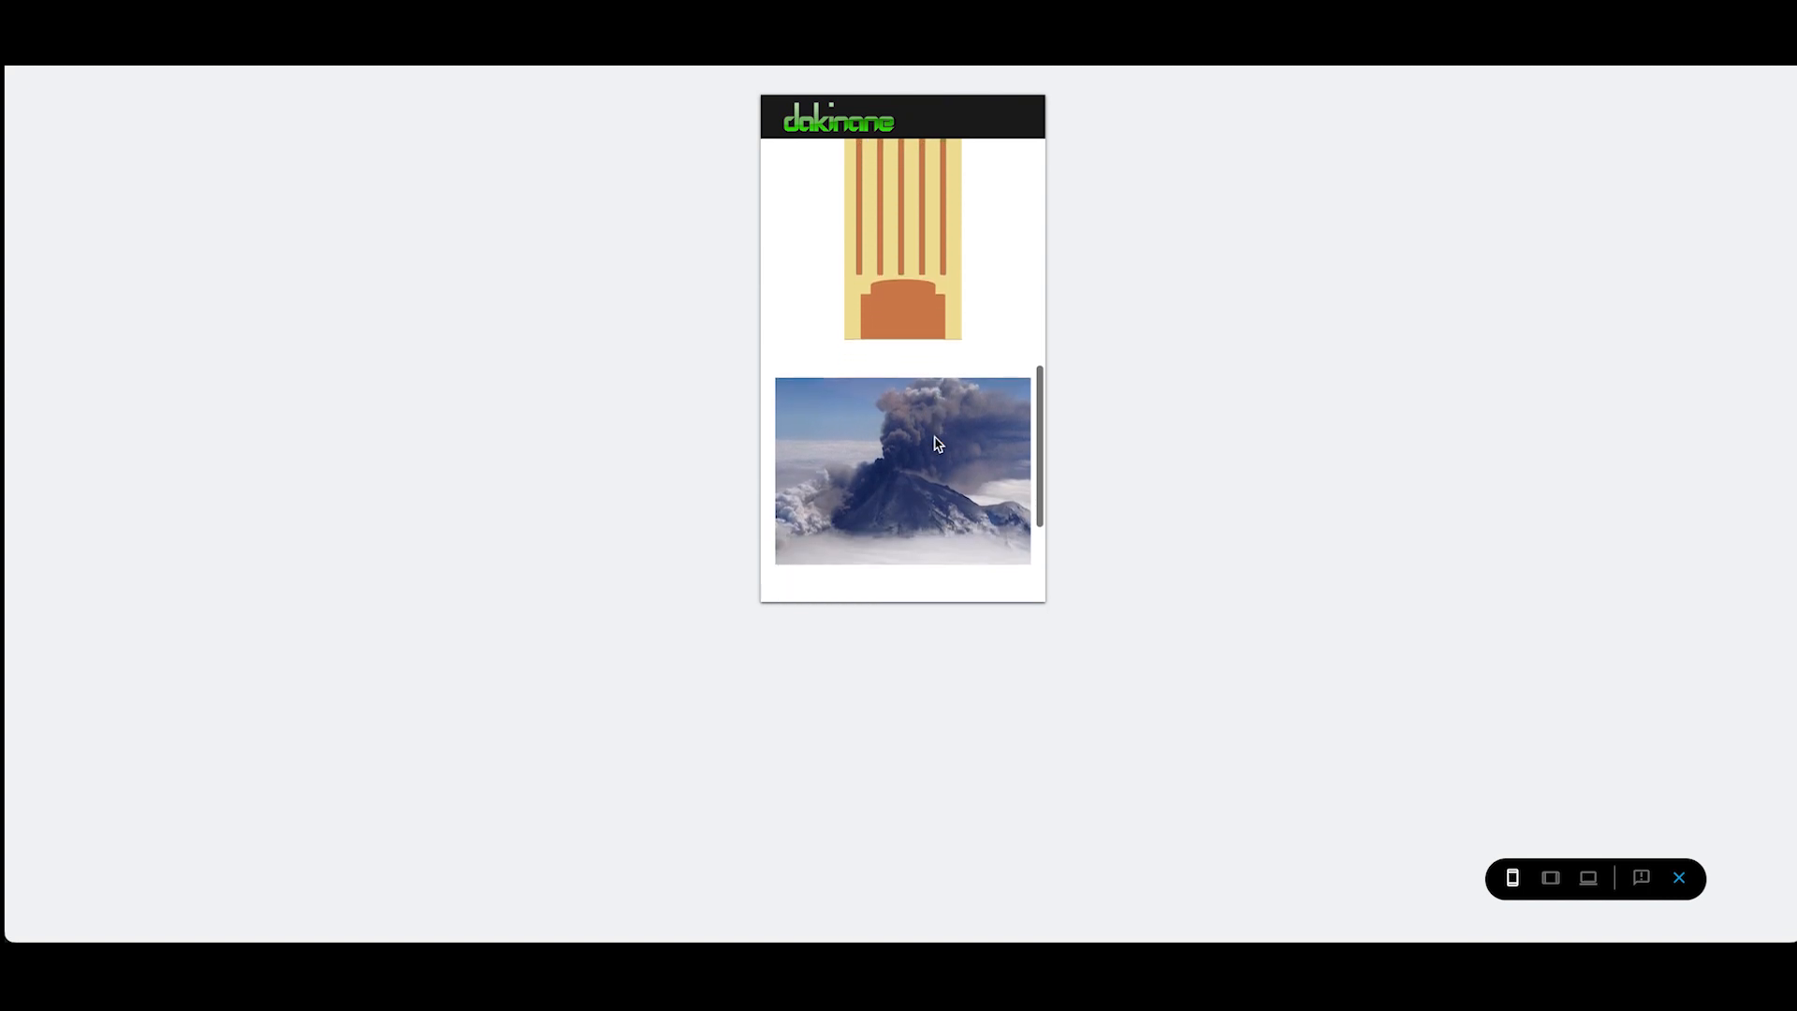
pyautogui.scroll(-3)
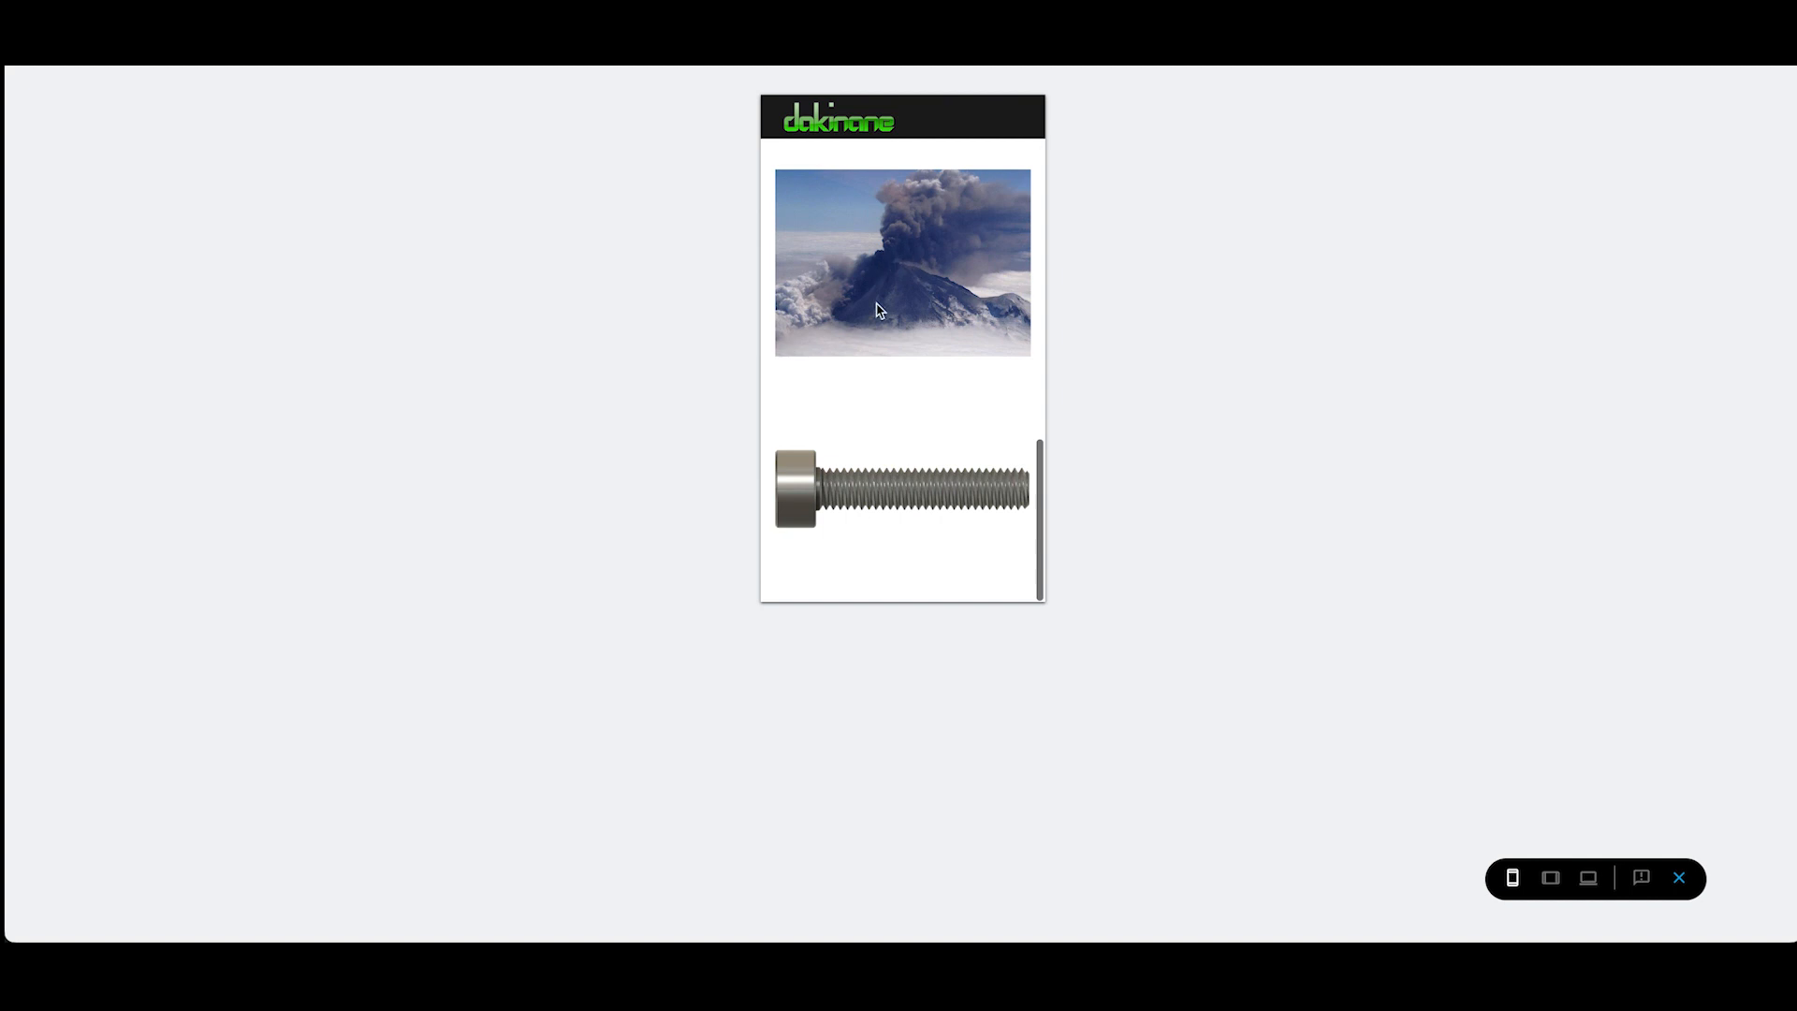
pyautogui.moveTo(882, 419)
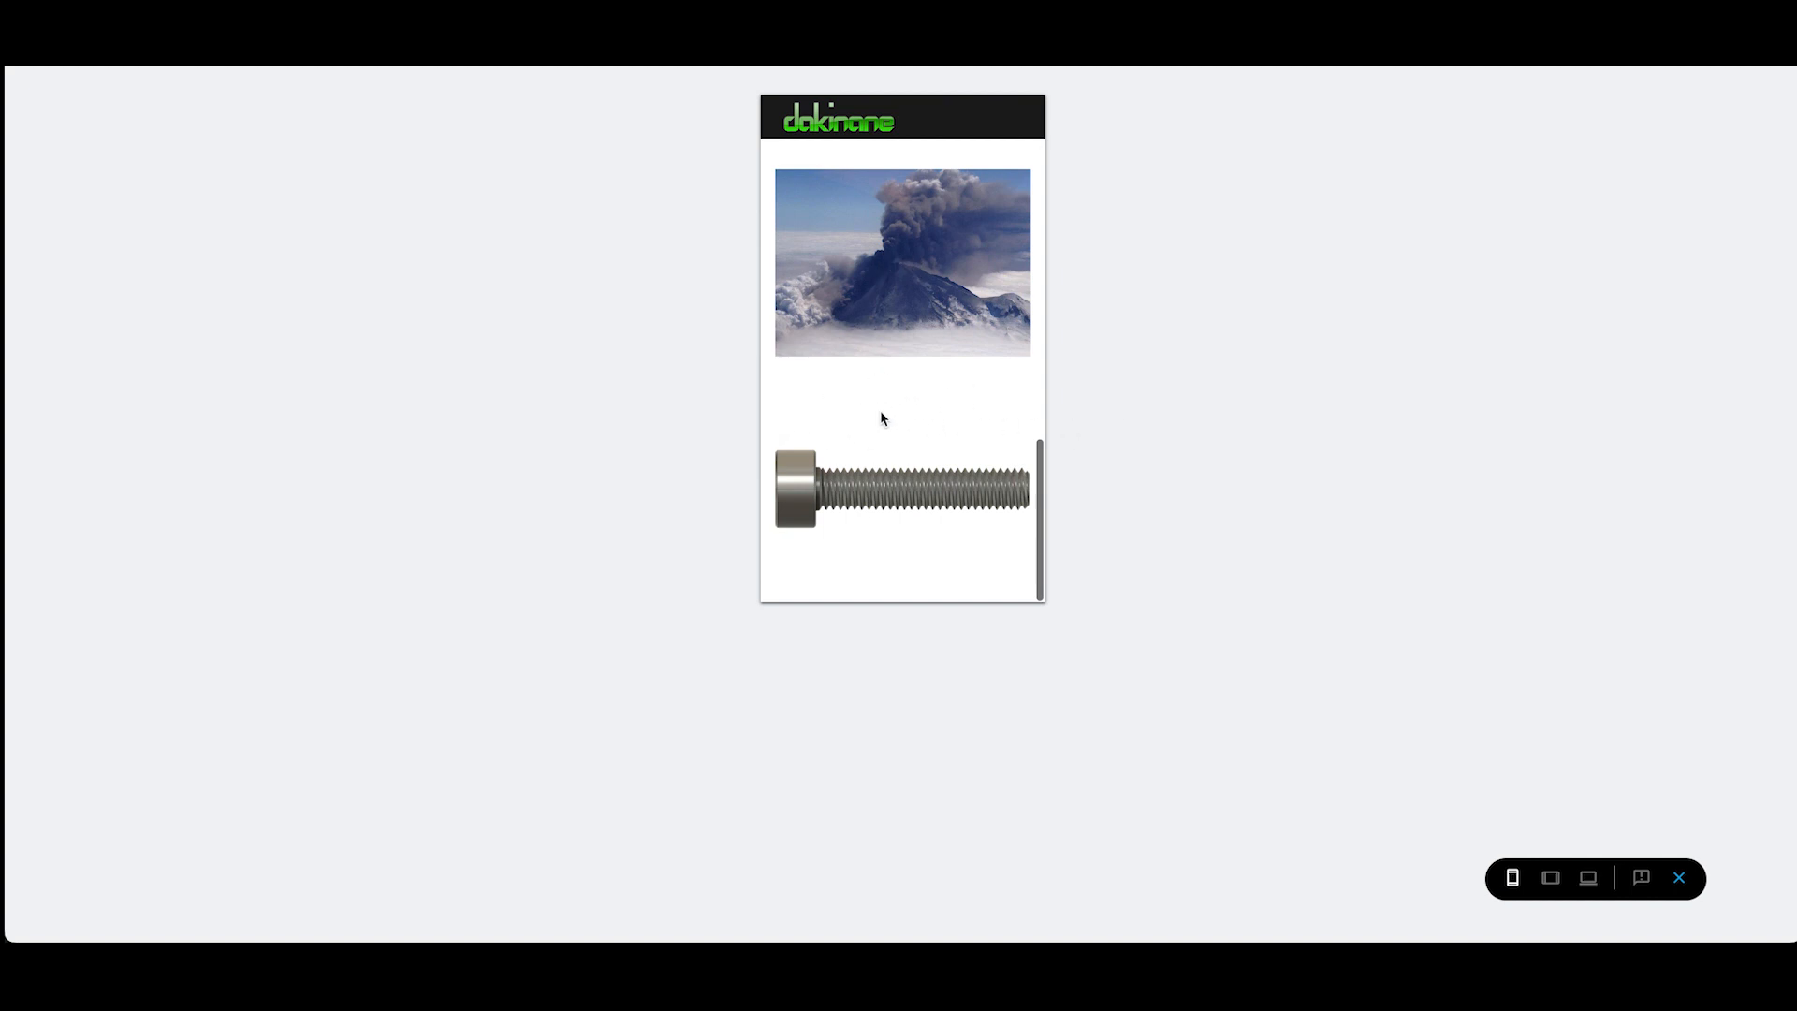
pyautogui.moveTo(882, 403)
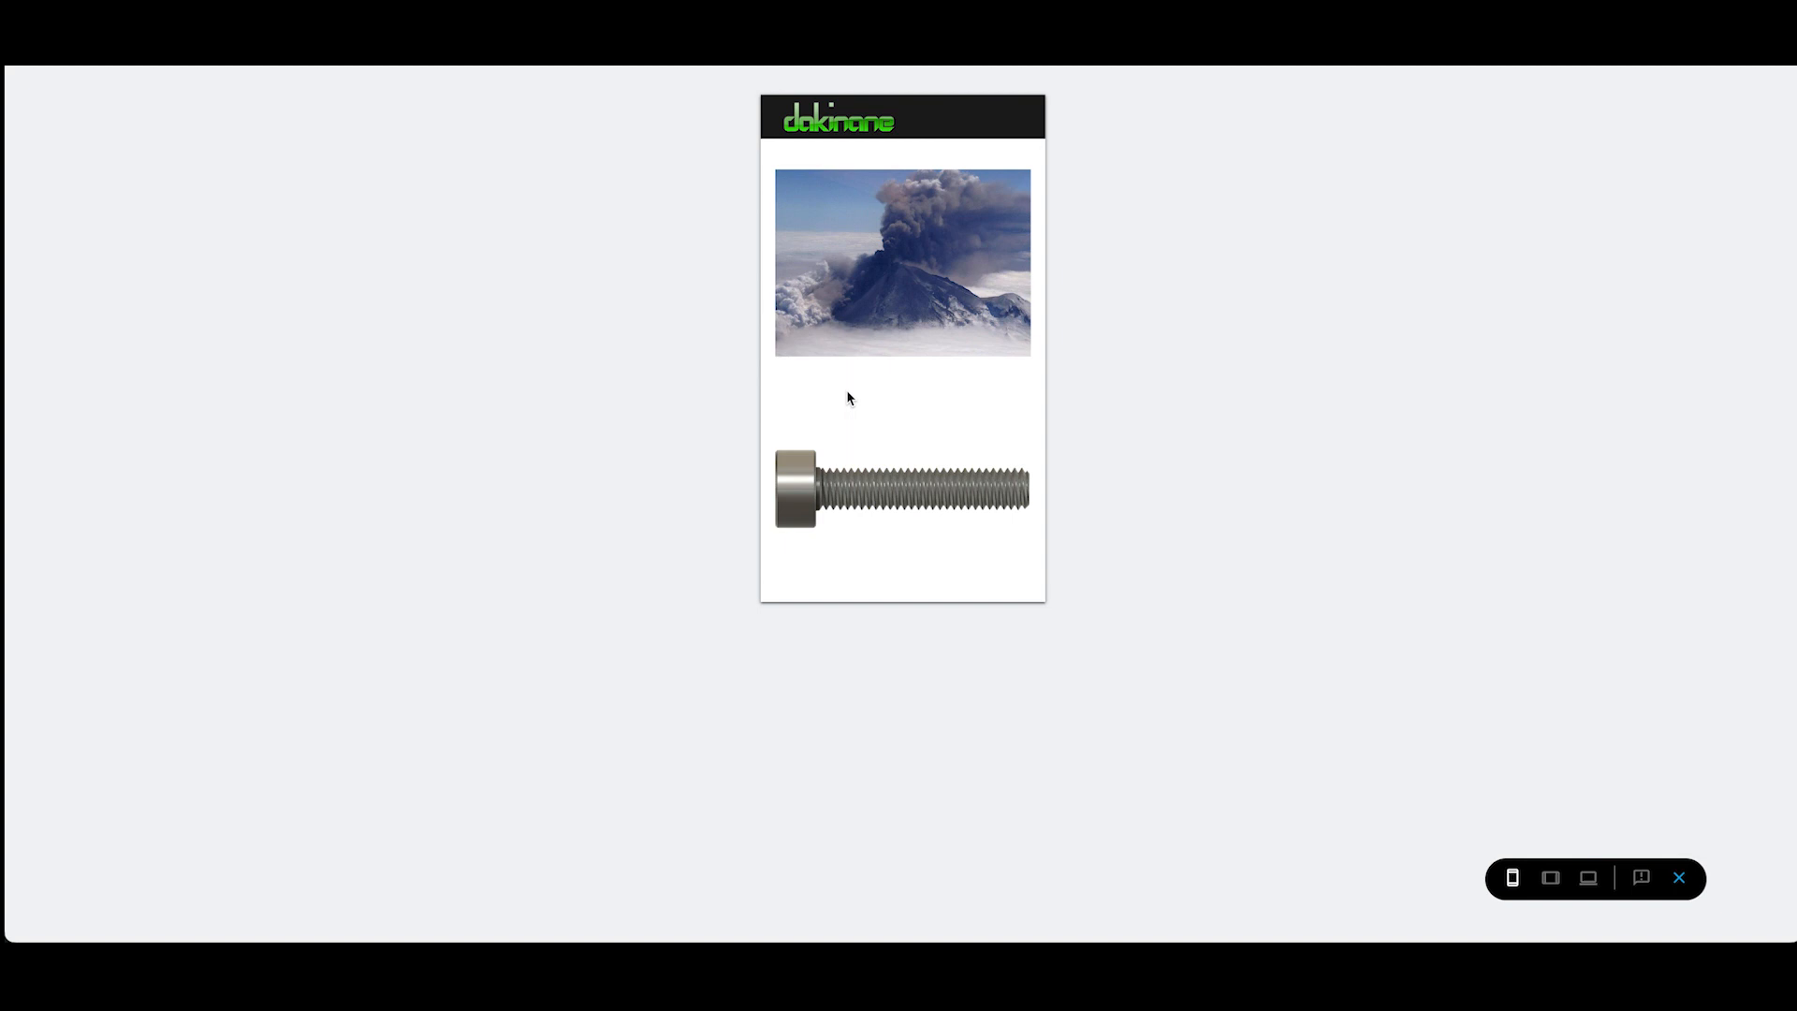
pyautogui.moveTo(1680, 878)
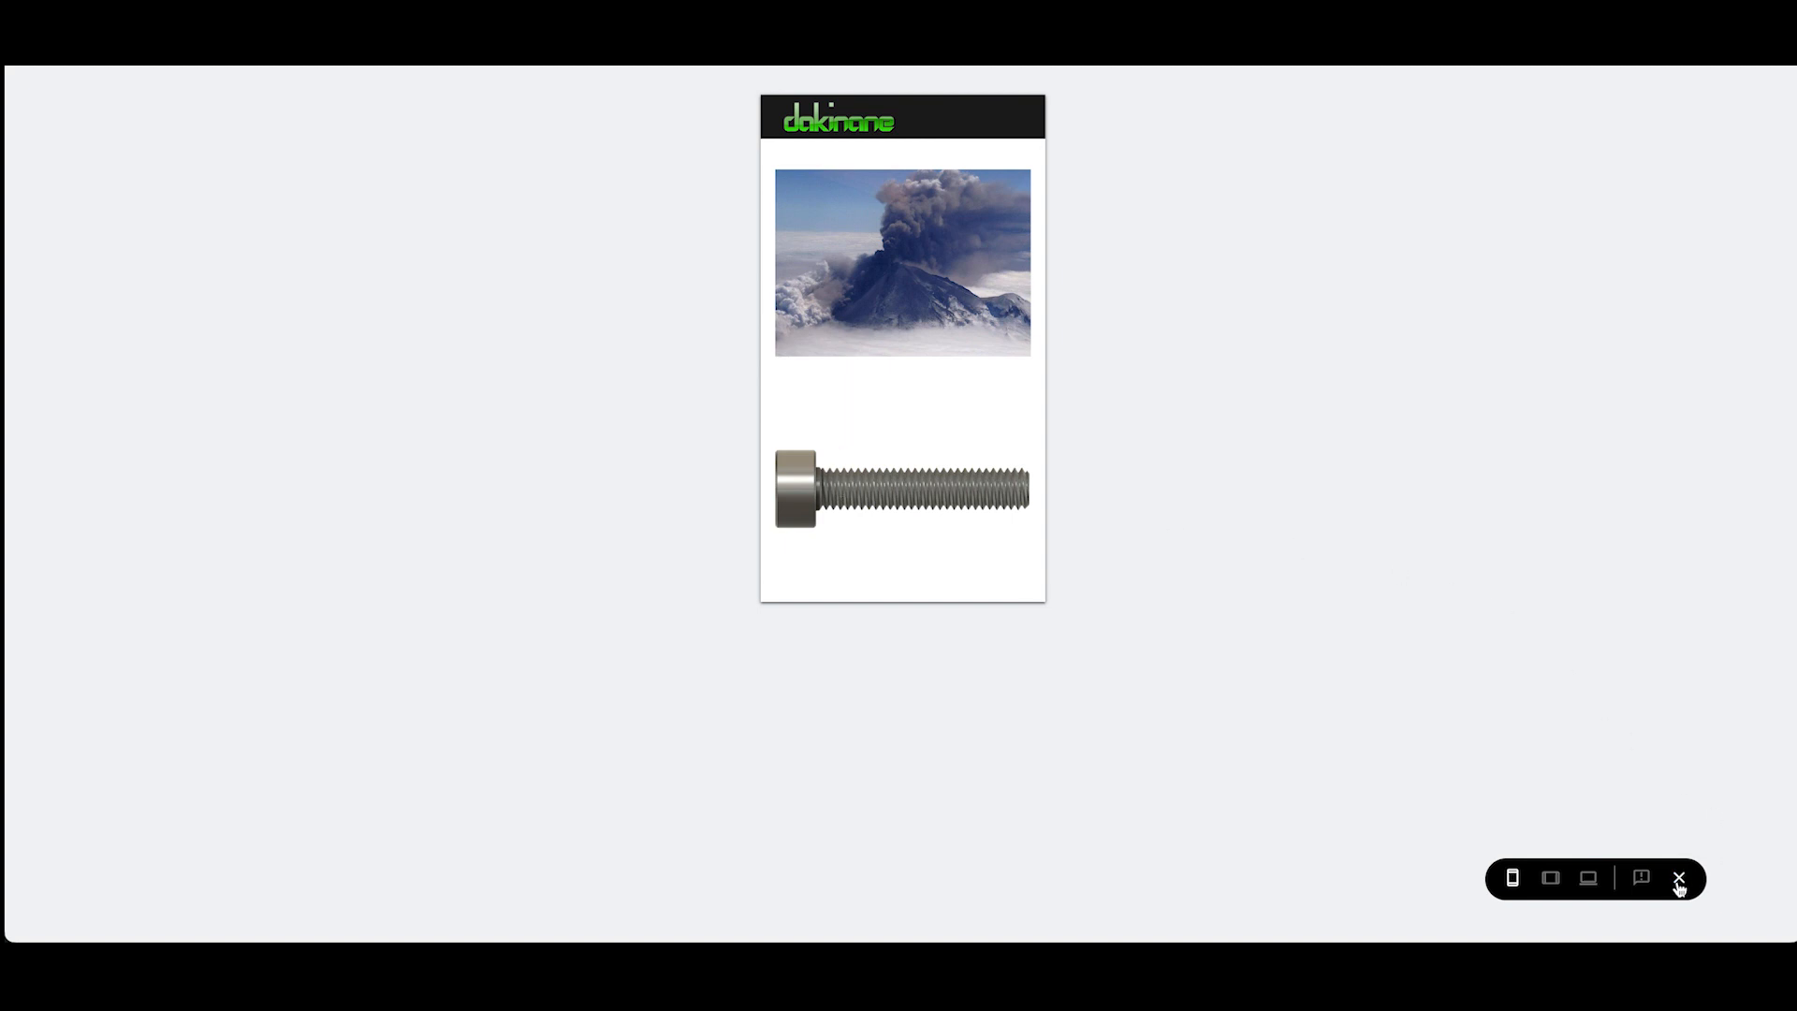
# Step: Leave the preview and caption the images 'Volcano Erupting' and 'M3 bolt'
pyautogui.click(1678, 878)
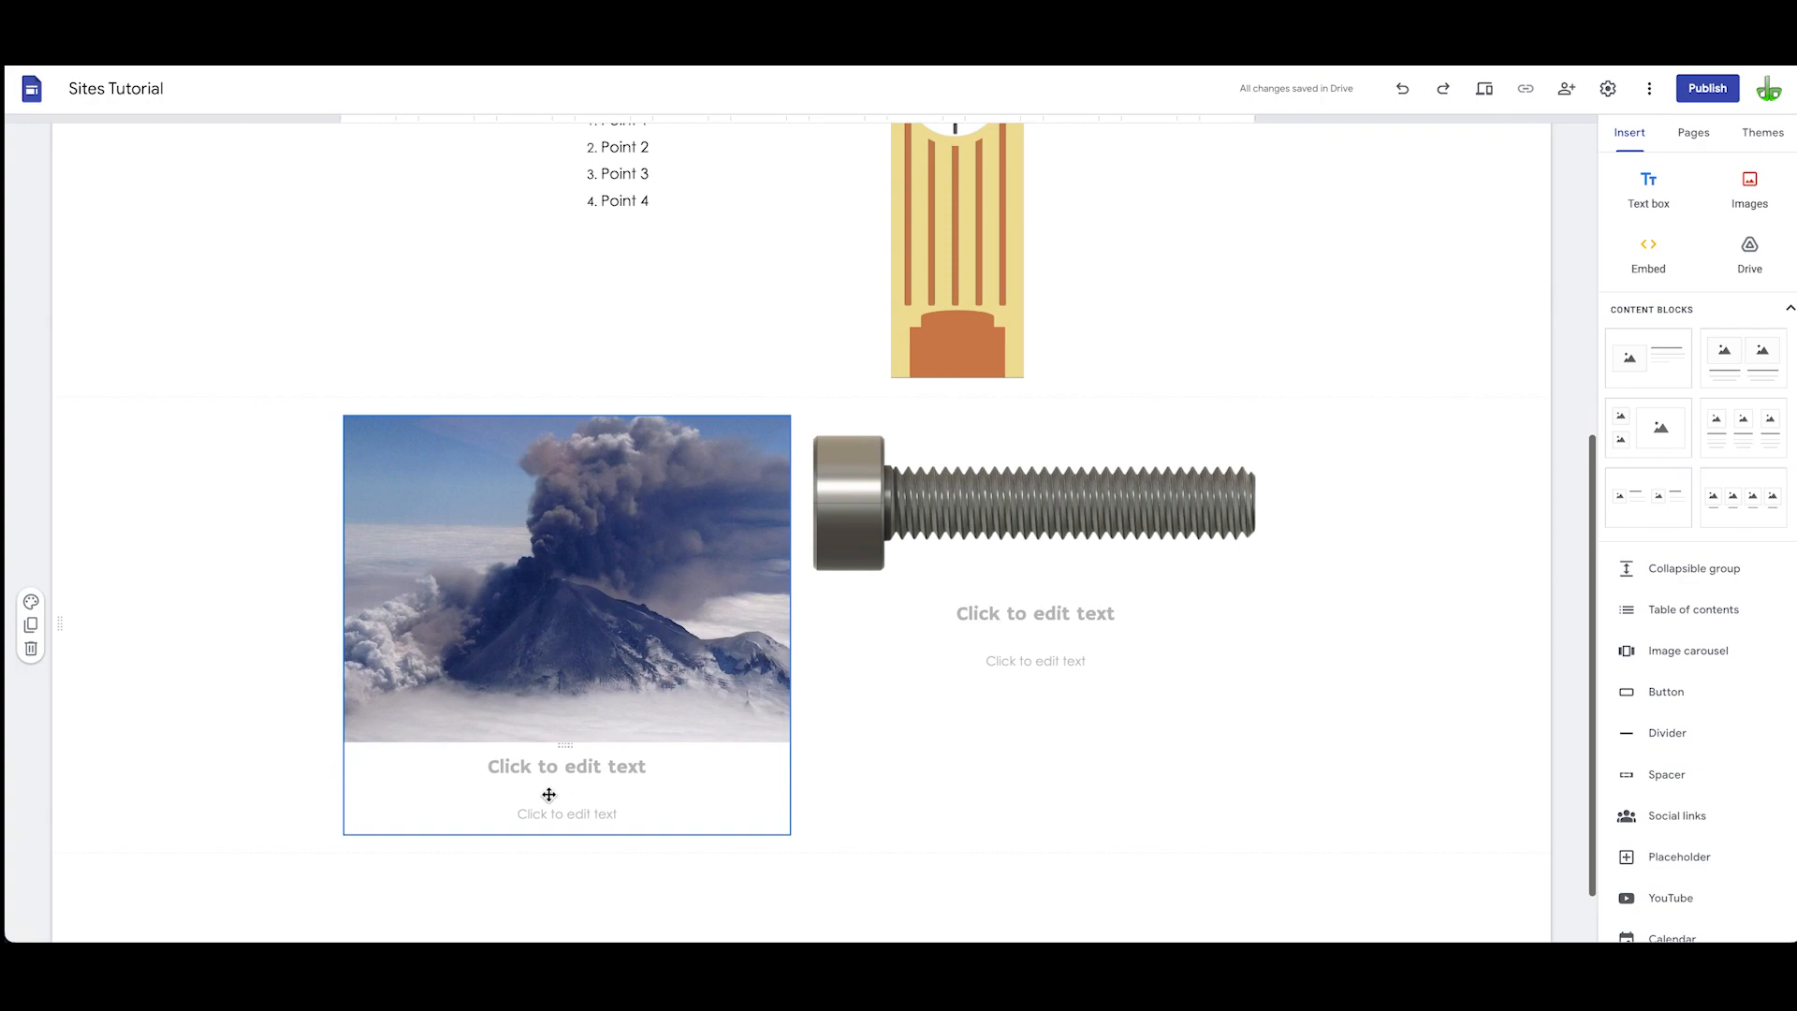
pyautogui.click(566, 766)
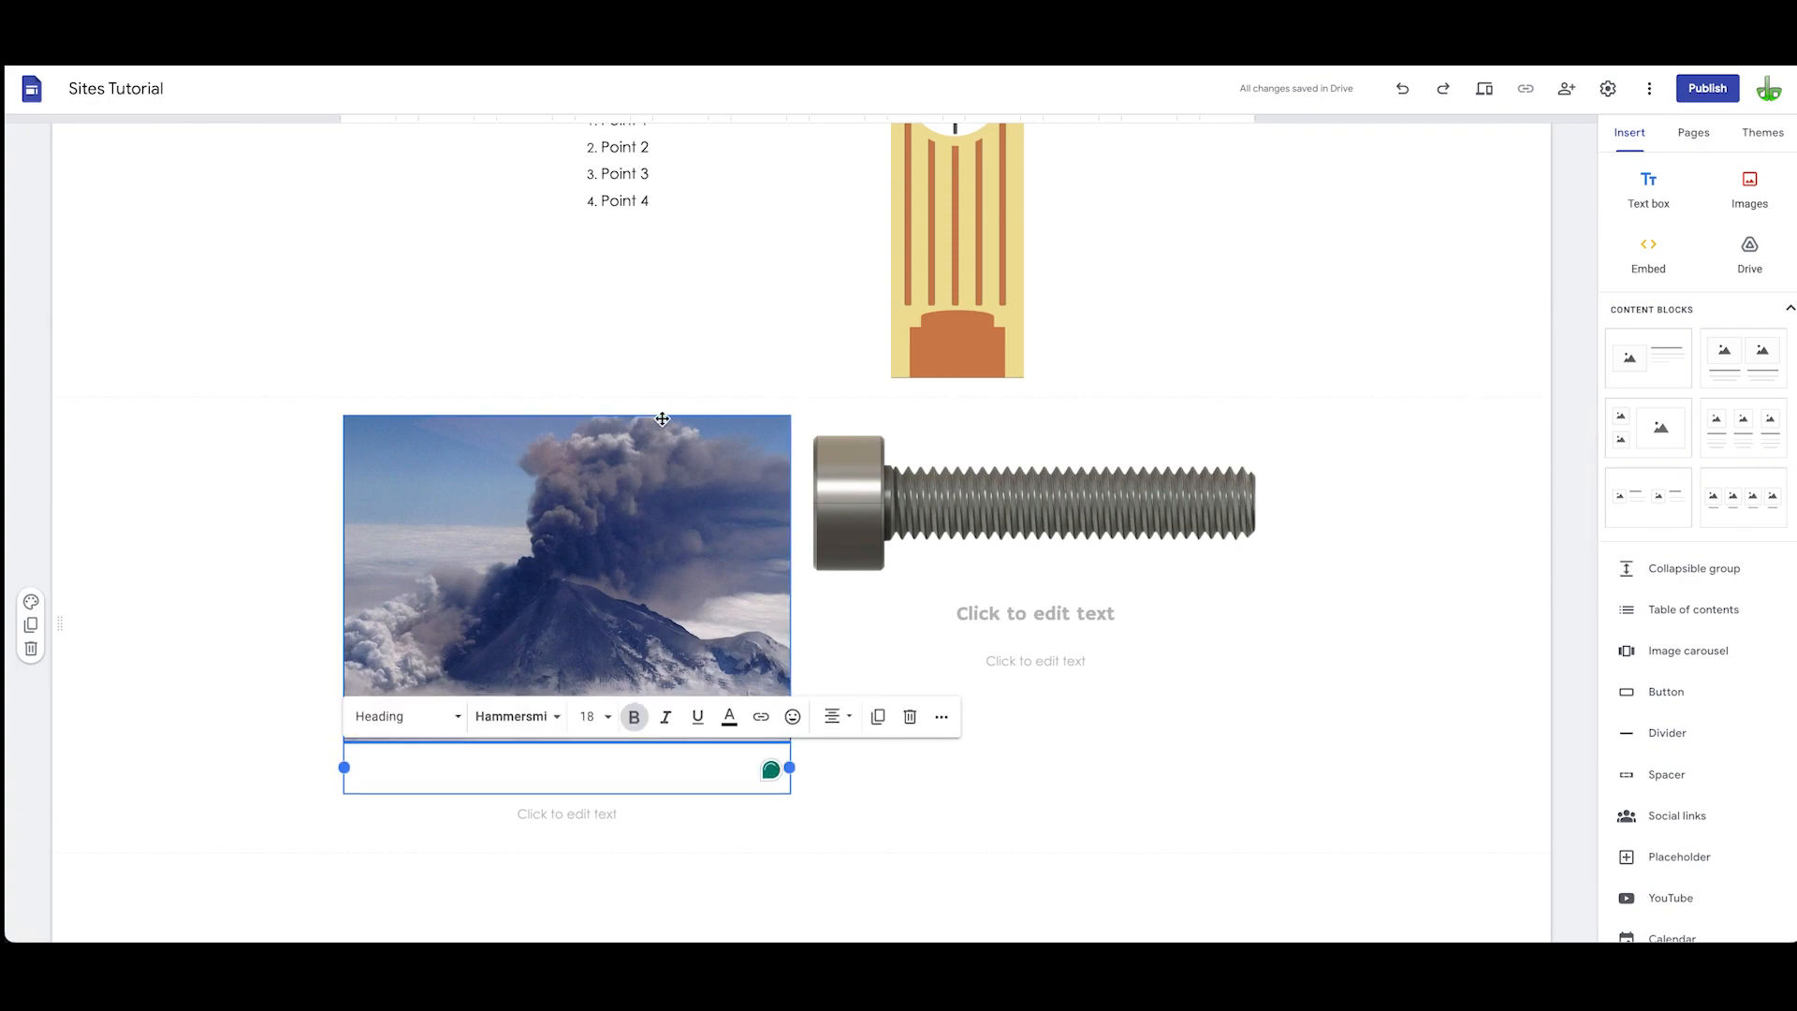
pyautogui.write('Volcano')
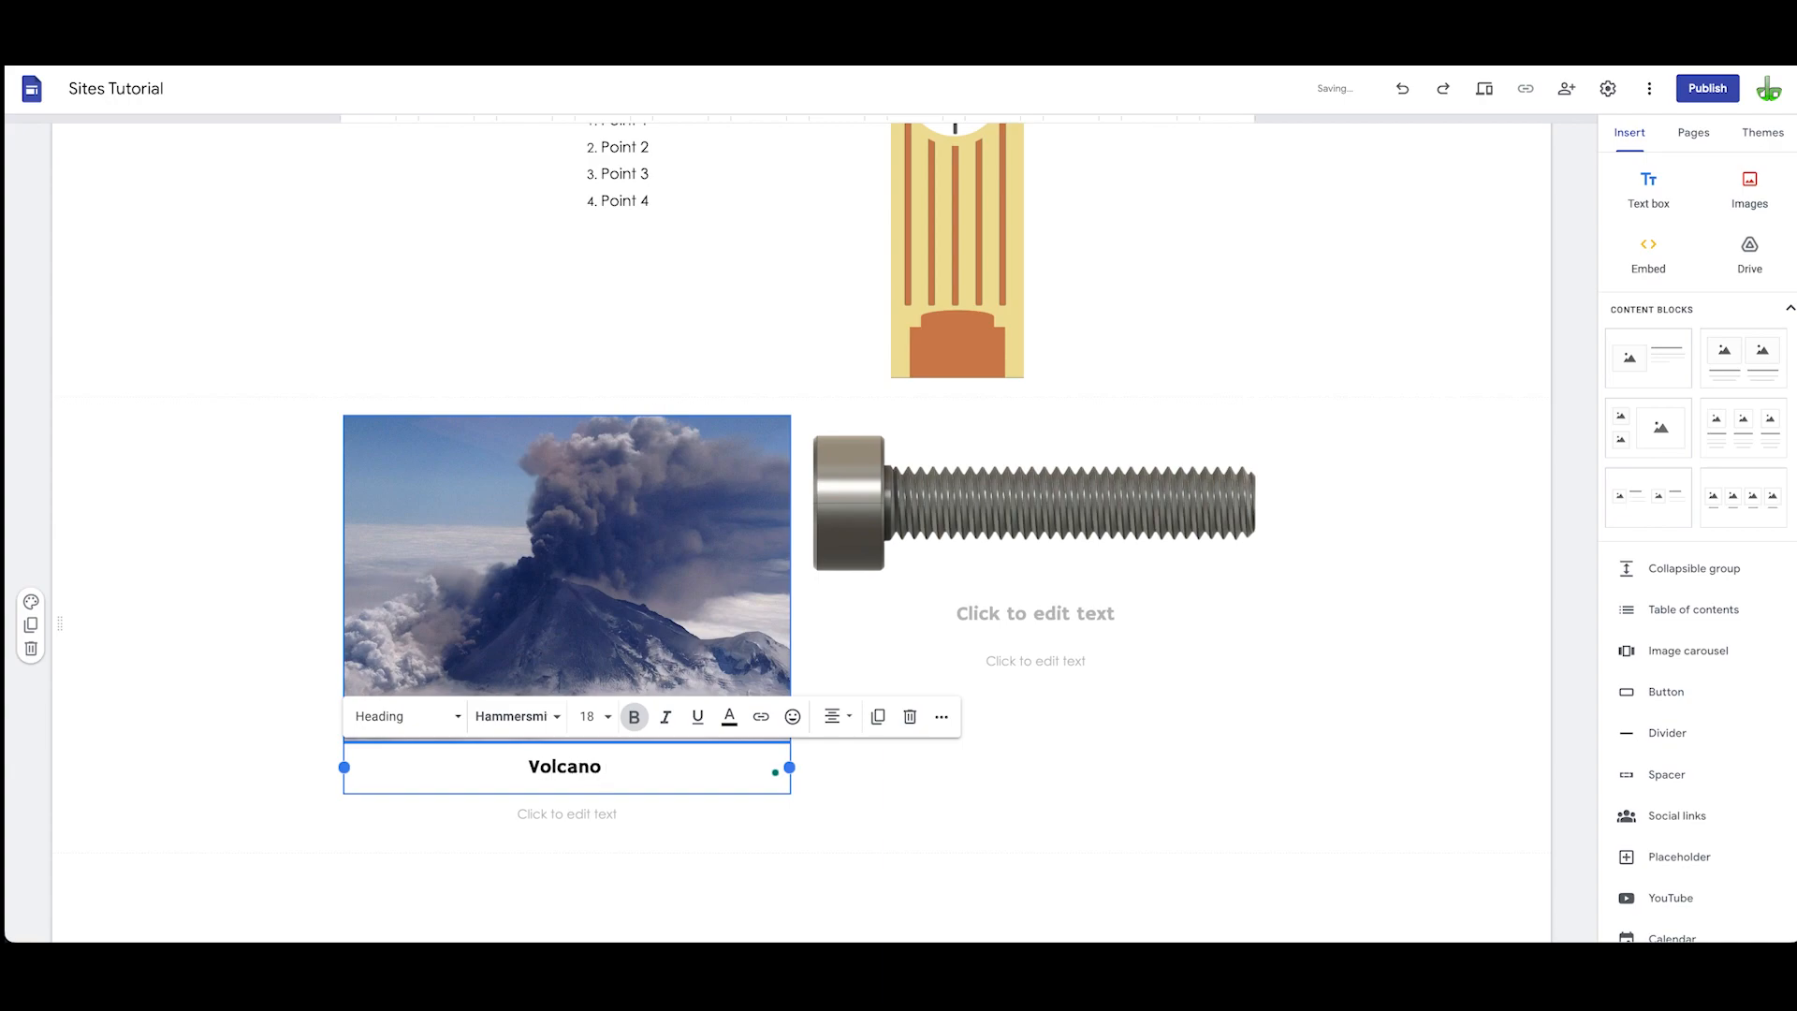
pyautogui.write('Erupting')
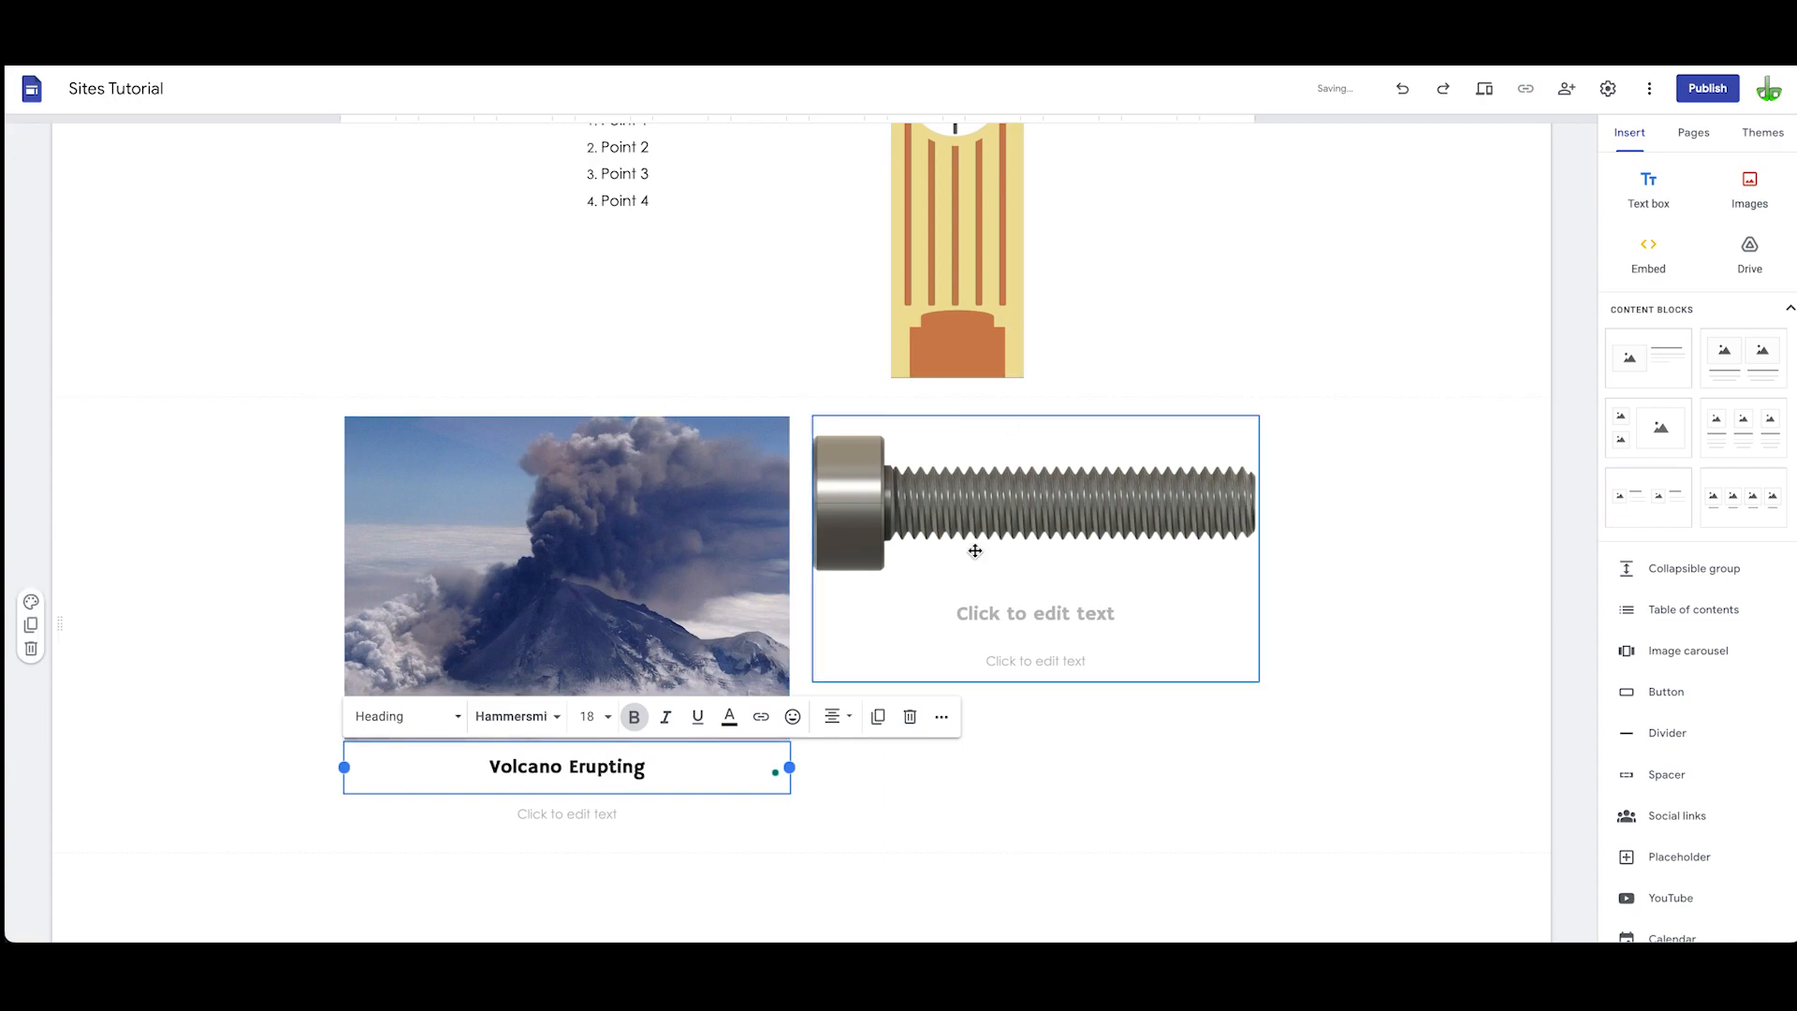
pyautogui.click(1035, 613)
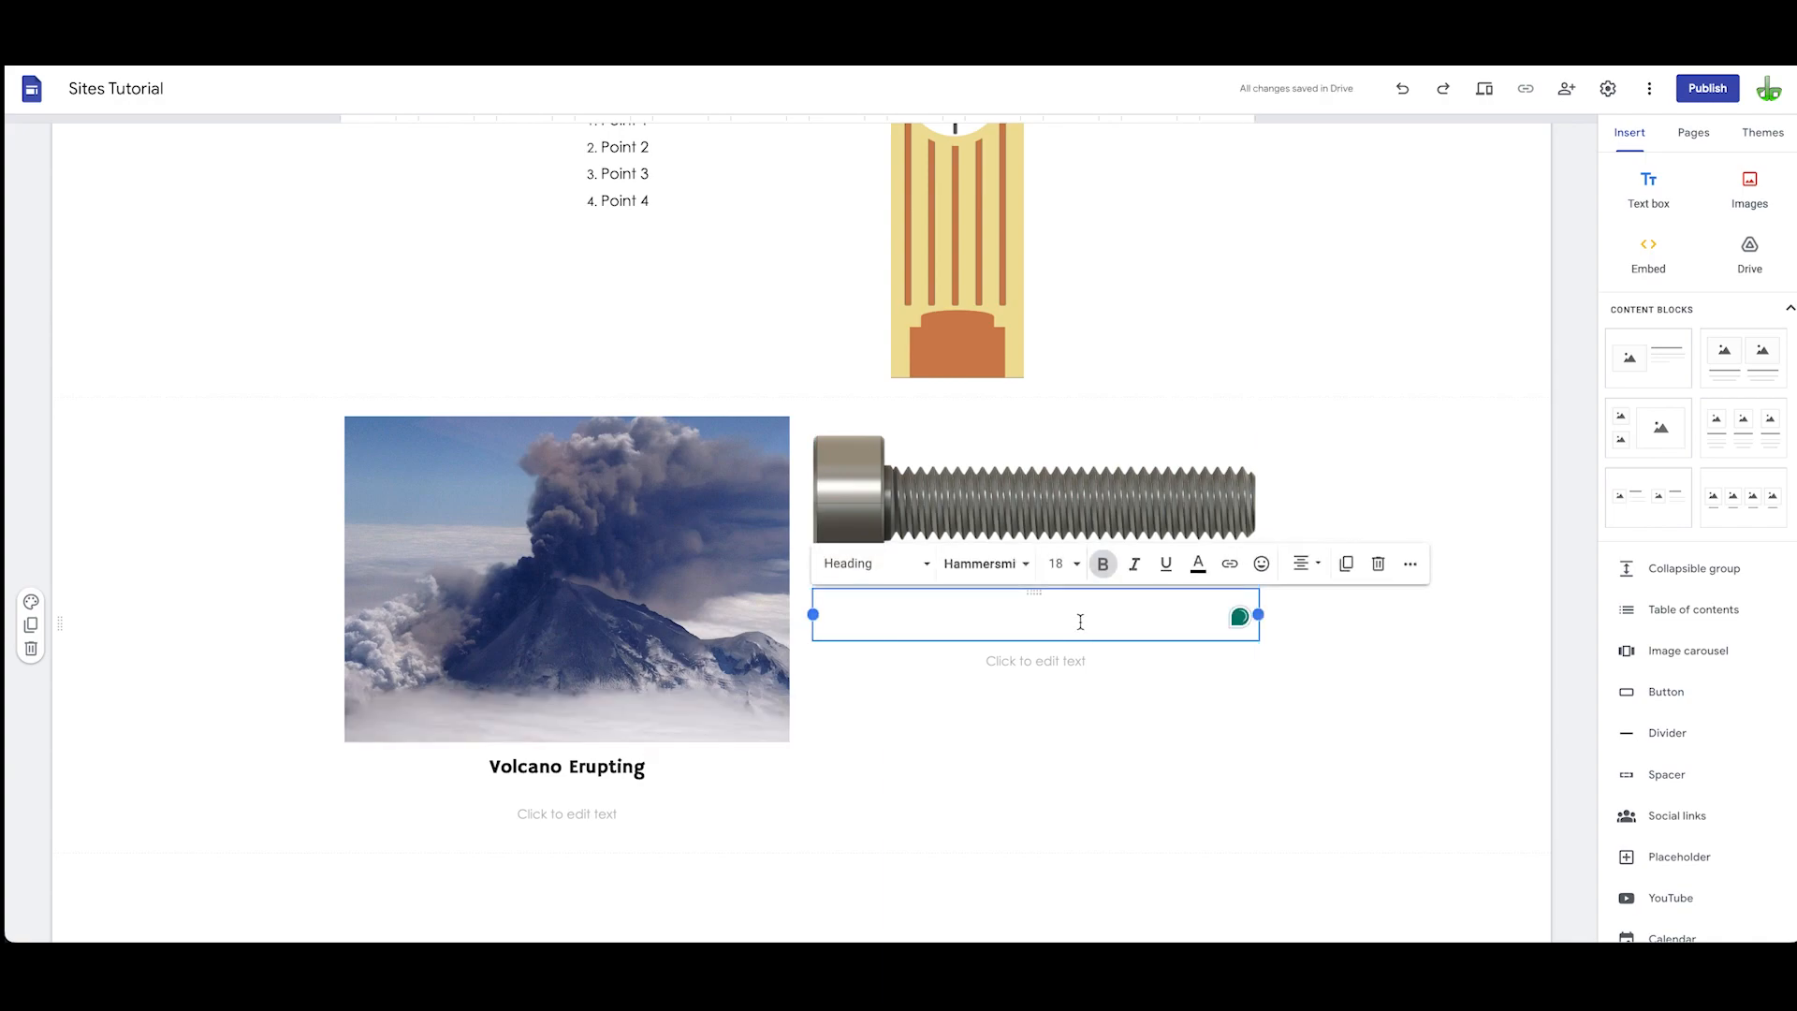
pyautogui.write('M3 bo')
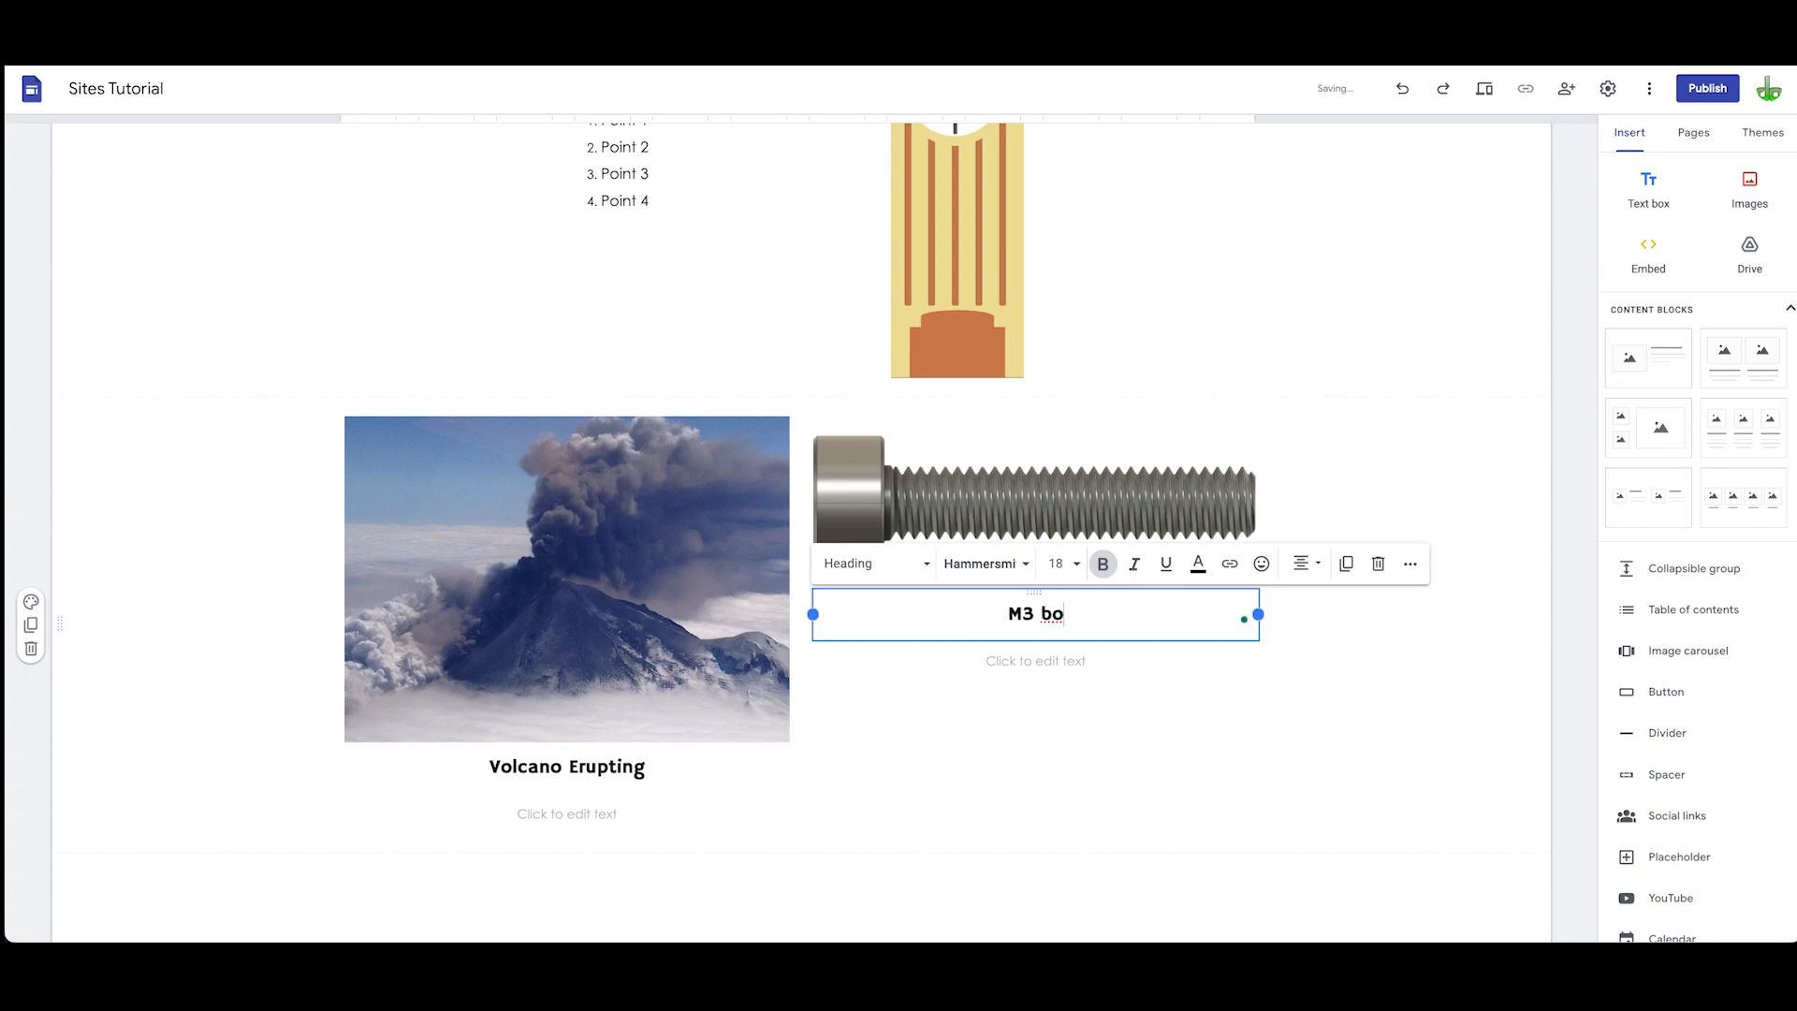
pyautogui.click(1122, 788)
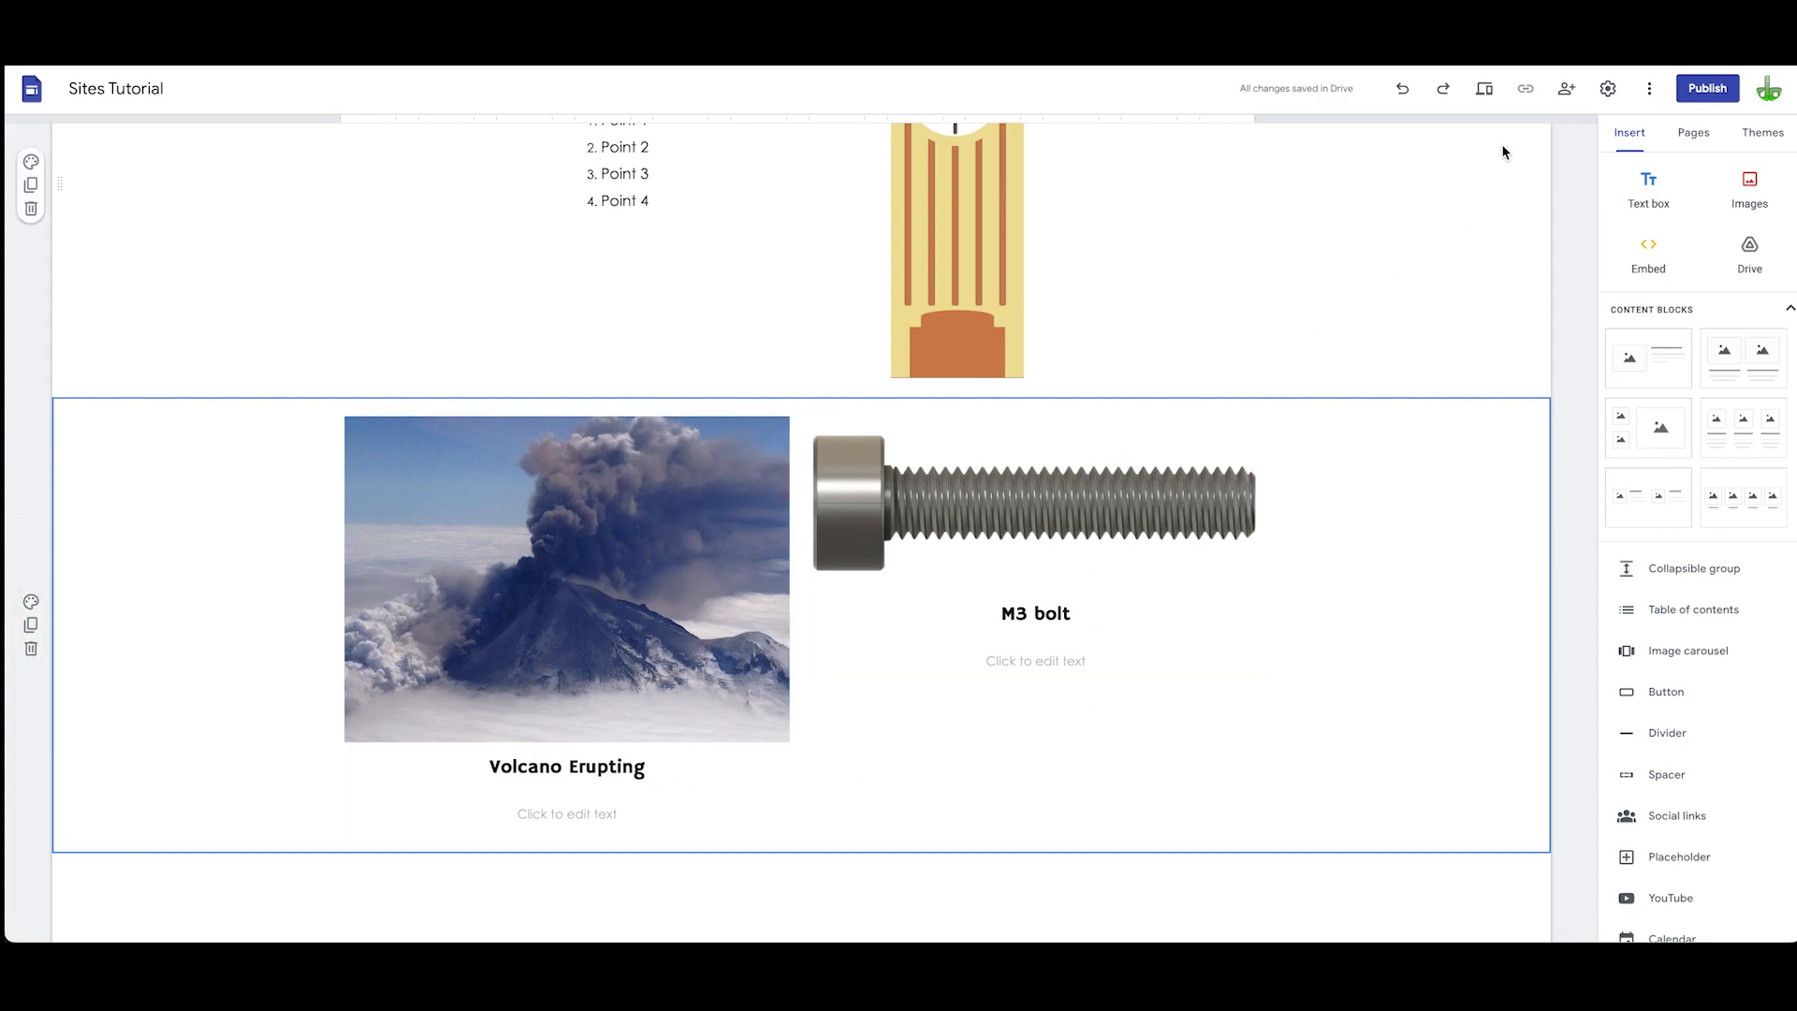
# Step: Reopen the phone preview and scroll to the 'Volcano Erupting' and 'M3 bolt' captions
pyautogui.click(1485, 87)
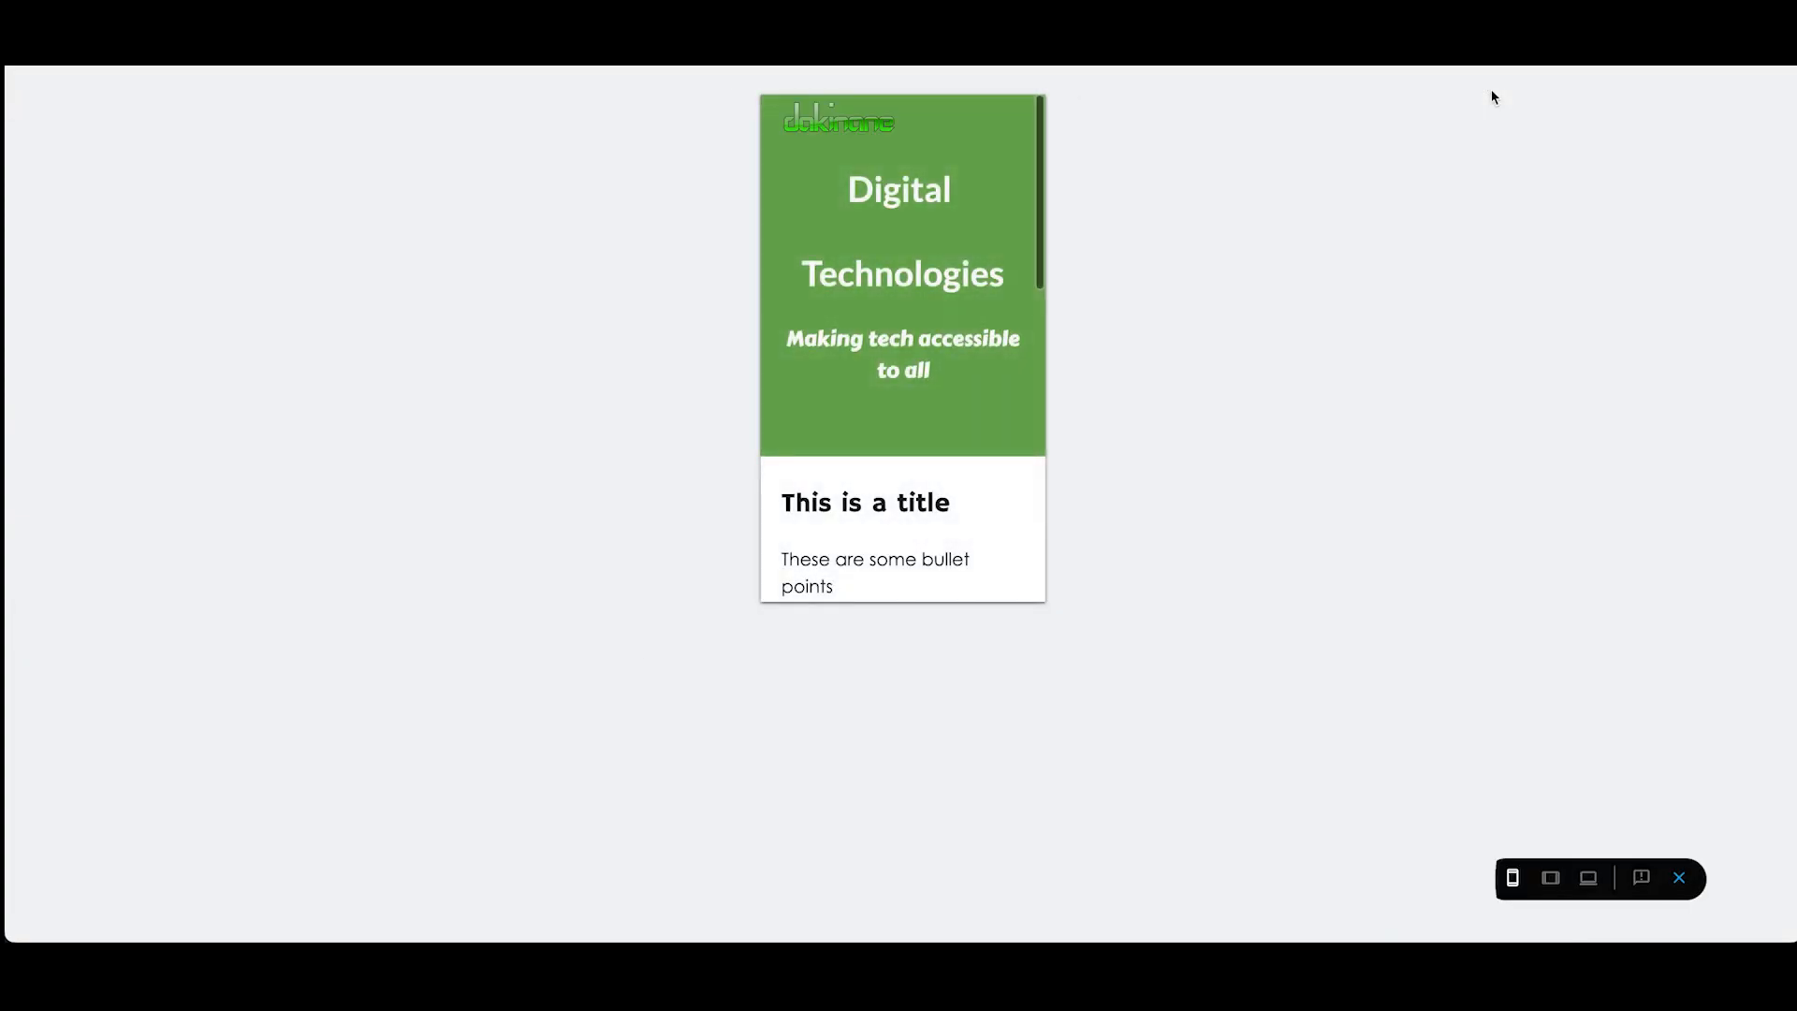
pyautogui.scroll(-3)
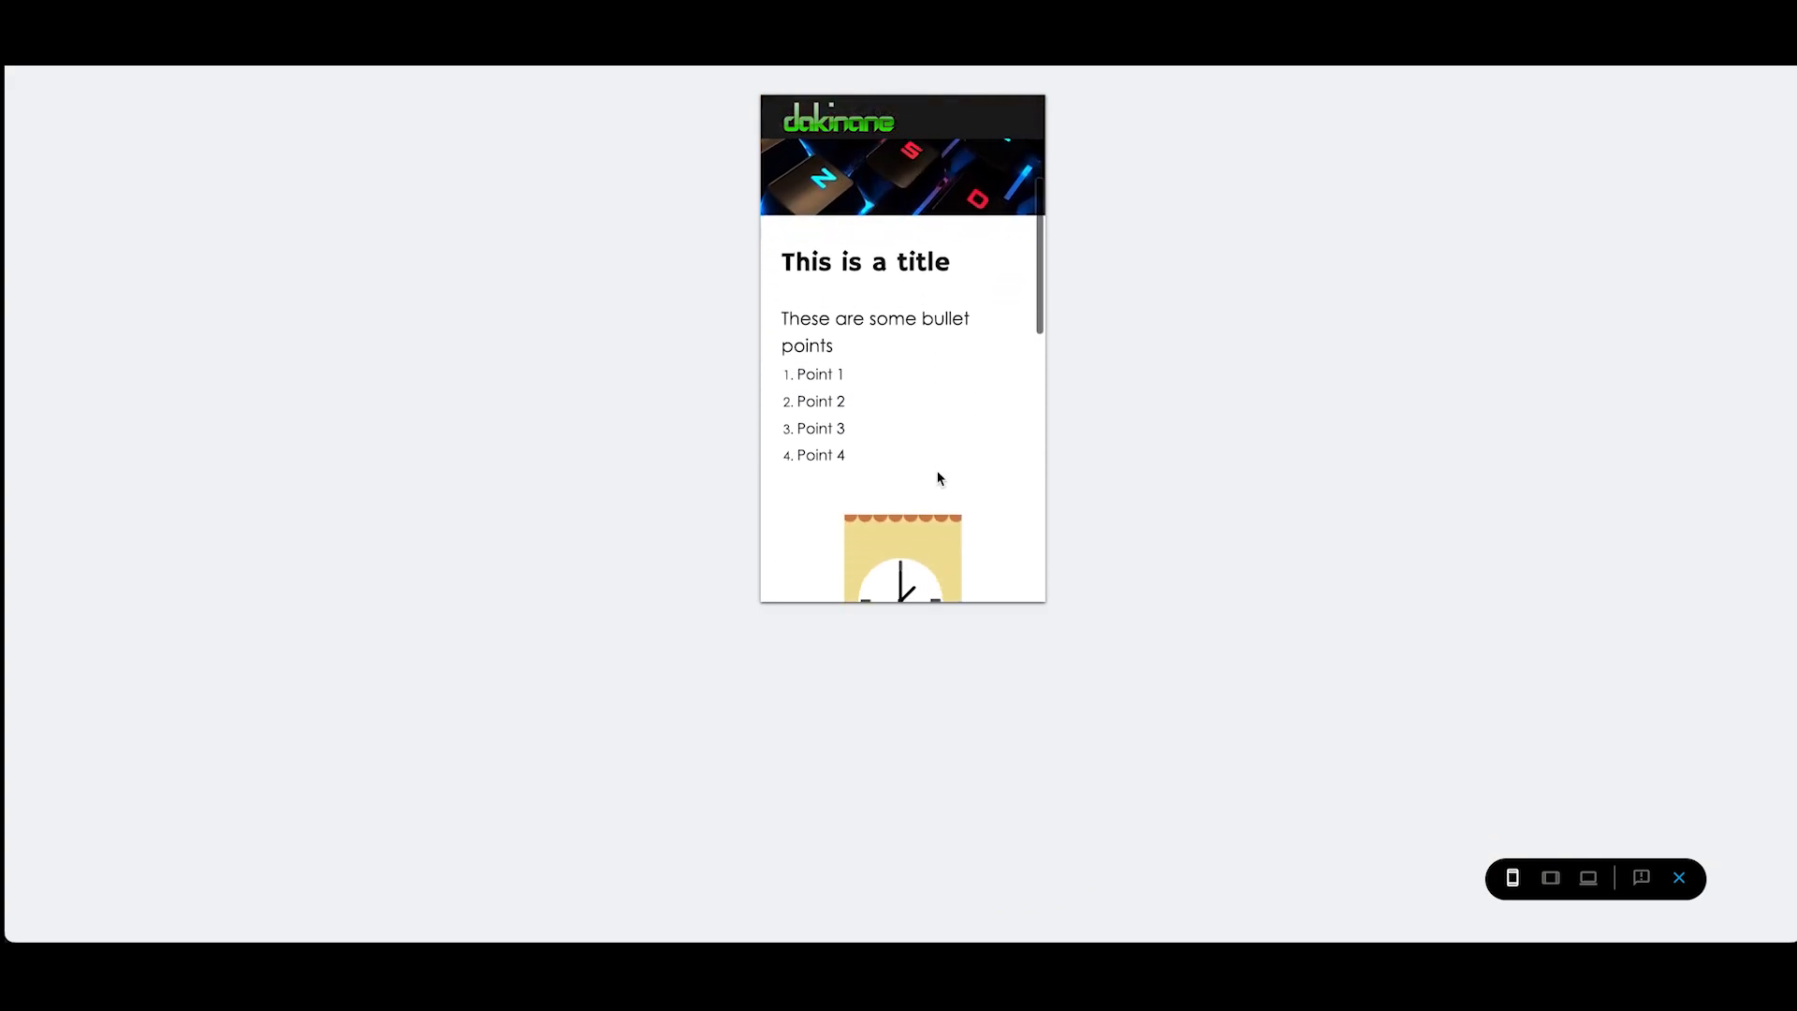
pyautogui.scroll(-3)
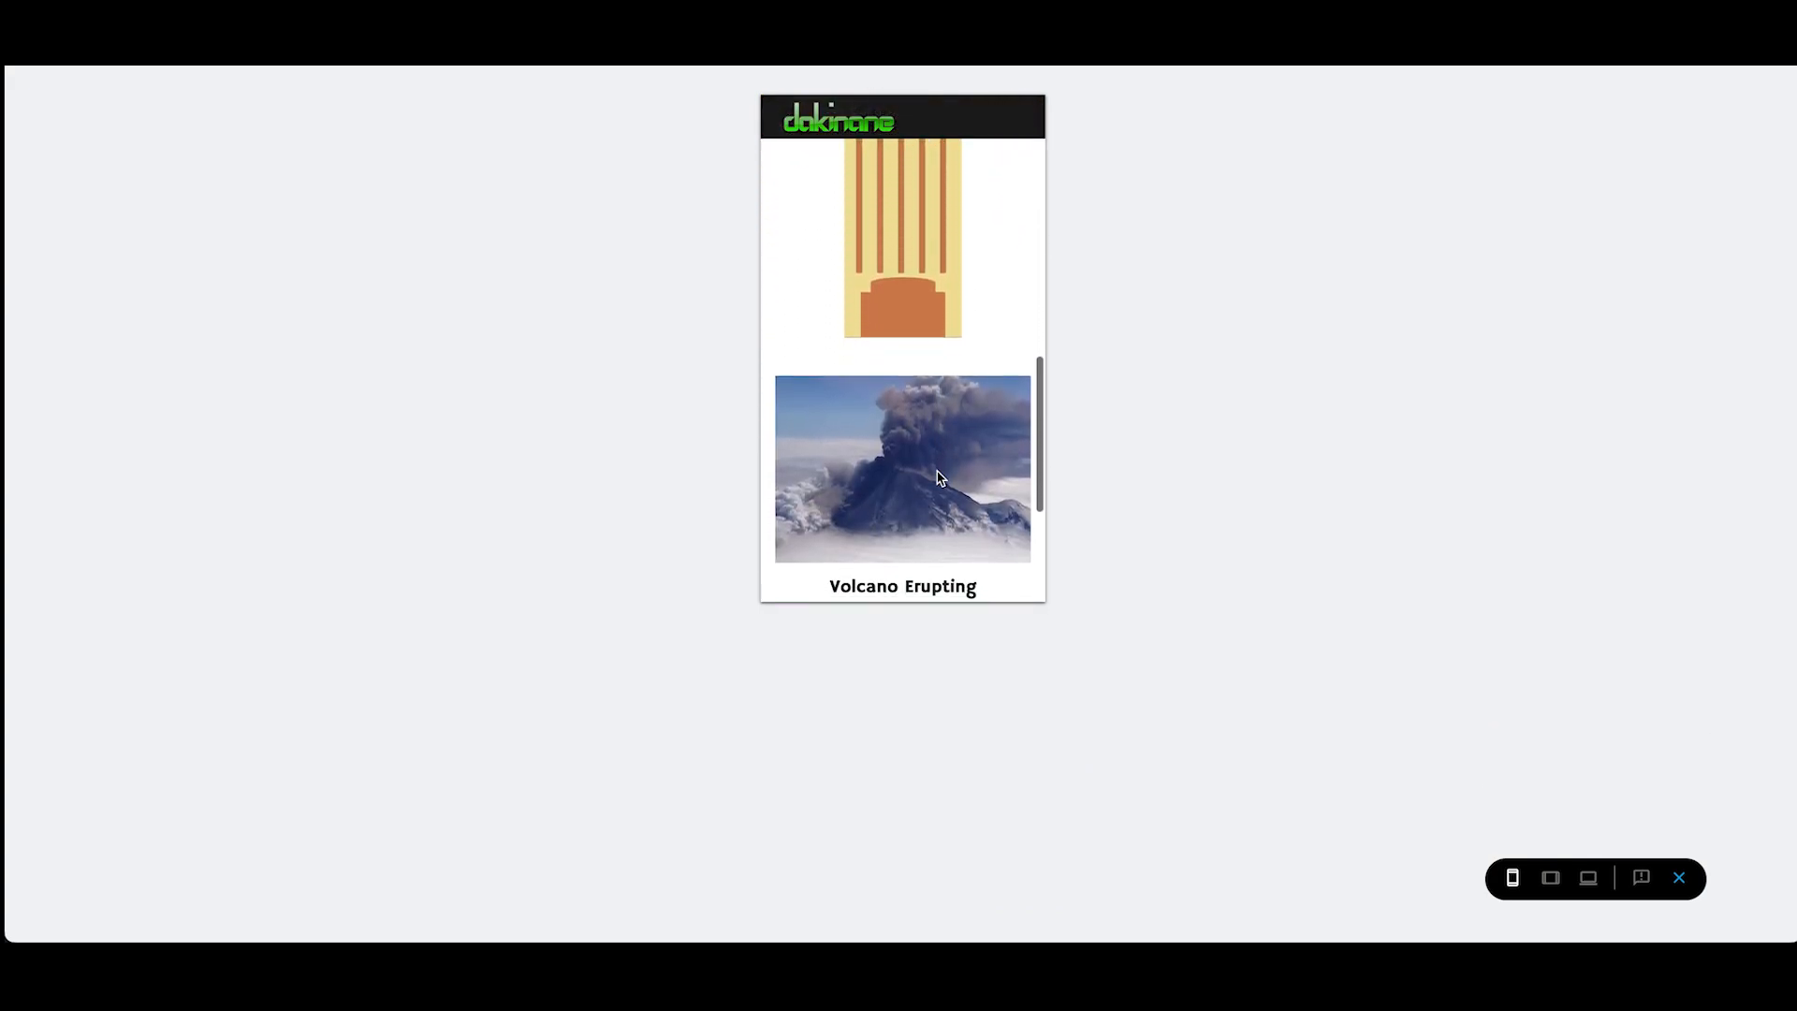
pyautogui.scroll(-3)
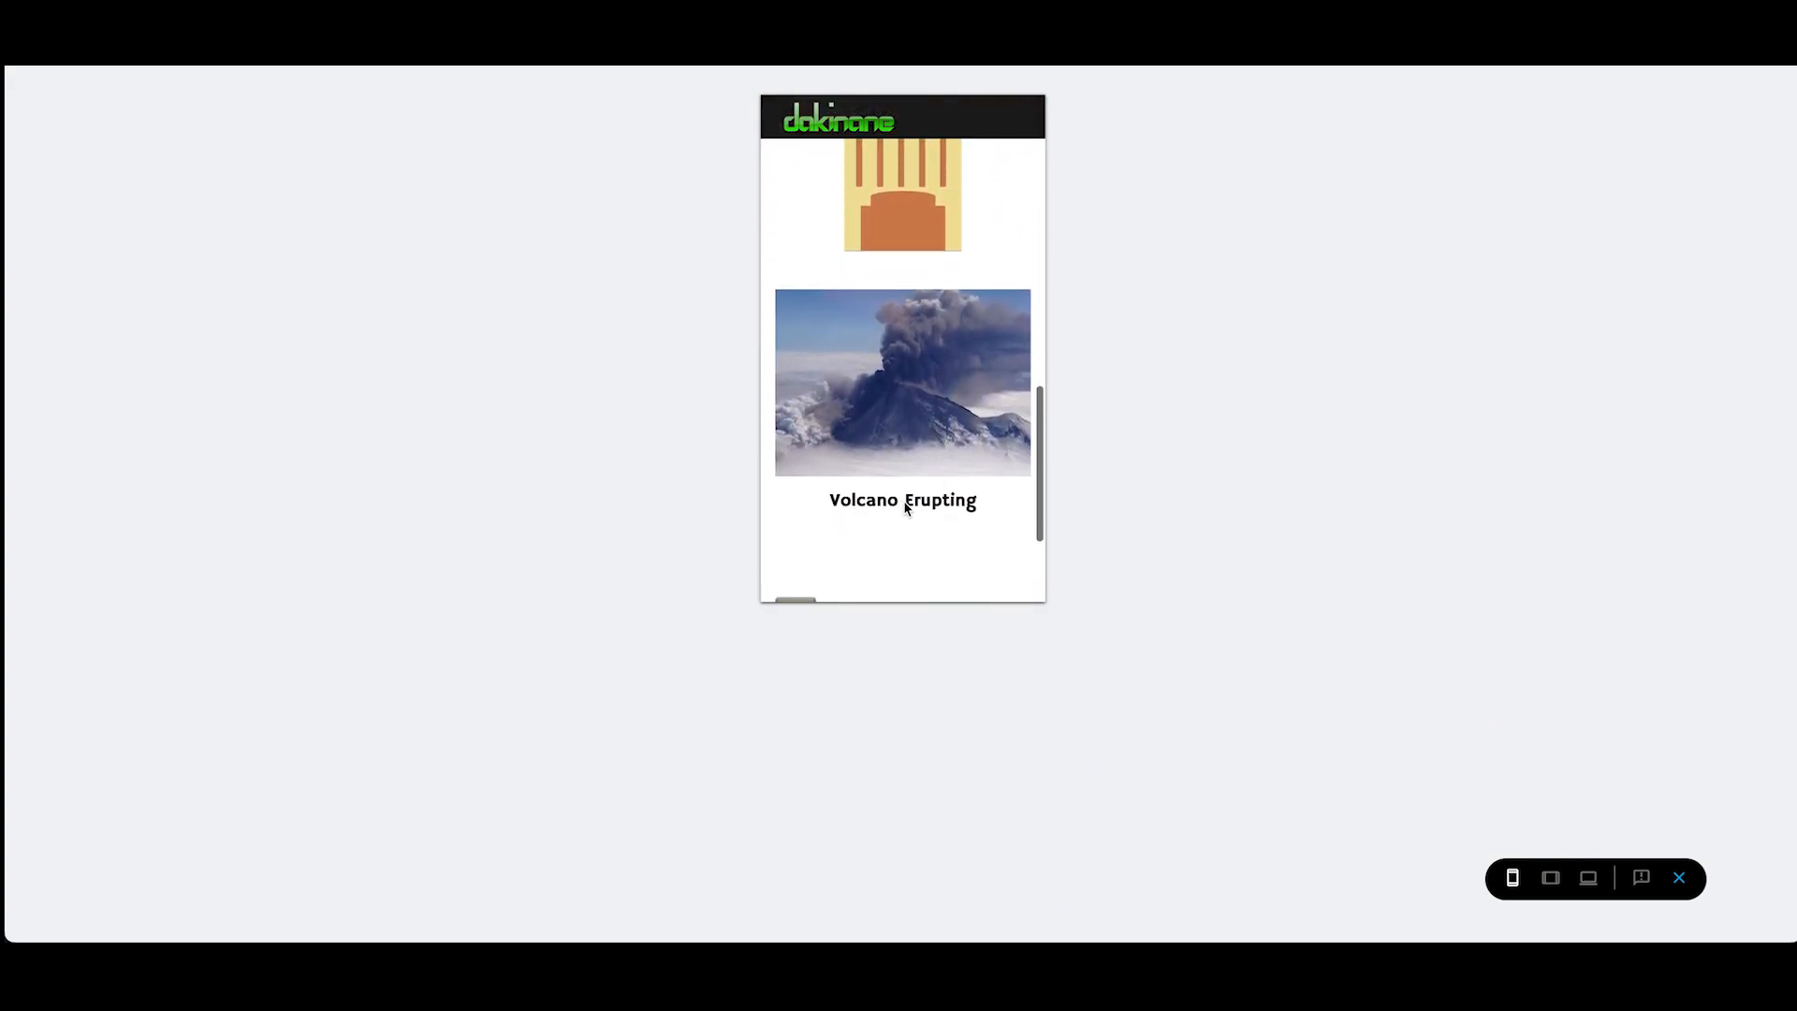
pyautogui.scroll(-3)
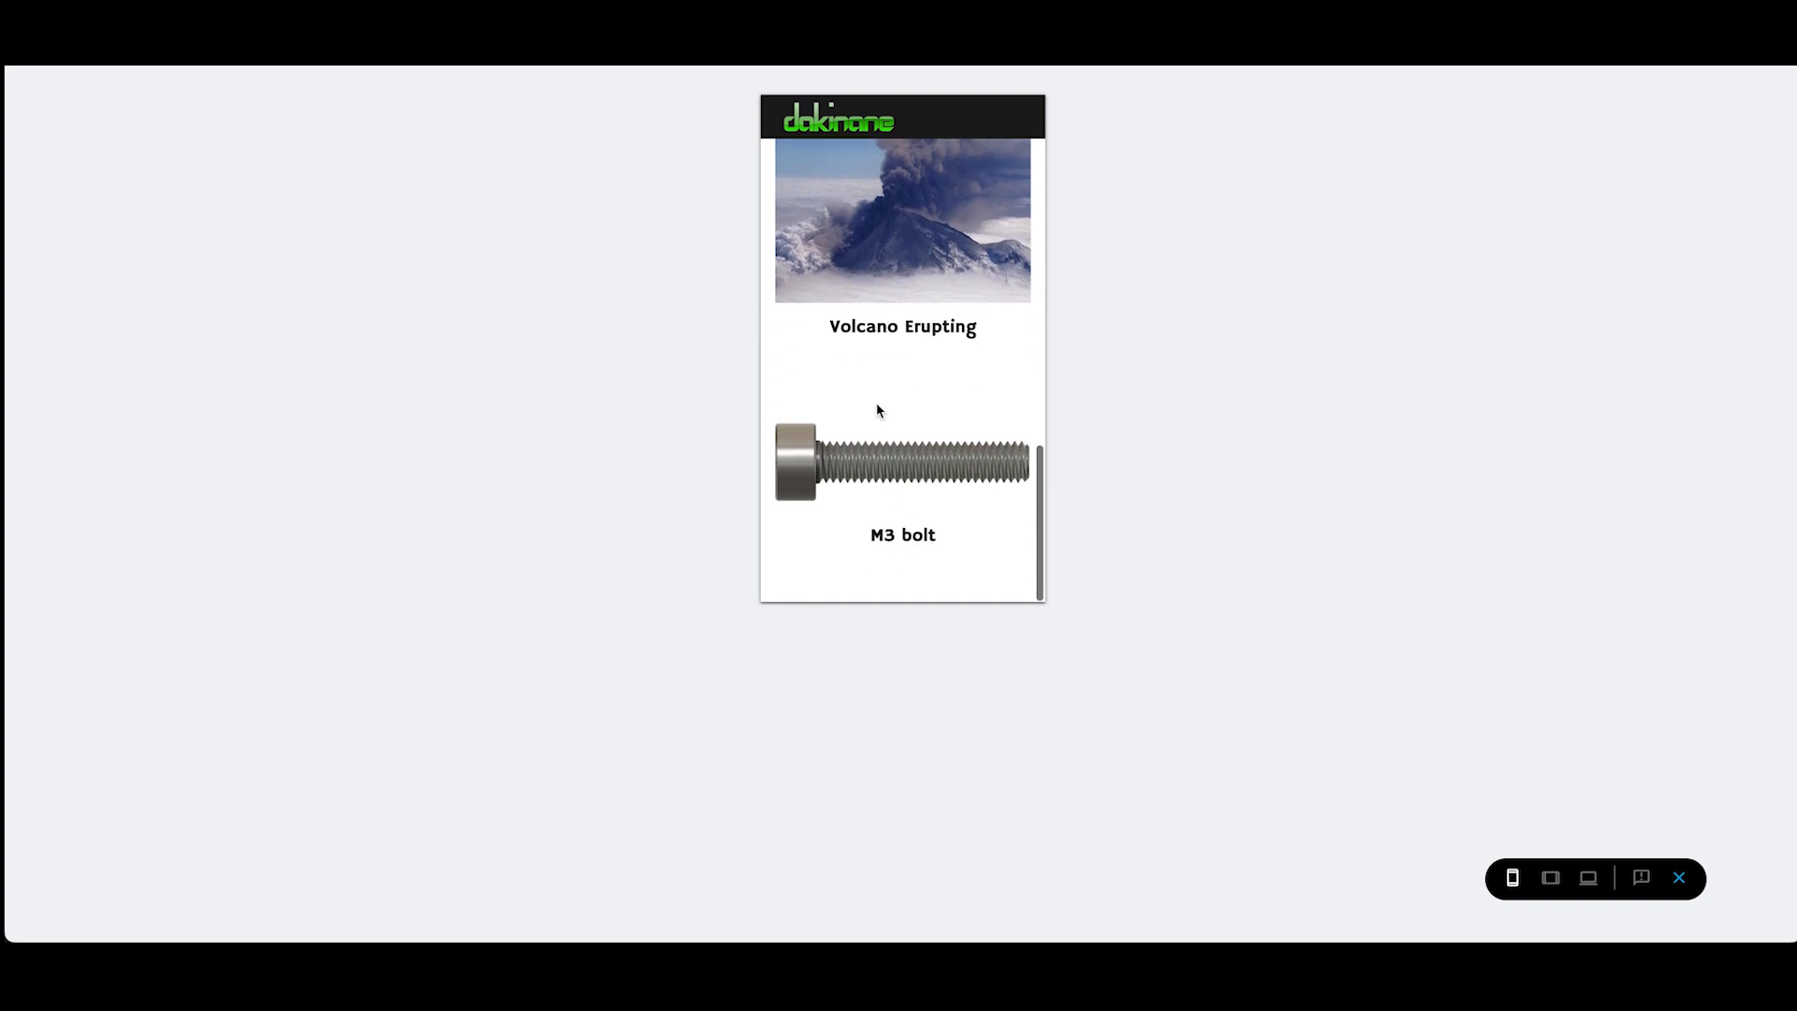